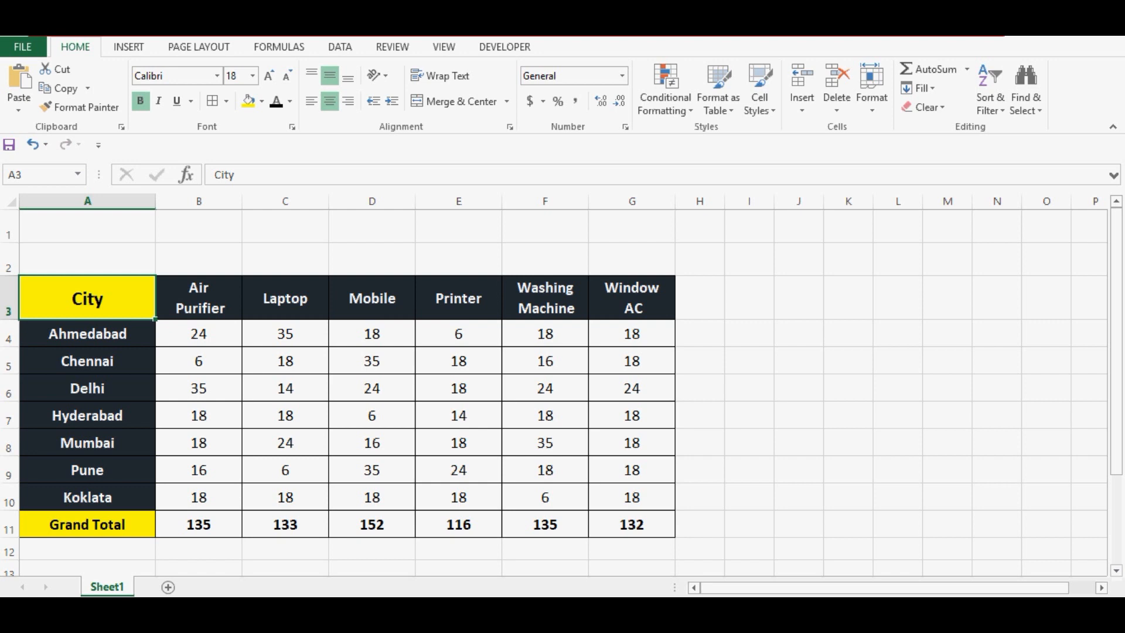
Review the sales table by selecting the Printer and City header cells
left_click(458, 298)
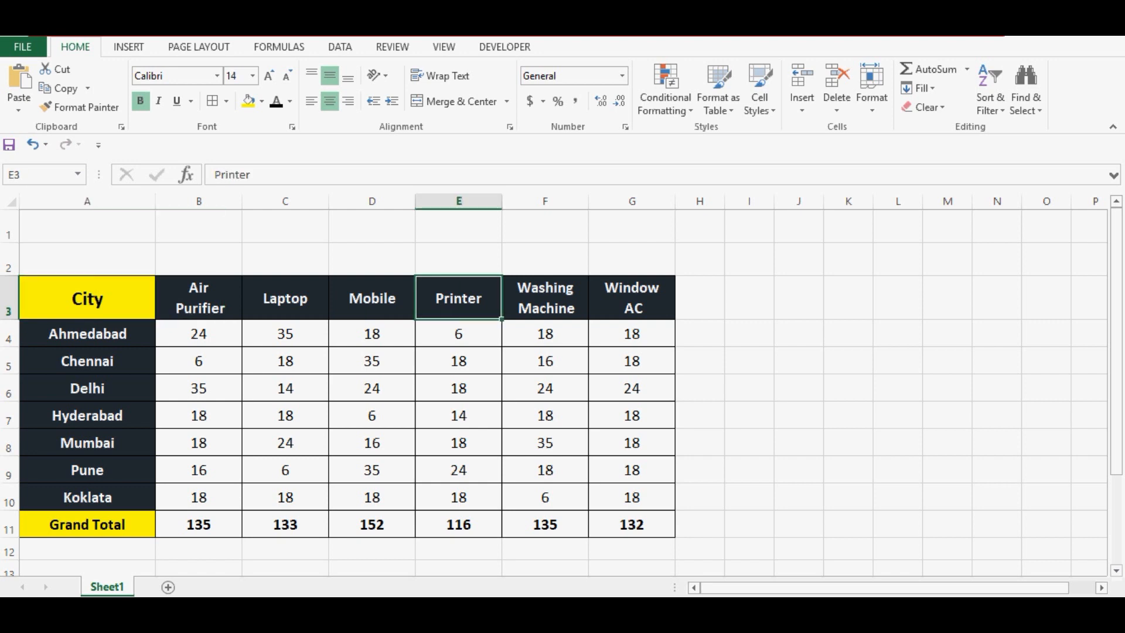
left_click(87, 298)
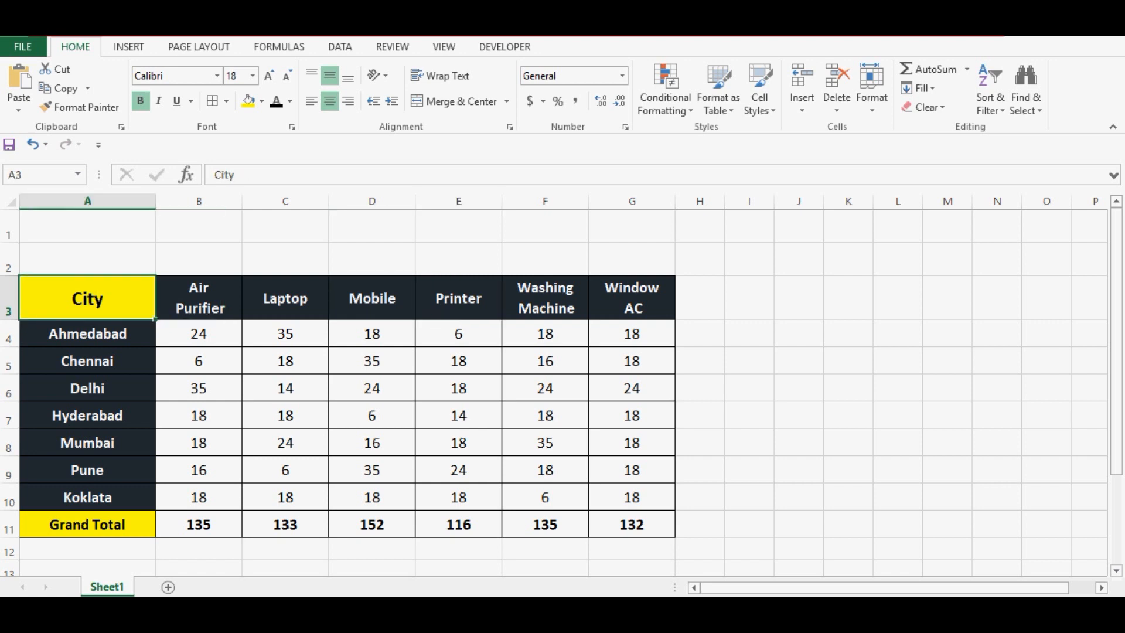
left_click(630, 524)
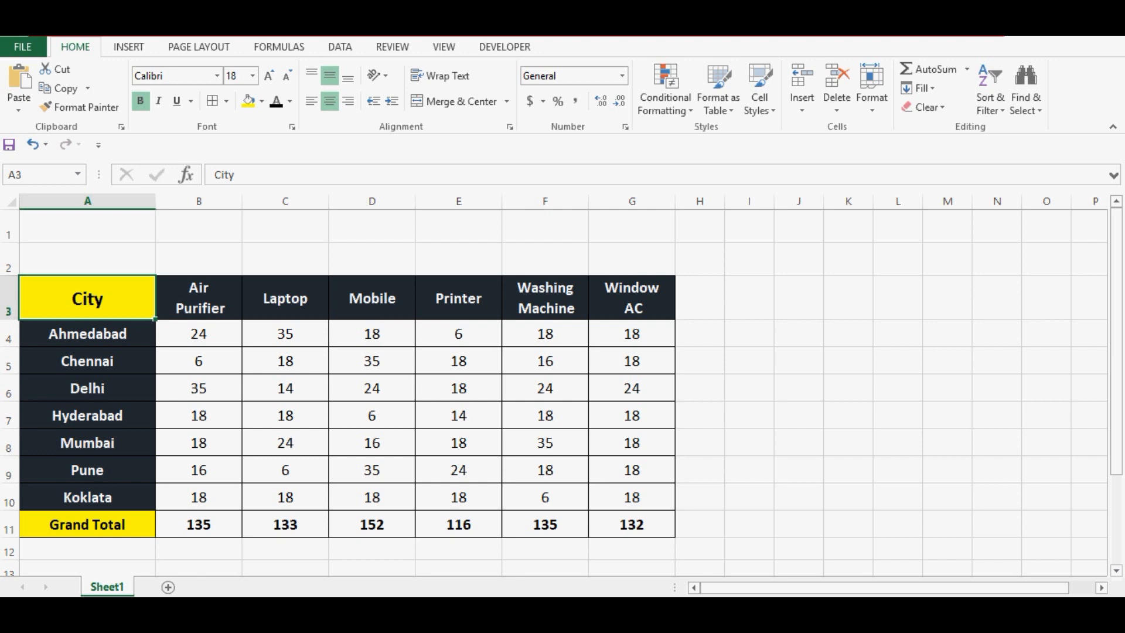
Insert an ActiveX command button above the table from the Developer controls
left_click(503, 47)
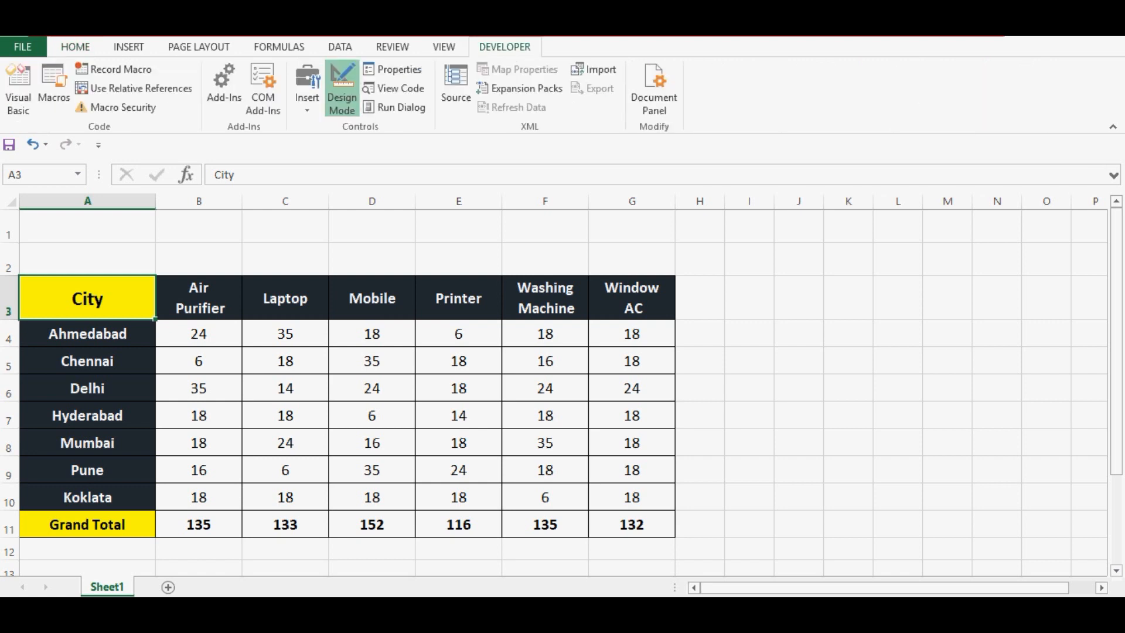
mouse_move(305, 86)
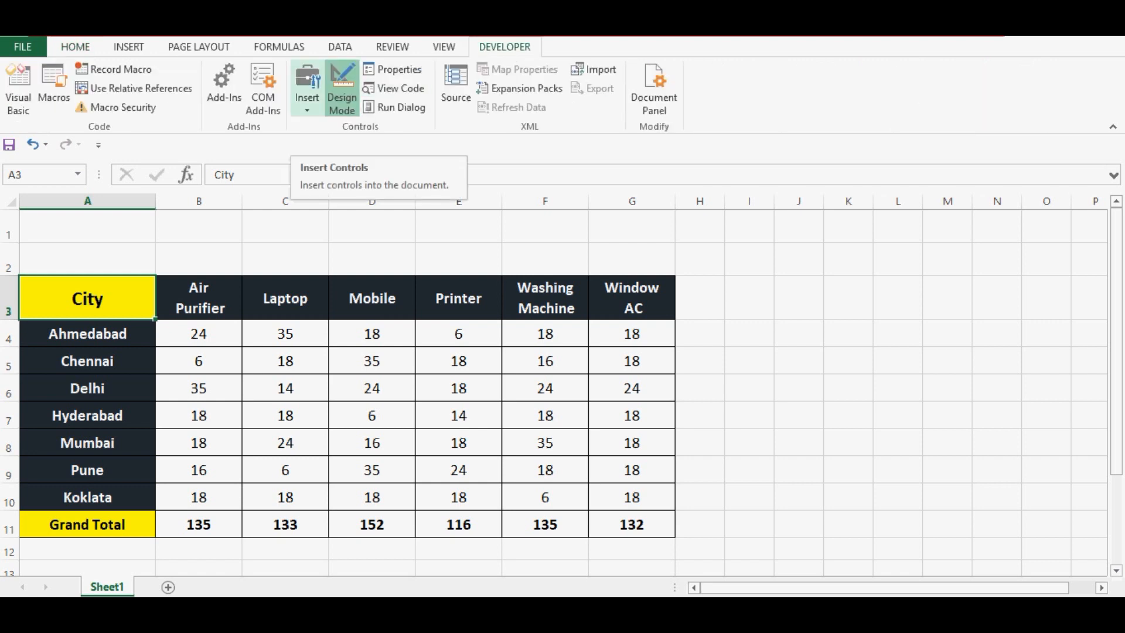
left_click(306, 86)
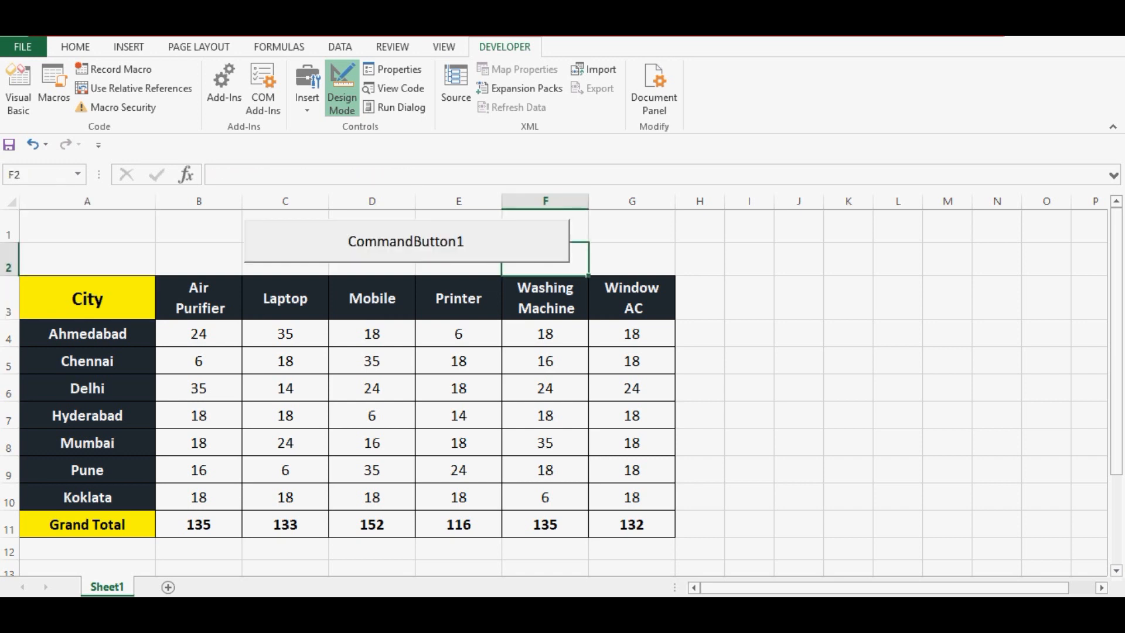
Set the command button's caption to 'Transfer to PPT' in its Properties
right_click(406, 241)
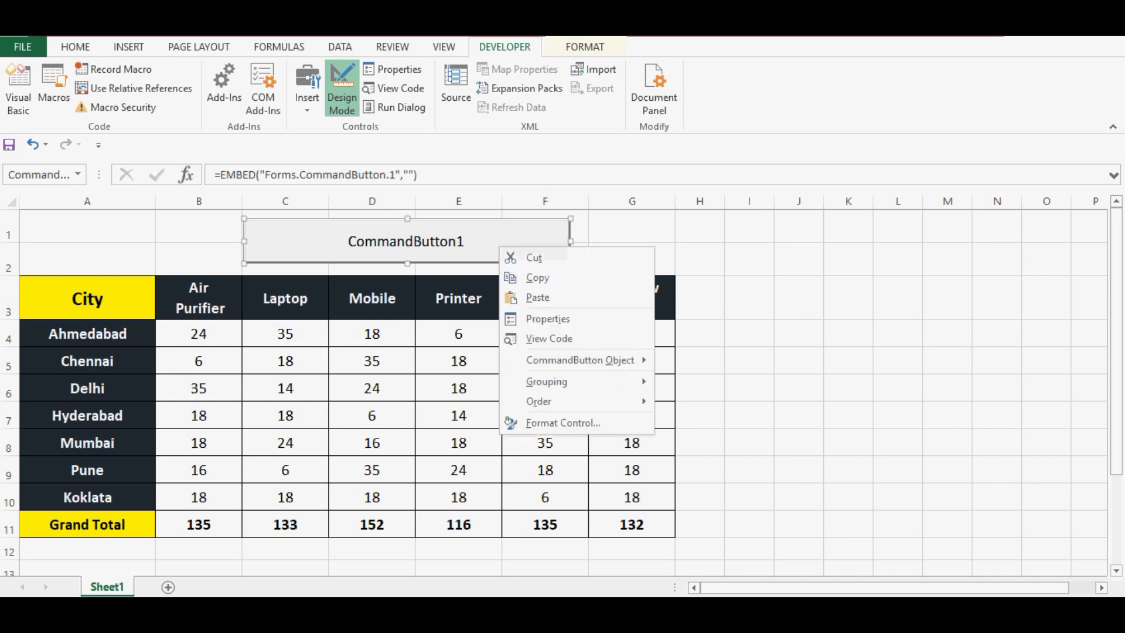
mouse_move(547, 319)
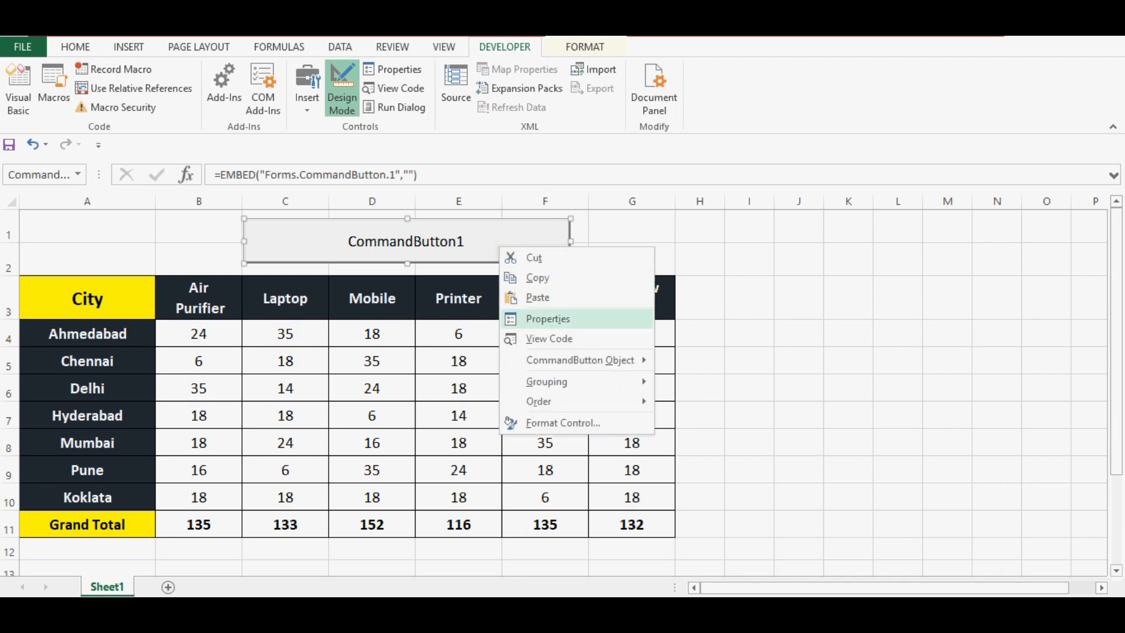
left_click(547, 319)
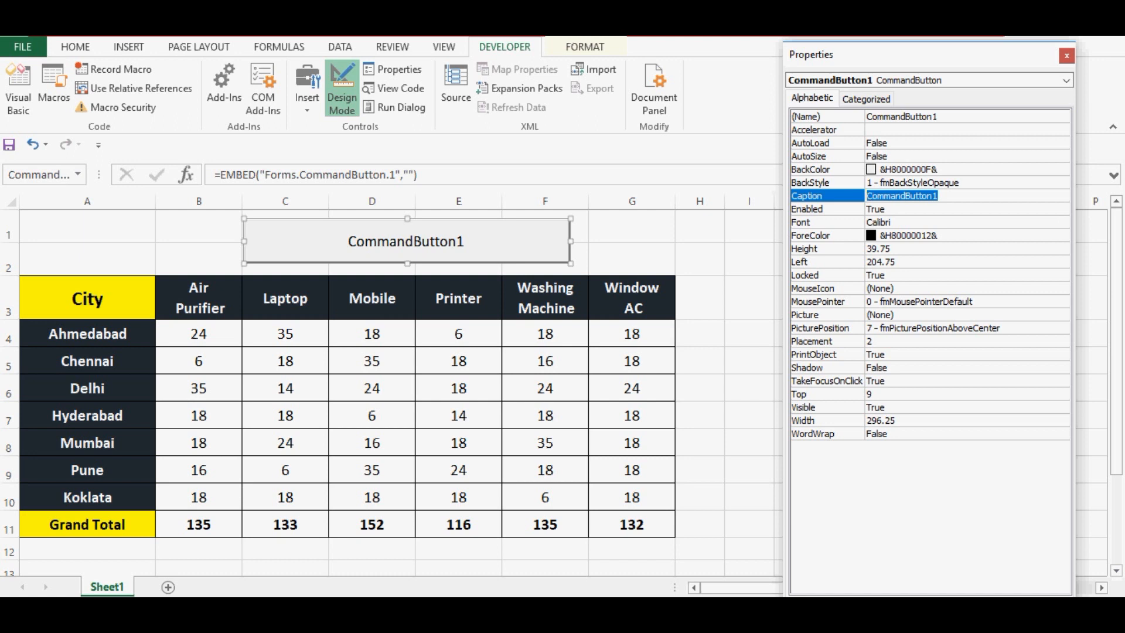
type("Transfer")
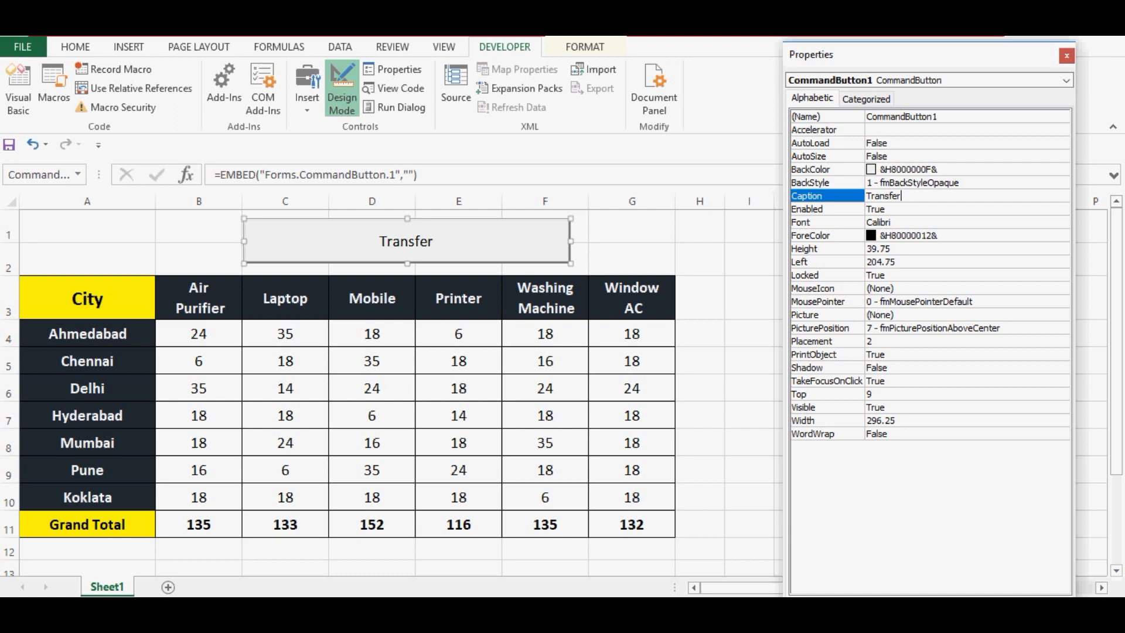
type("to PP")
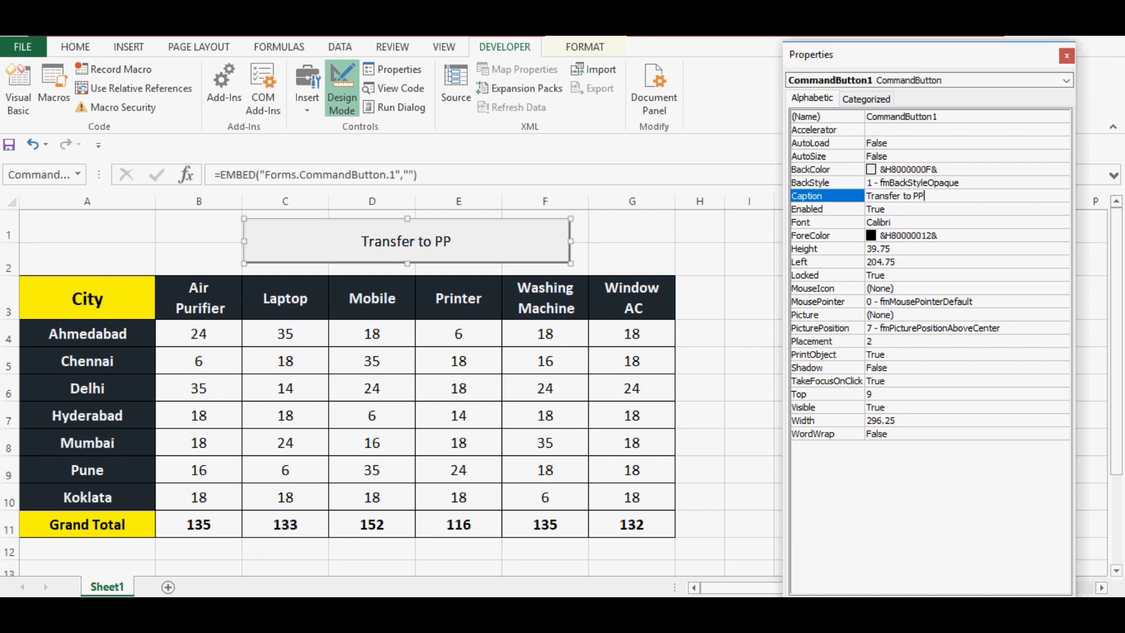
type("T")
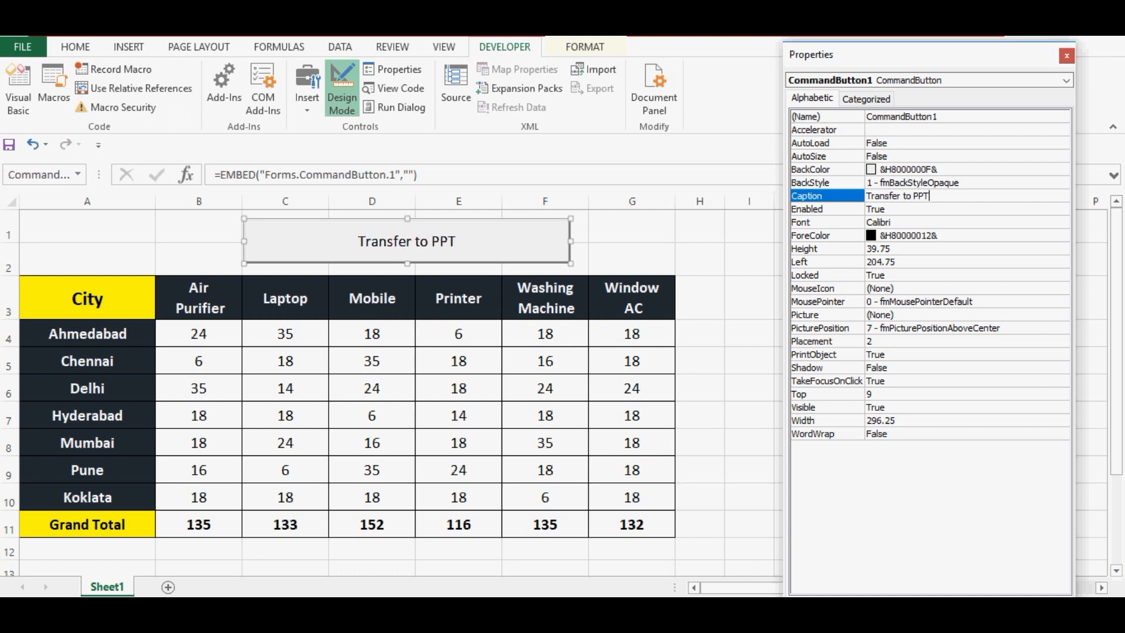
Make the caption font bold 18-point and bring up the button's click procedure
left_click(825, 222)
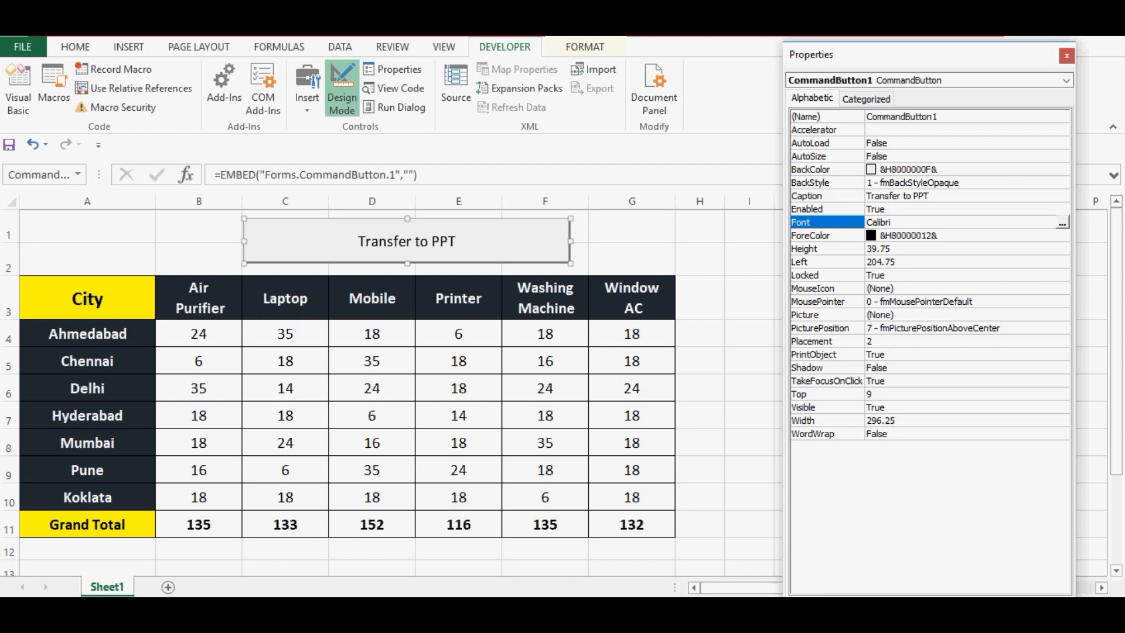
left_click(1061, 221)
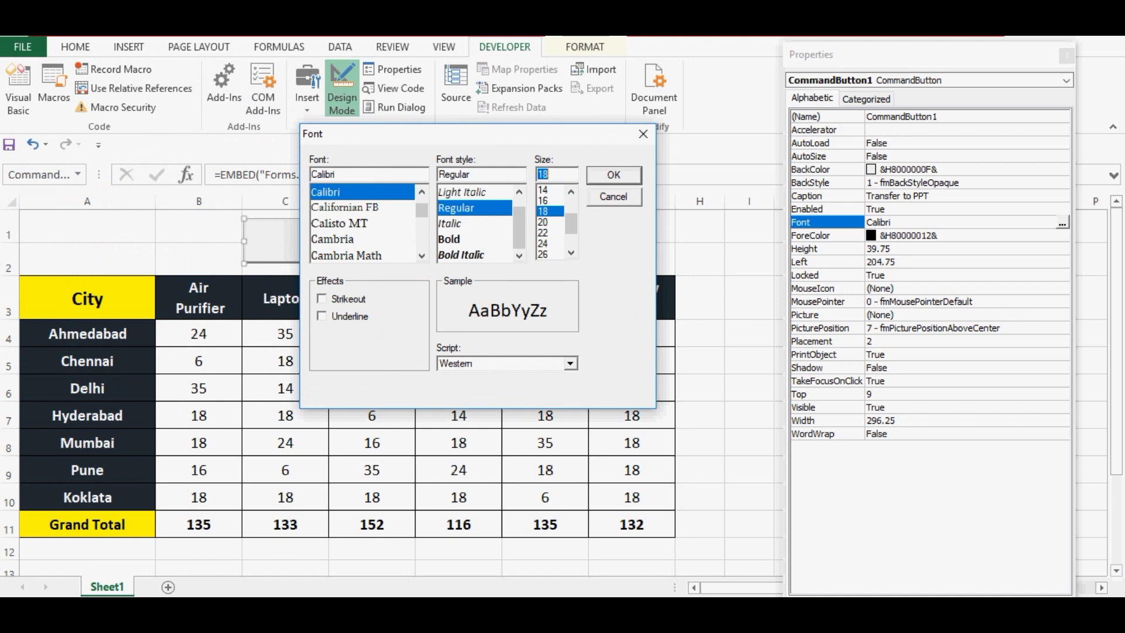
left_click(449, 239)
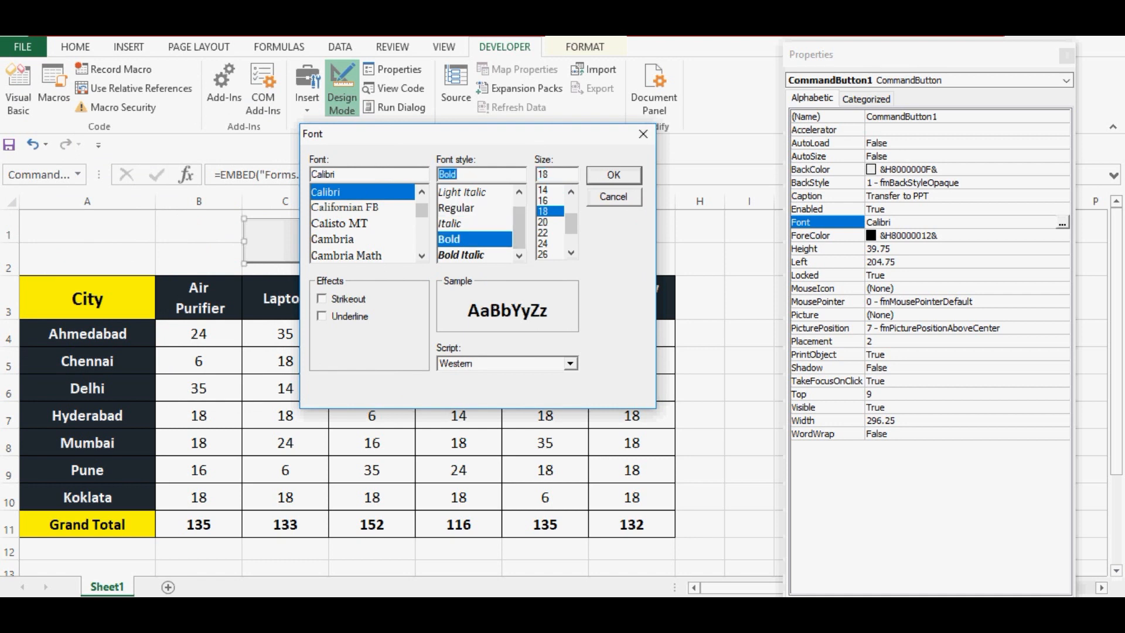
left_click(611, 175)
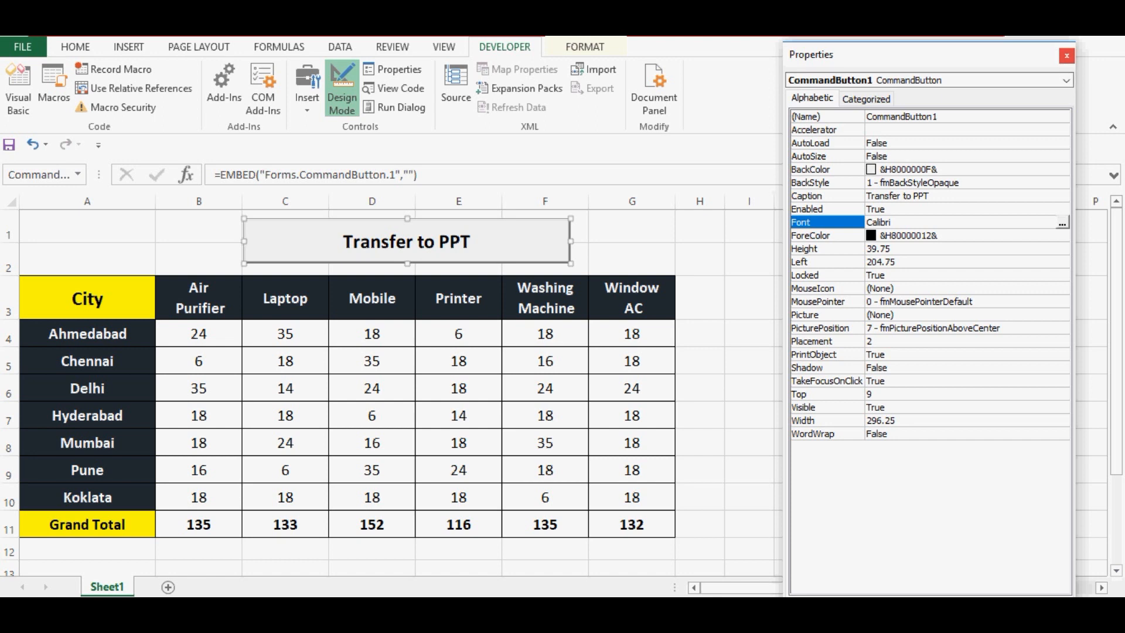
left_click(1066, 55)
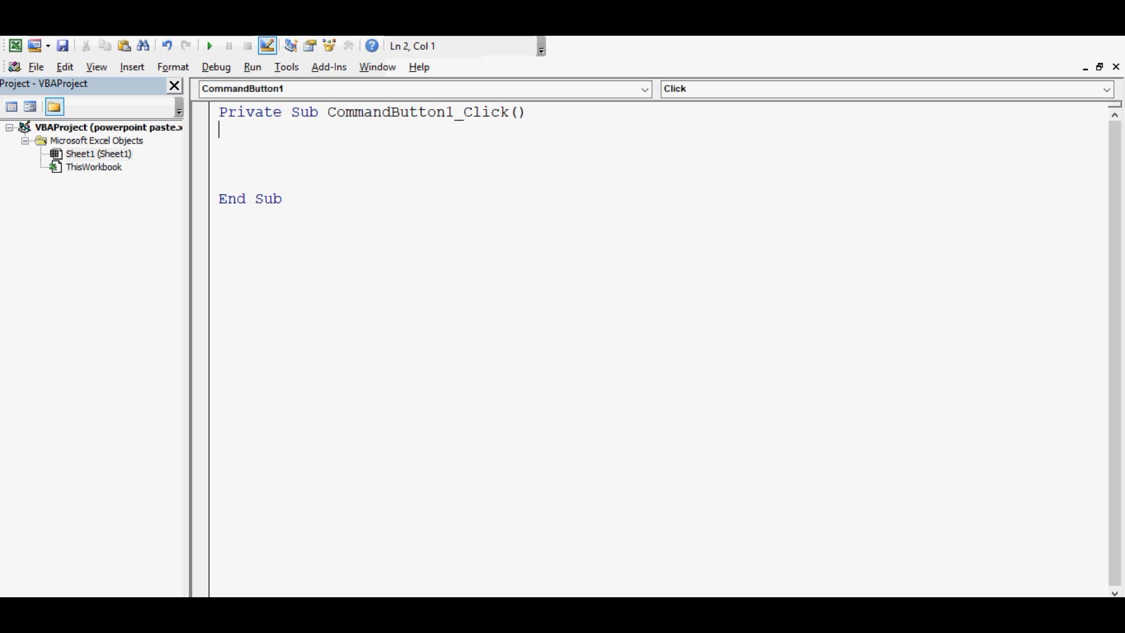
Declare r As Range and powerpointapp As Object in CommandButton1_Click
type("d")
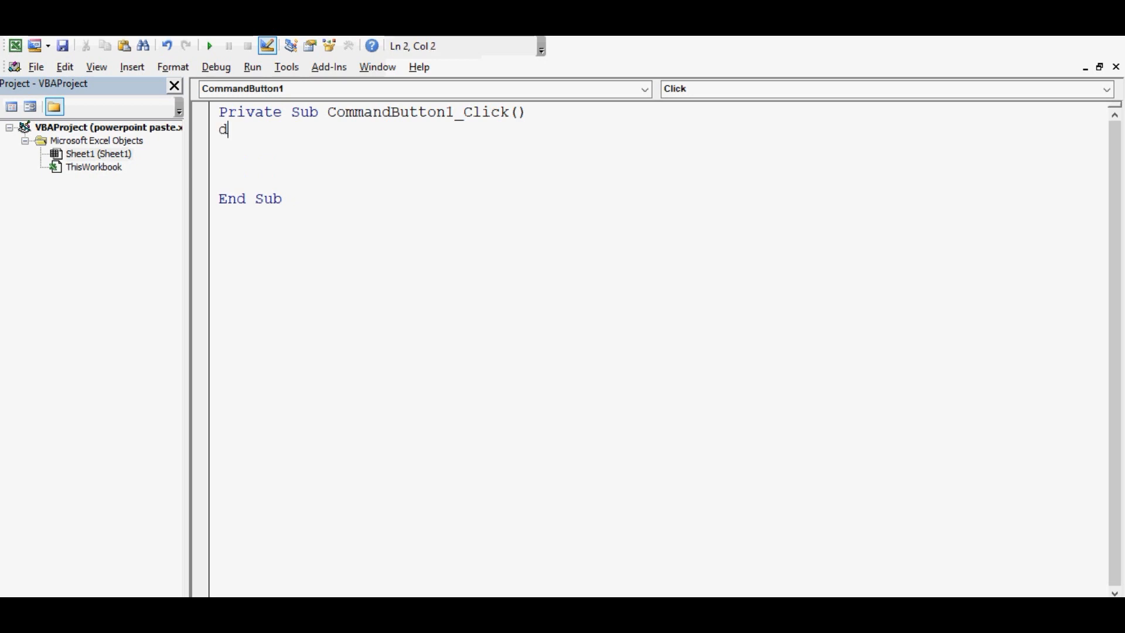
type("im r a")
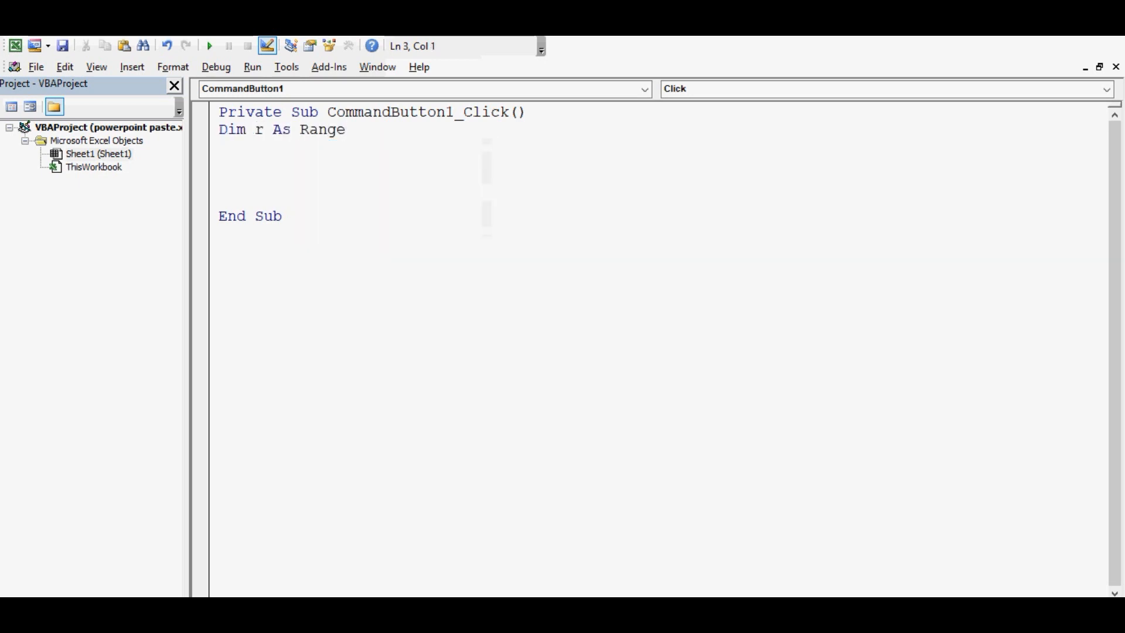
type("dim pow")
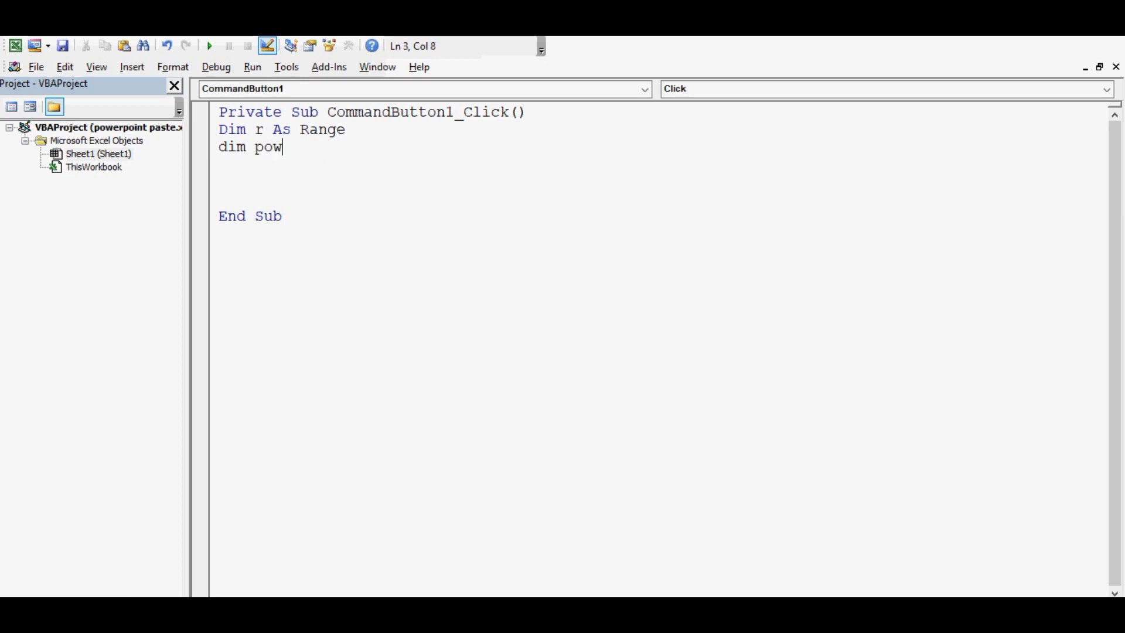
type("erpointap")
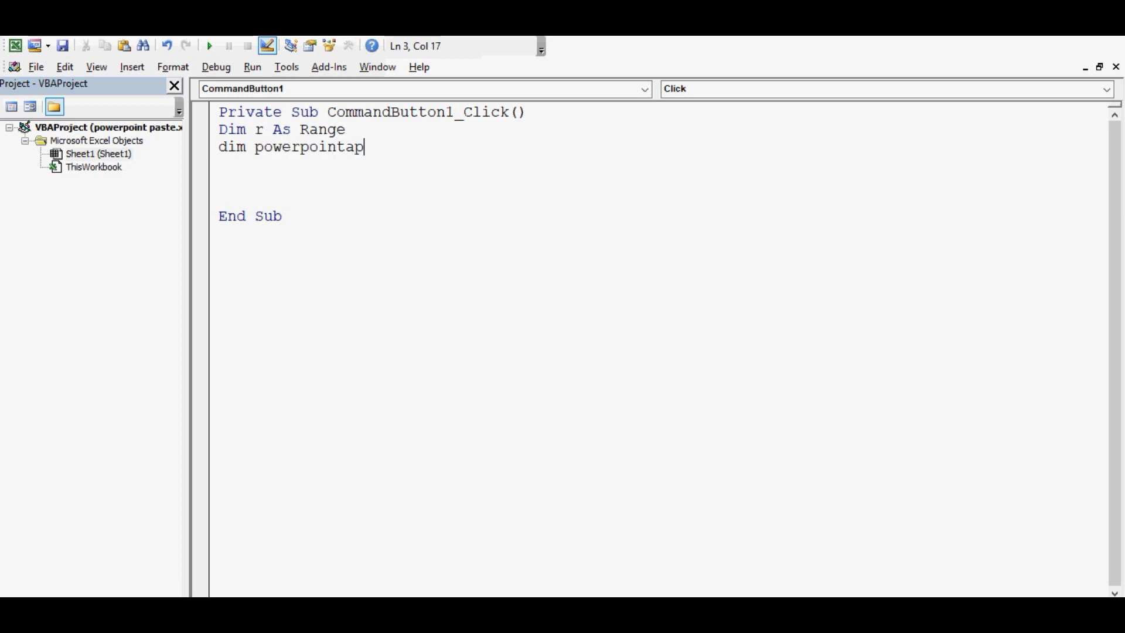
type("p as")
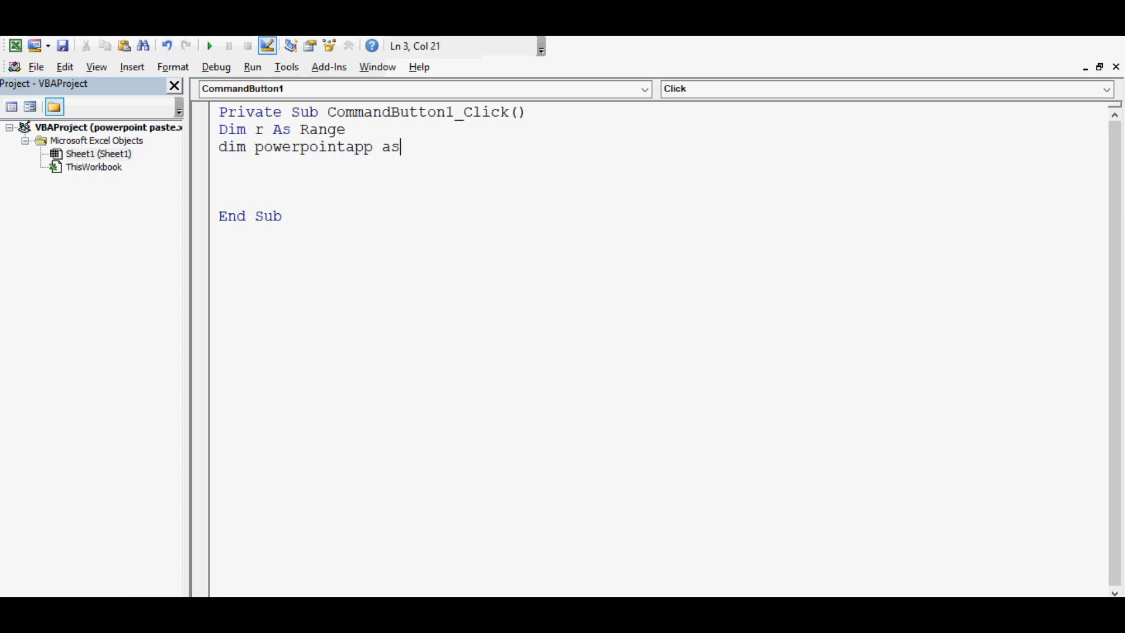
type("object")
left_click(659, 164)
type("di")
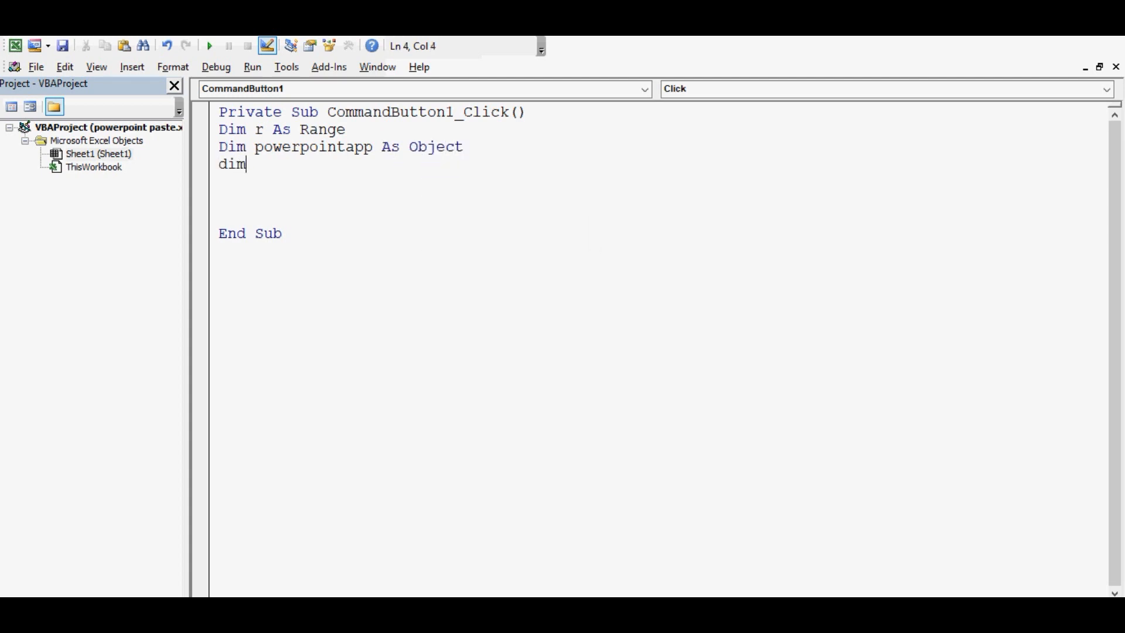
Declare mypresentation, myslide and myshape As Object
type("mypresentatio")
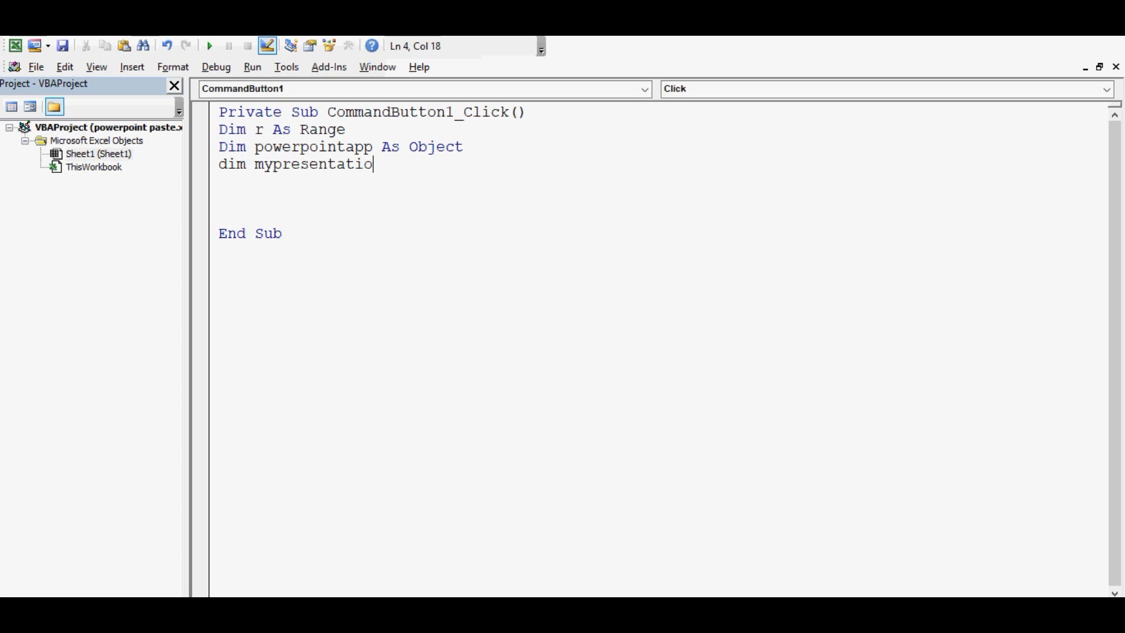
type("n")
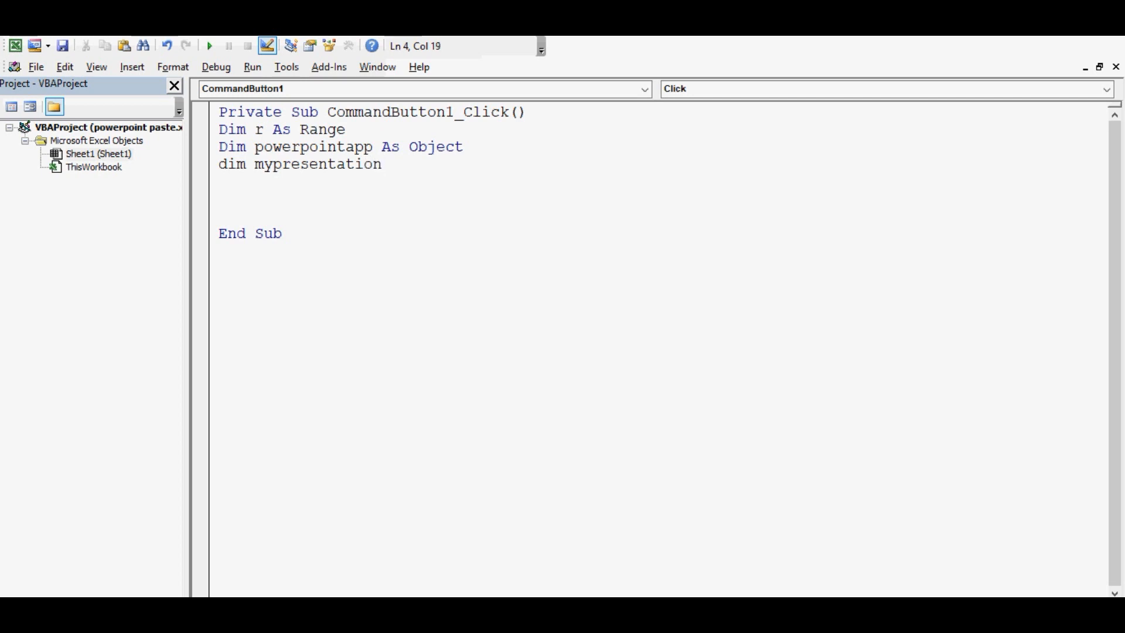
type("as obje")
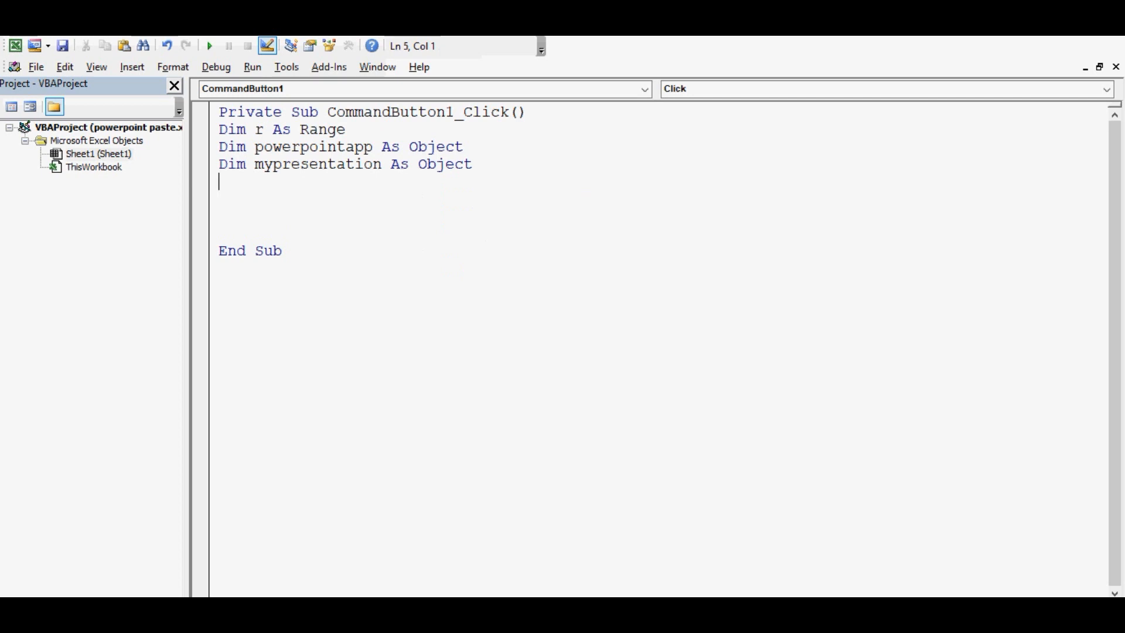
type("dim")
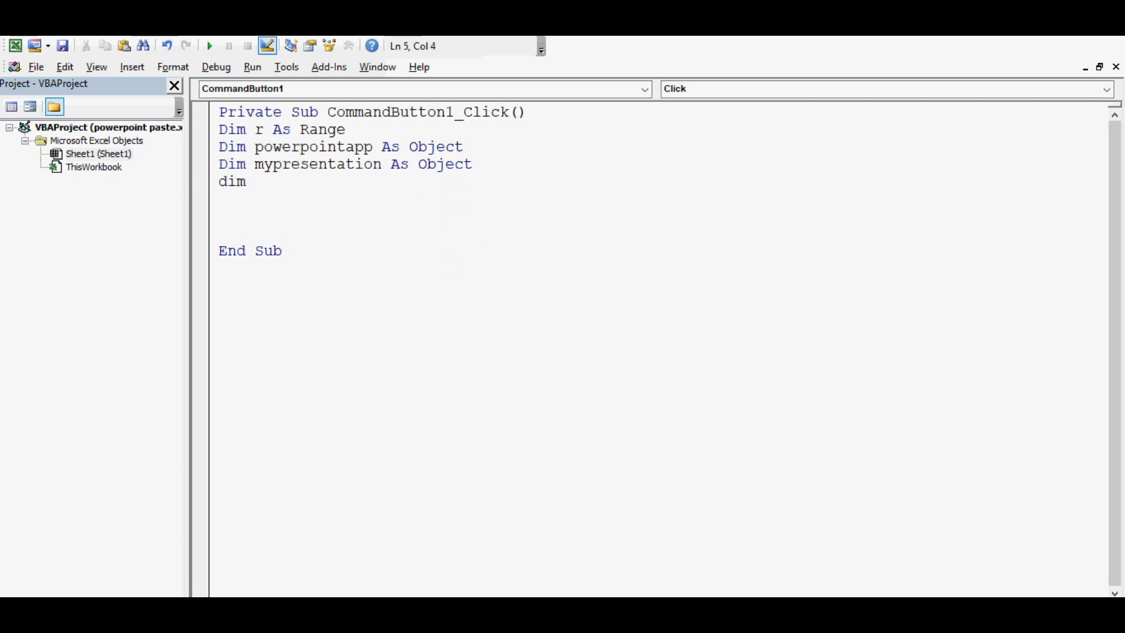
type("myslide")
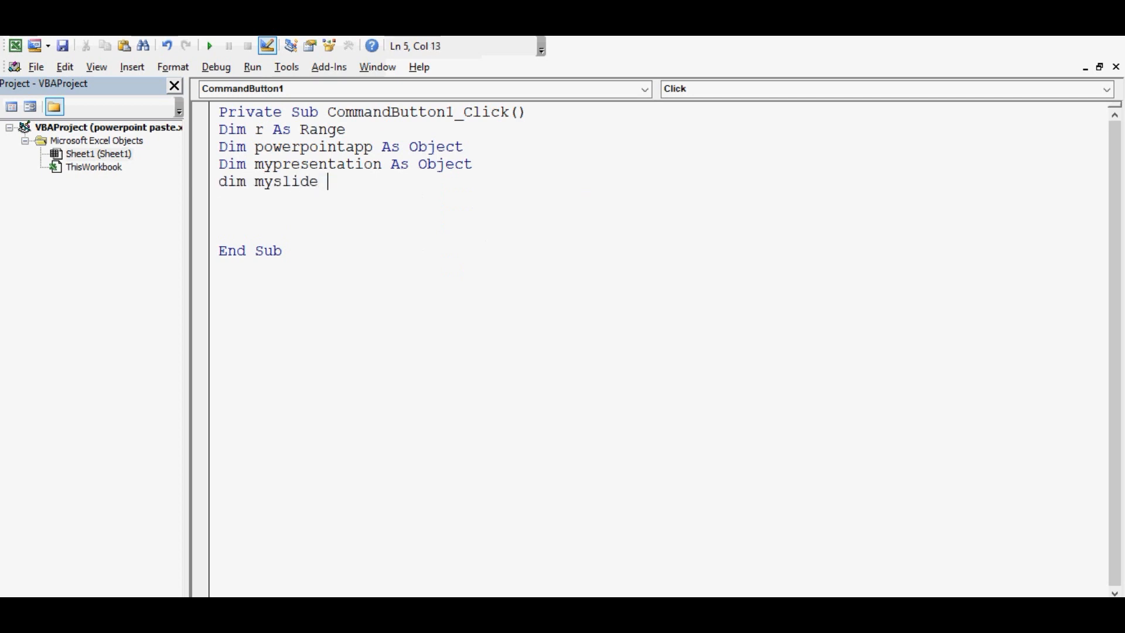
type("as objec")
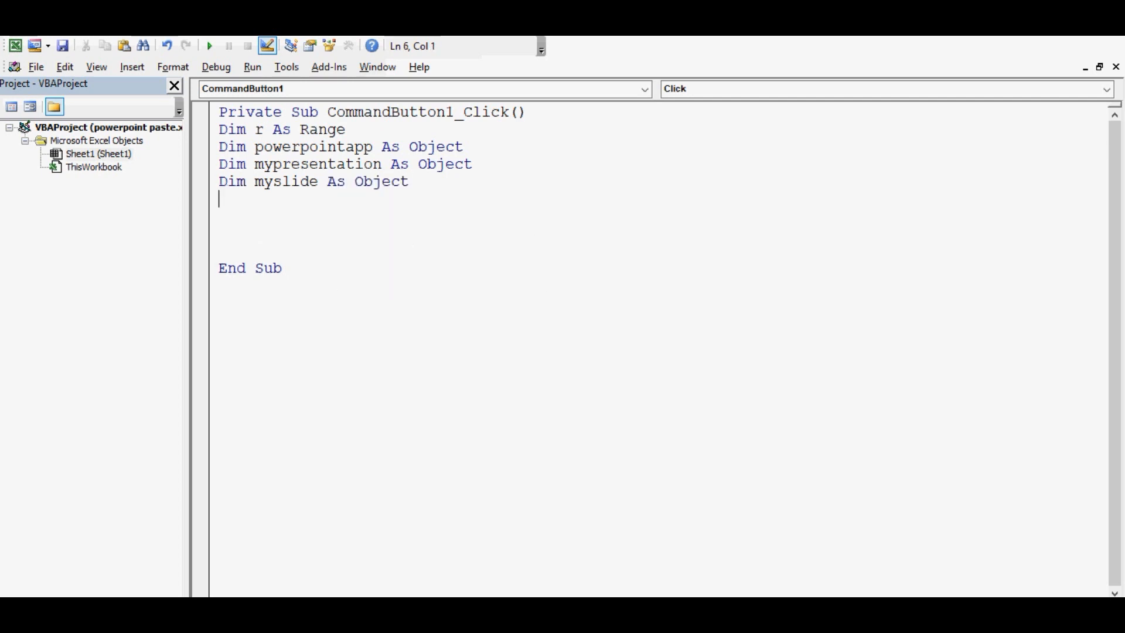
type("dim")
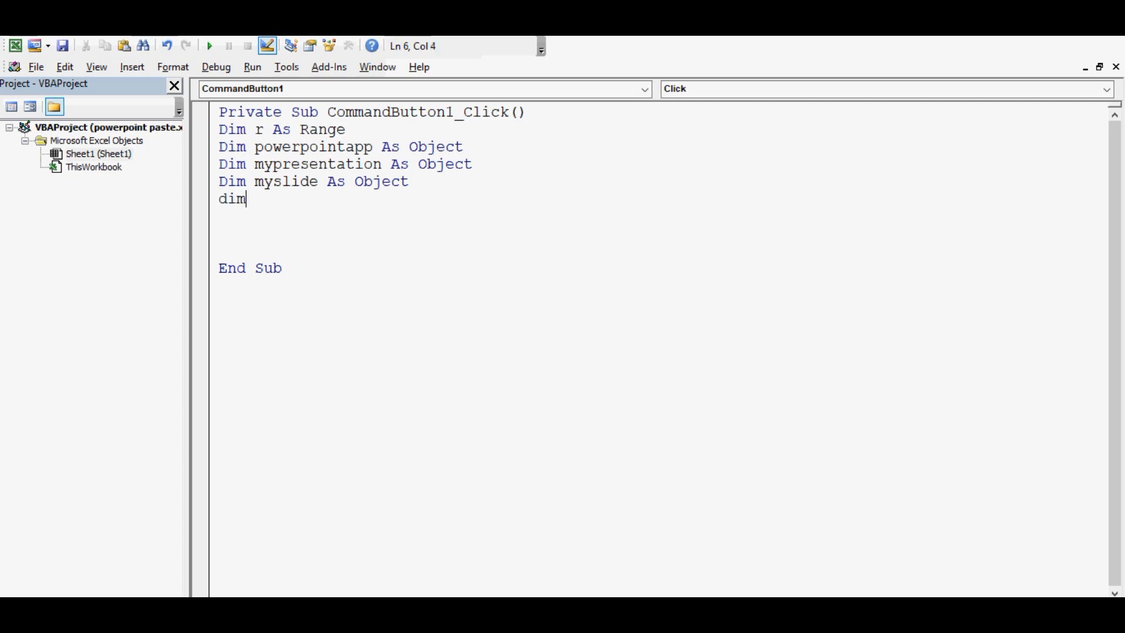
type("myshape As Object")
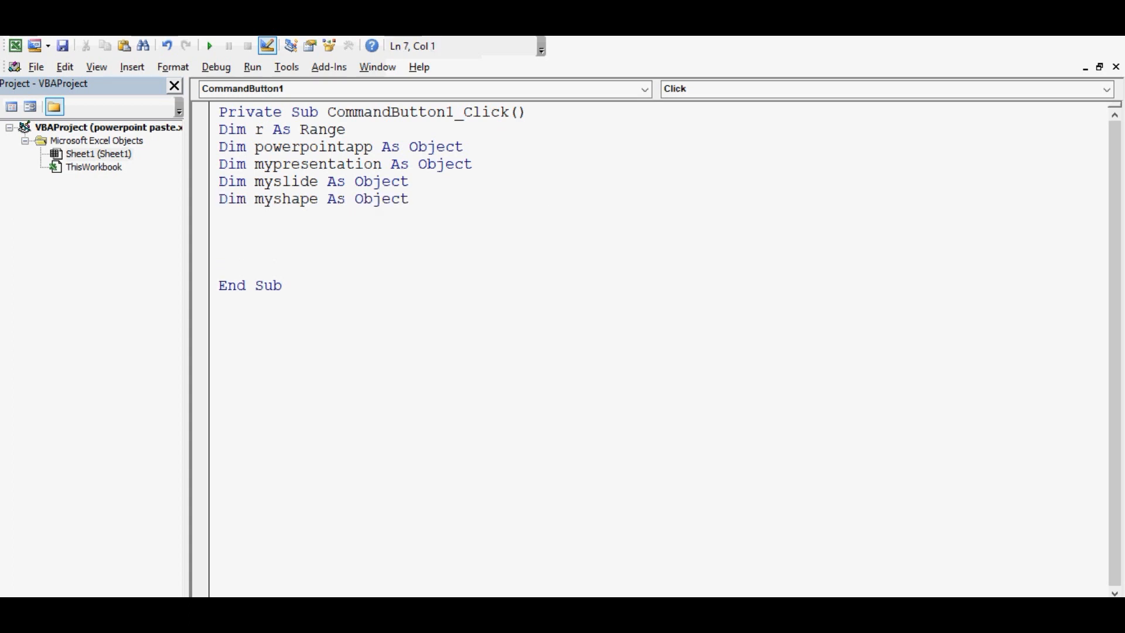
Write Set r = ThisWorkbook.Worksheets("Sheet1").Range("A3:G11")
left_click_drag(310, 164, 410, 199)
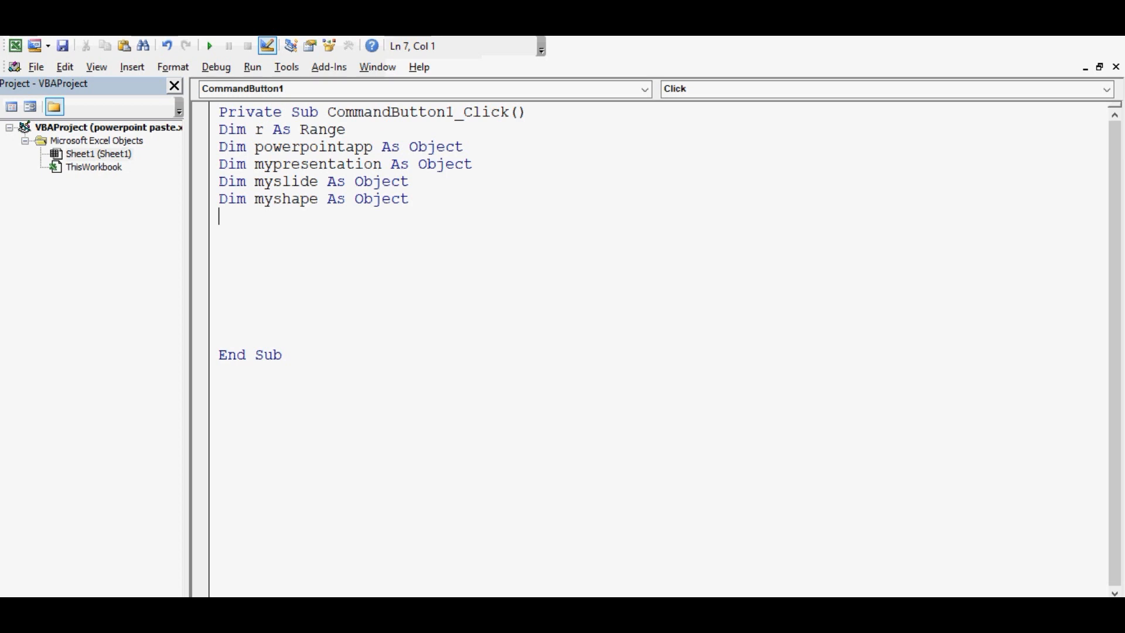
type("set r=t")
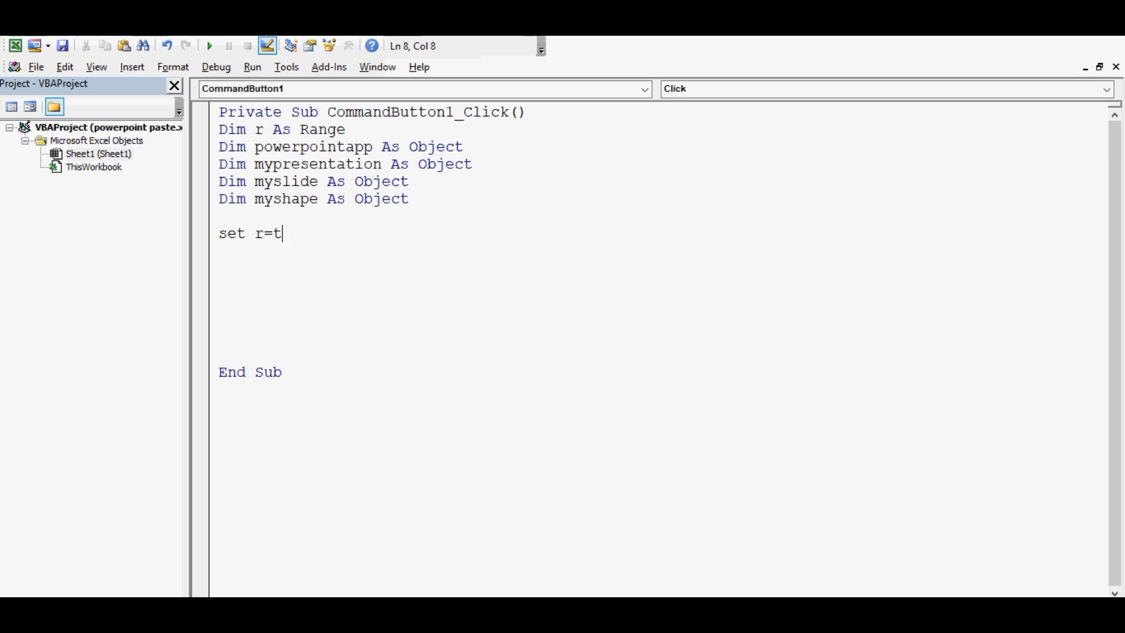
type("hisworkbook")
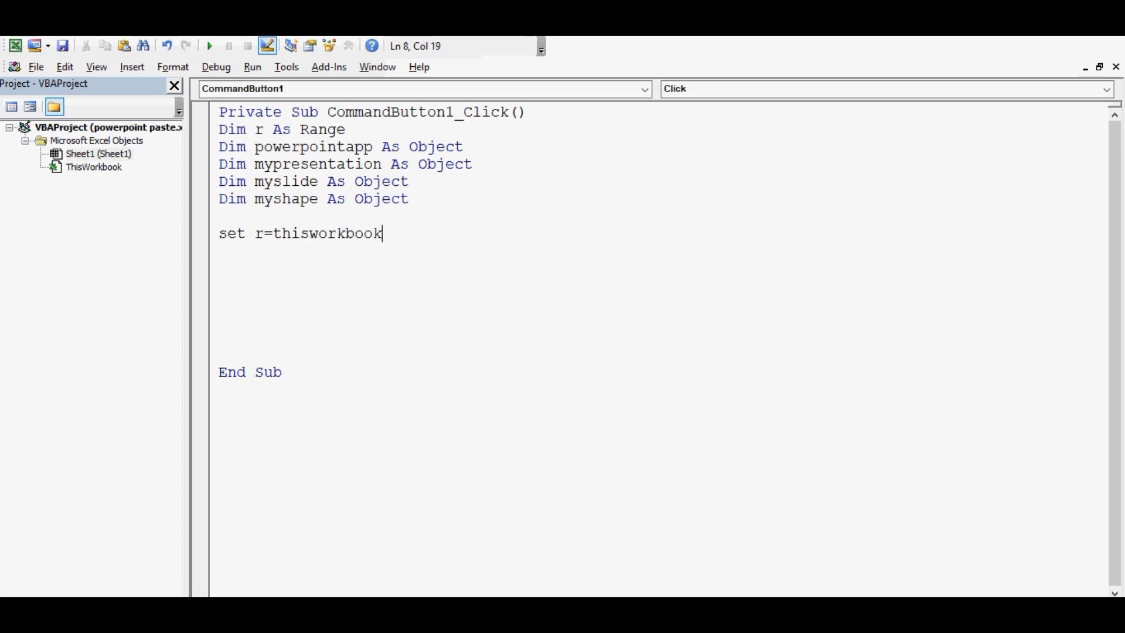
type(".wor")
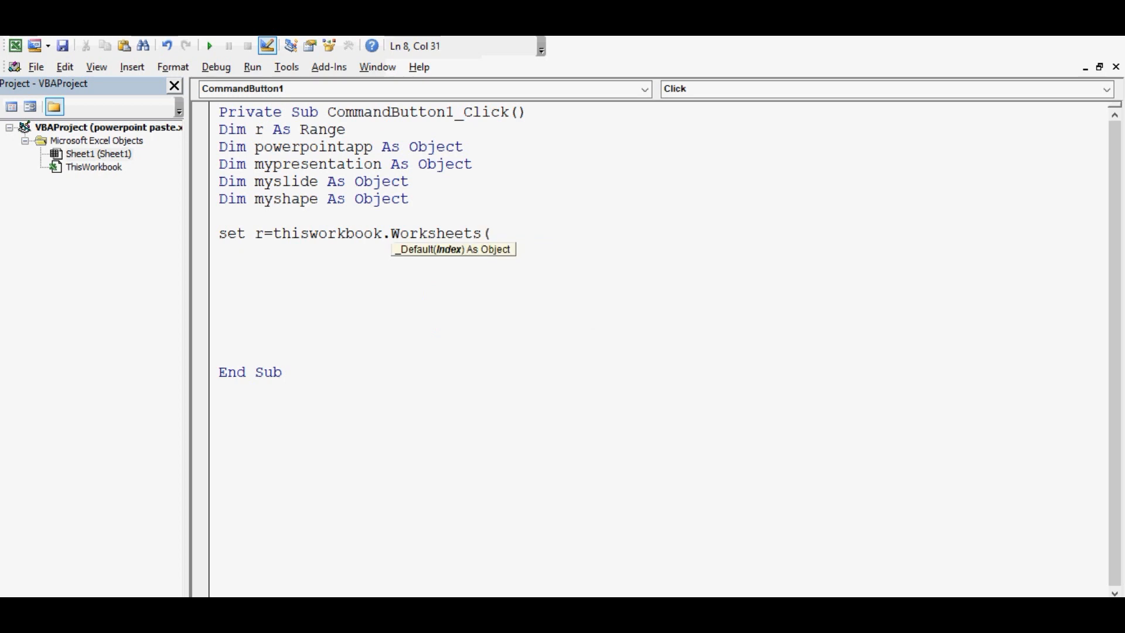
type("\"S")
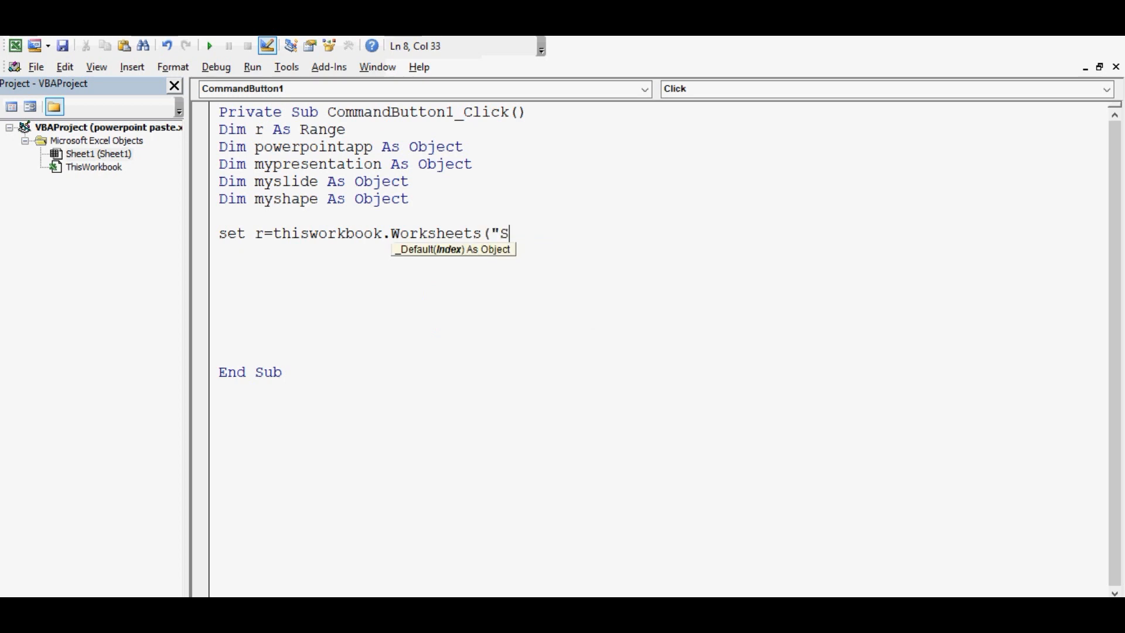
type("heet1\"")
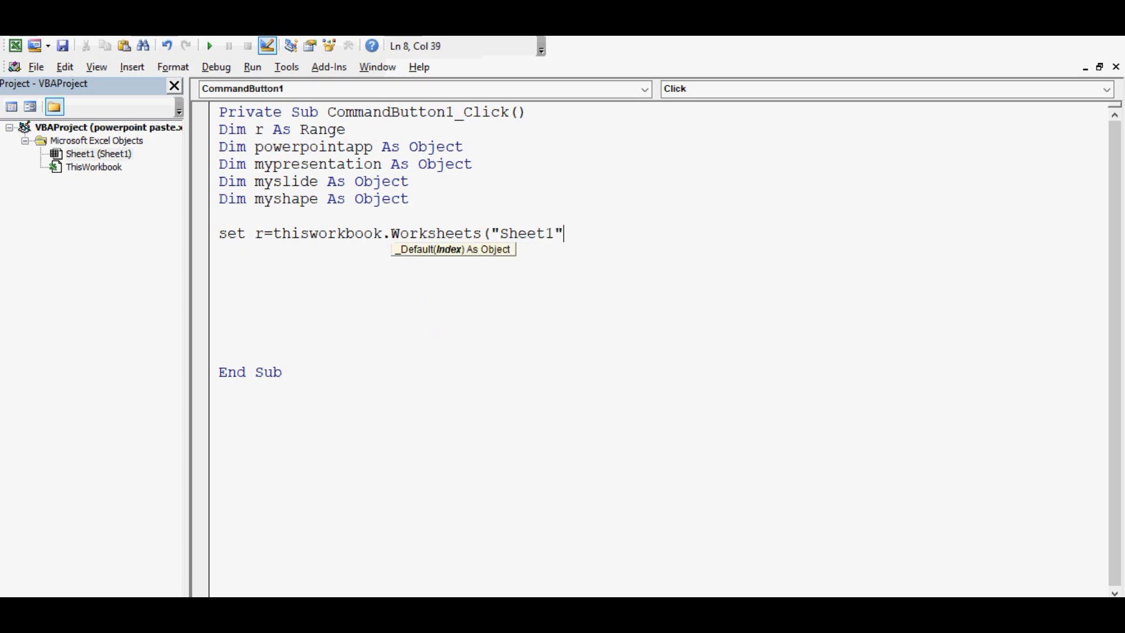
type(").range")
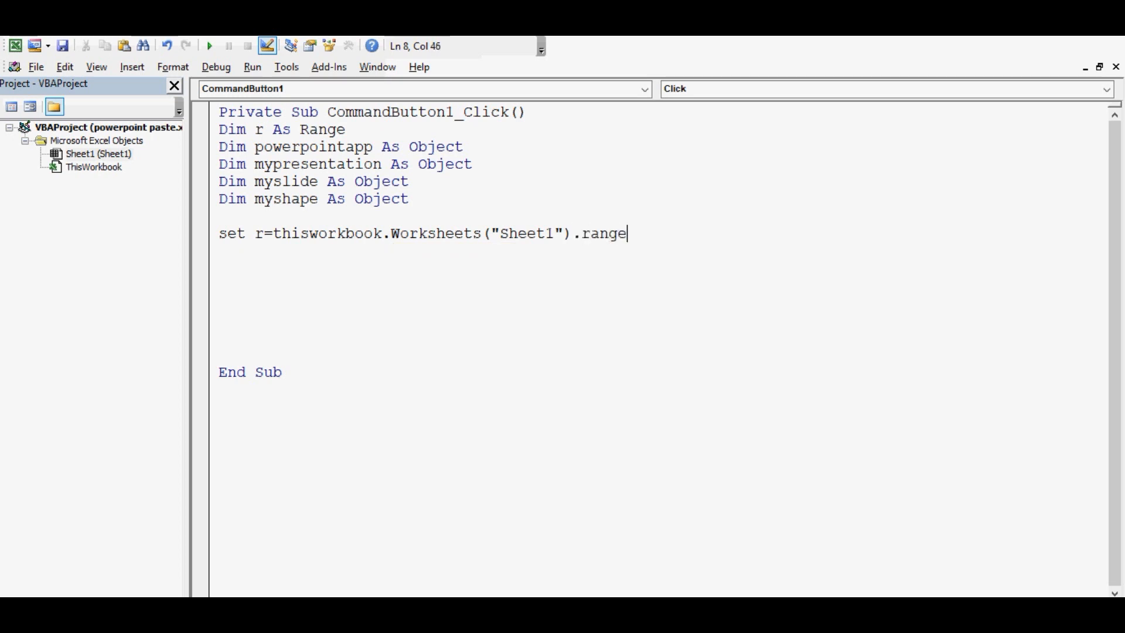
type("(")
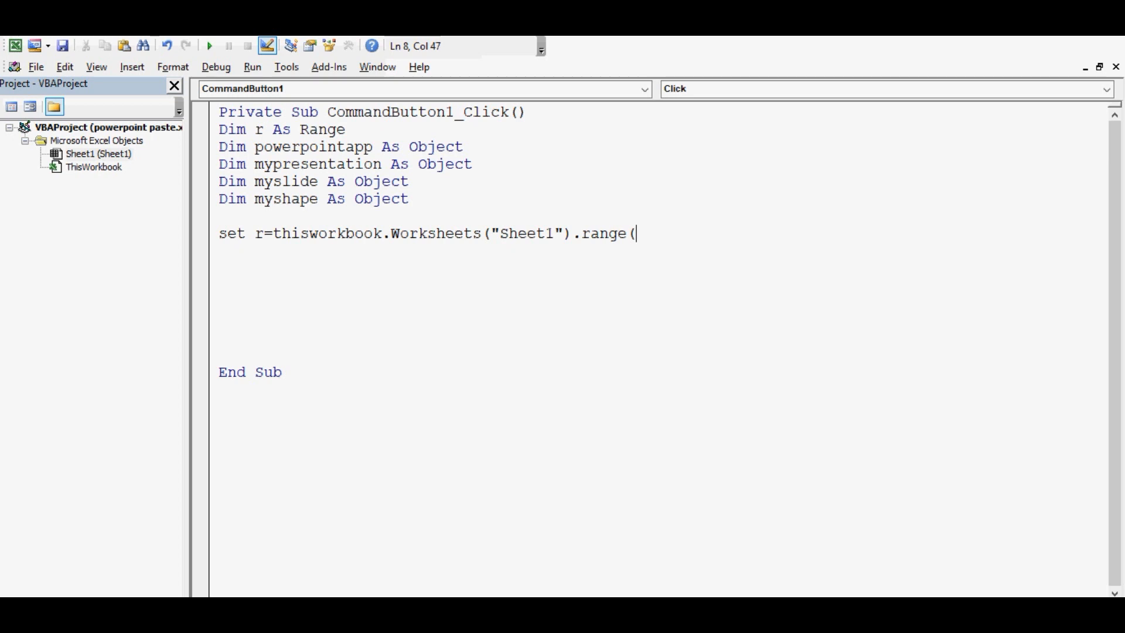
type("\"A3")
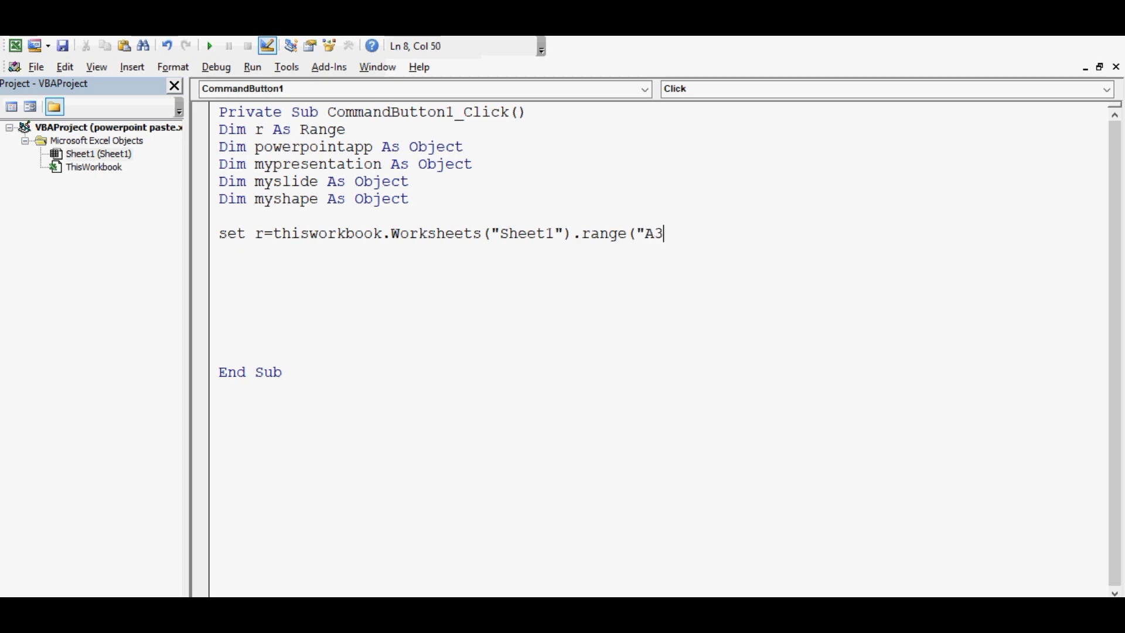
type(":G1")
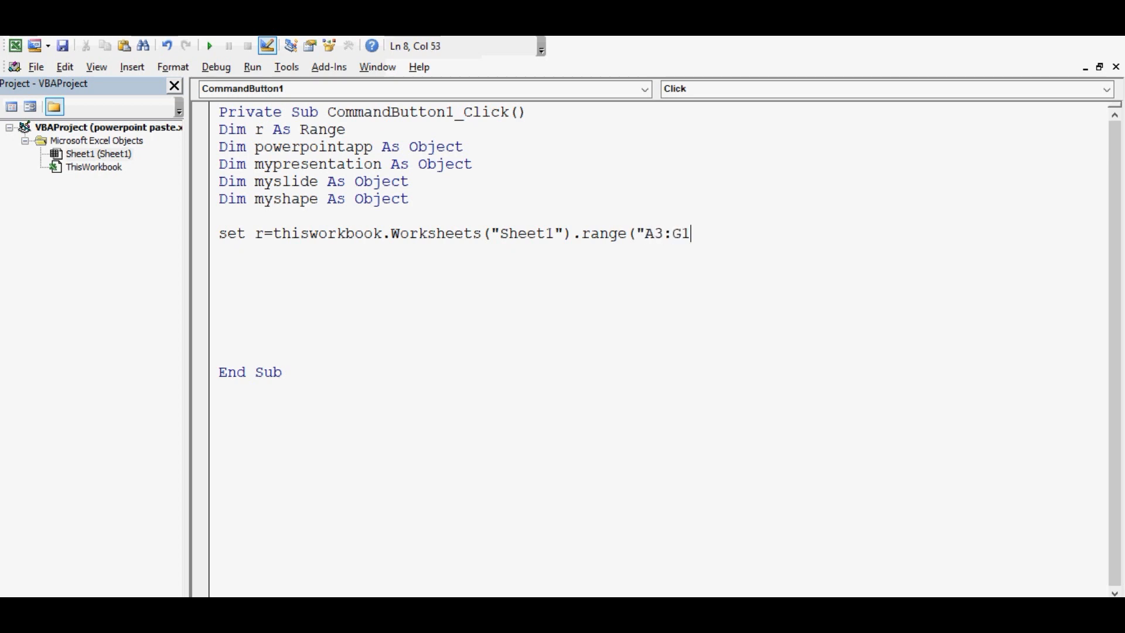
type("1\")")
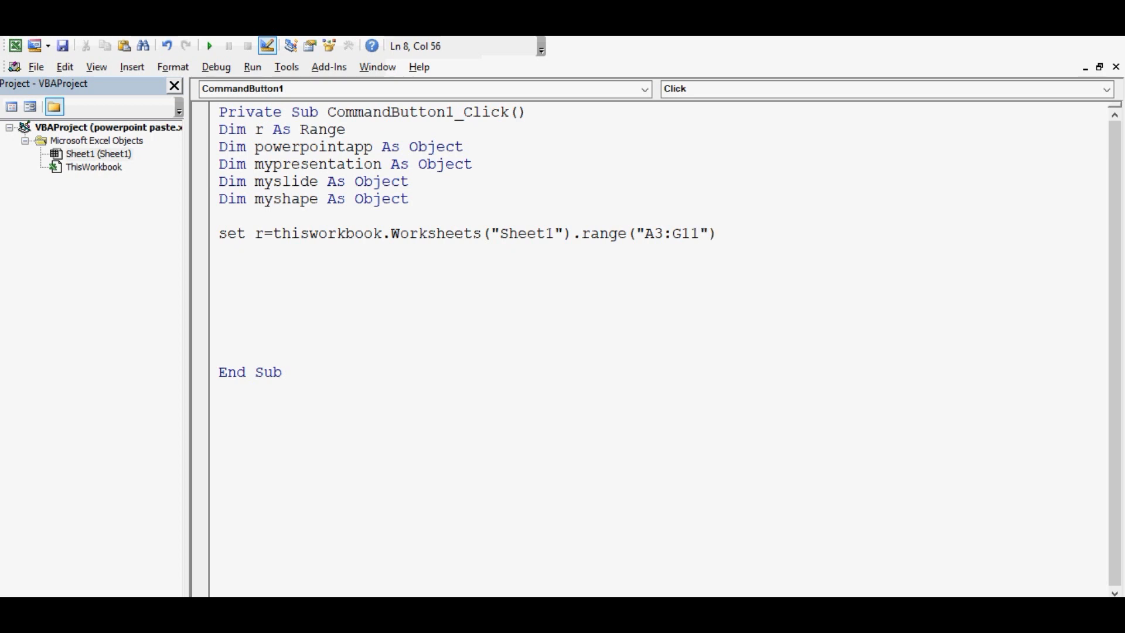
key("Return")
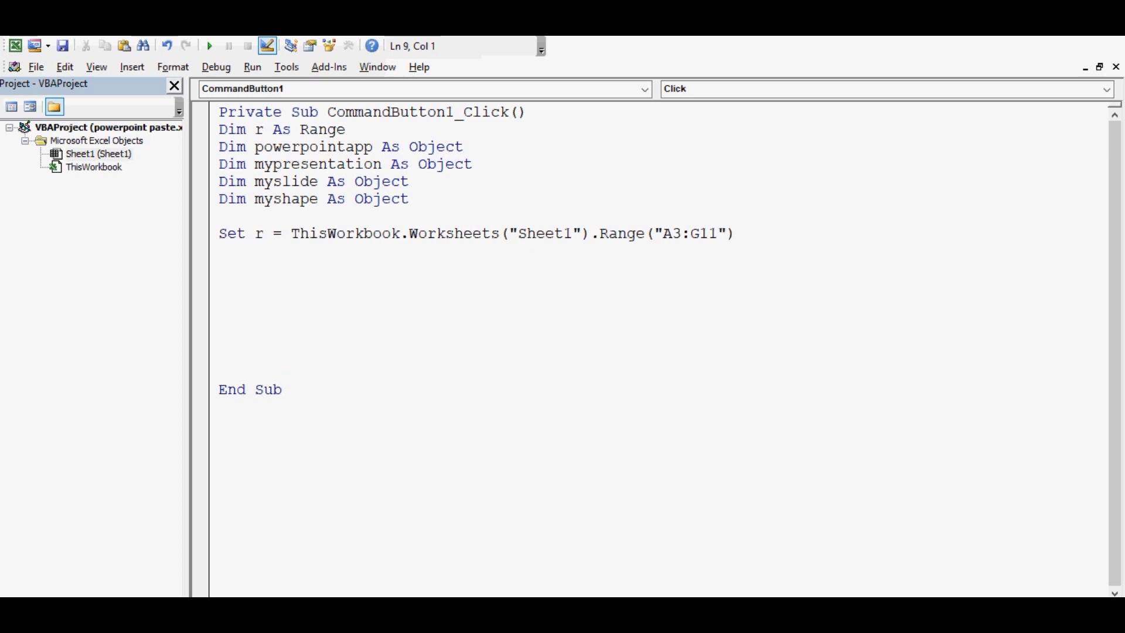
Write Set powerpointapp = GetObject(class:="PowerPoint.Application")
type("set powe")
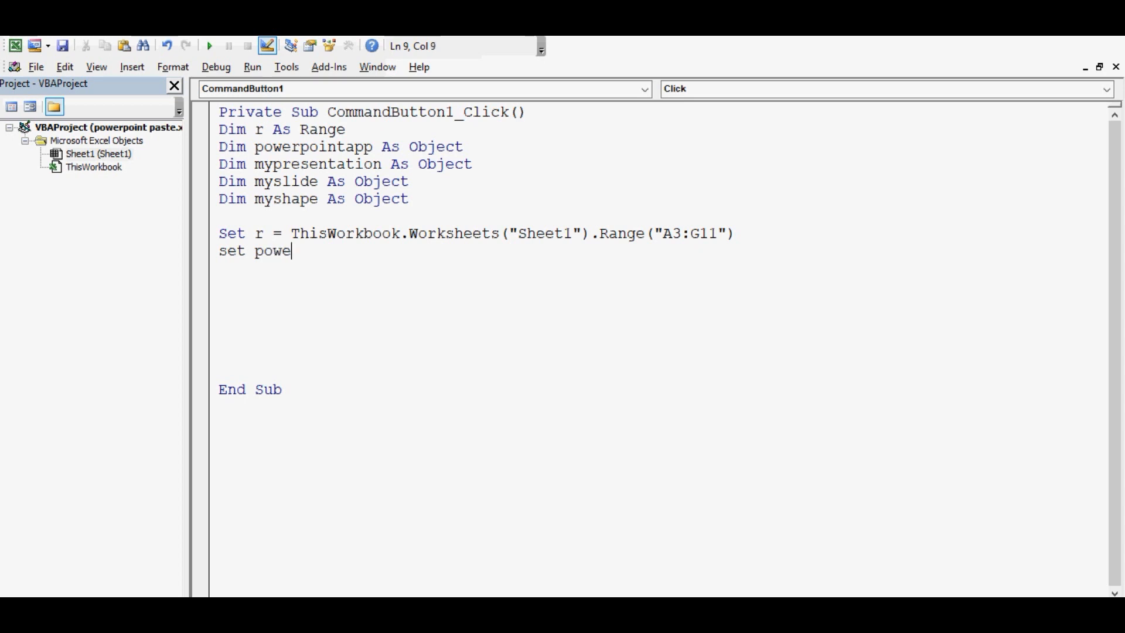
type("rpoint")
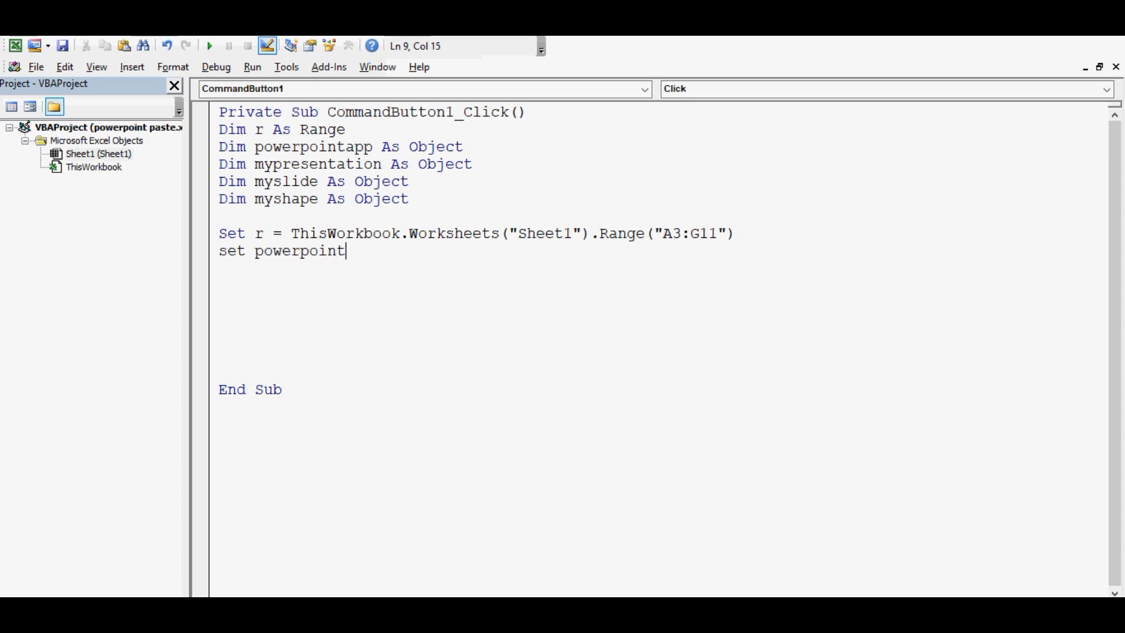
type("a")
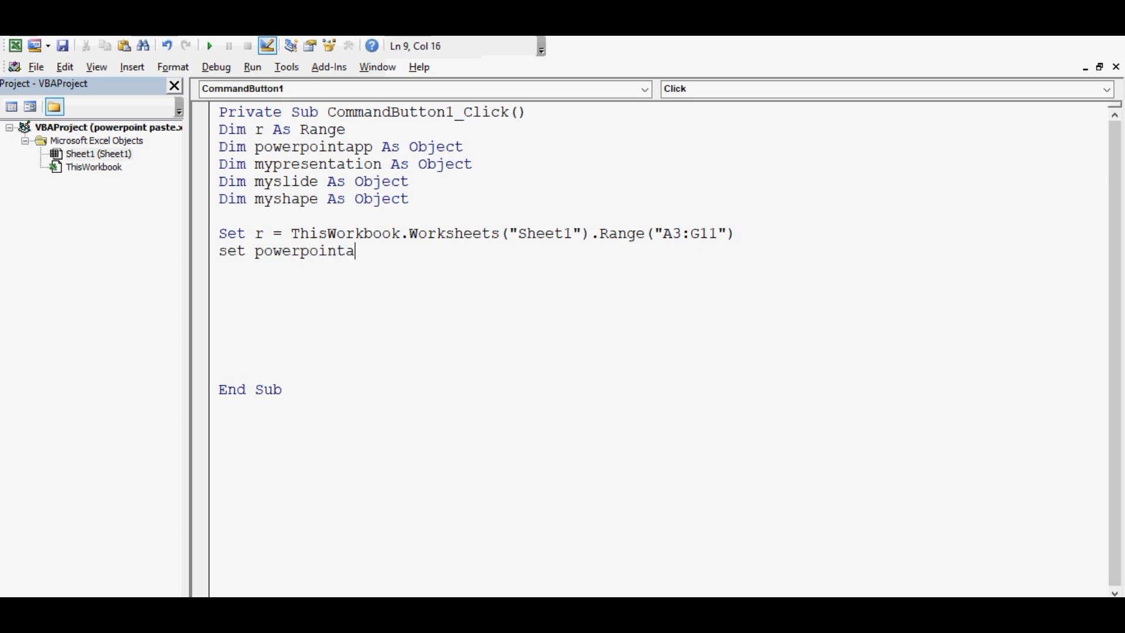
type("pp=")
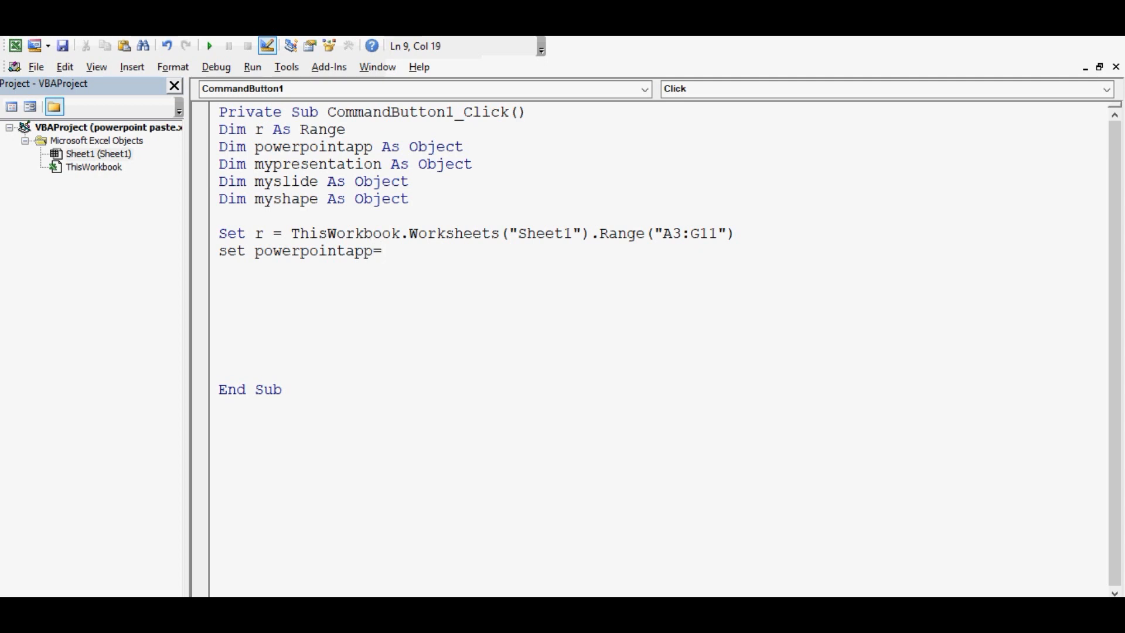
type("G")
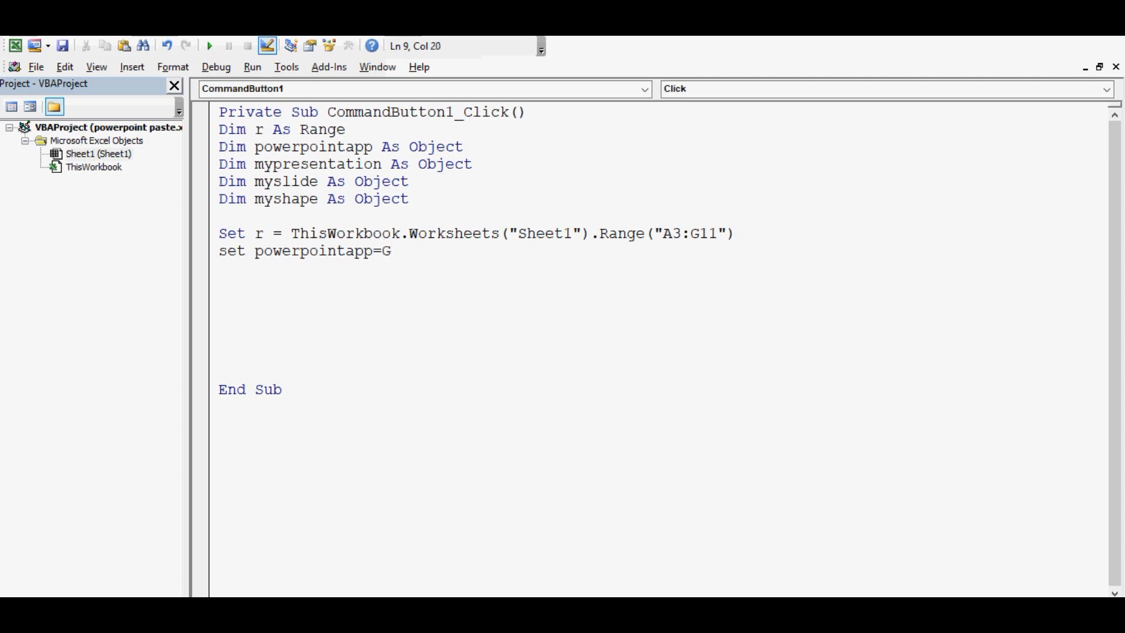
type("etObje")
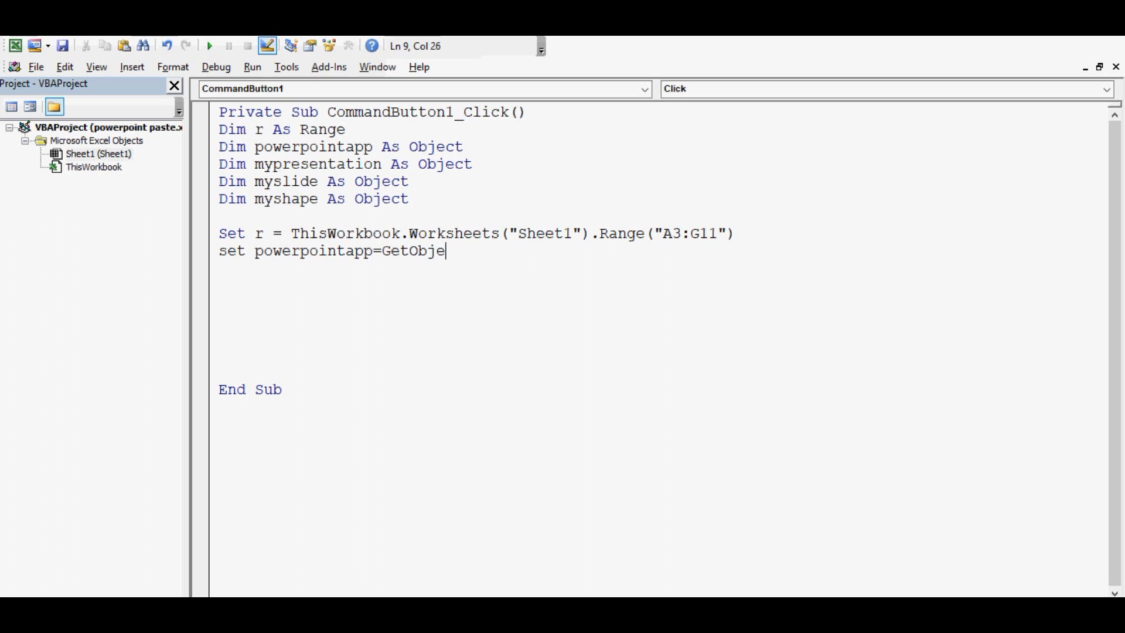
type("ct(")
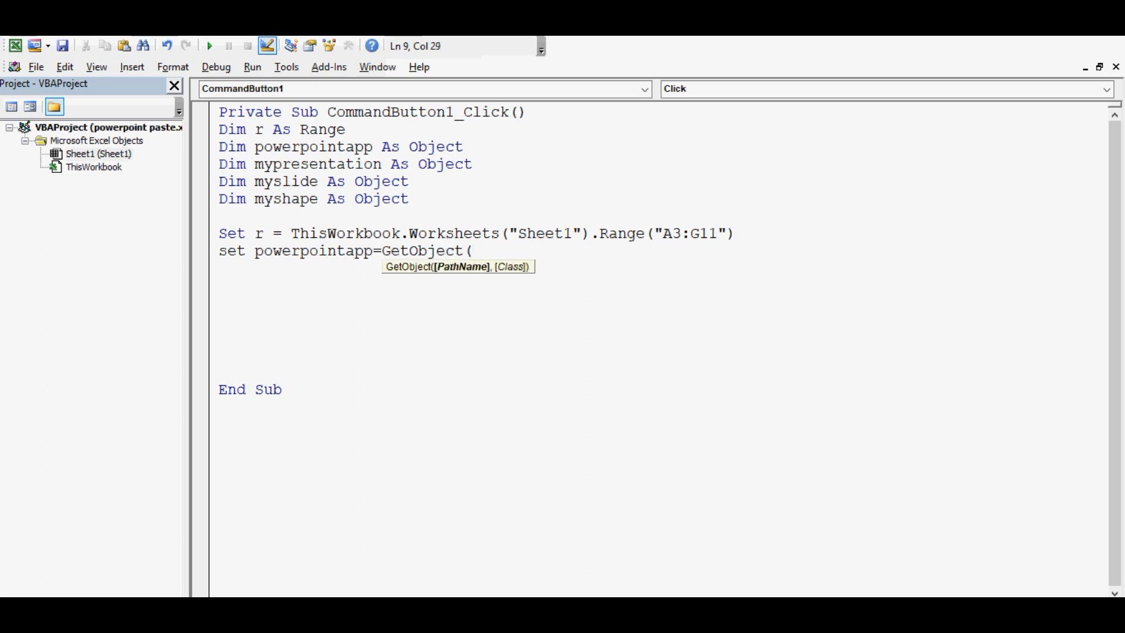
type("cla")
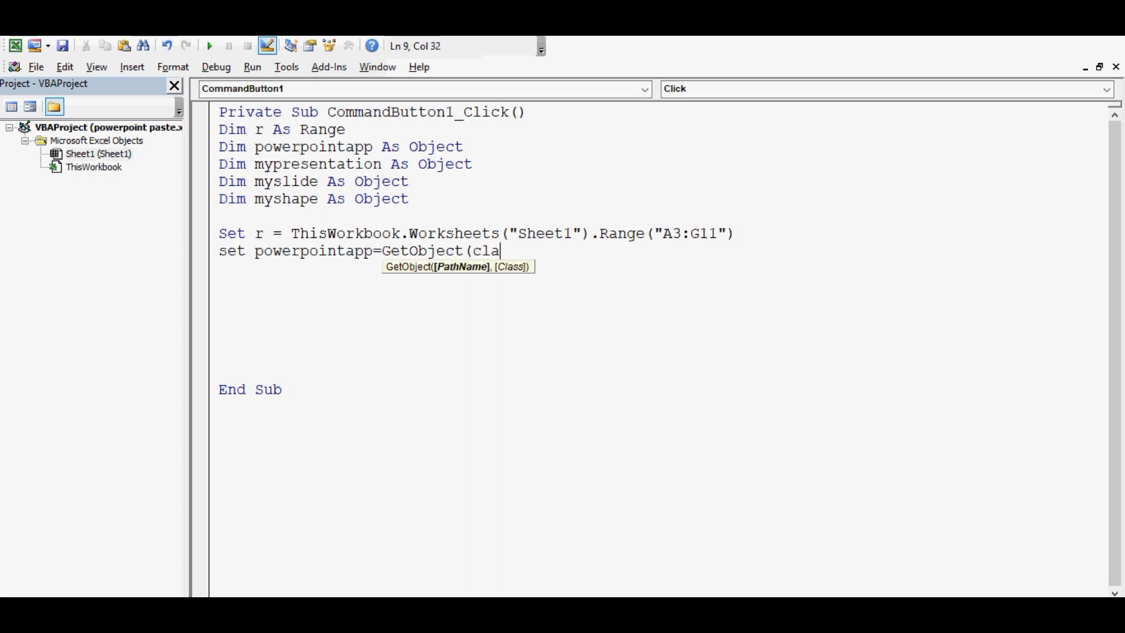
type("ss:=")
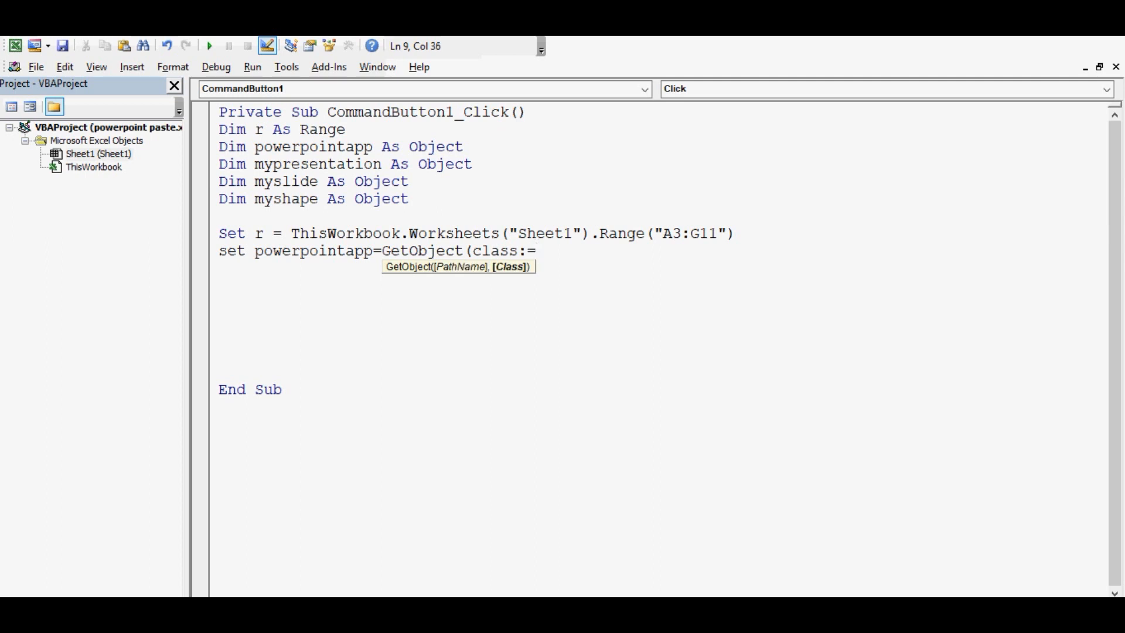
type("\"P")
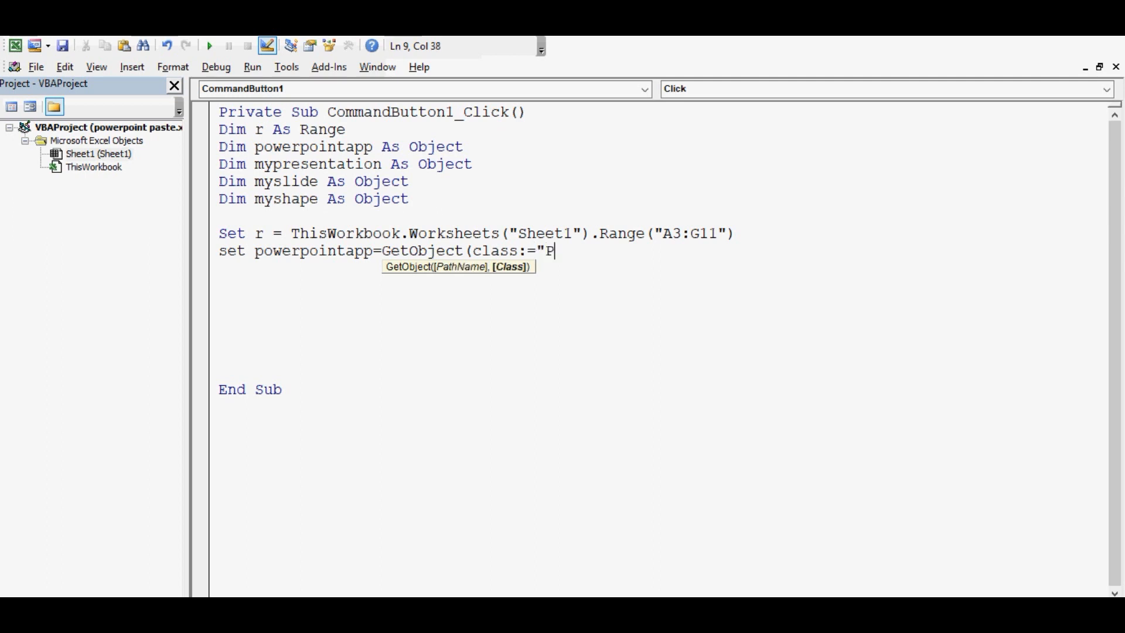
type("owerPo")
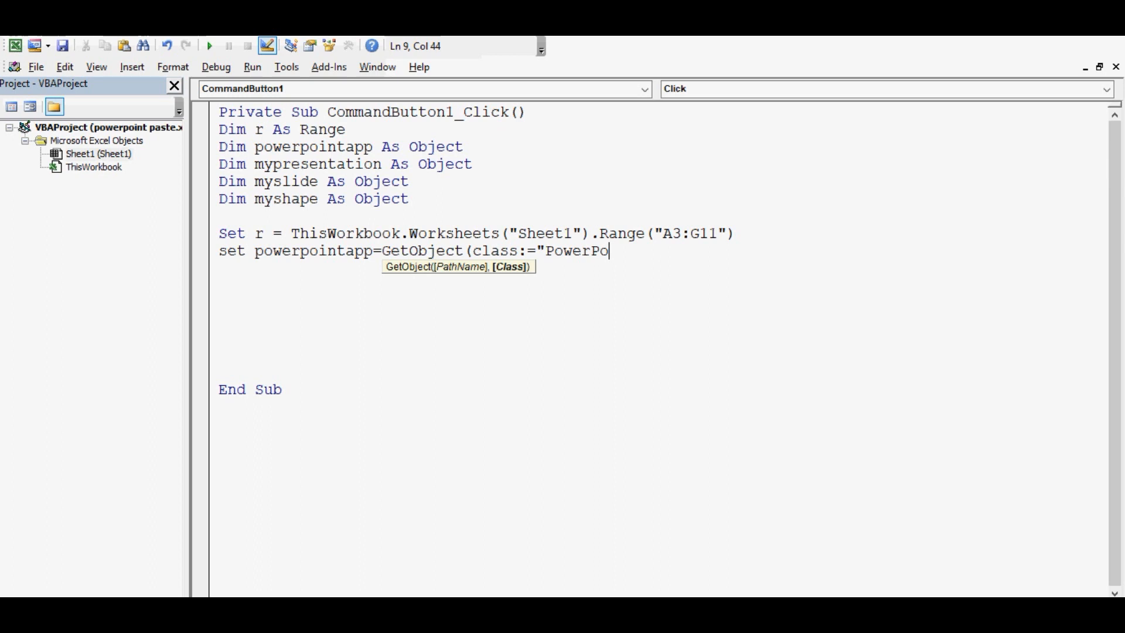
type("int.")
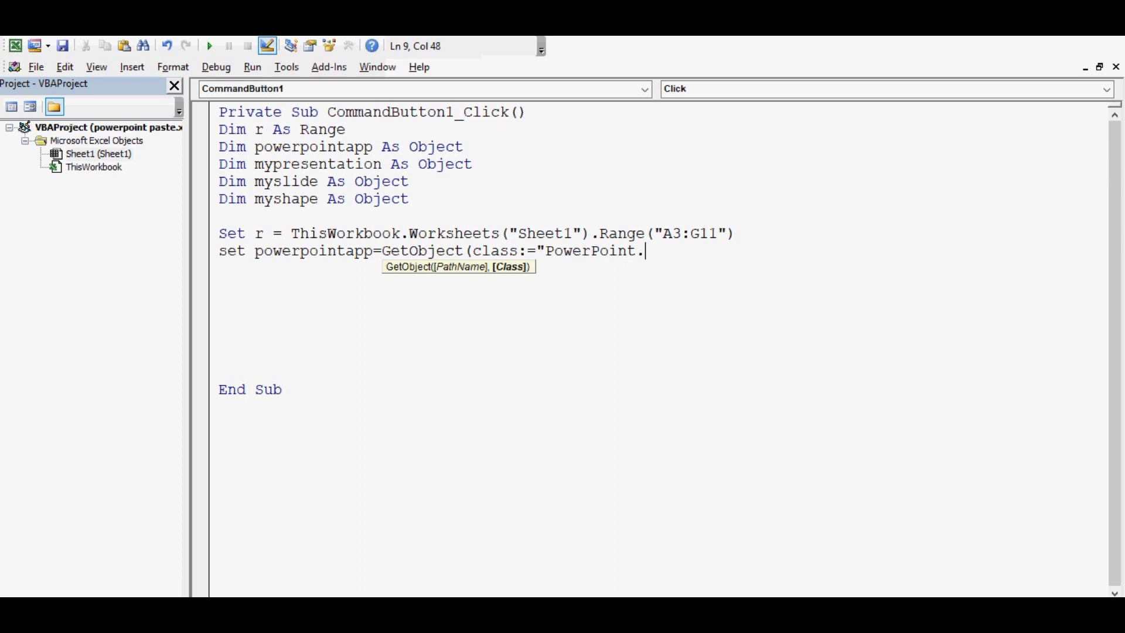
type("A")
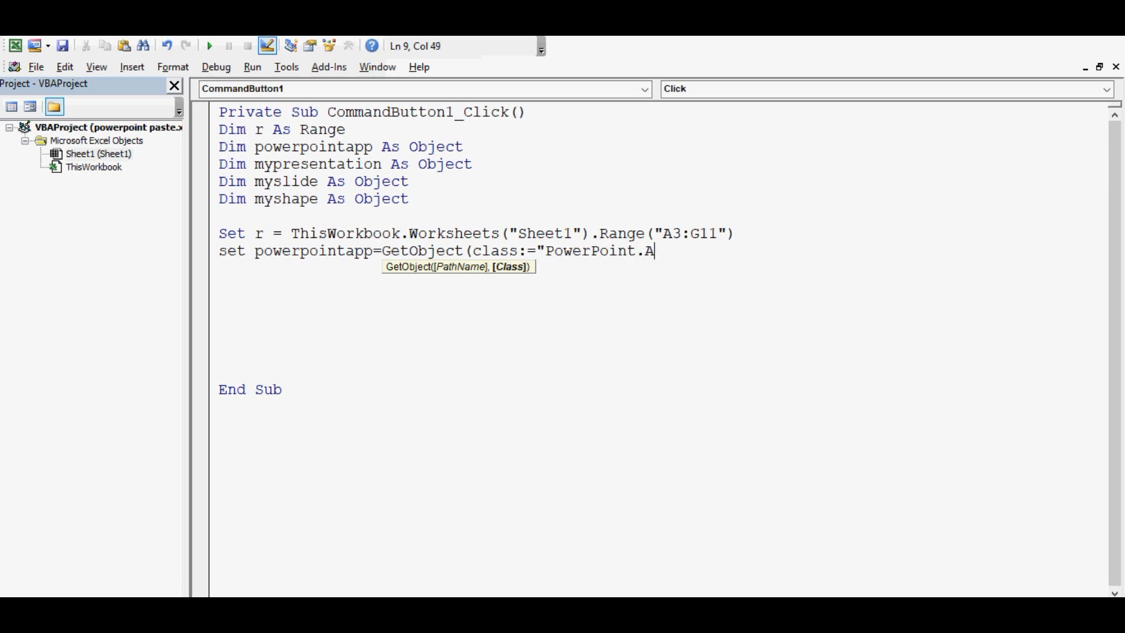
type("pplication")
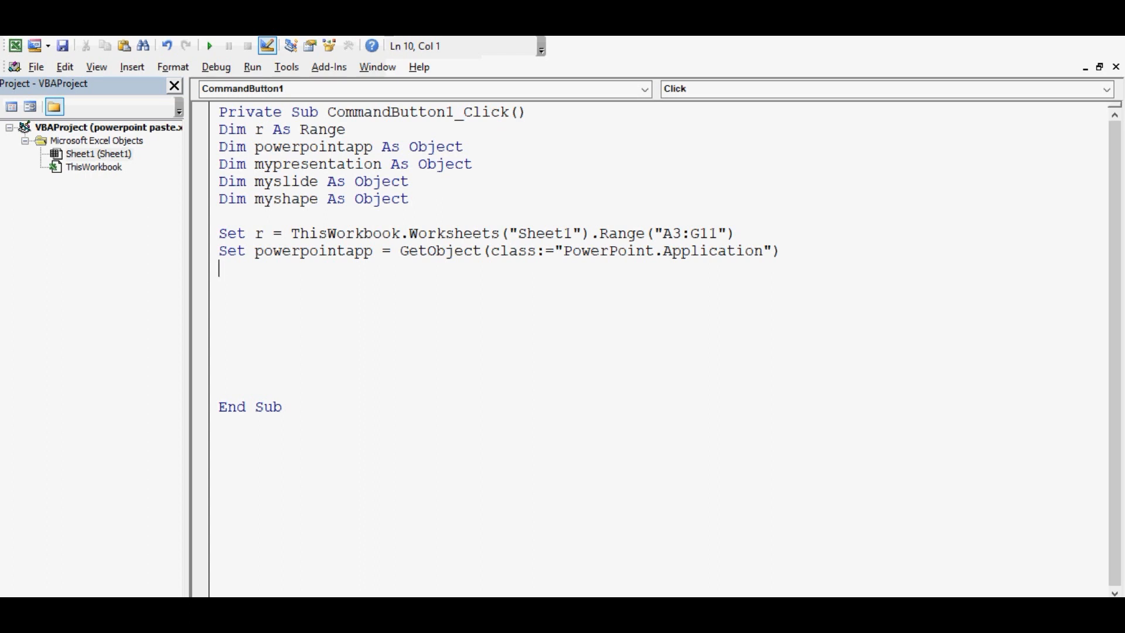
Start the fallback line 'If powerpointapp Is Nothing Then Set powerpointass ='
type("If")
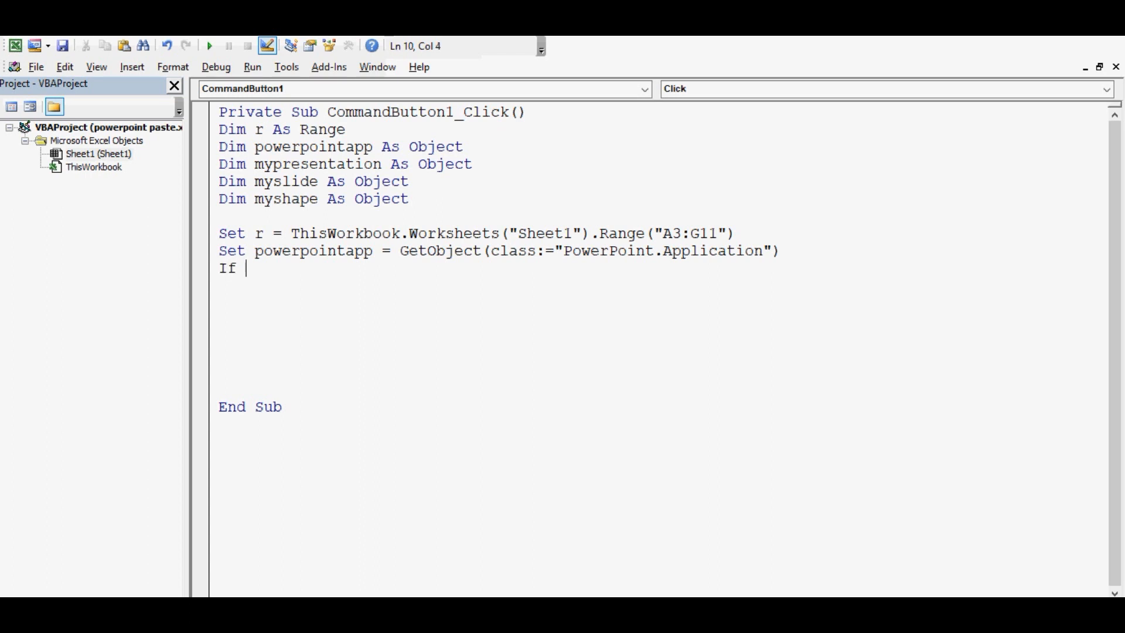
type("powerpoin")
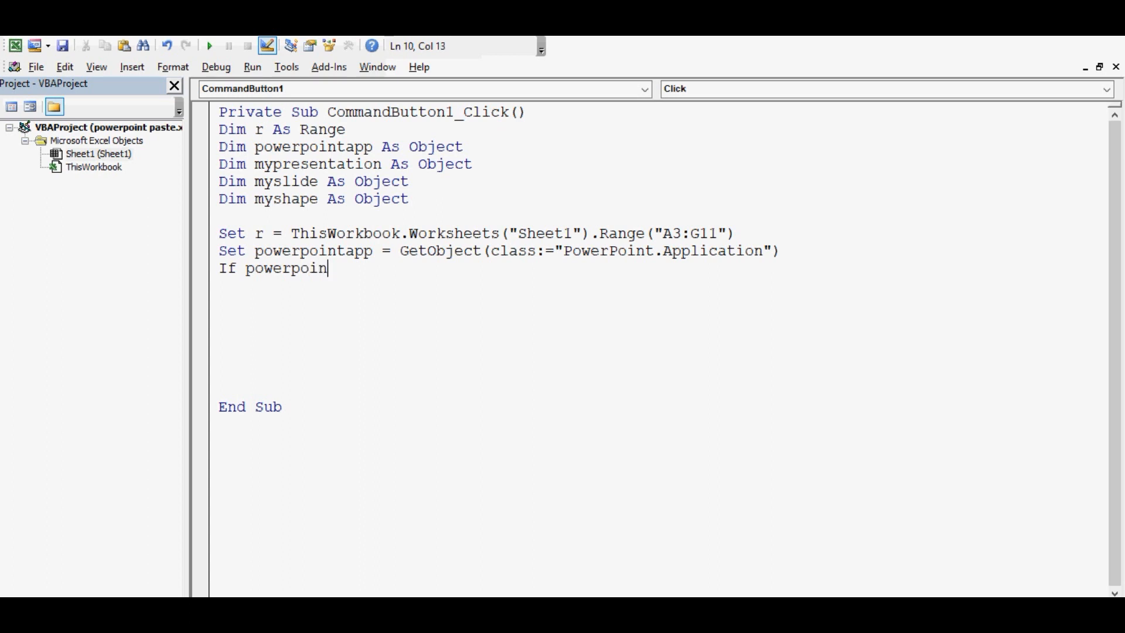
type("tapp")
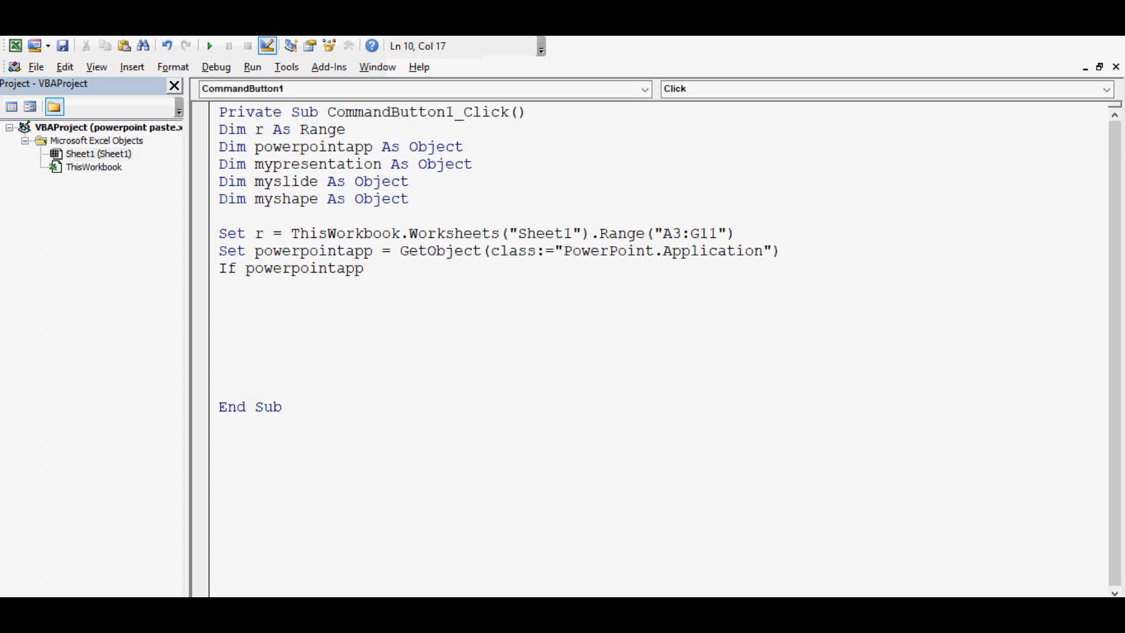
type("is nothing")
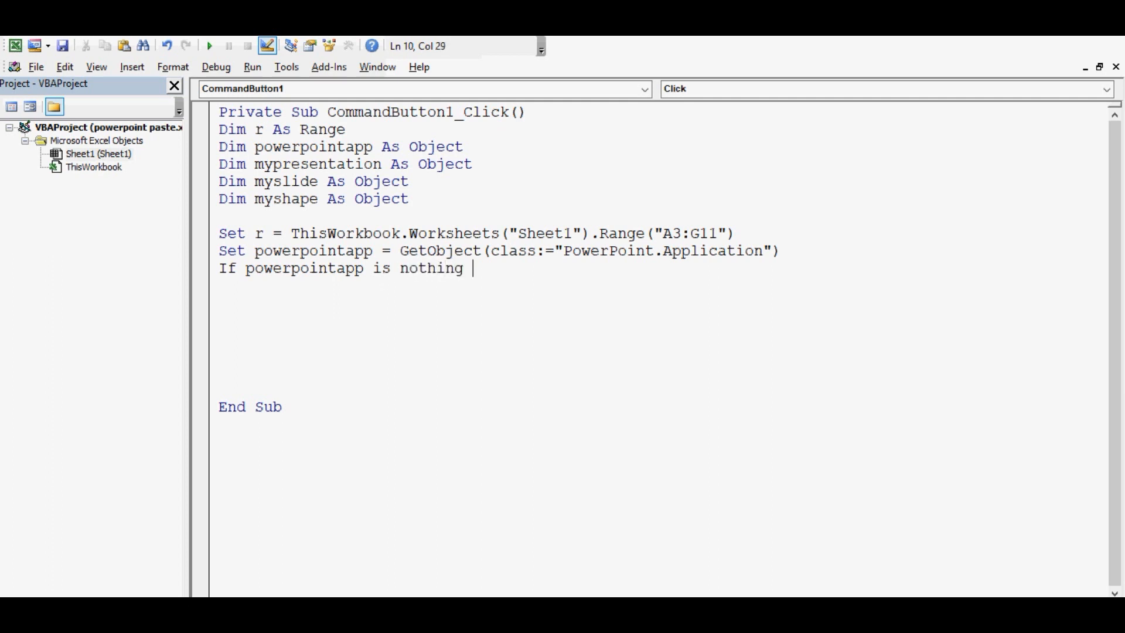
type("then set")
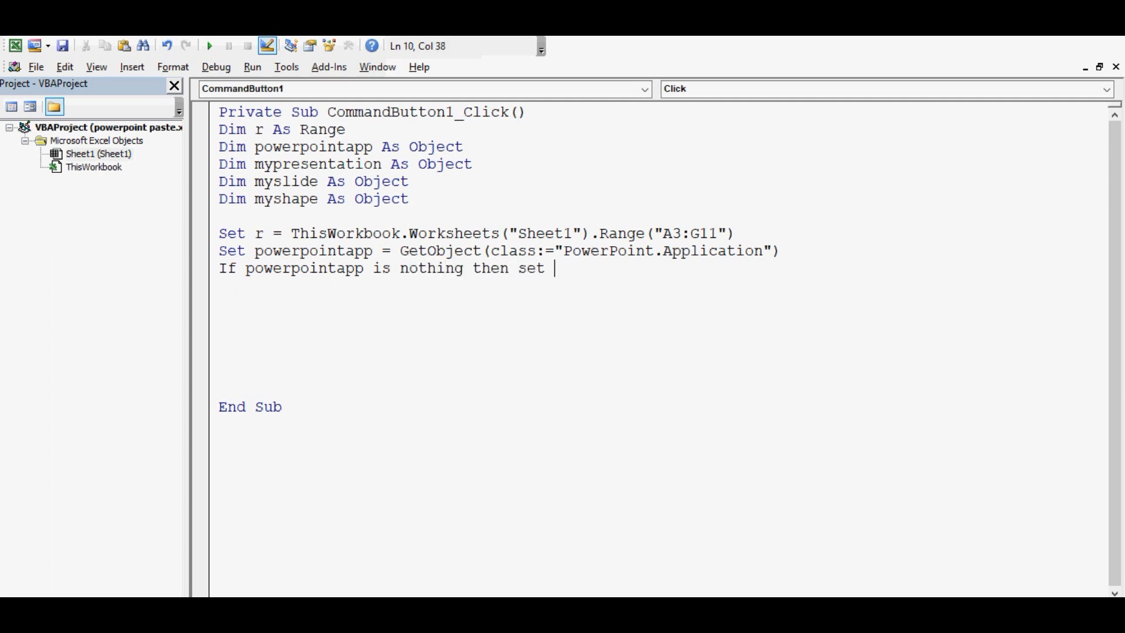
type("powerpoint")
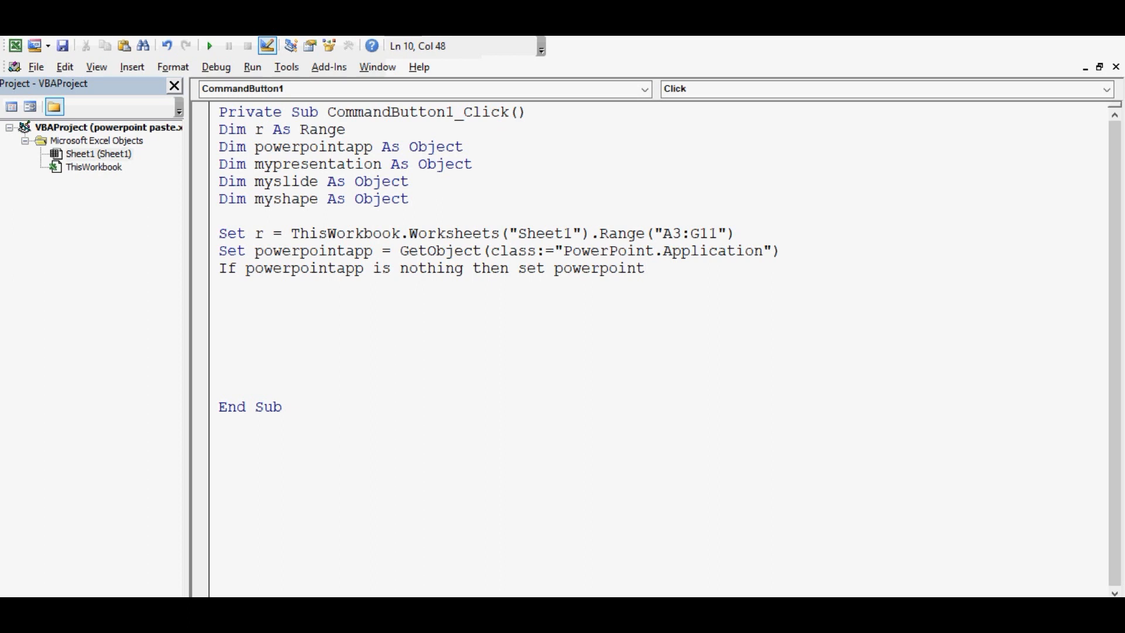
type("ass")
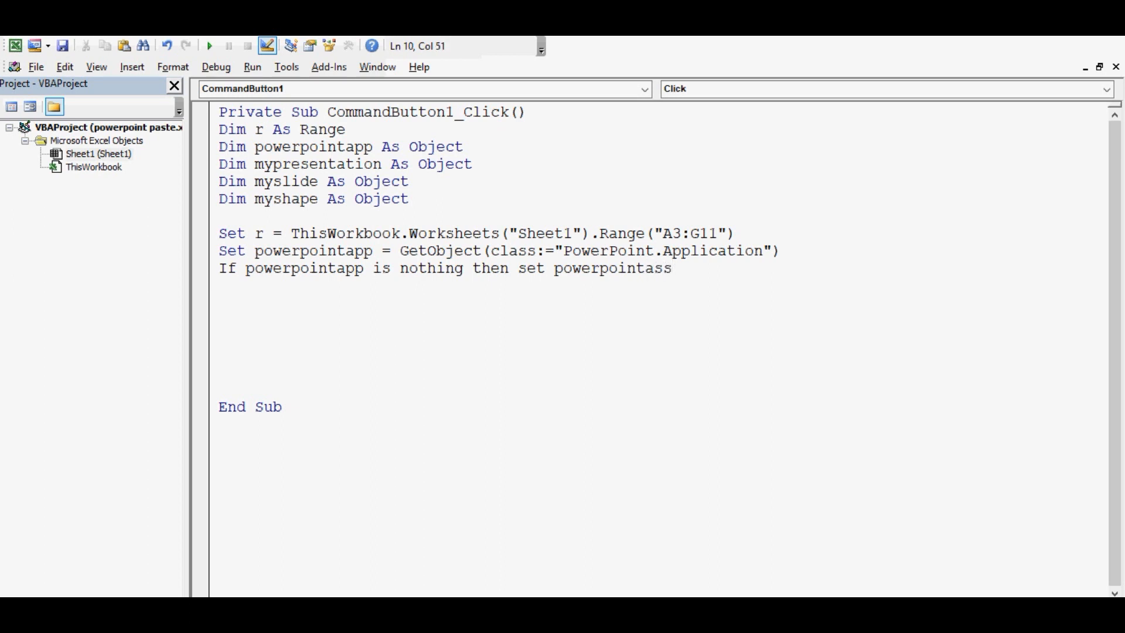
type("=")
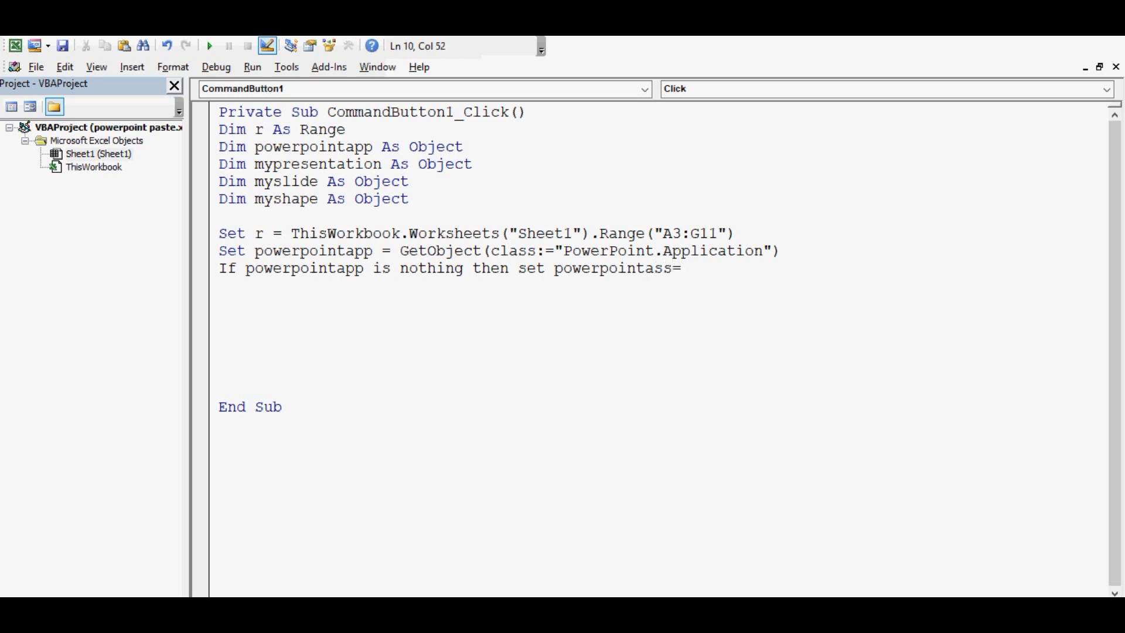
Complete it with CreateObject(class:="PowerPoint.Application"), fixing capitalisation
type("create")
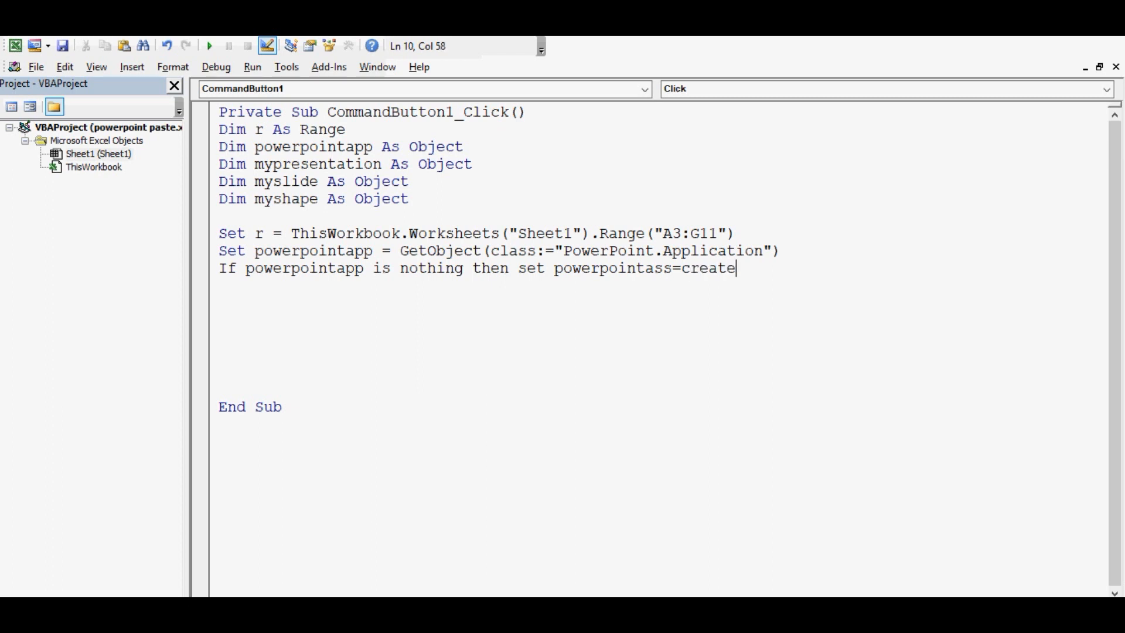
key("BackSpace")
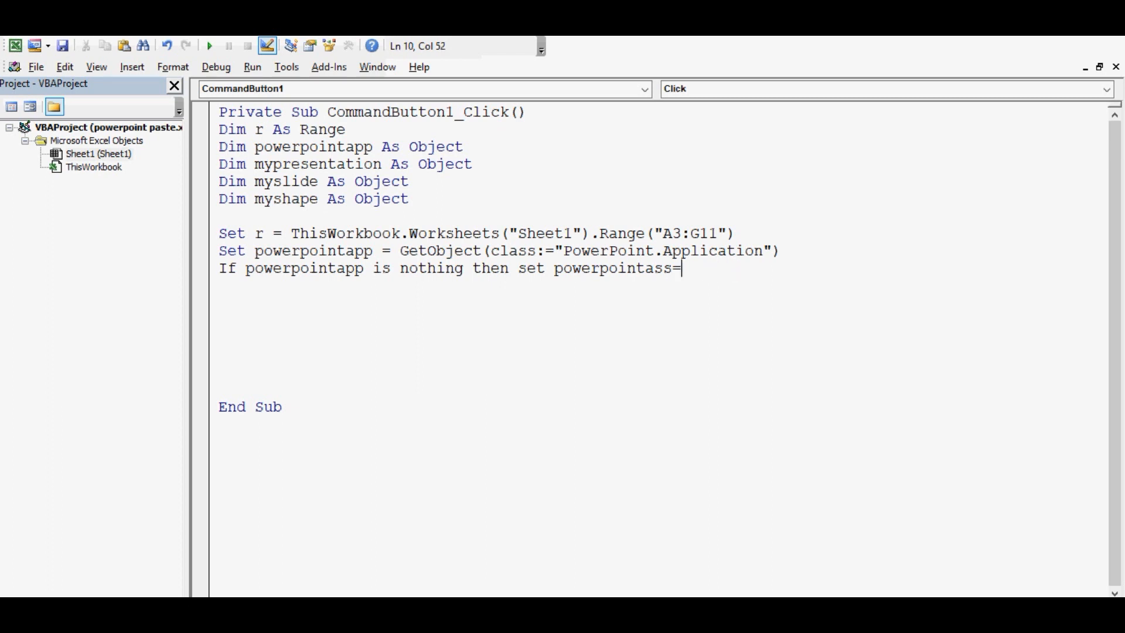
type("CreateO")
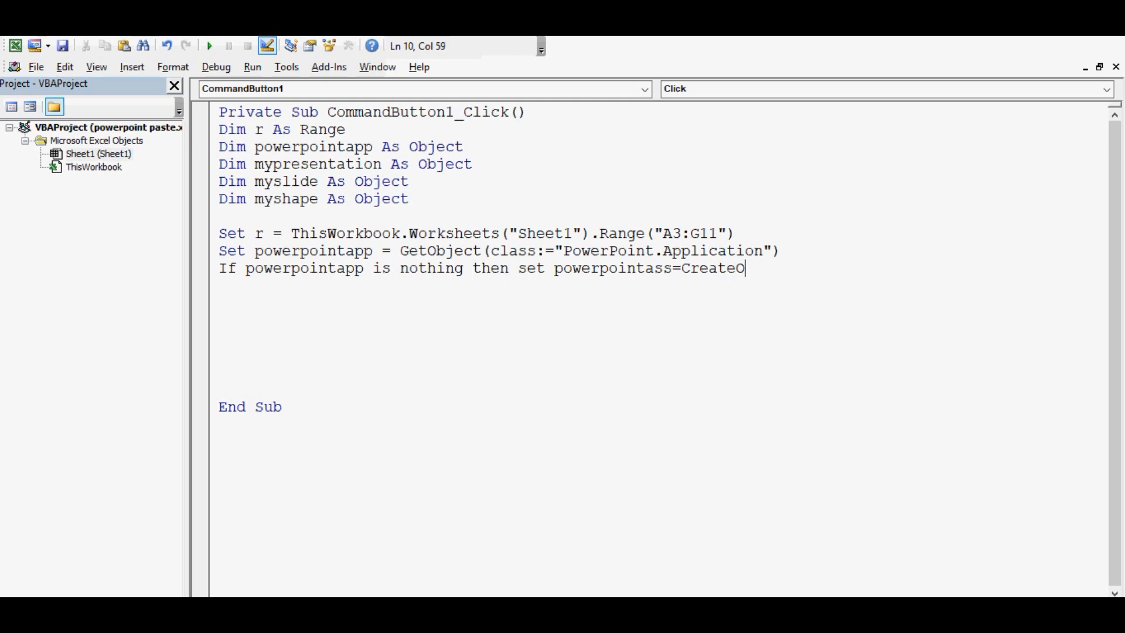
type("bject(")
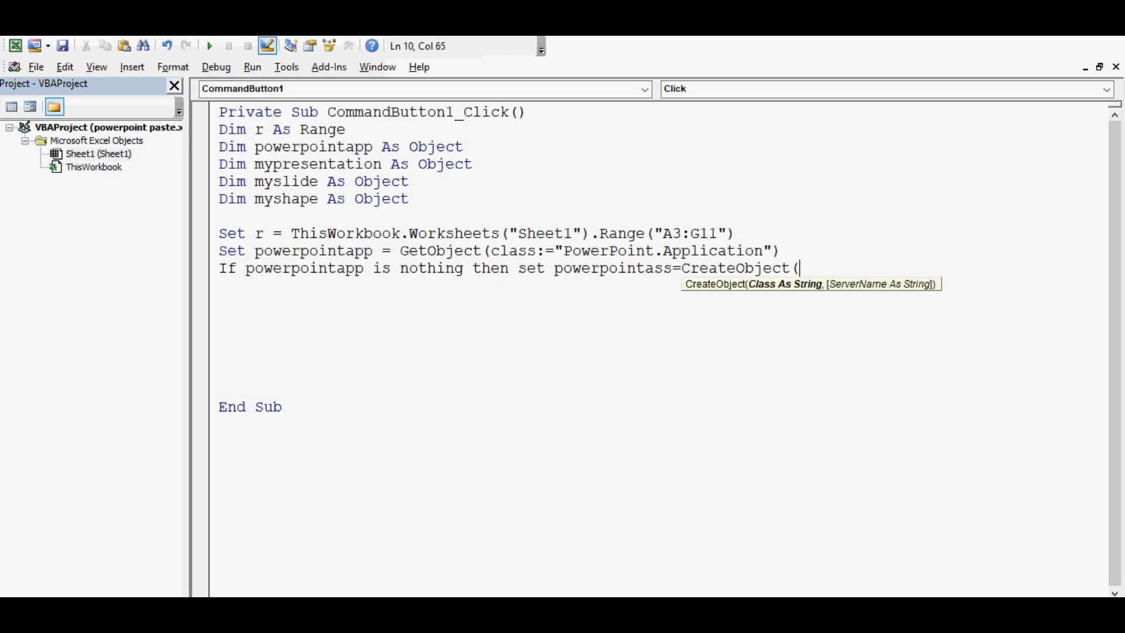
type("class")
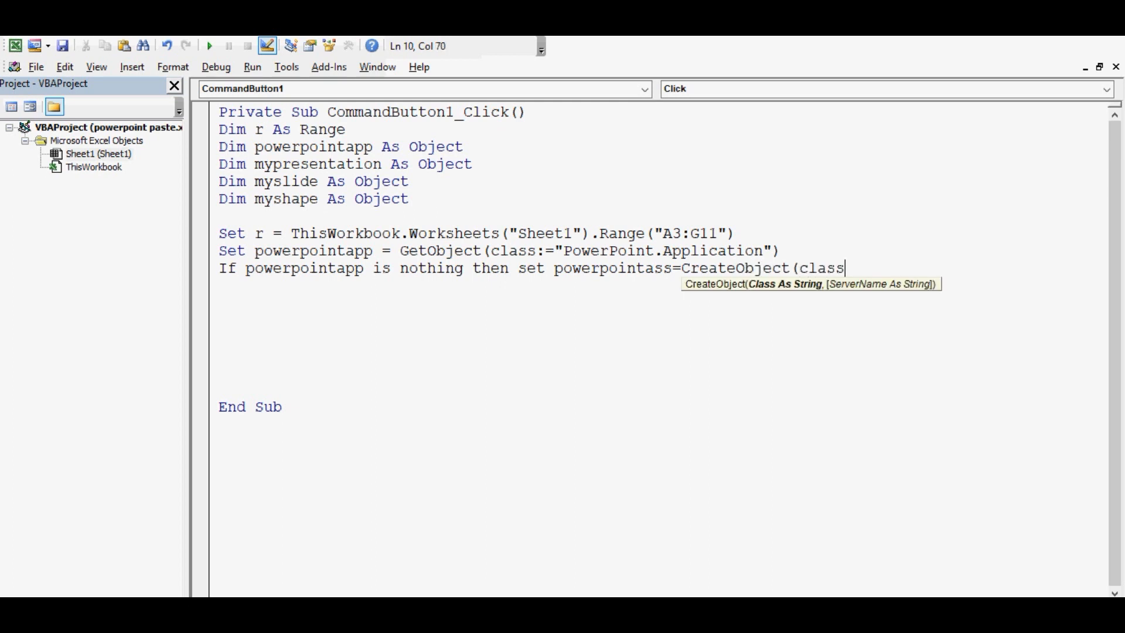
type(":=")
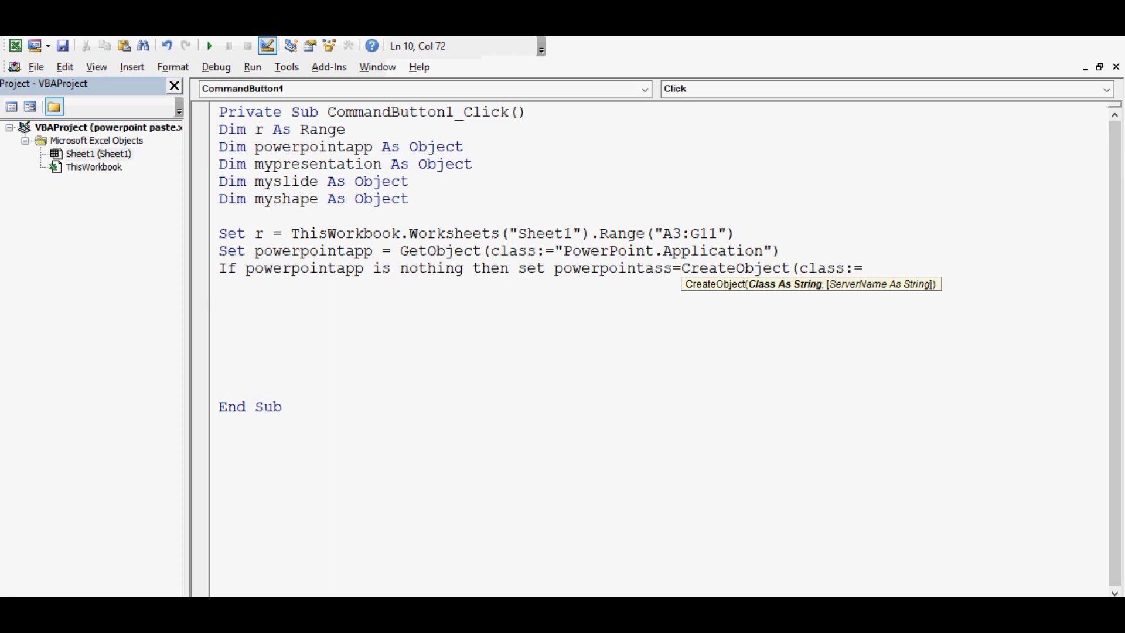
type("\"Powerpo")
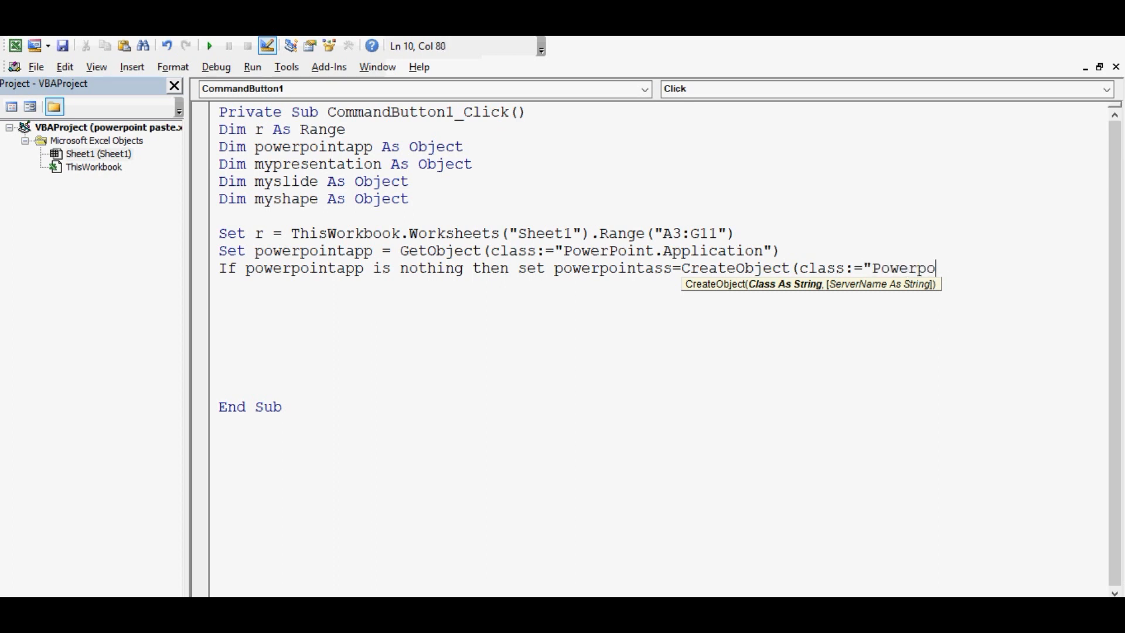
type("in")
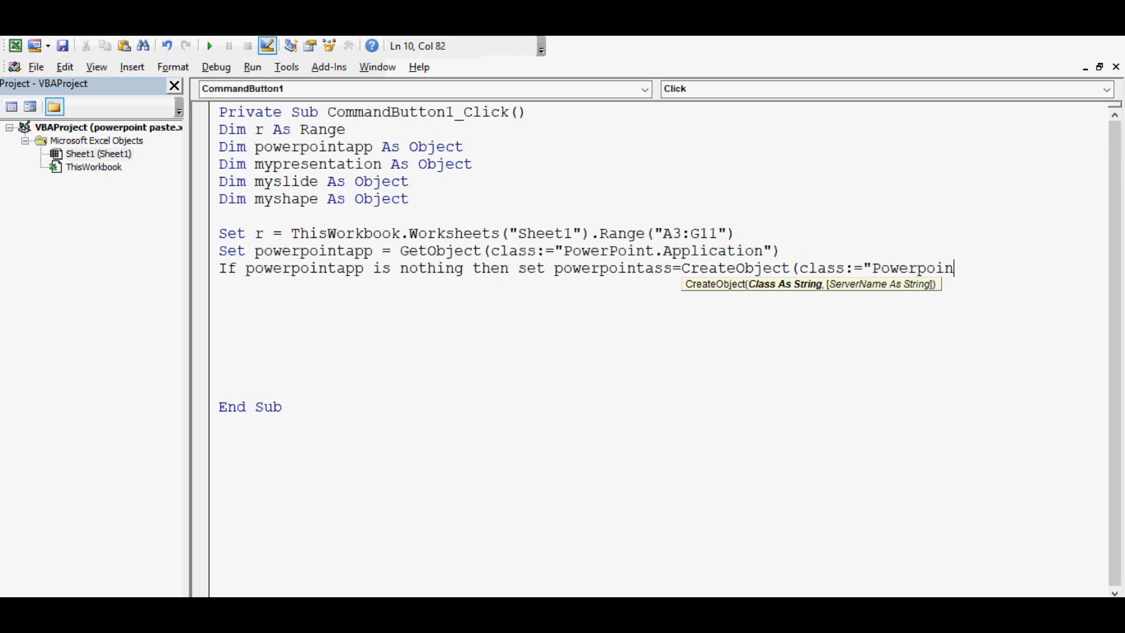
key("BackSpace")
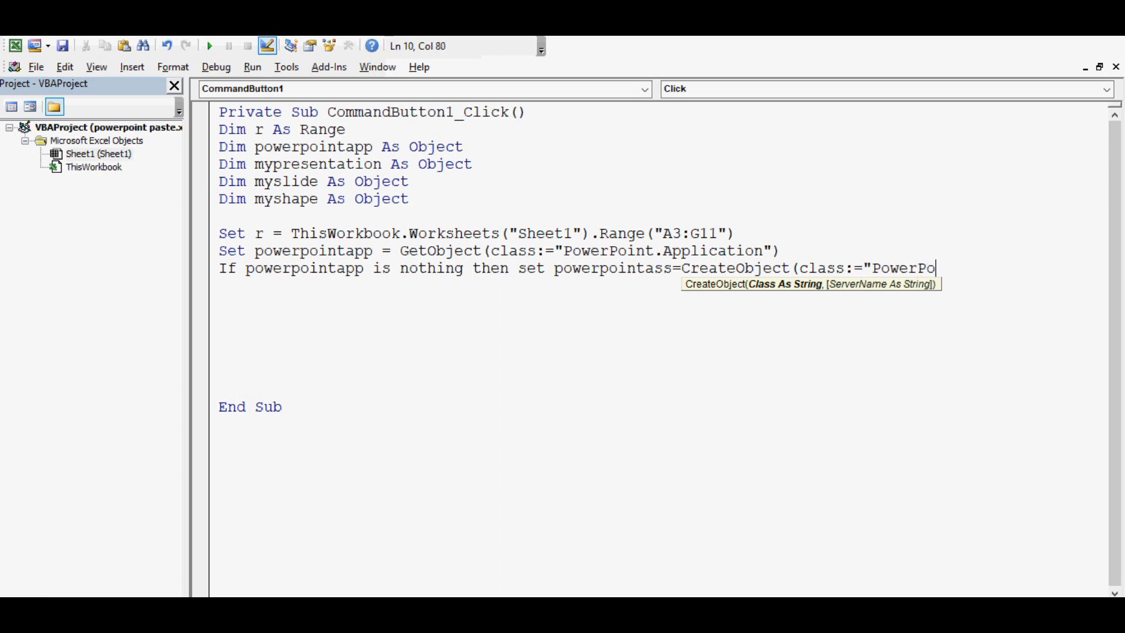
type("int.A")
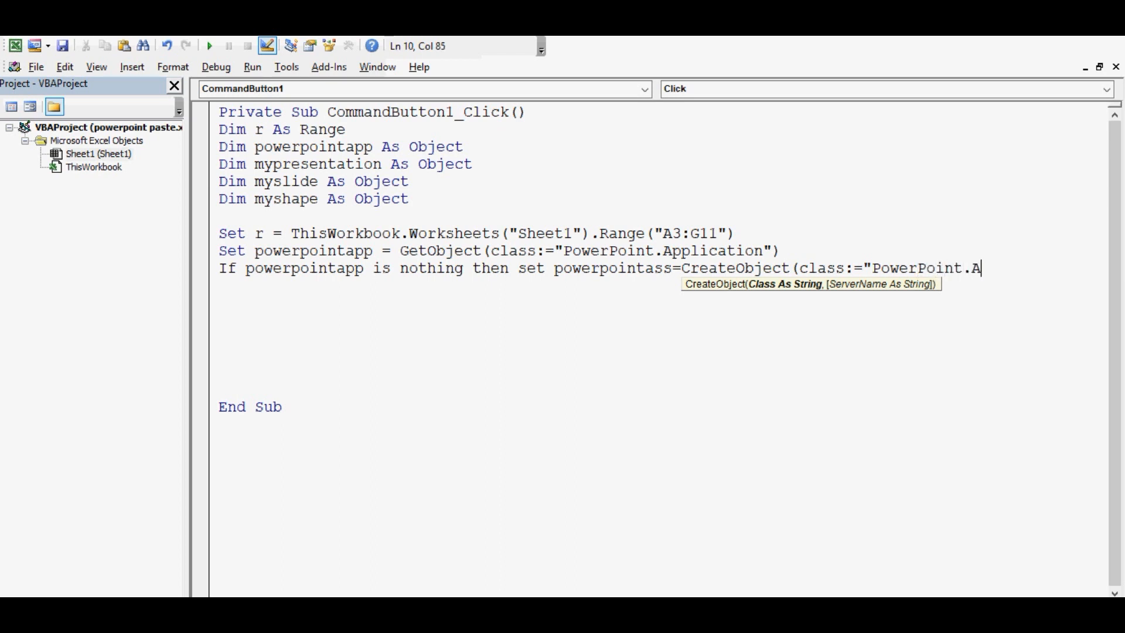
type("pplication")
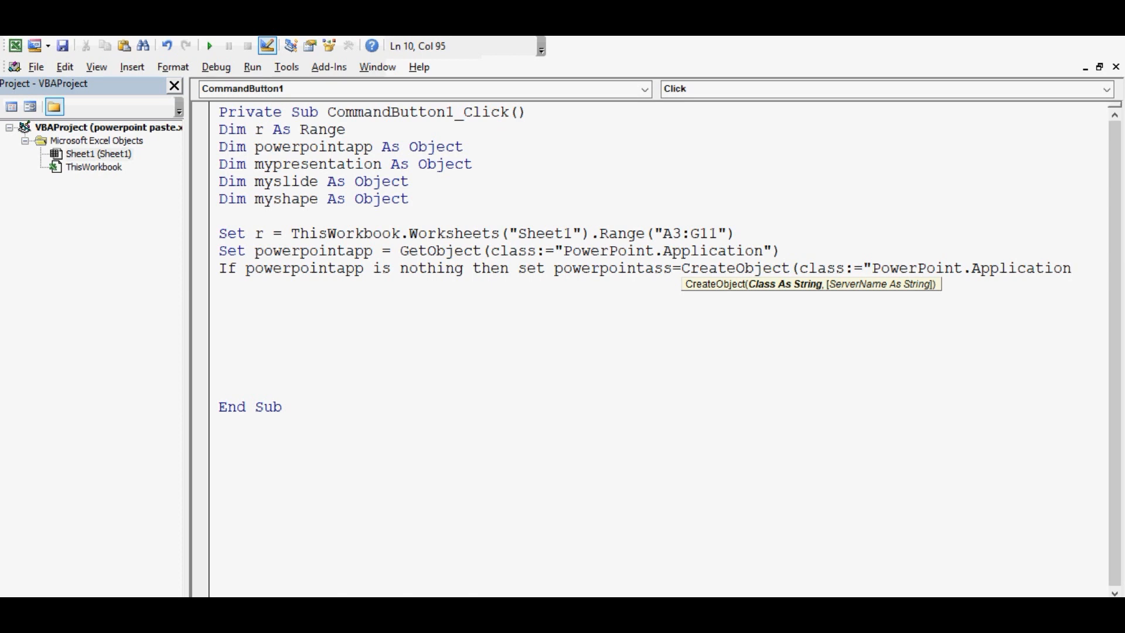
key("Return")
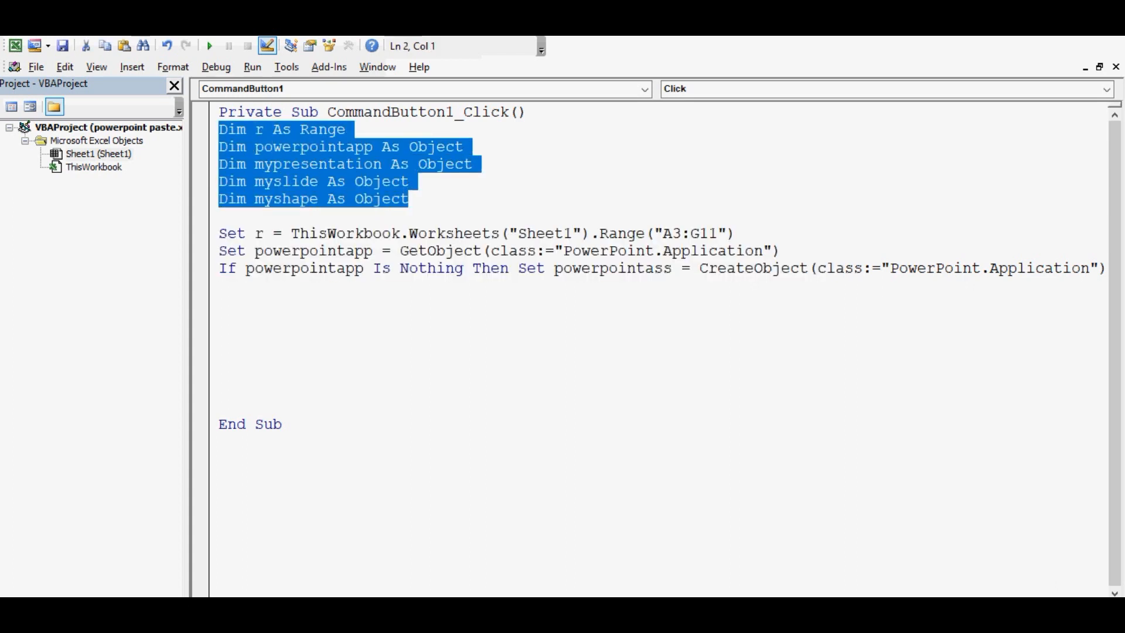
Space out the code blocks and add the comment 'assigning range into variable above Set r
left_click(409, 199)
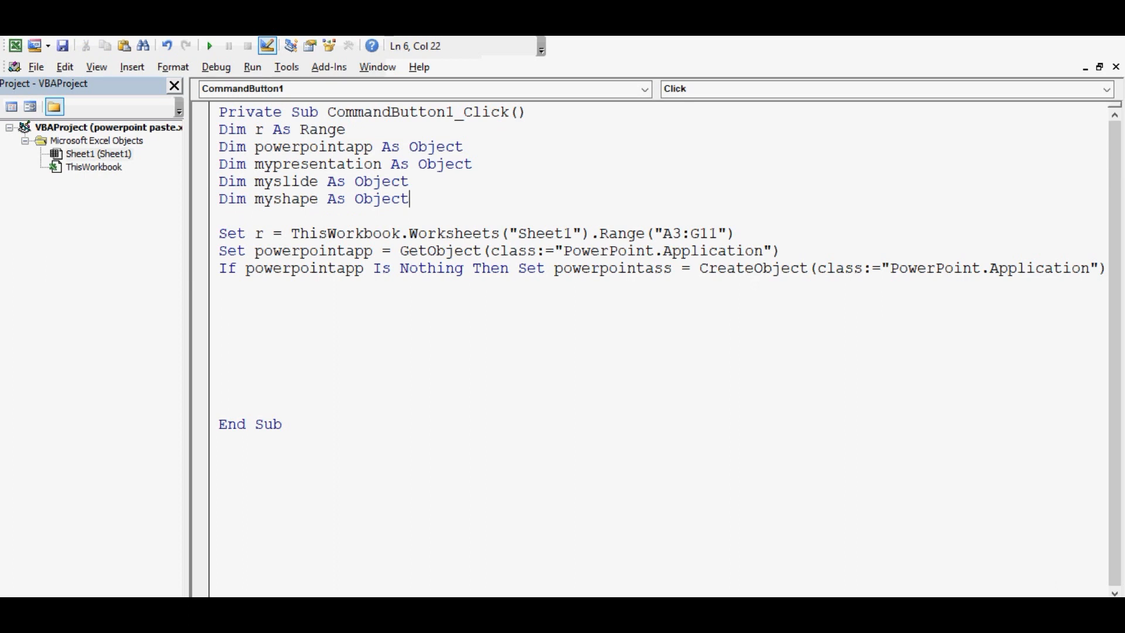
double_click(258, 130)
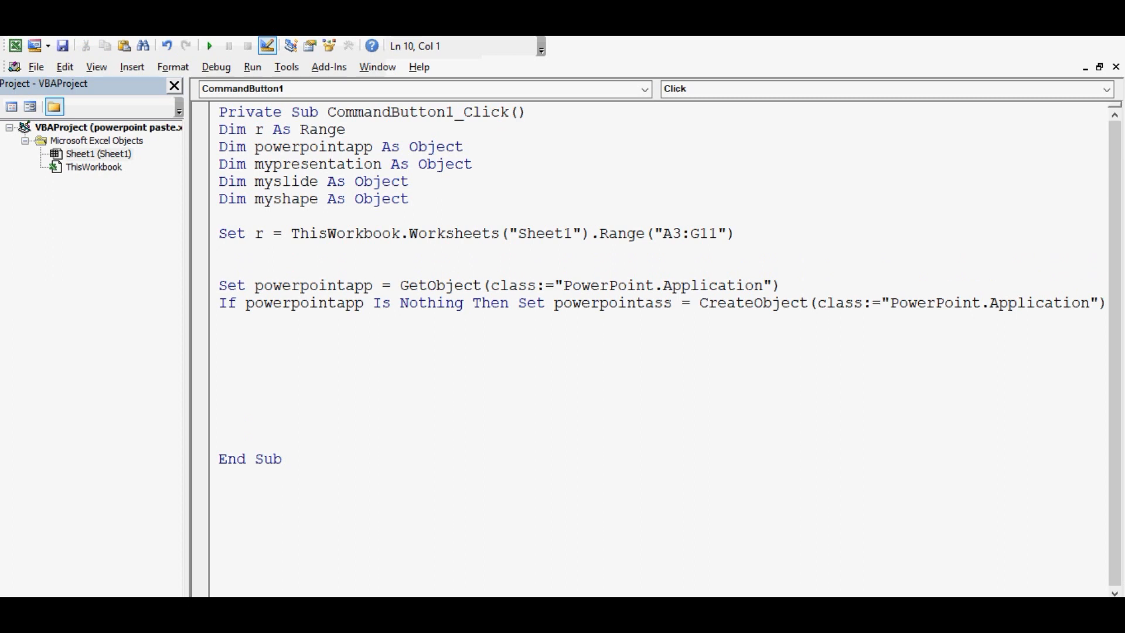
left_click(219, 233)
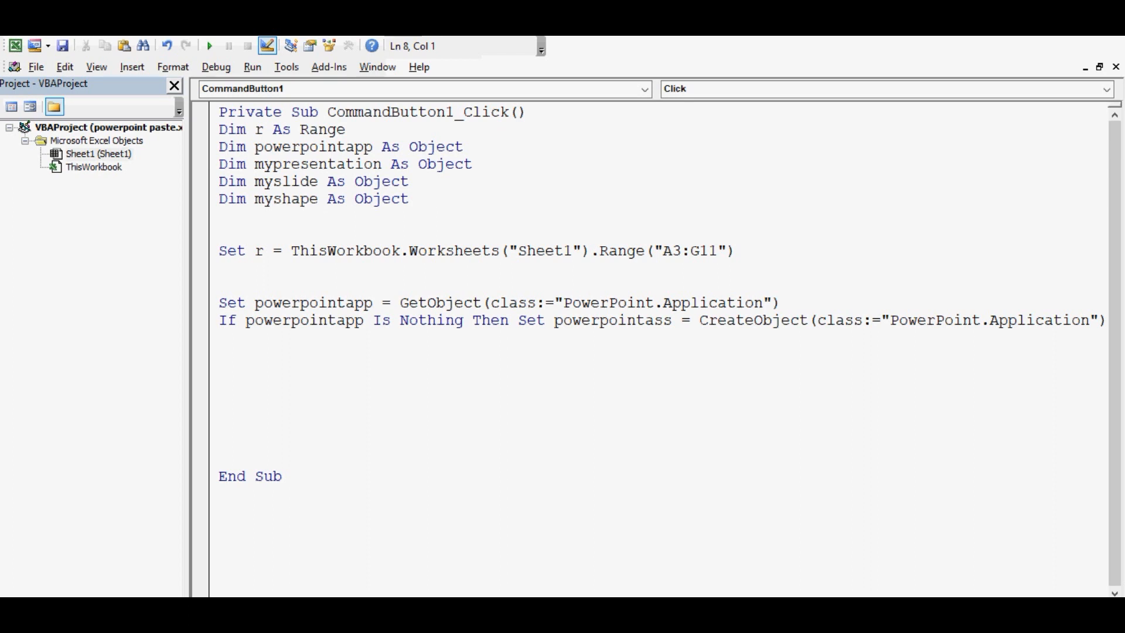
type("'")
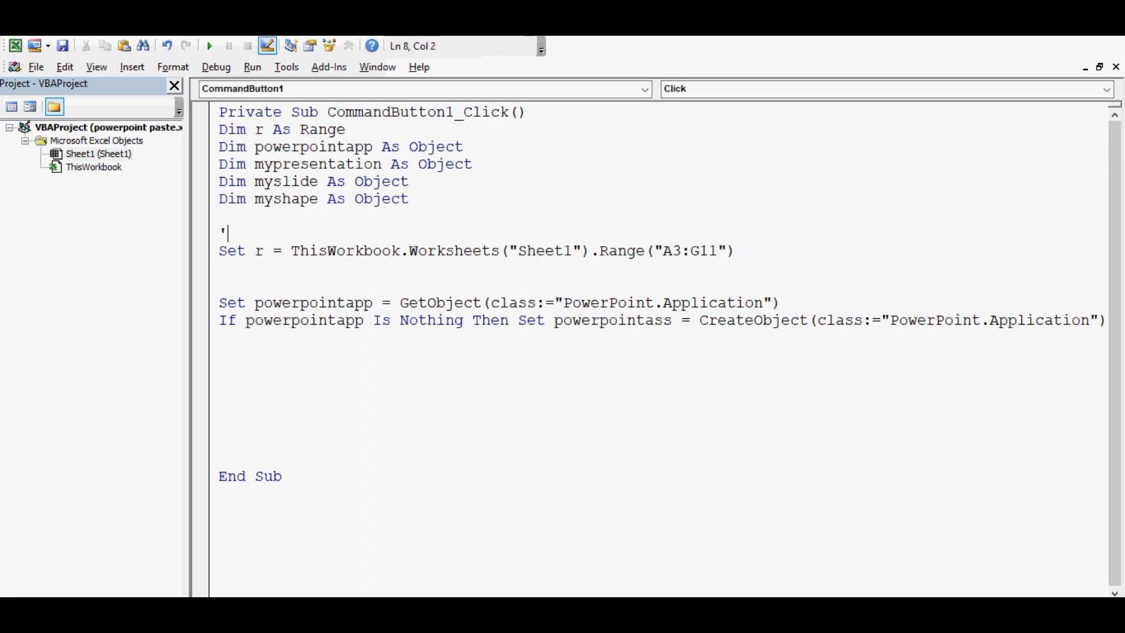
type("assig")
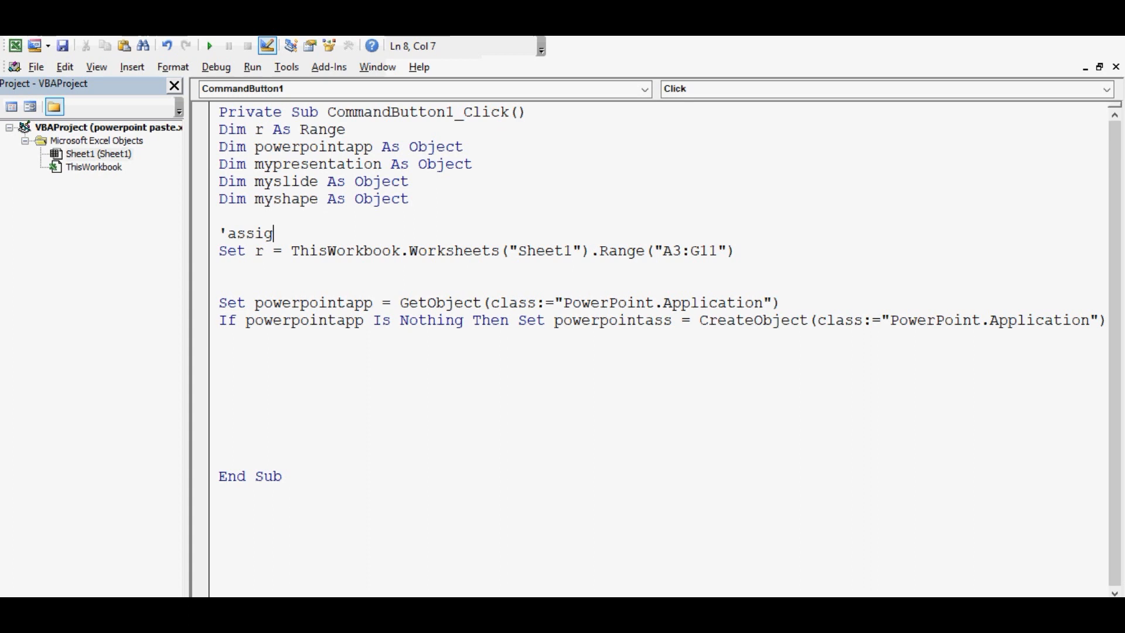
type("ning ran")
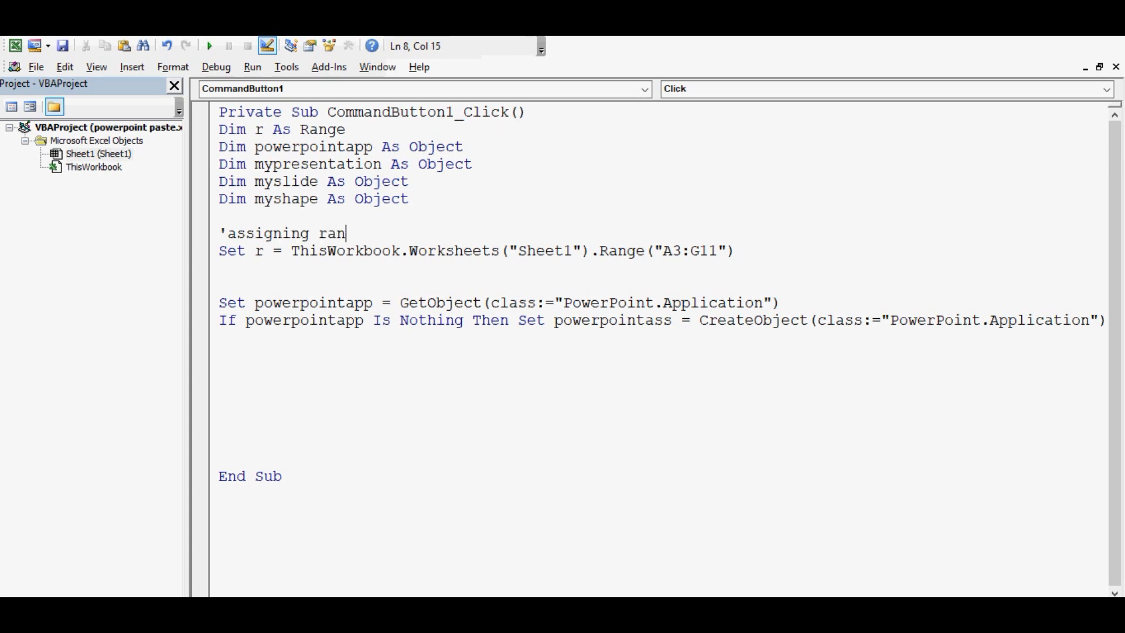
type("ge")
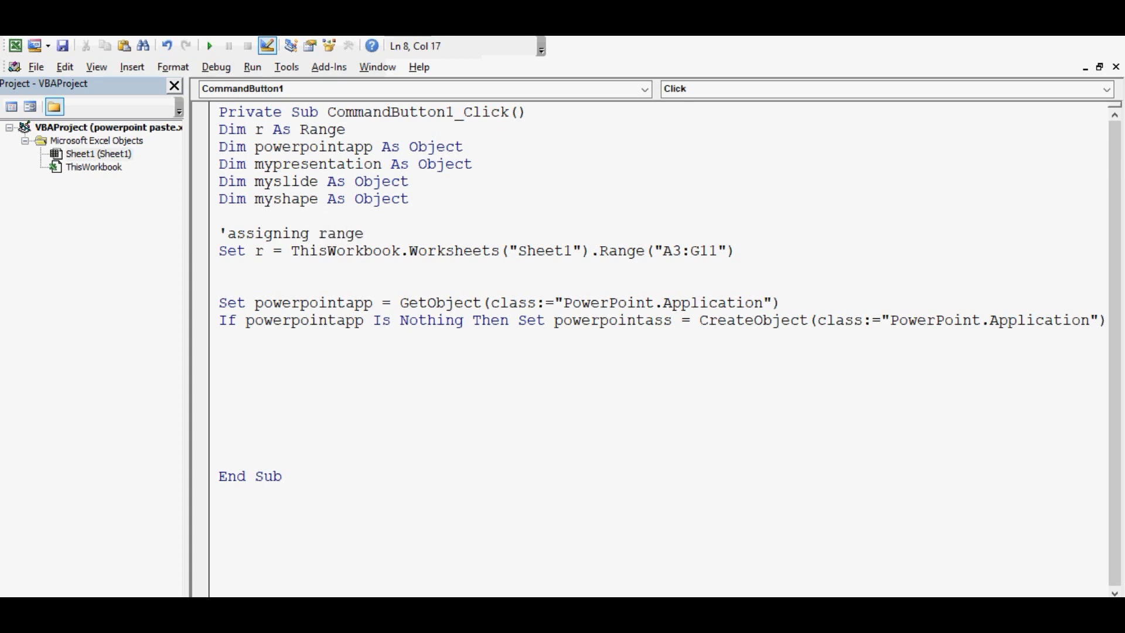
type("into varia")
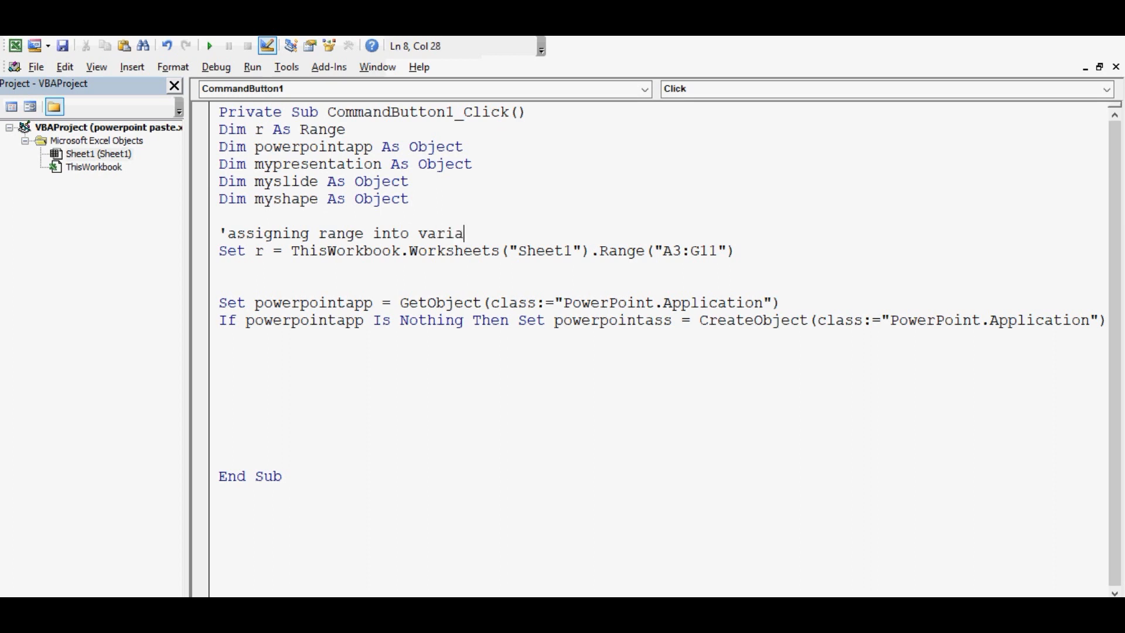
type("ble")
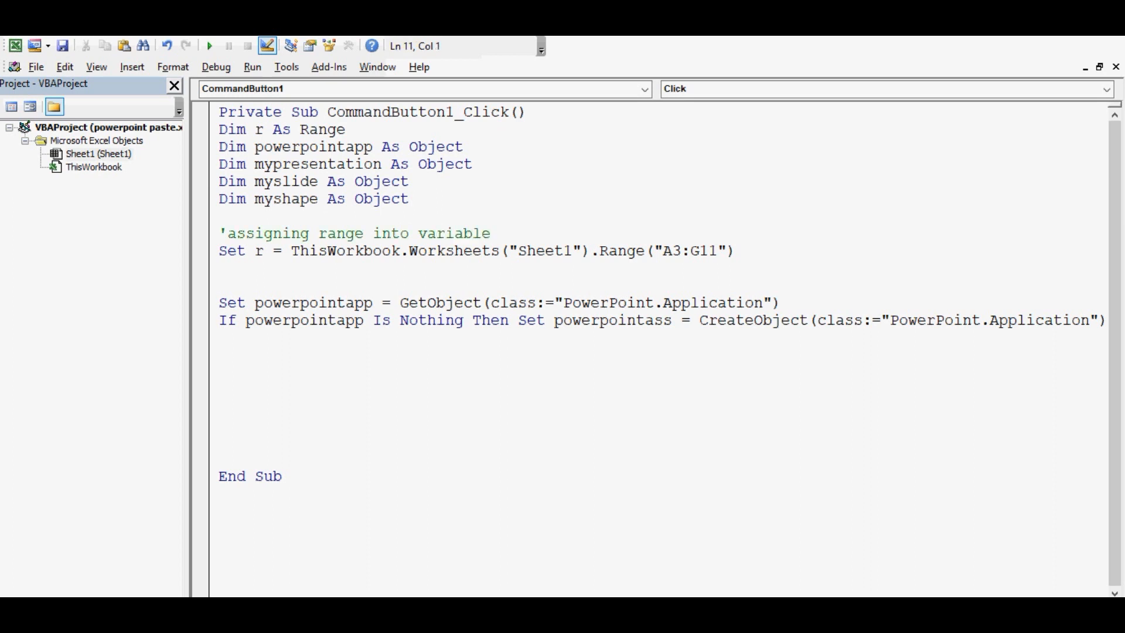
Highlight the new comment and the Sheet1 A3:G11 range reference to explain them
left_click(223, 233)
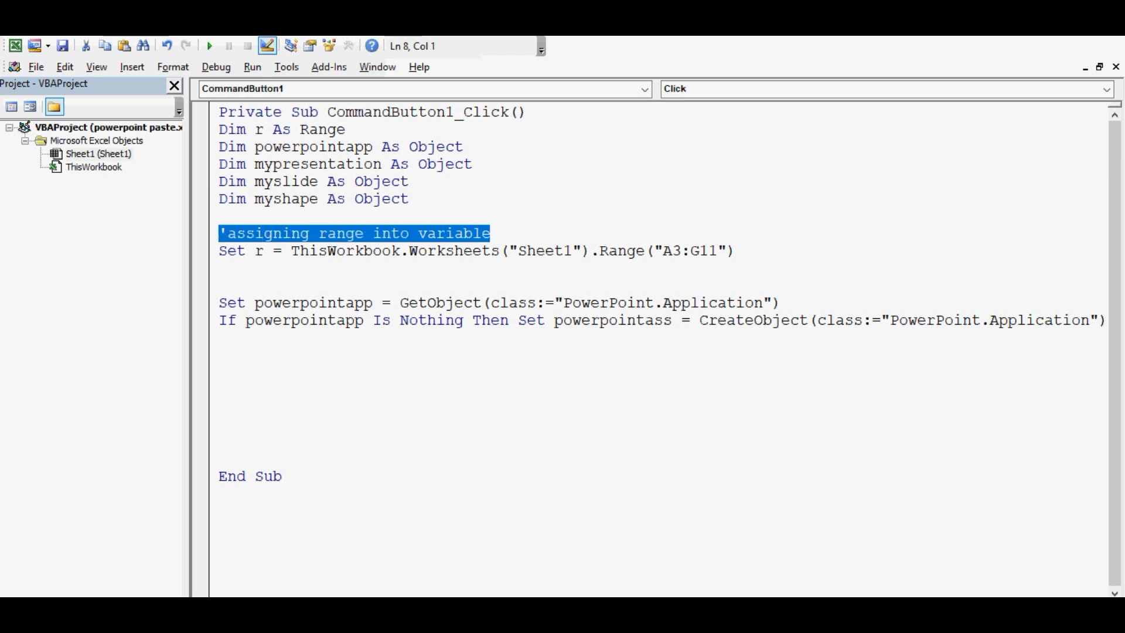
left_click(283, 232)
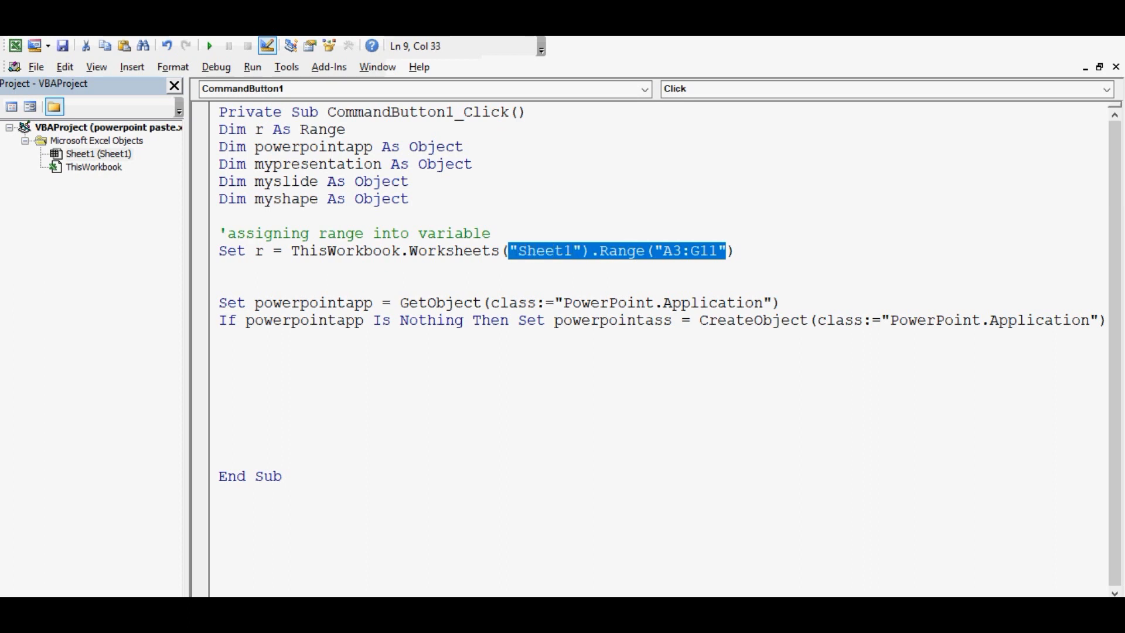
left_click(267, 251)
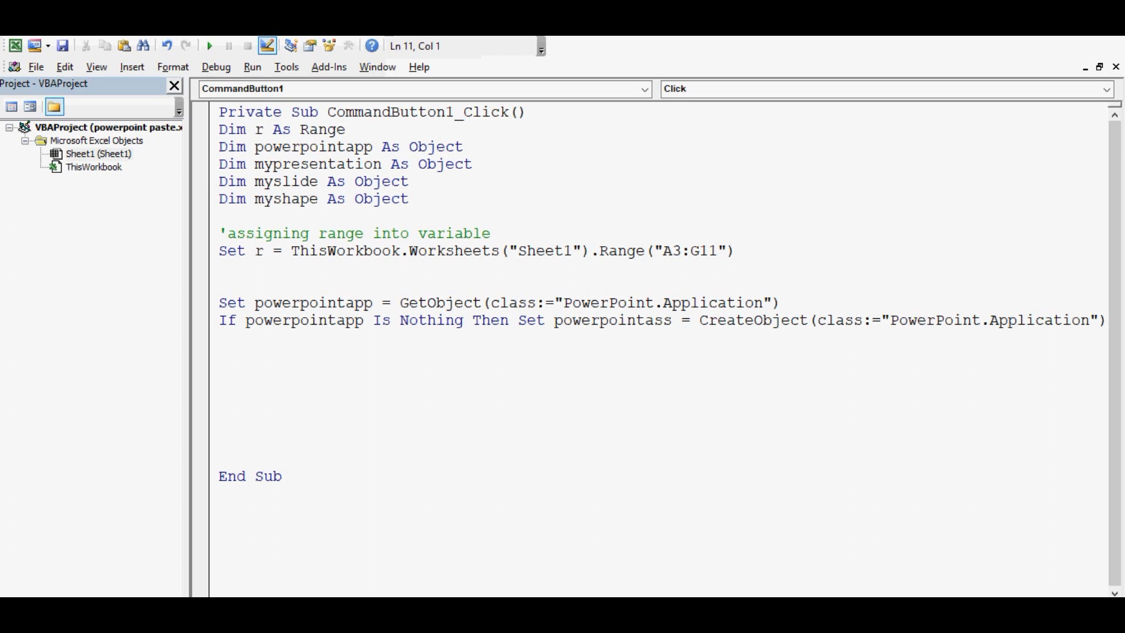
left_click(219, 283)
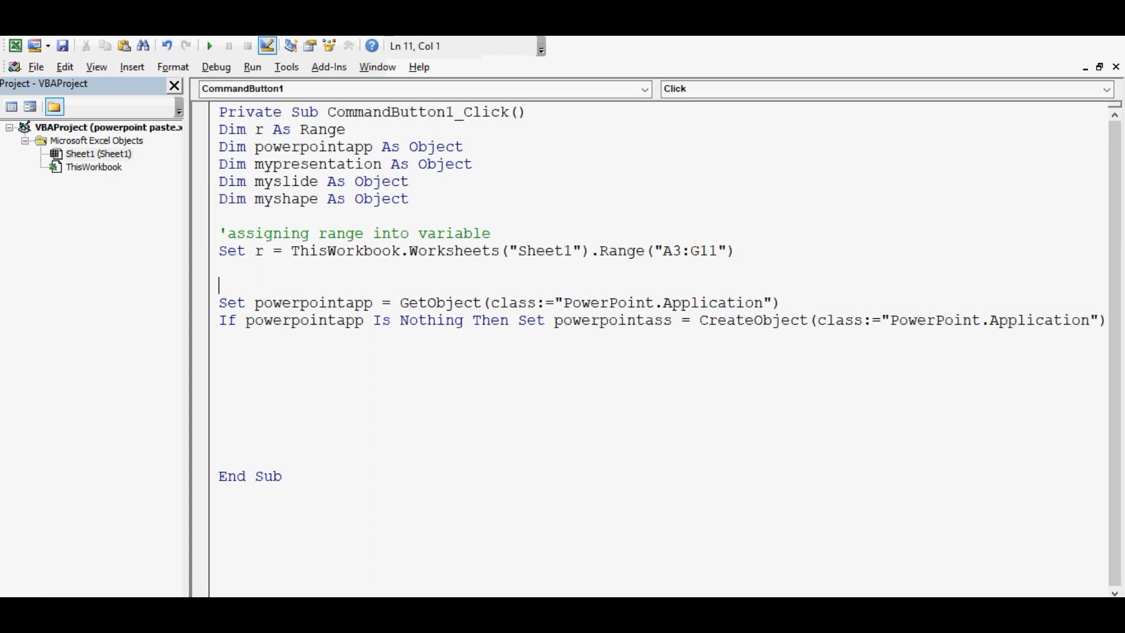
Add the comment 'if we have already opened powerpoint above the GetObject line
type("'if")
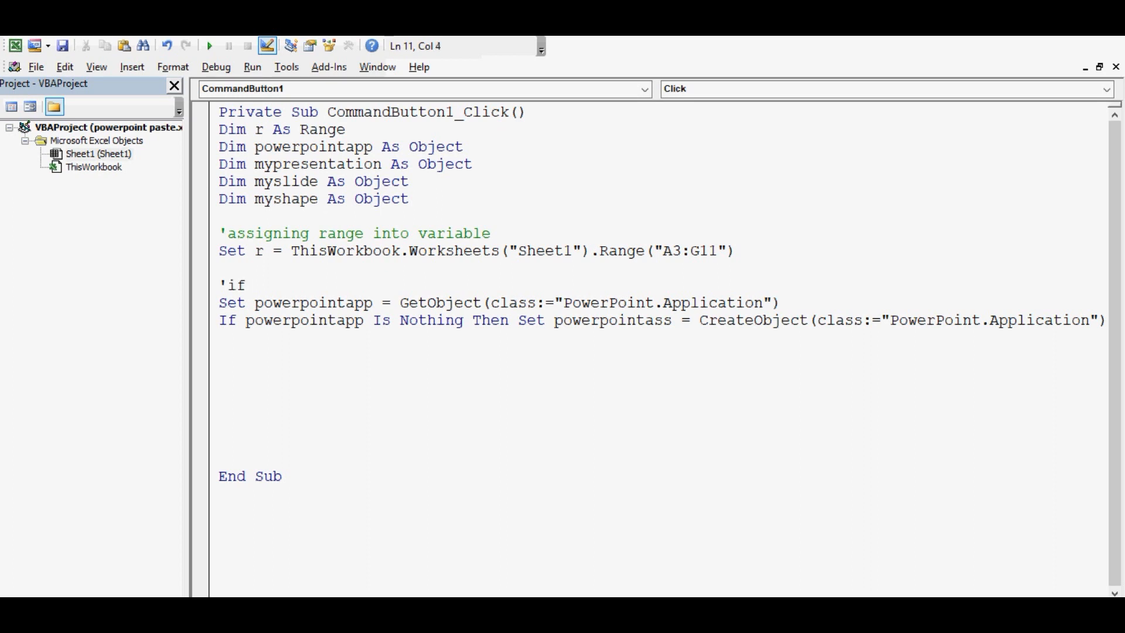
type("we have already opened powerp")
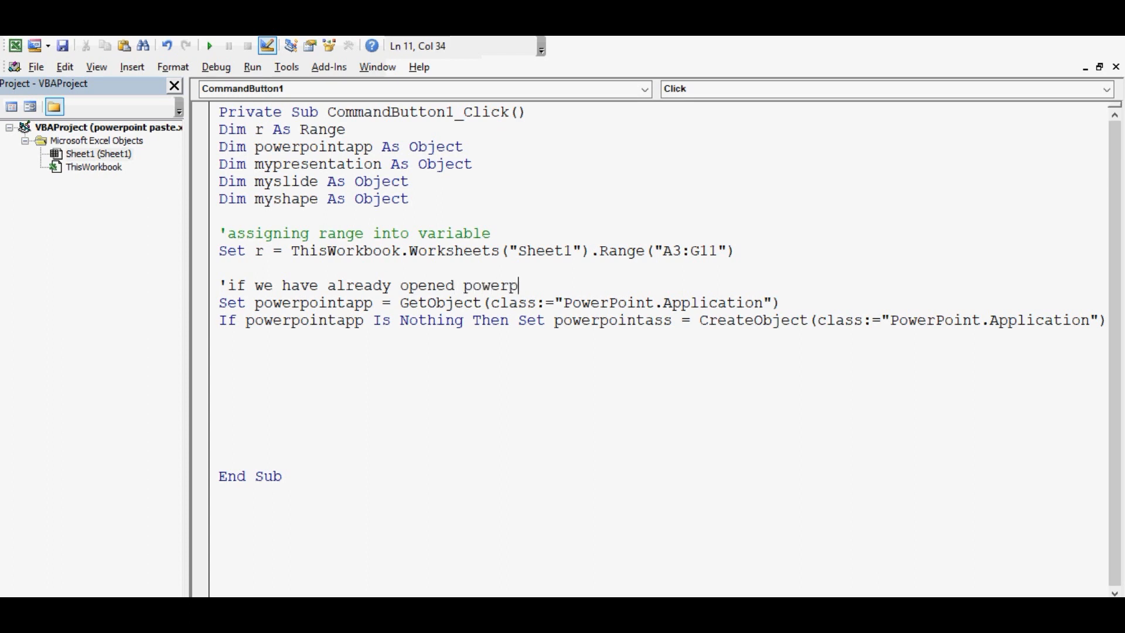
type("oint")
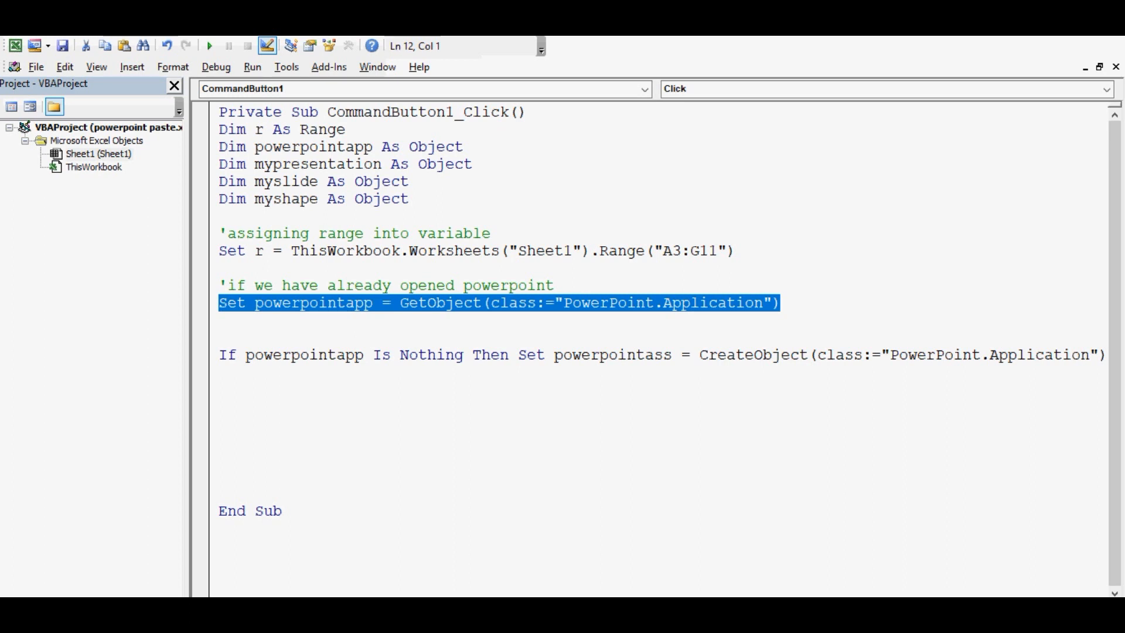
Add the comment 'if powerpoint is not opened and correct powerpointass to powerpointapp
left_click(222, 336)
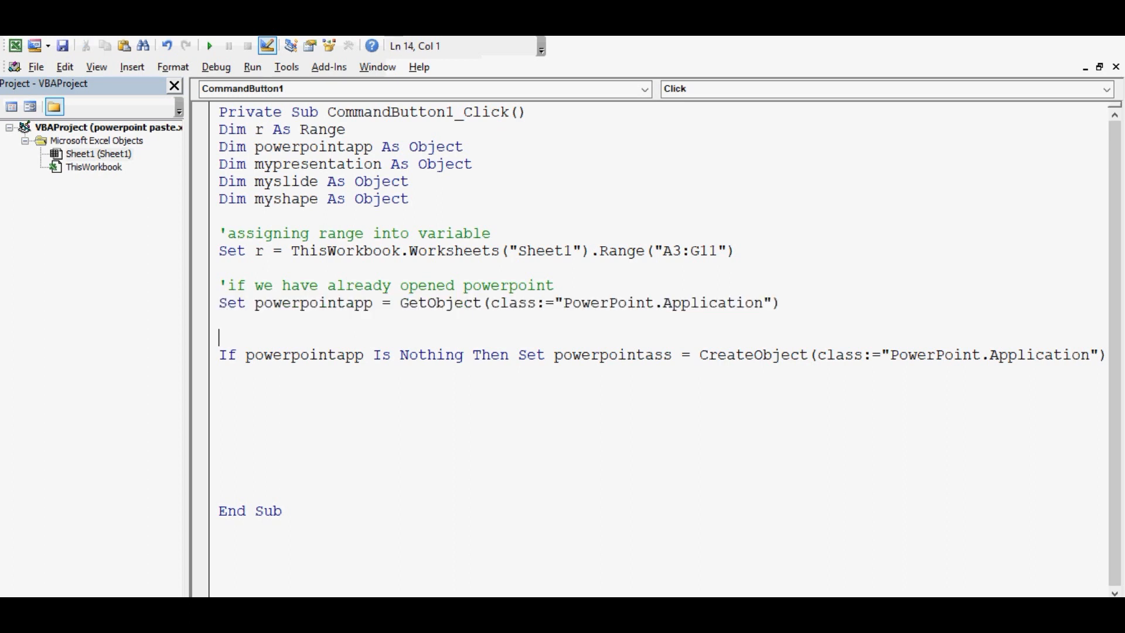
type("'")
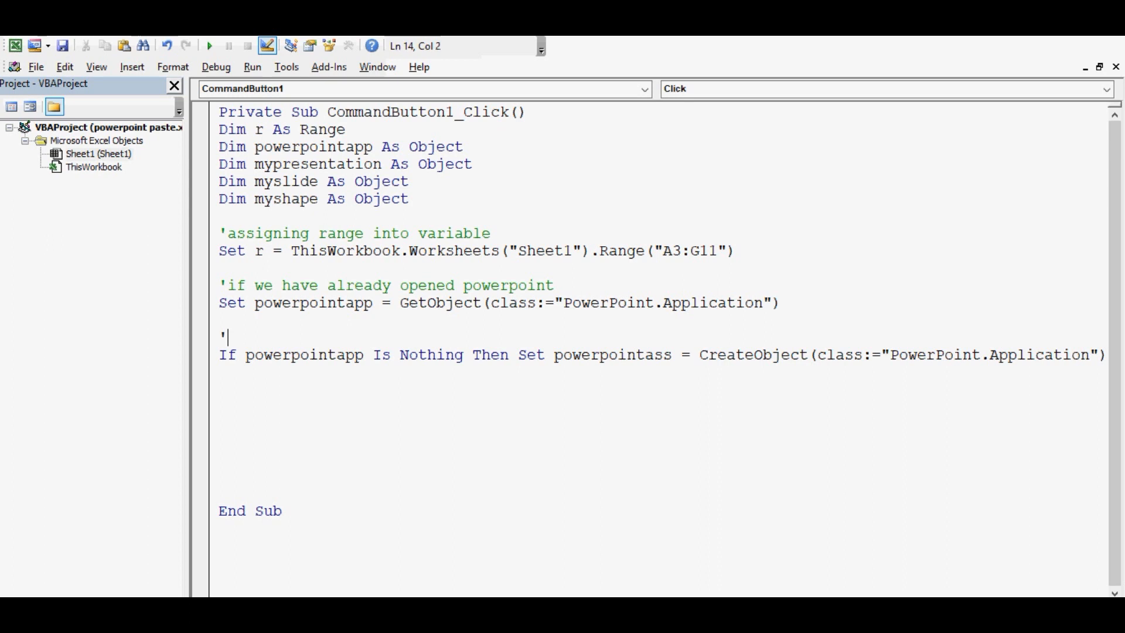
type("if powerp")
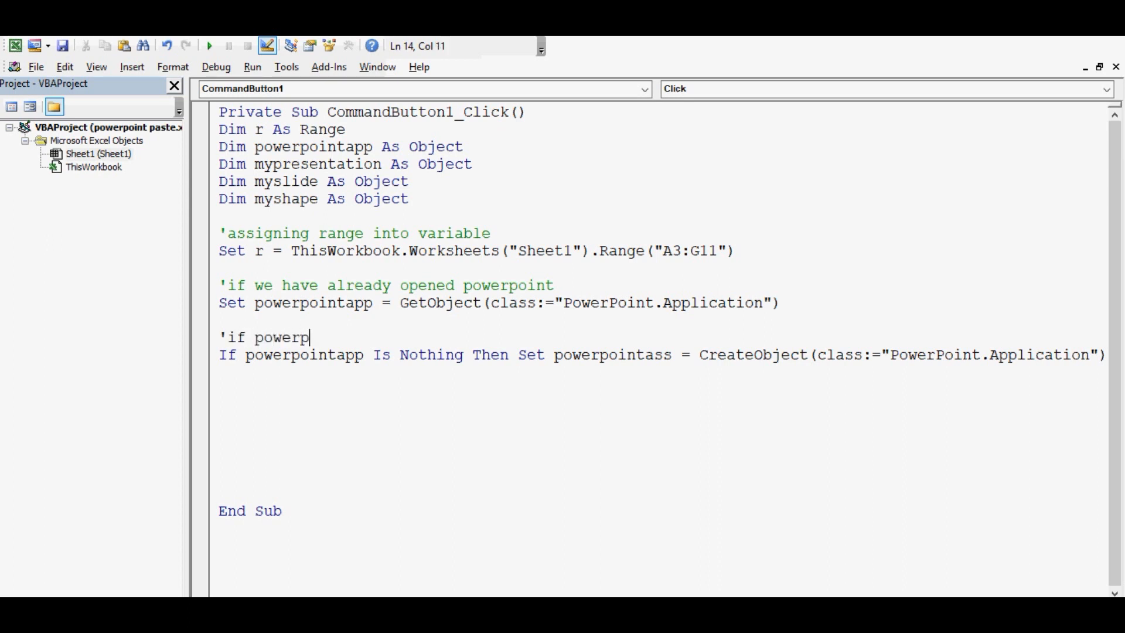
type("oint is not op")
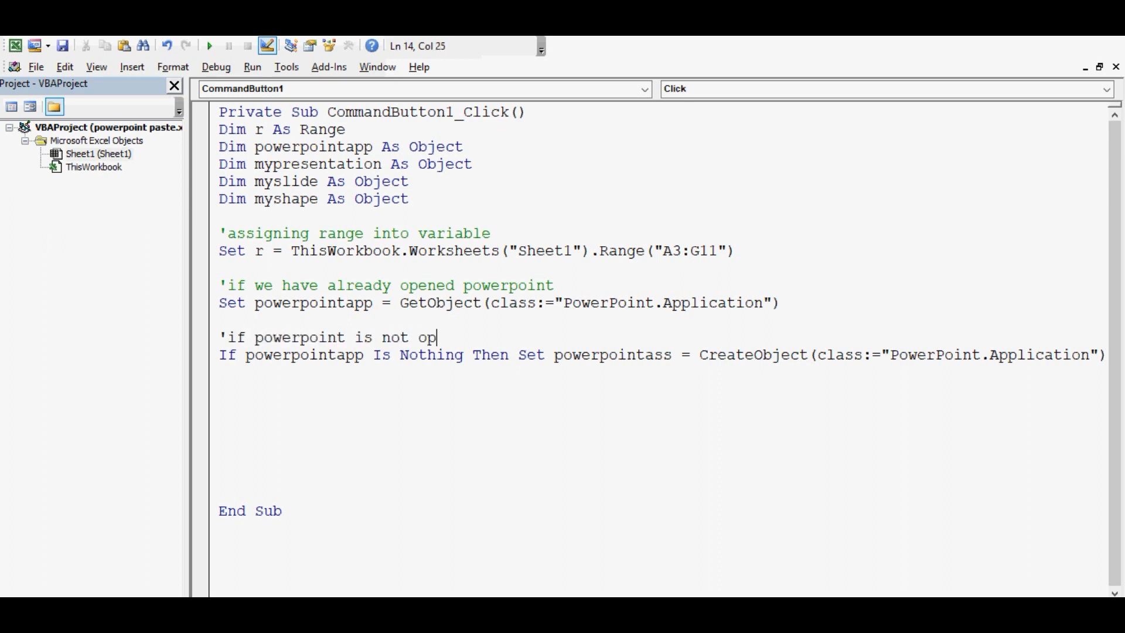
type("ened")
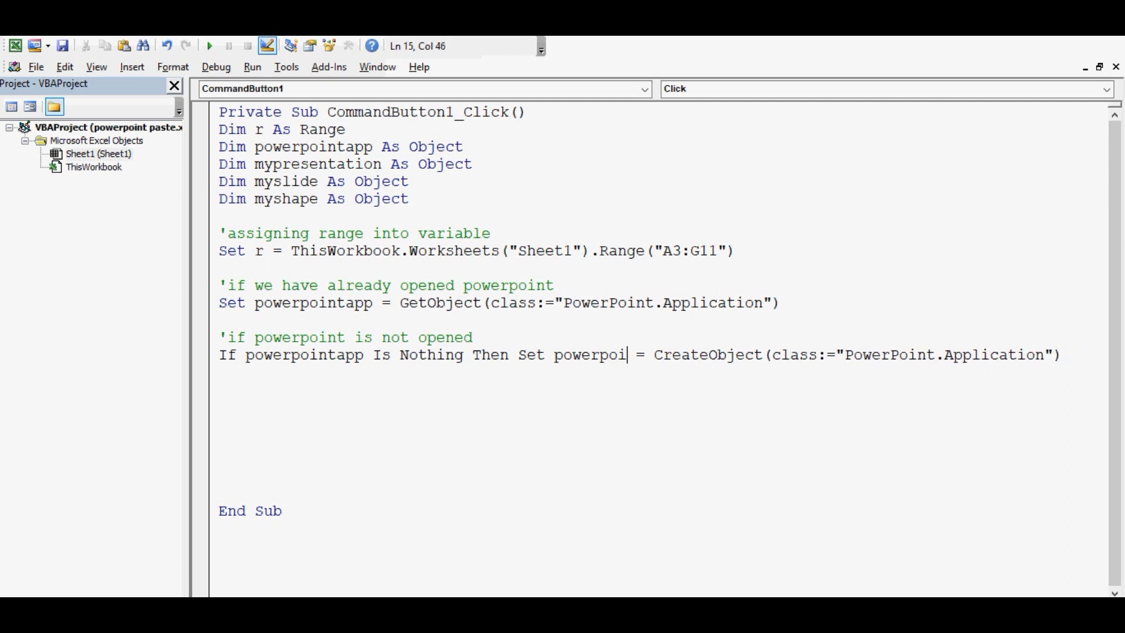
type("ntapp")
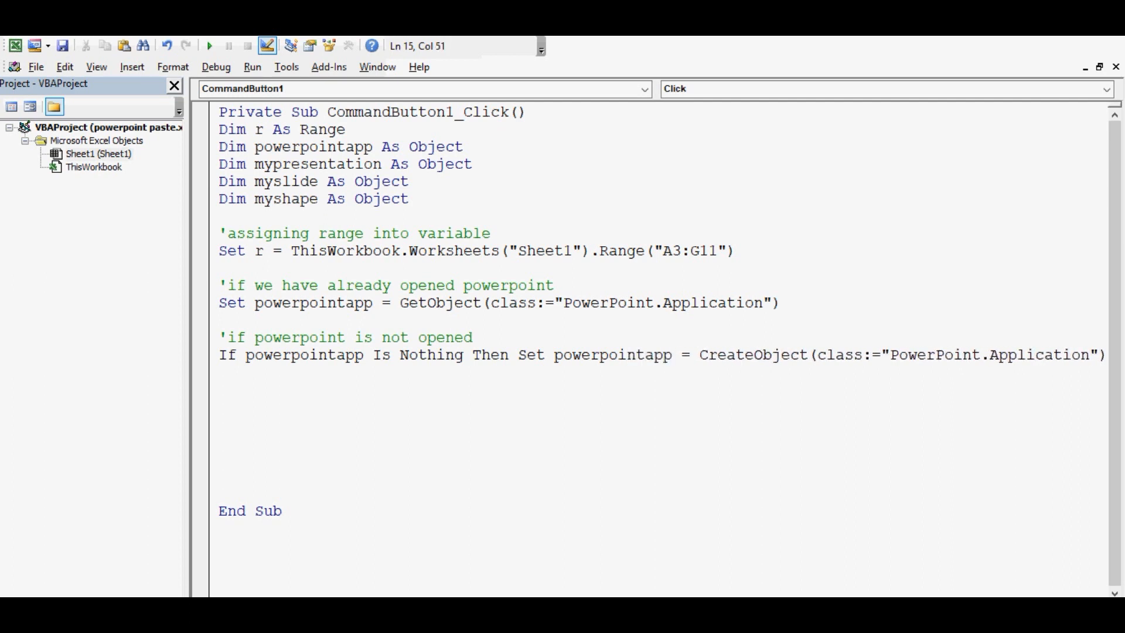
left_click(221, 407)
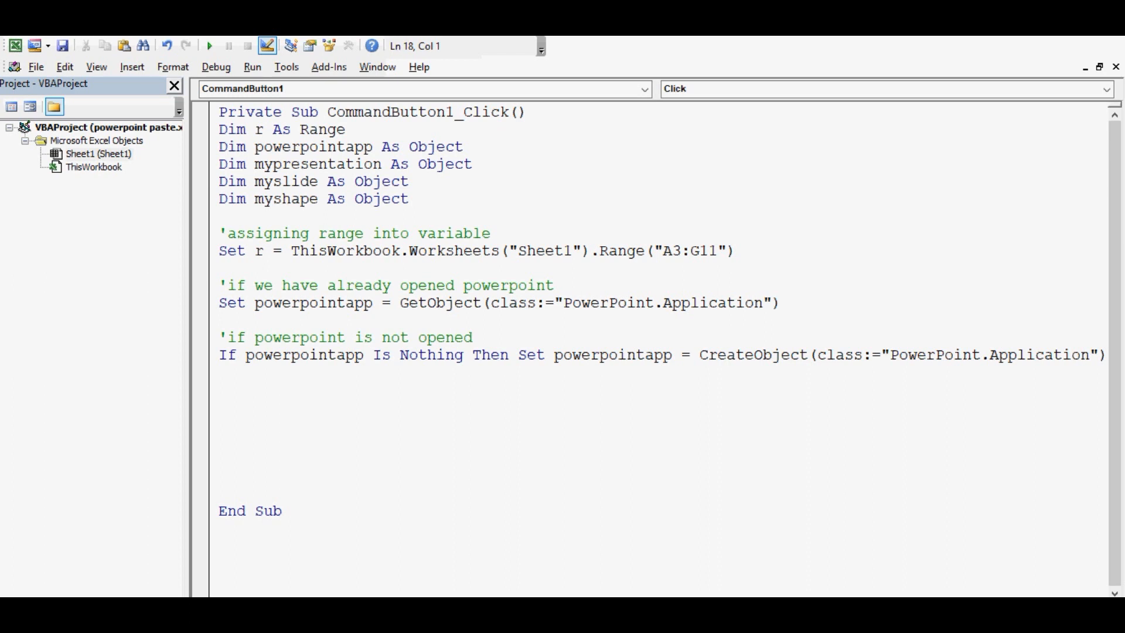
Write Set mypresentation = powerpointapp.Presentations.Add below the If line
double_click(257, 130)
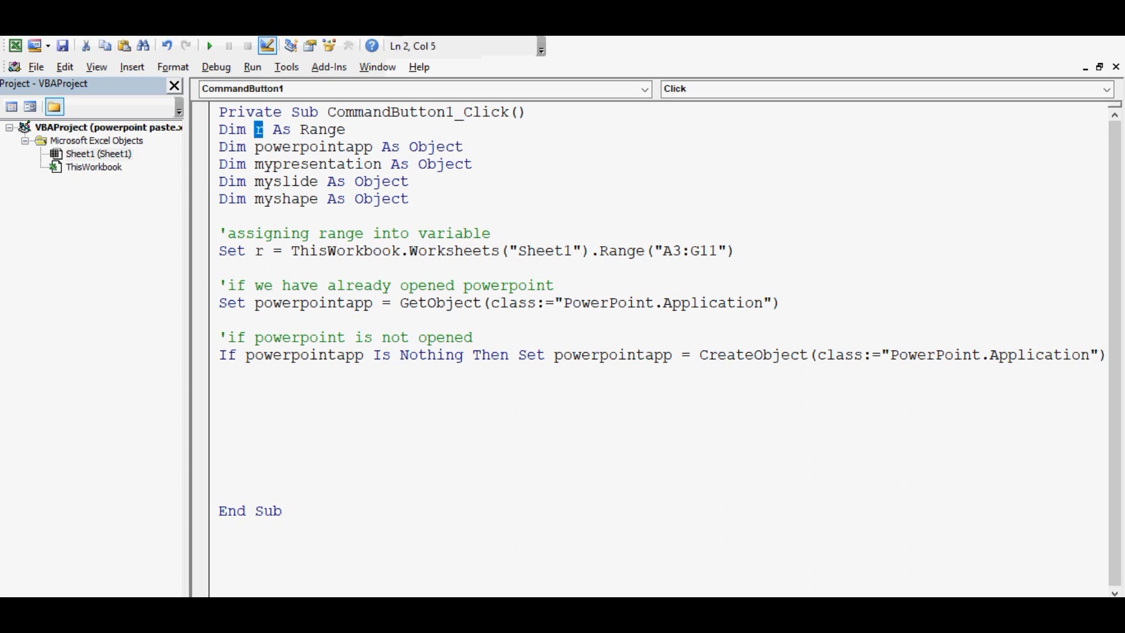
double_click(313, 147)
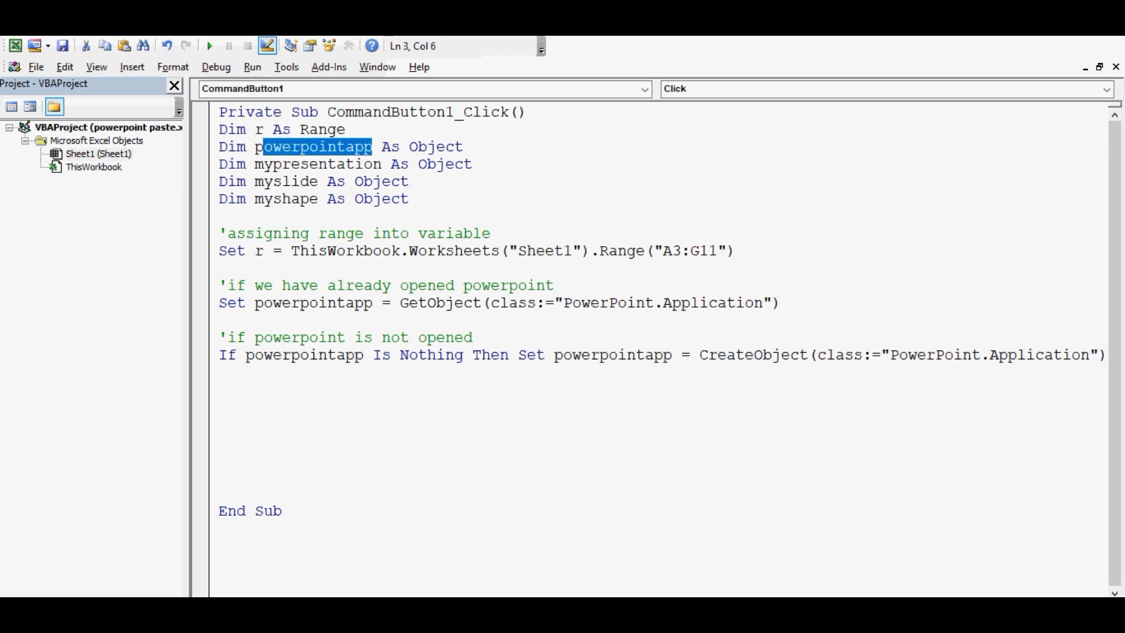
left_click(222, 388)
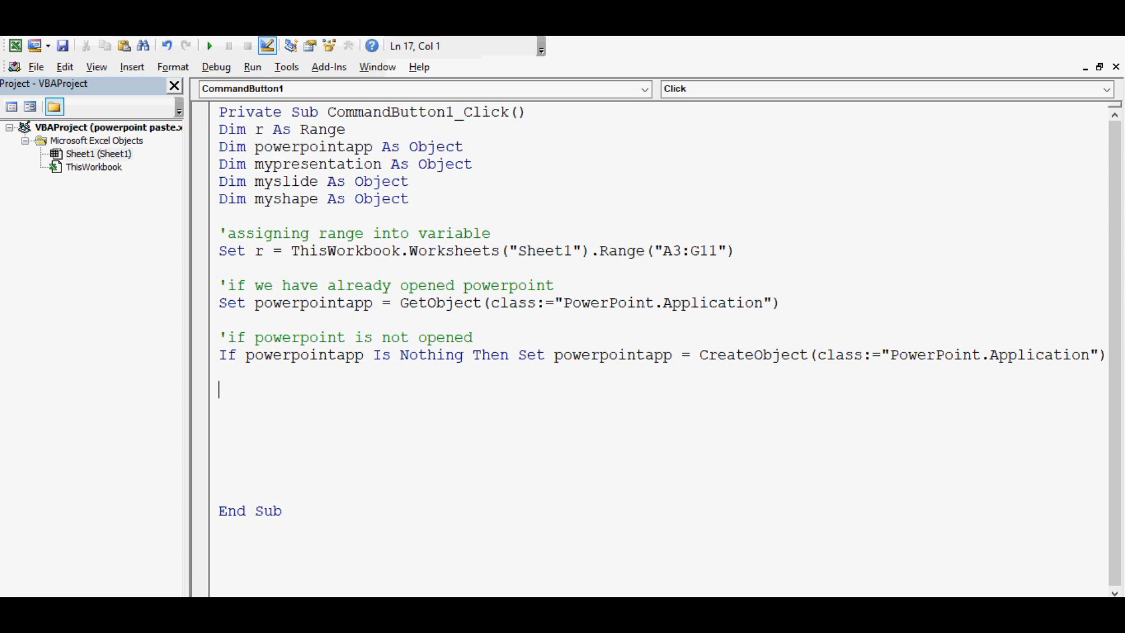
type("'")
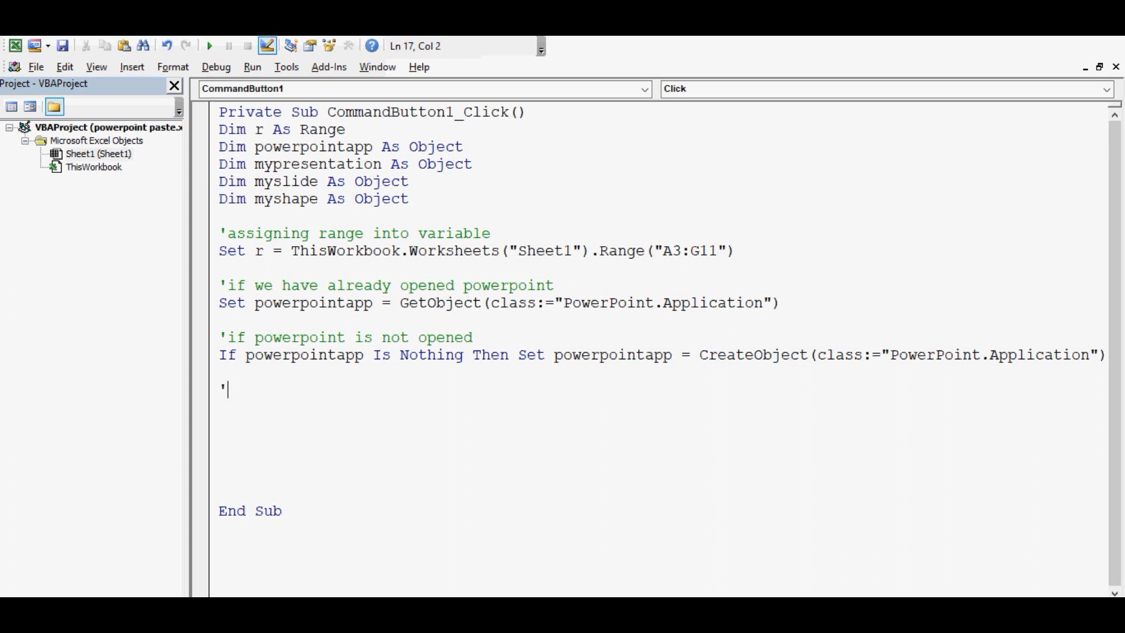
type("set myp")
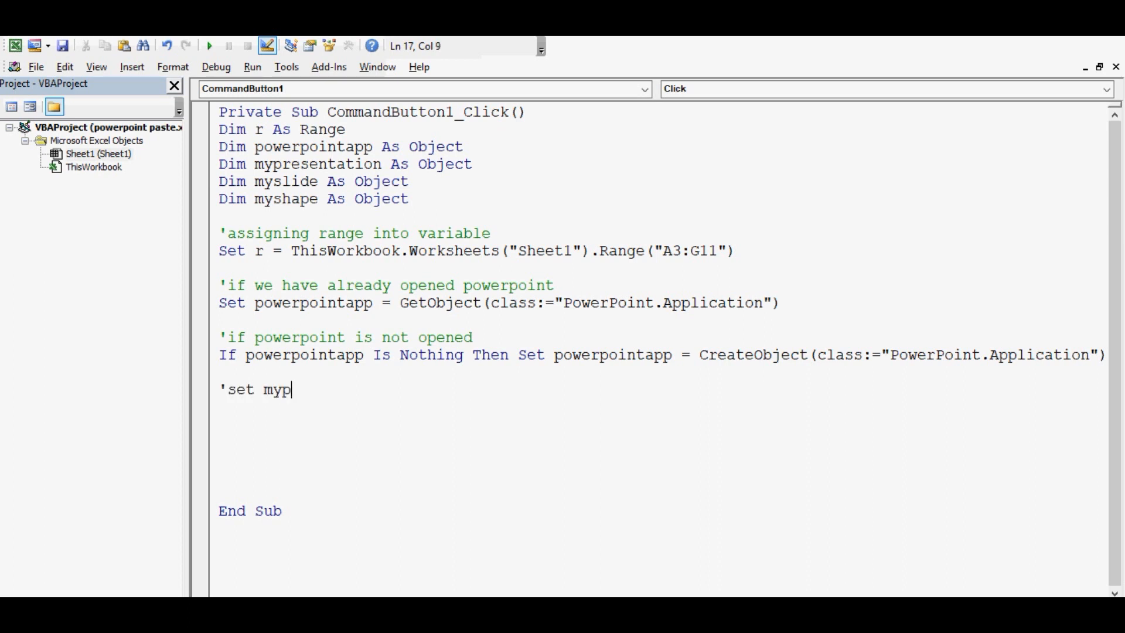
type("resentation")
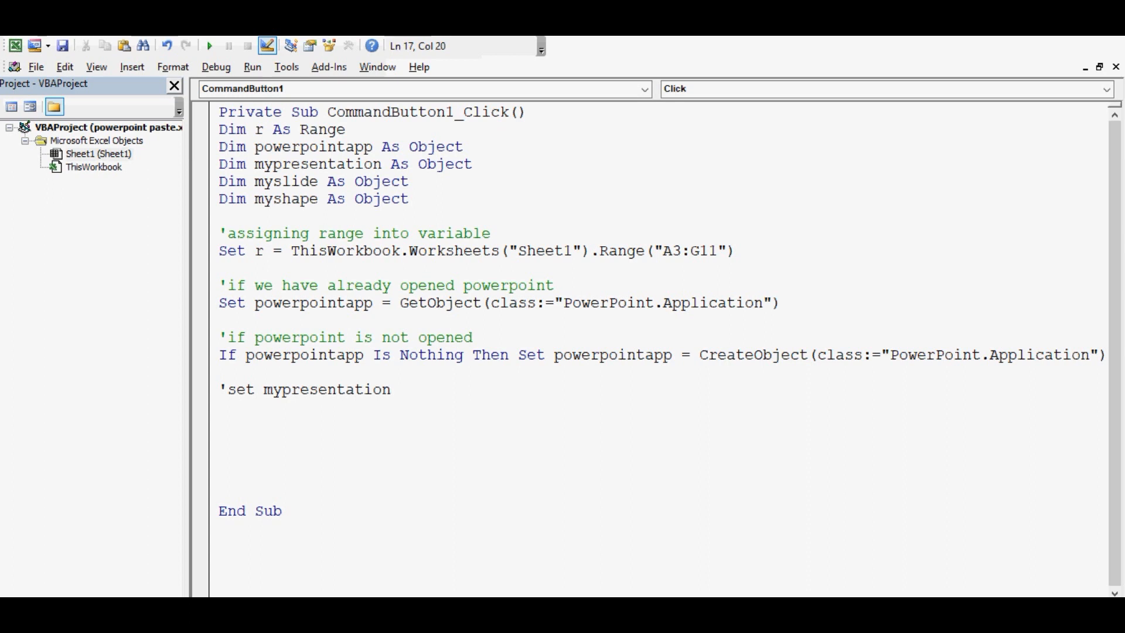
type("=powerpointa")
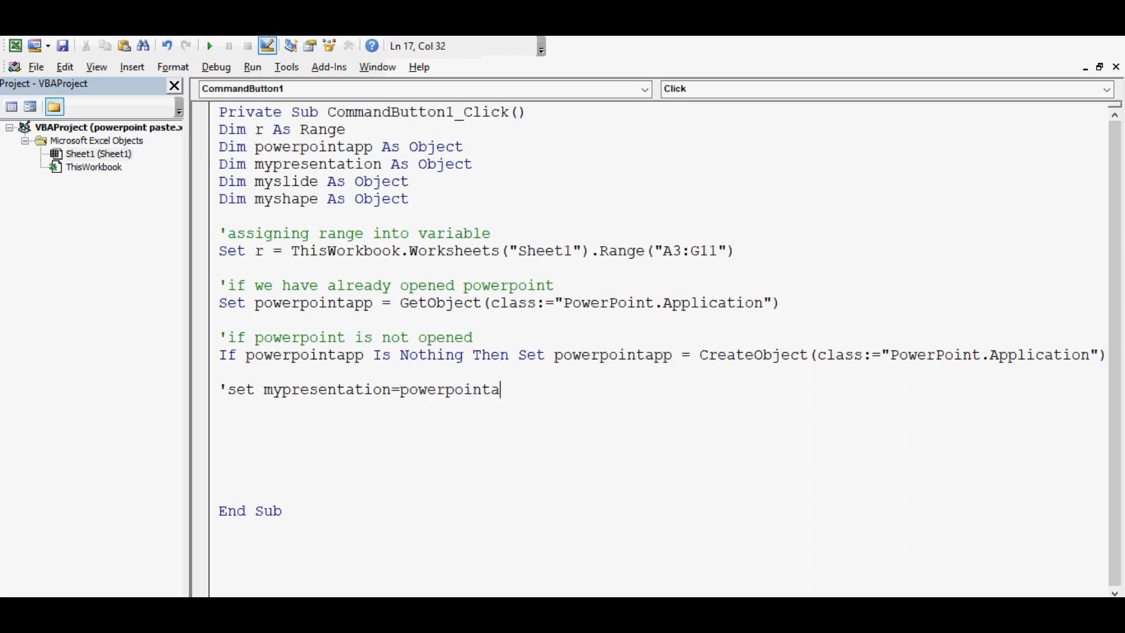
type("pp.Pre")
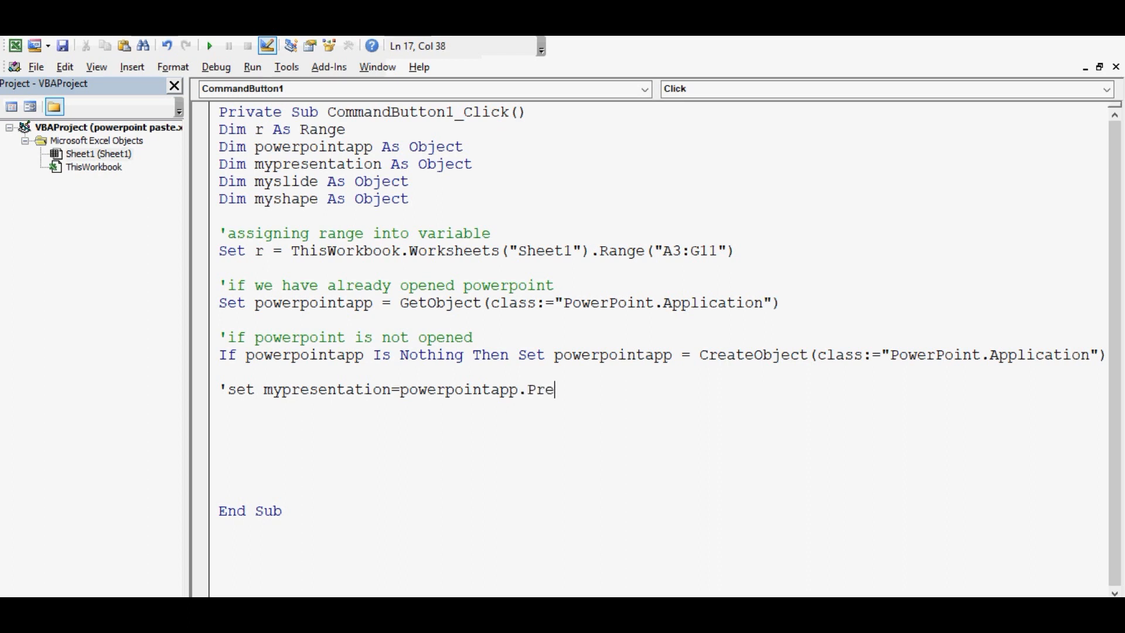
type("sentations.Add")
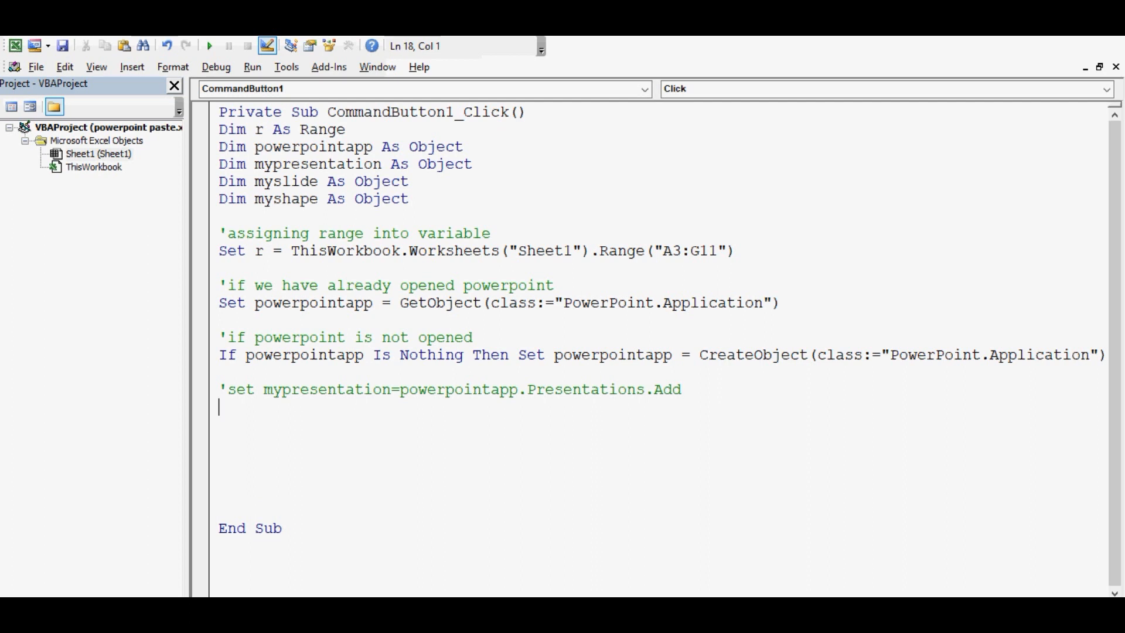
Head it with the comment 'To create a new presentation
left_click(230, 389)
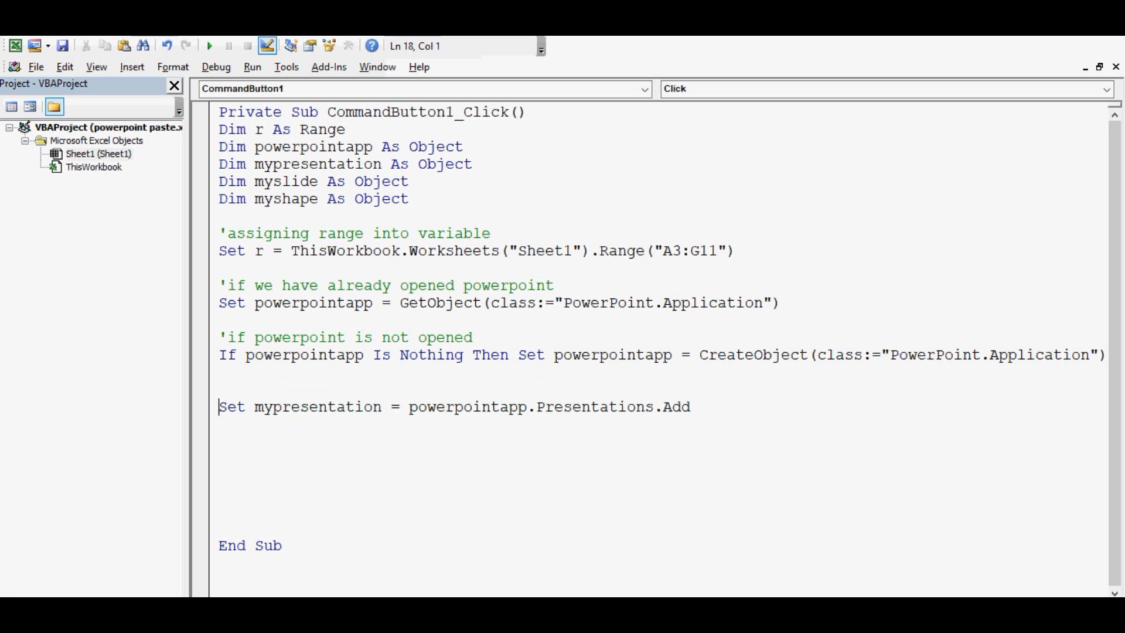
type("'T")
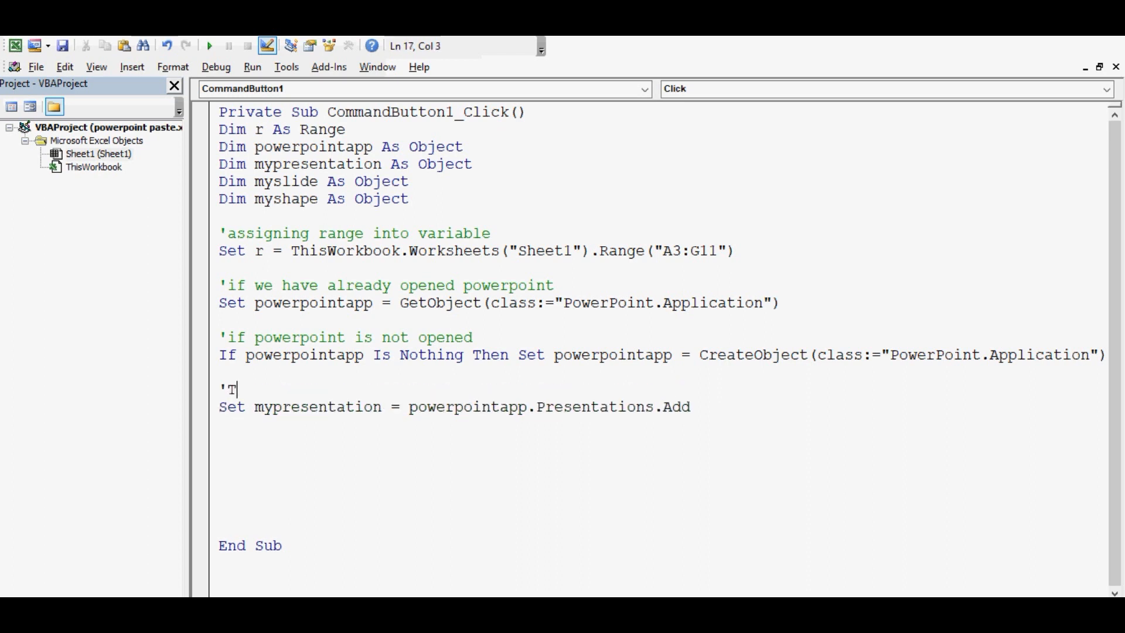
type("o create a")
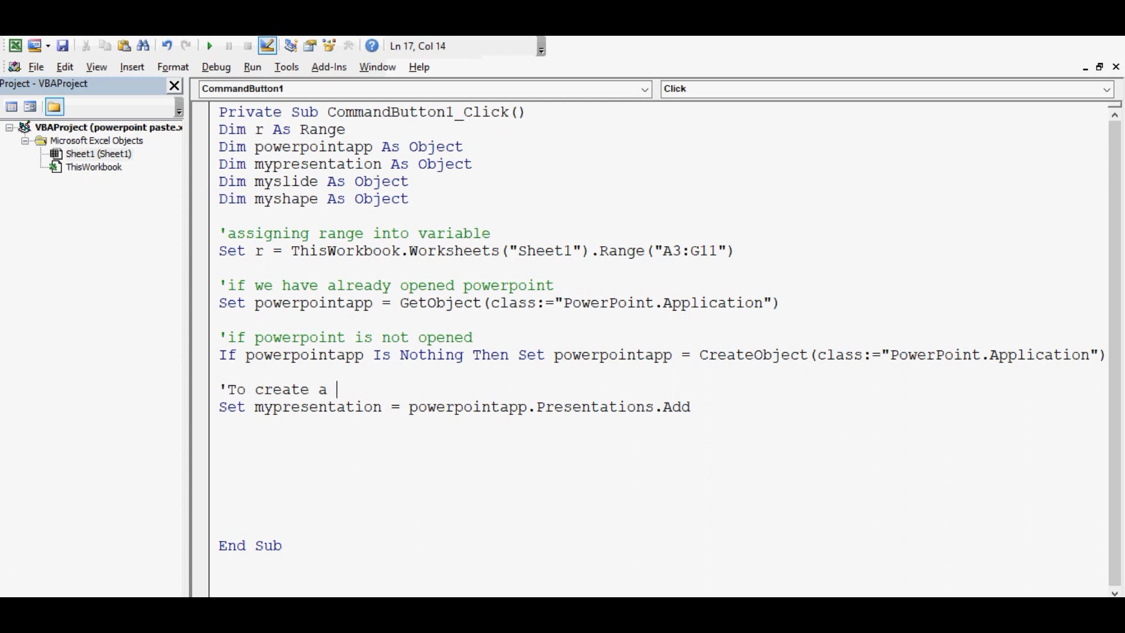
type("new")
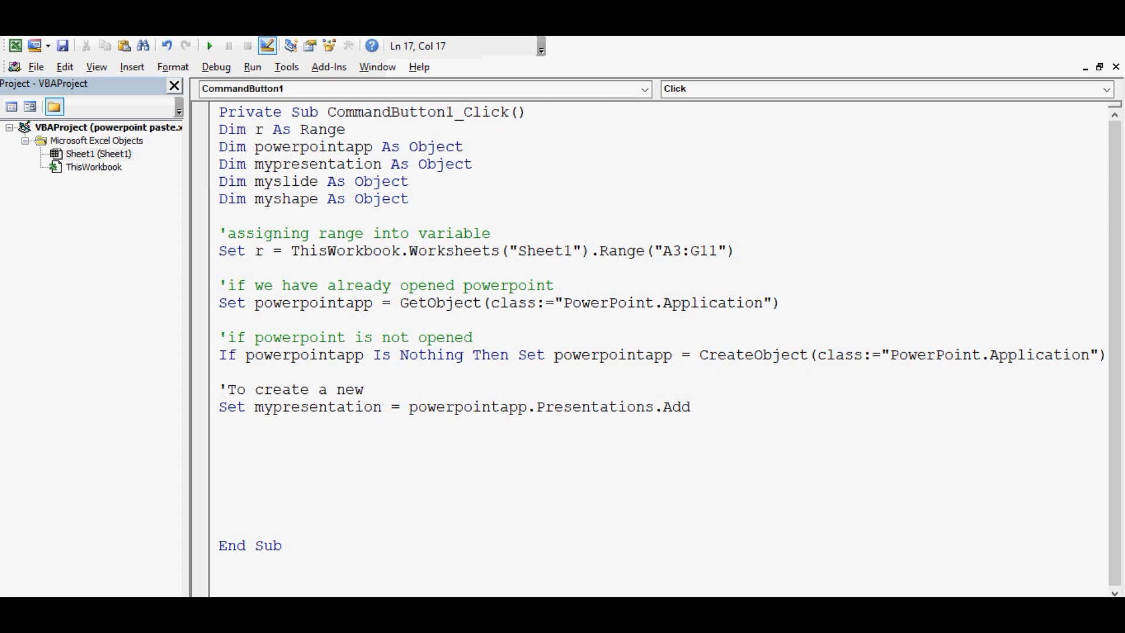
type("presena")
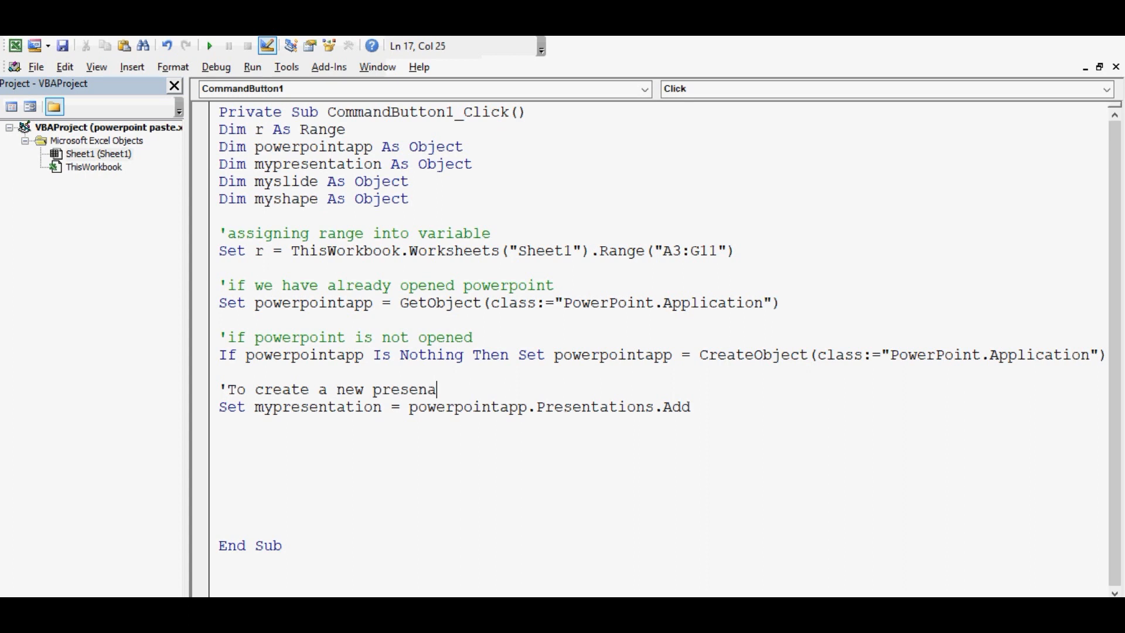
type("tation")
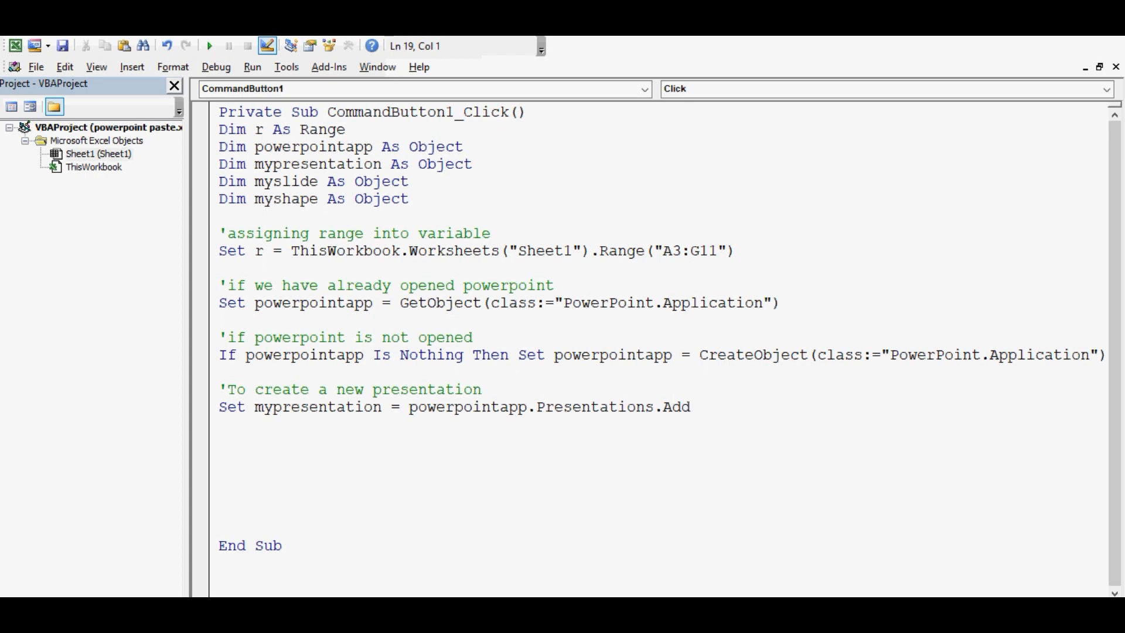
double_click(285, 181)
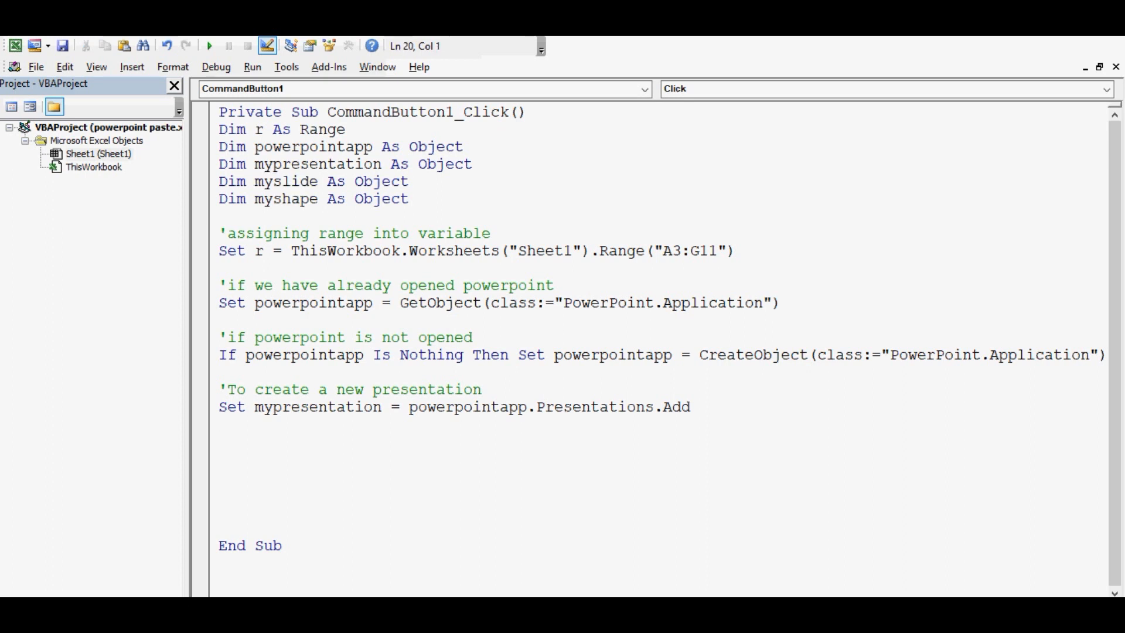
Write Set myslide = mypresentation.Slides.Add(1, 11) and point out layout number 11
type("set m")
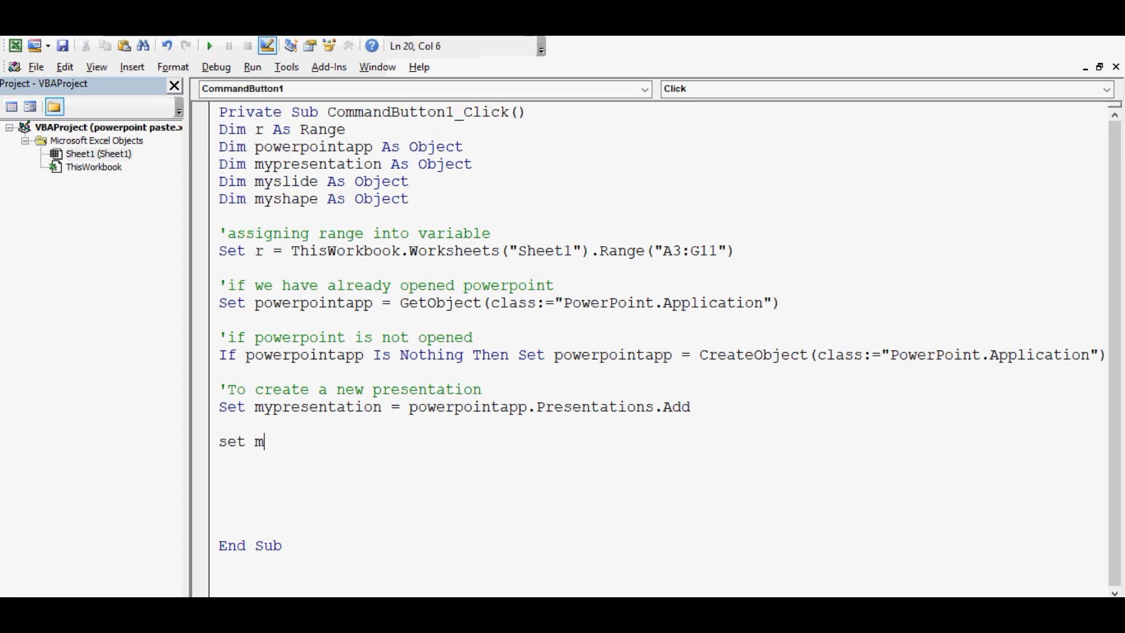
type("yslide")
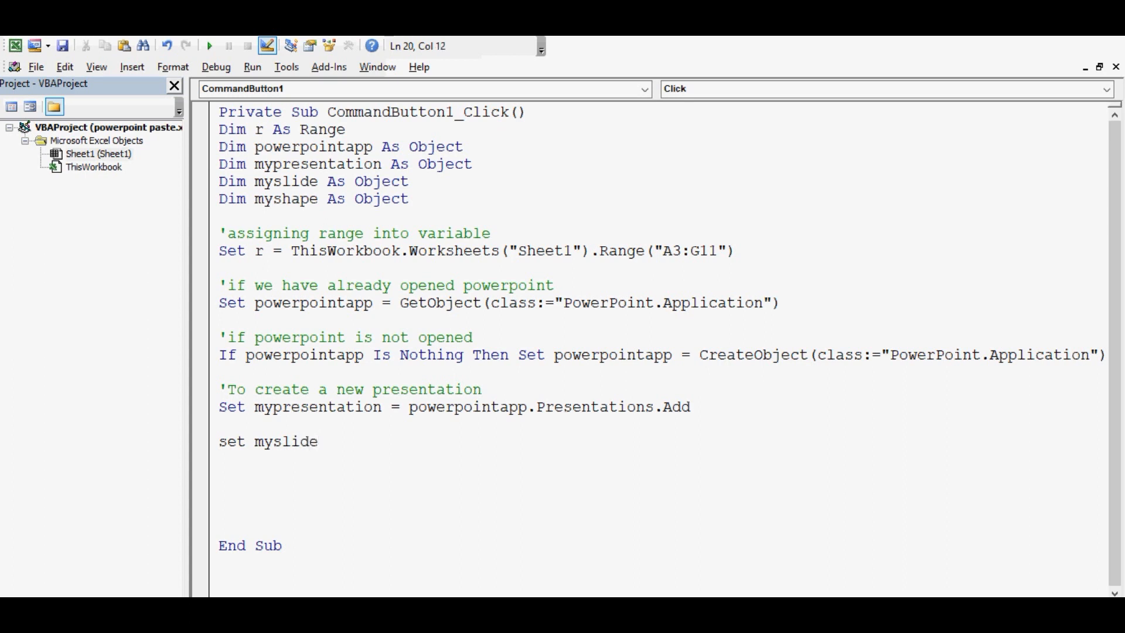
type("=my")
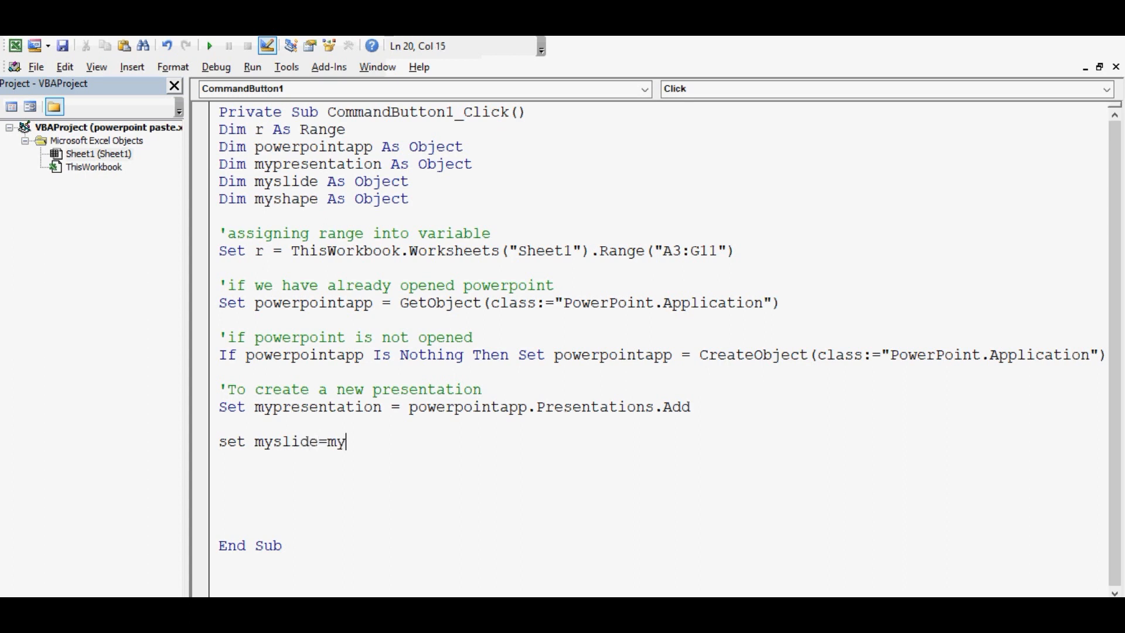
type("presentation")
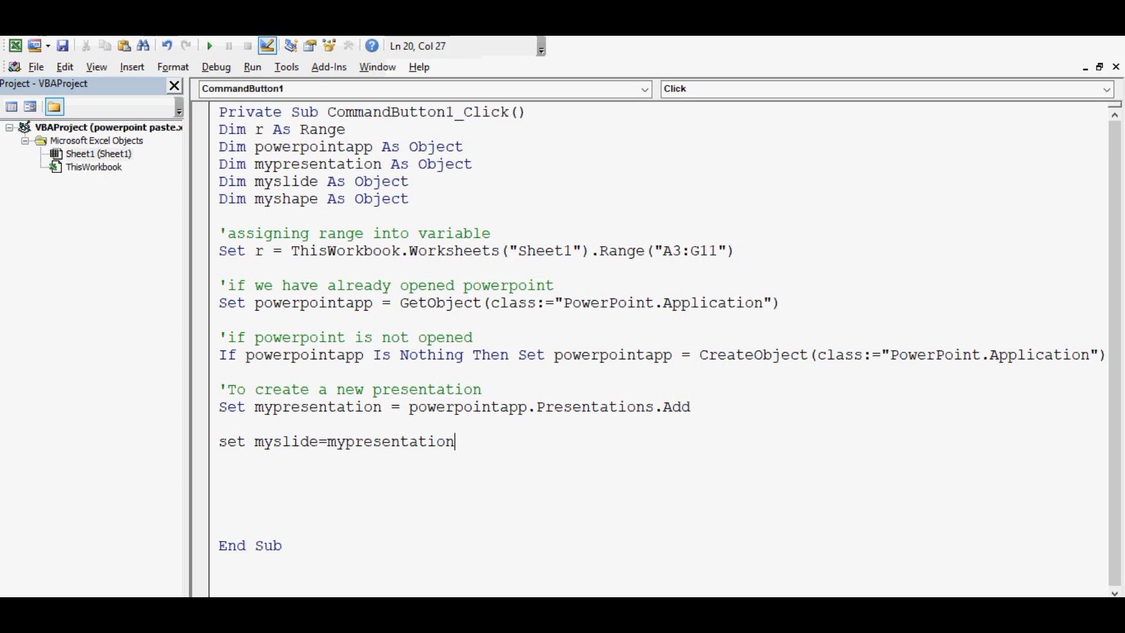
type(".s")
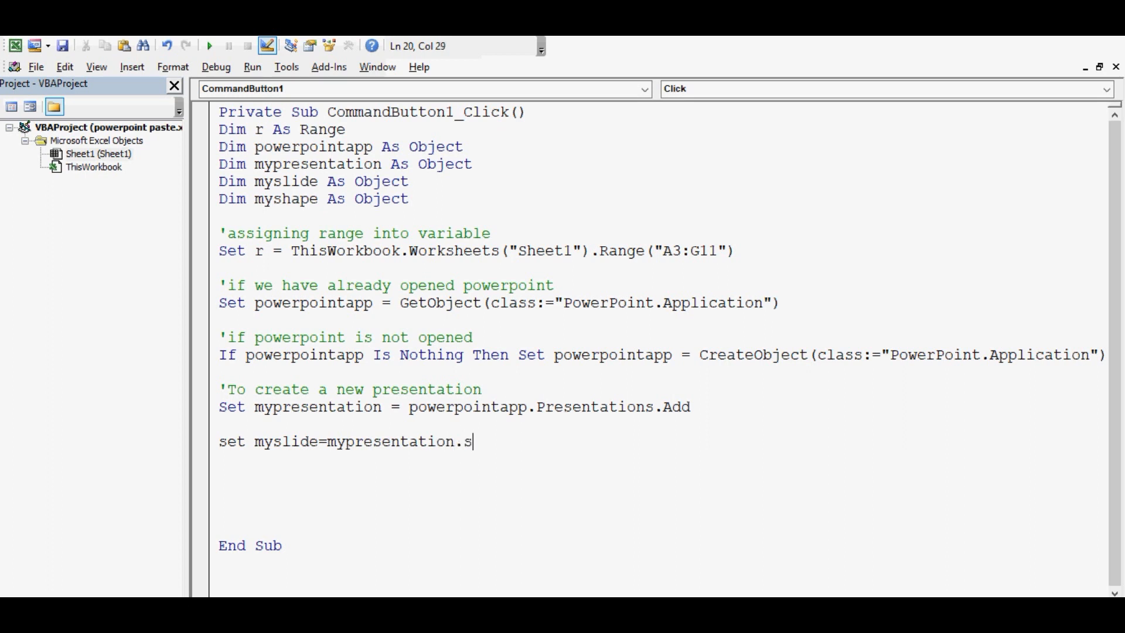
type("lides.")
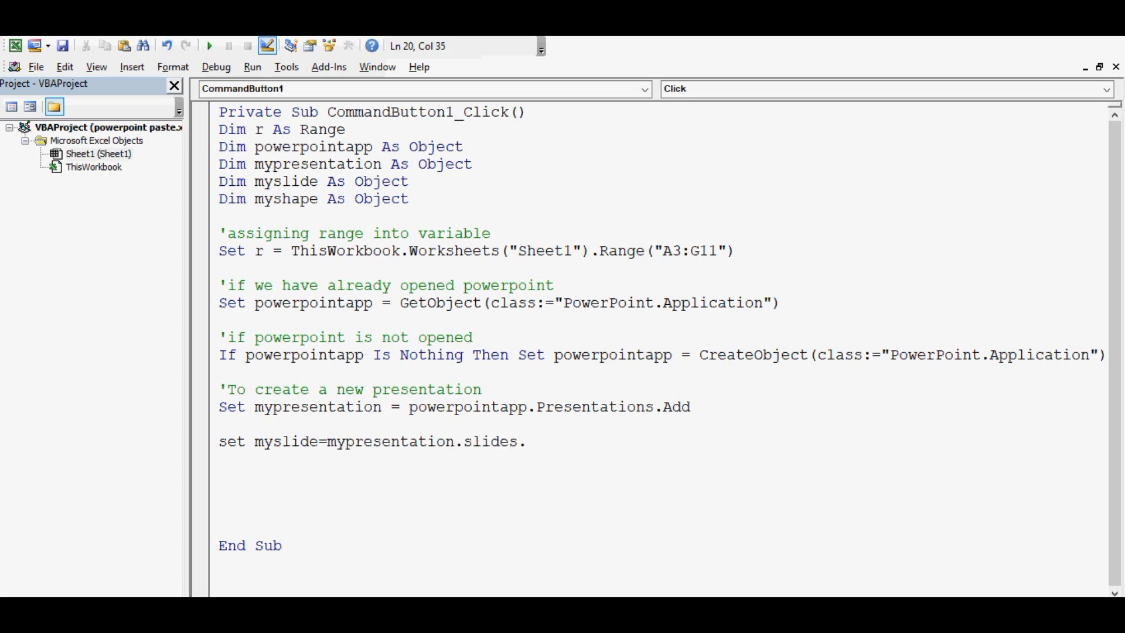
type("Add(")
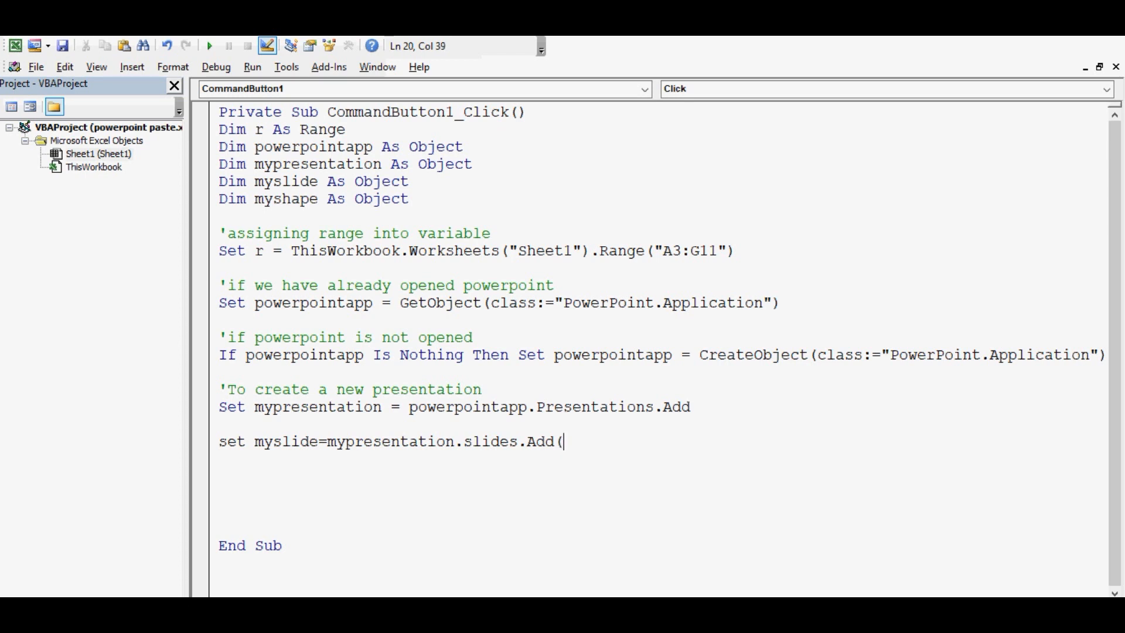
type("1")
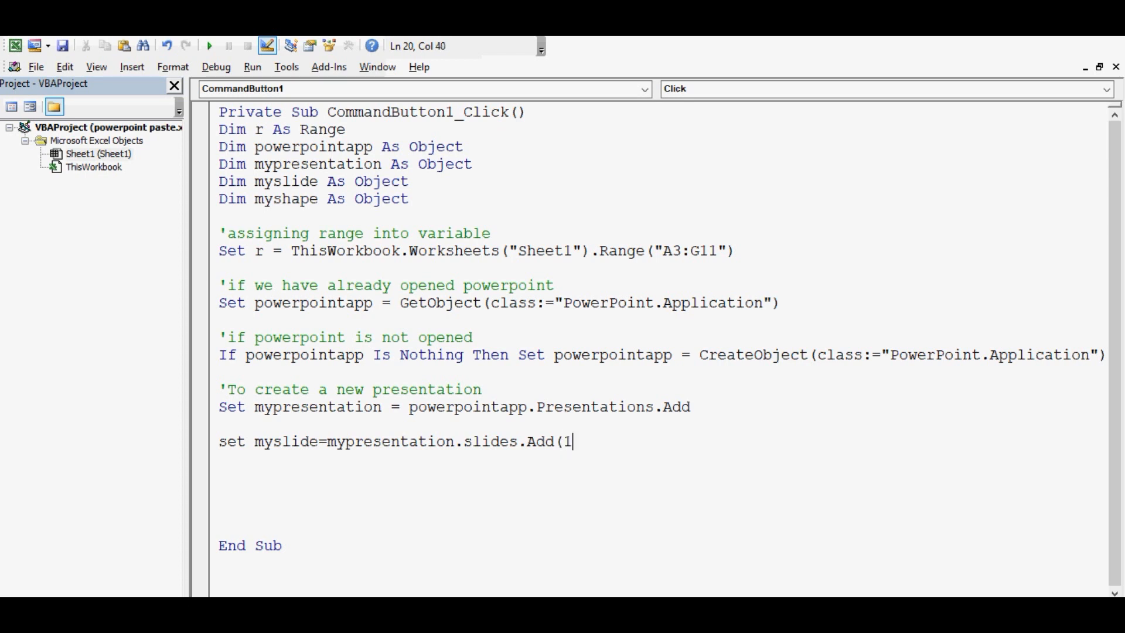
type(",")
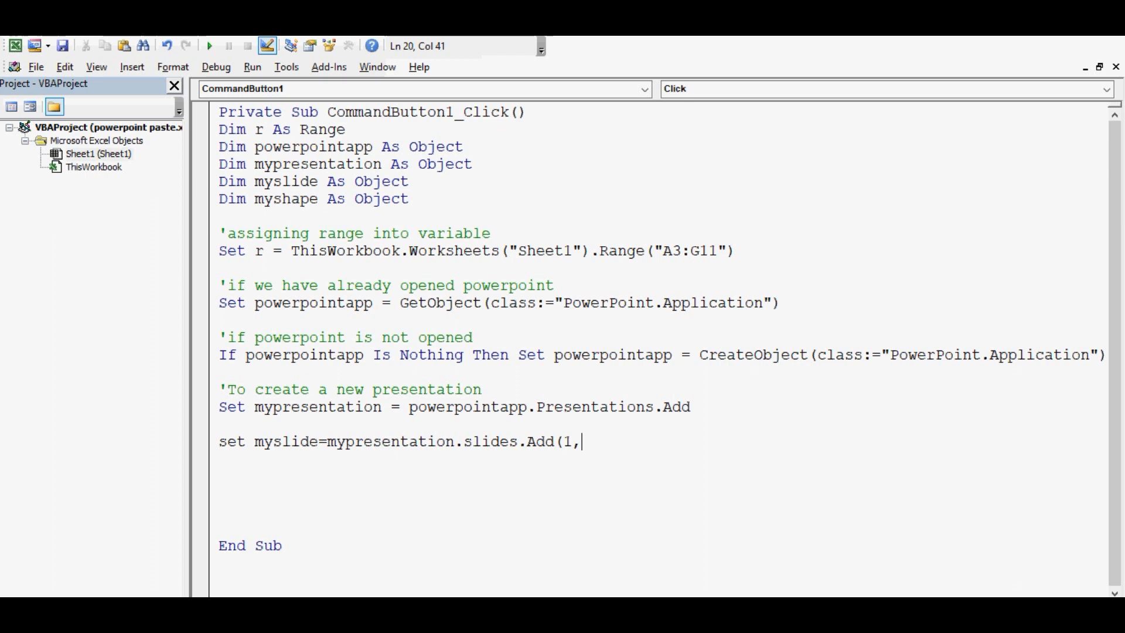
type("11")
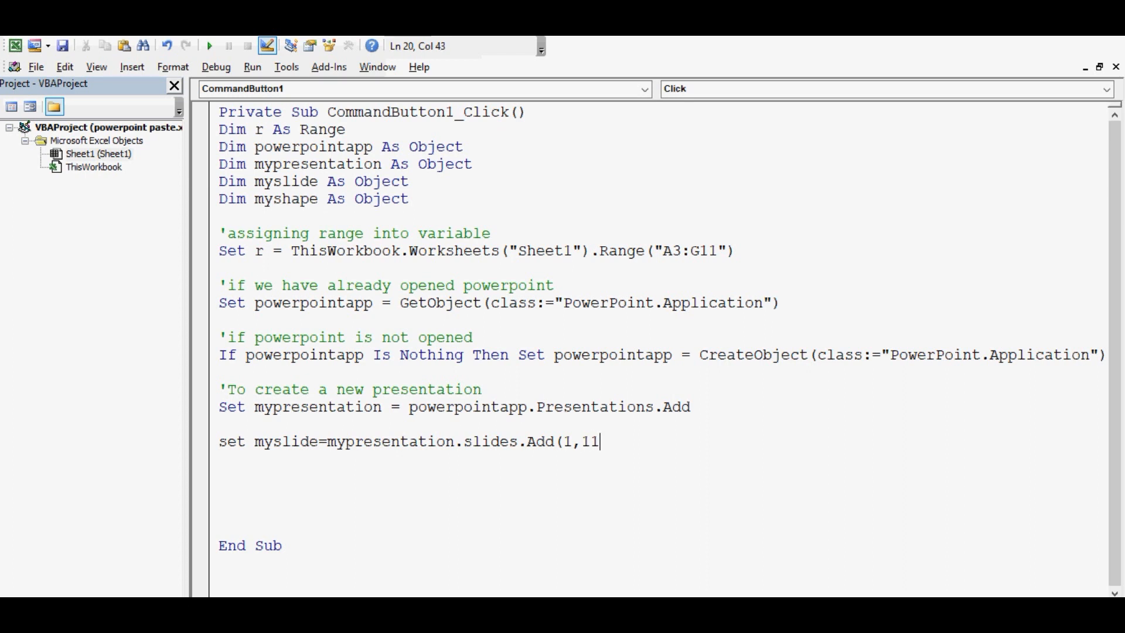
type(")")
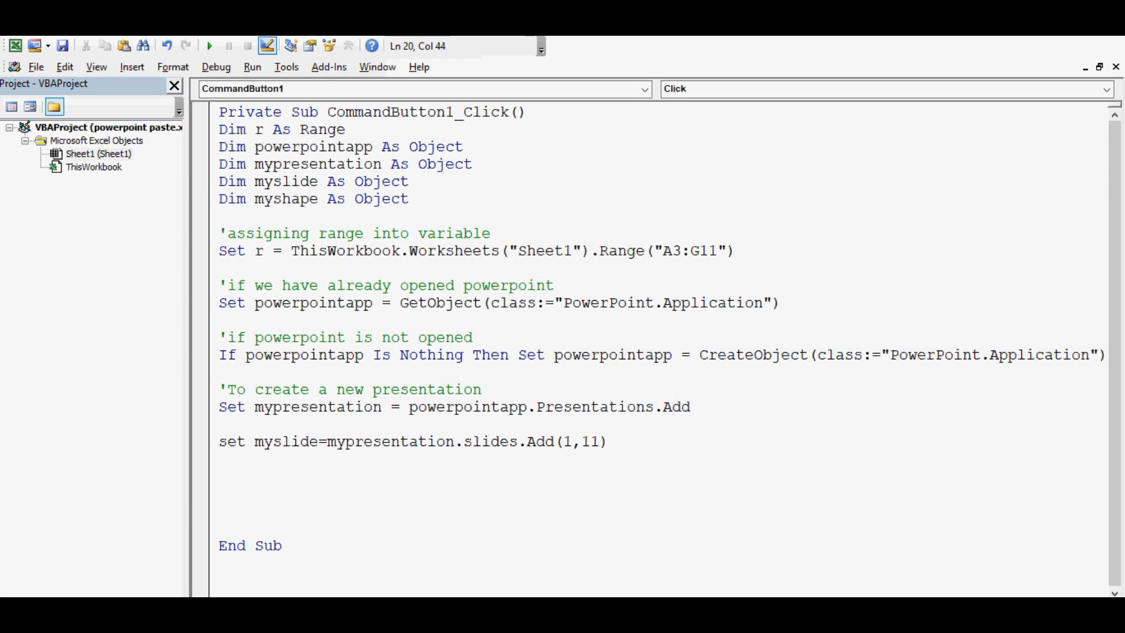
key("Return")
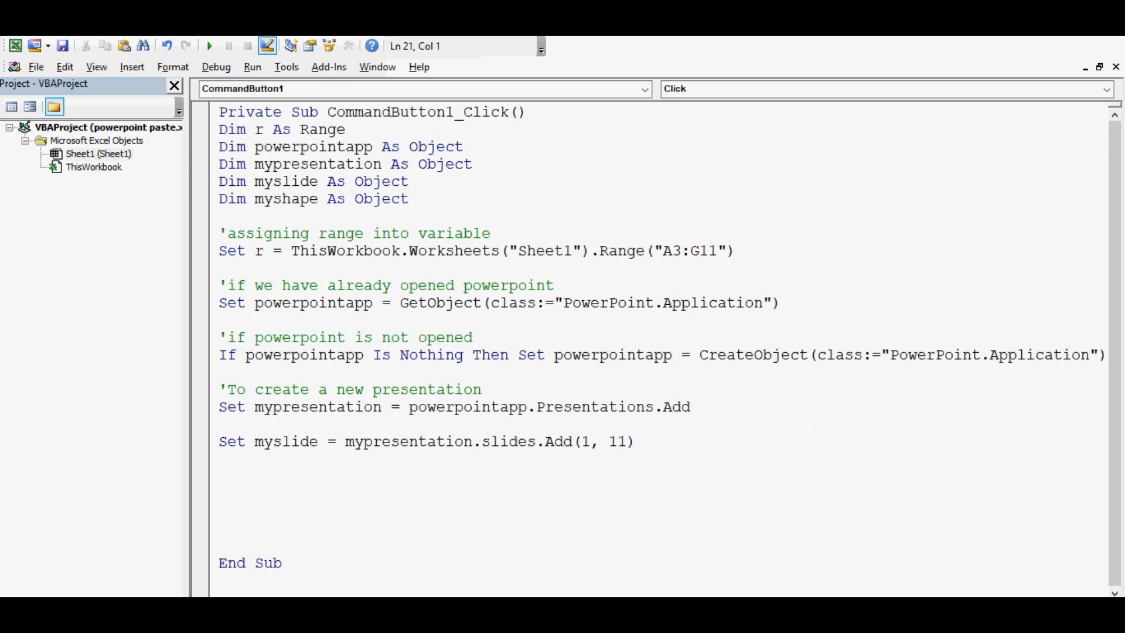
double_click(619, 441)
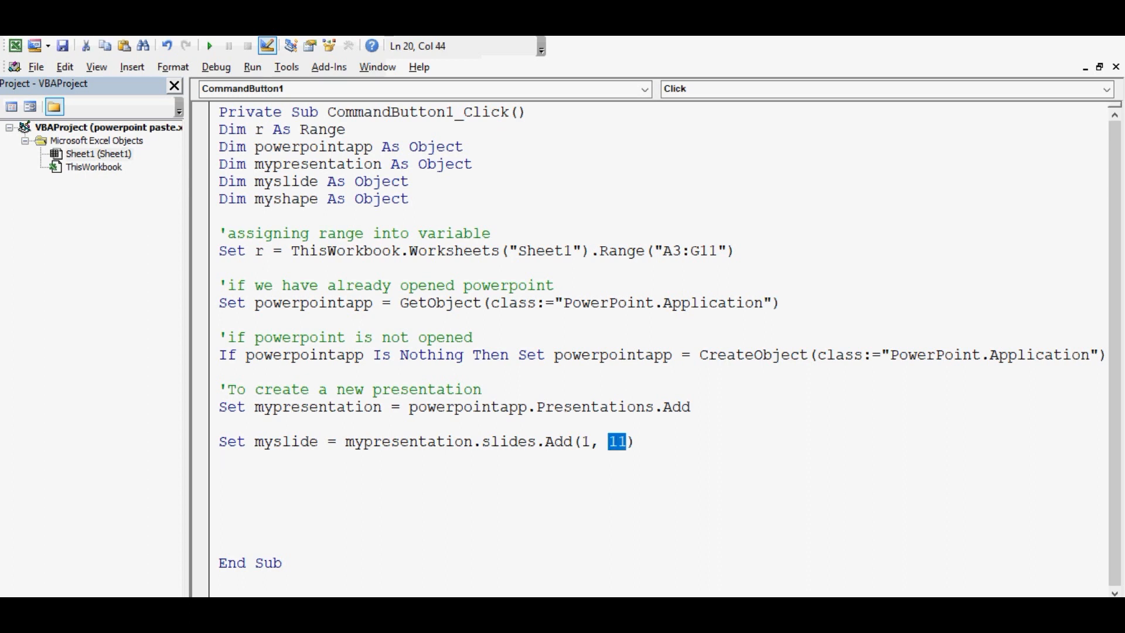
key("Return")
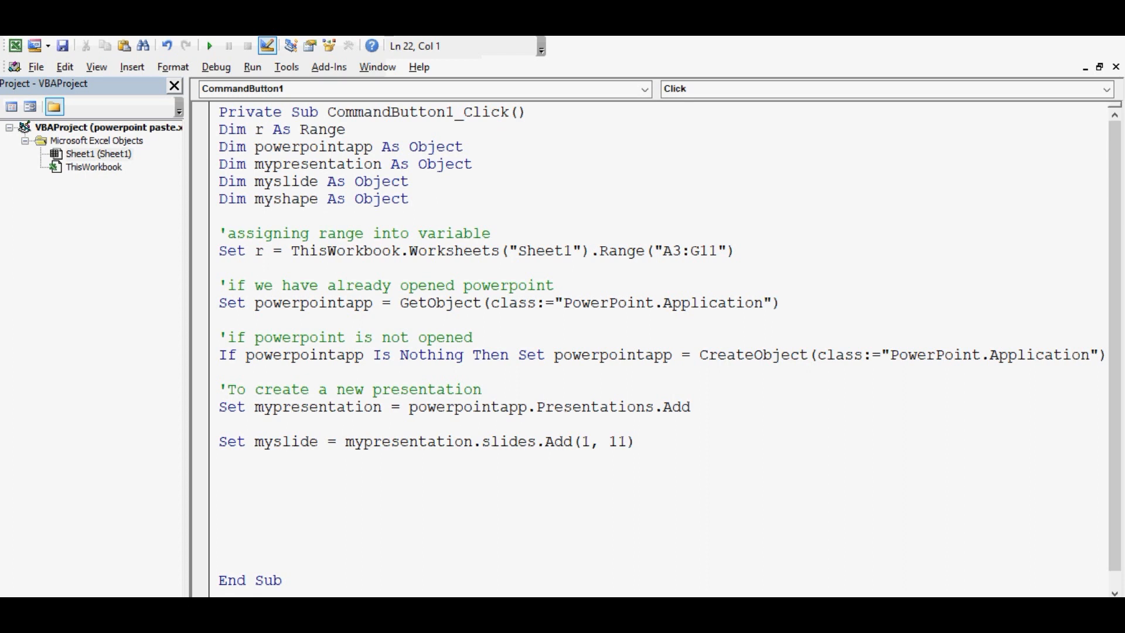
Add the r.Copy statement that copies the A3:G11 range
type("r.Copy")
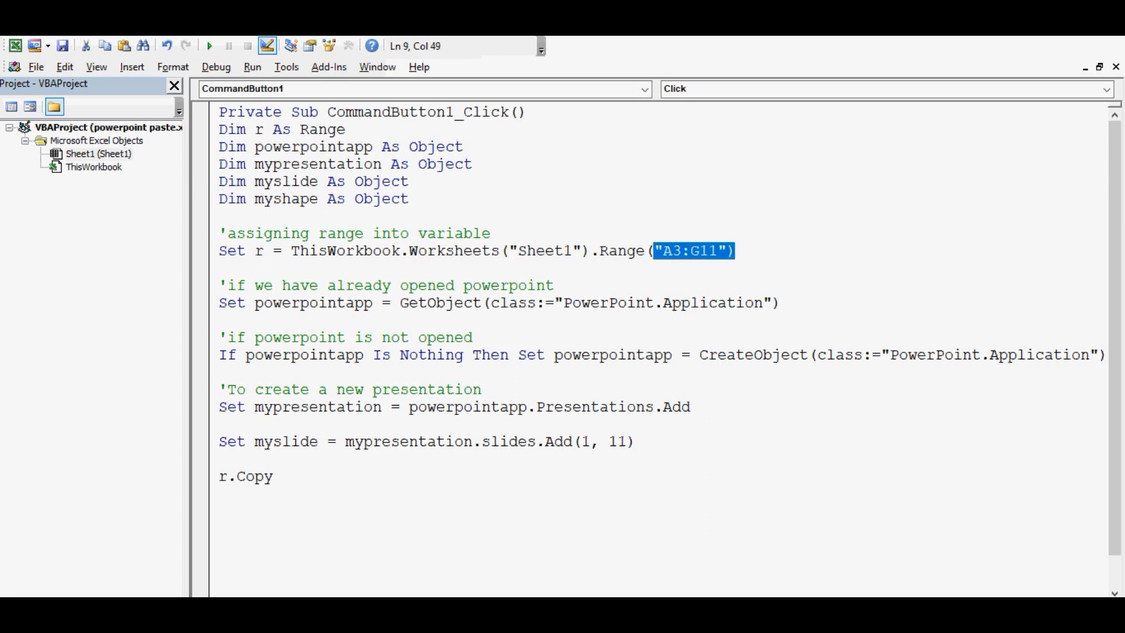
left_click(271, 477)
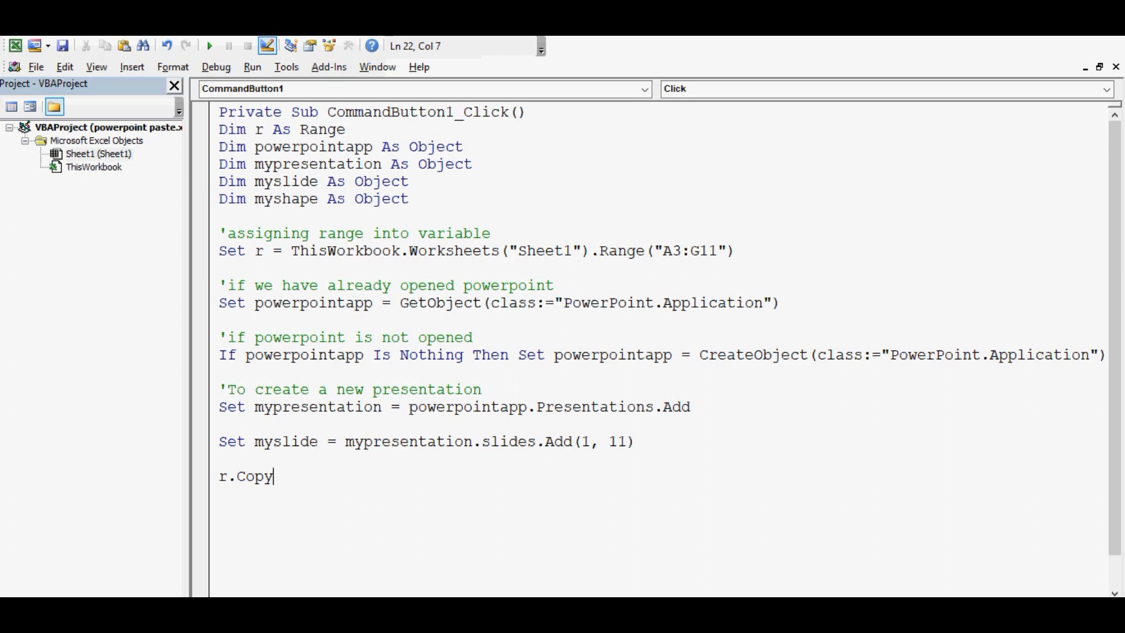
key("Return")
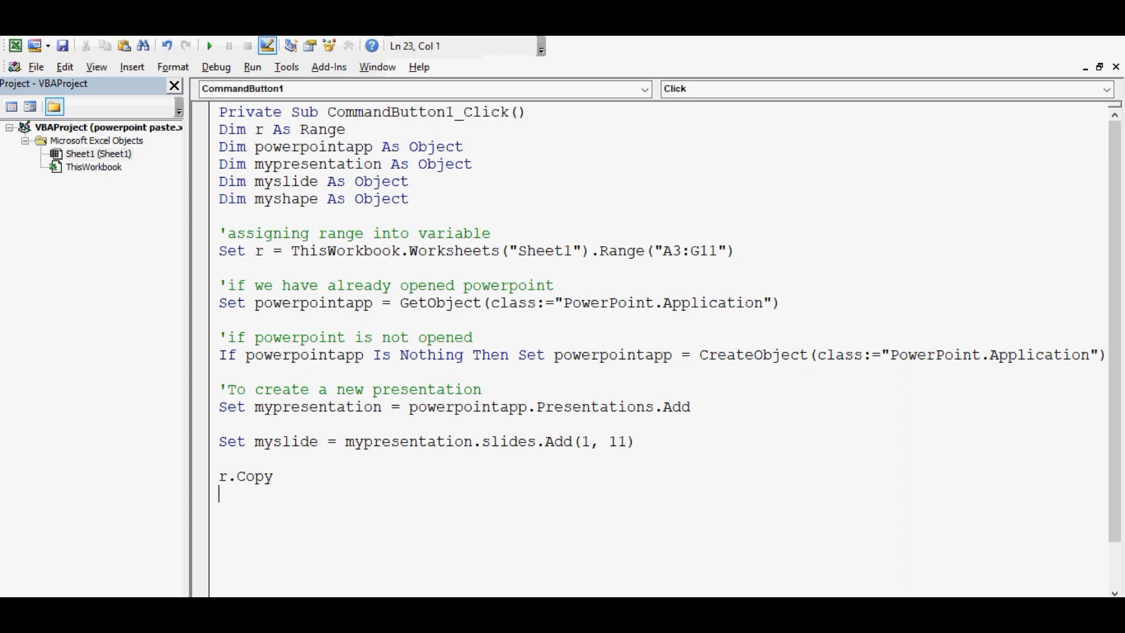
Under a 'to paste range comment, add myslide.Shapes.PasteSpecial DataType:=2
type("'to")
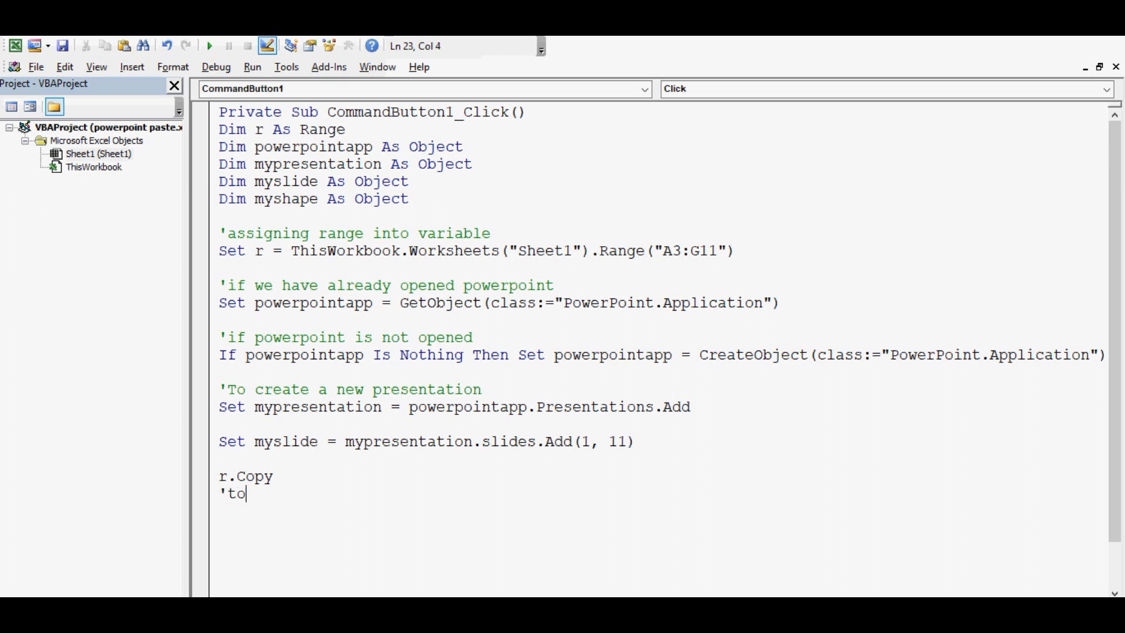
type("paste range")
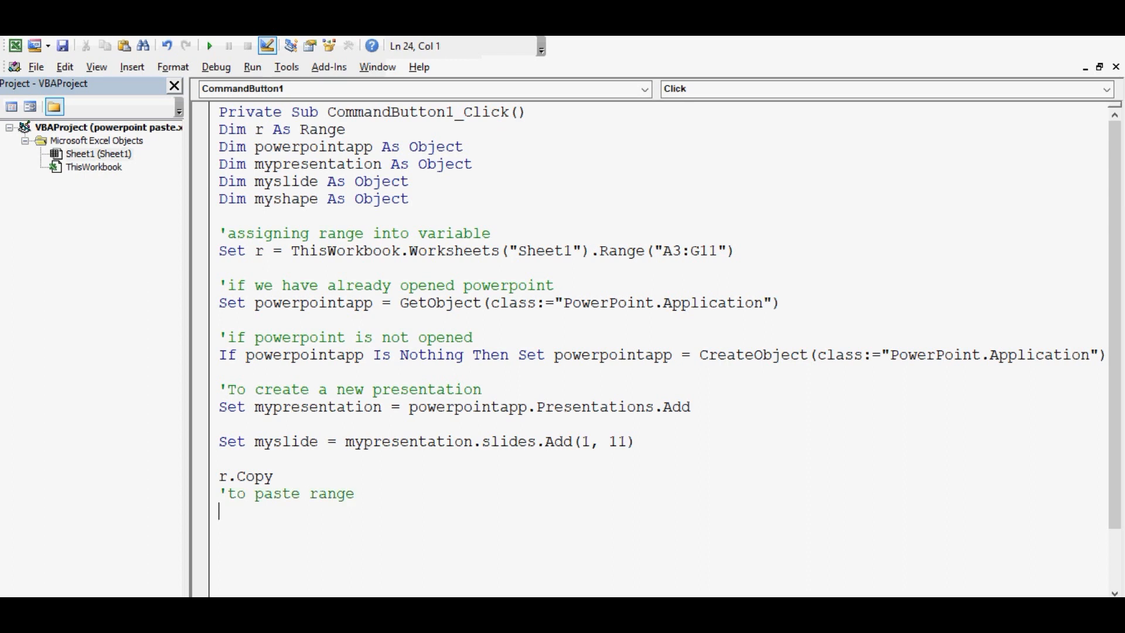
type("mysli")
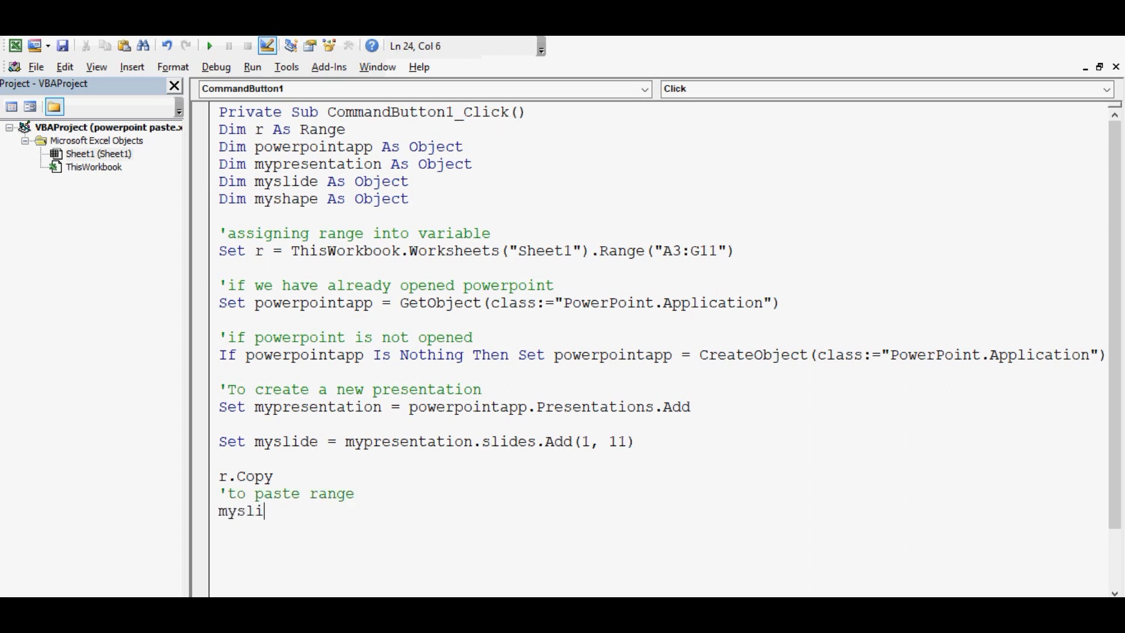
type("de.")
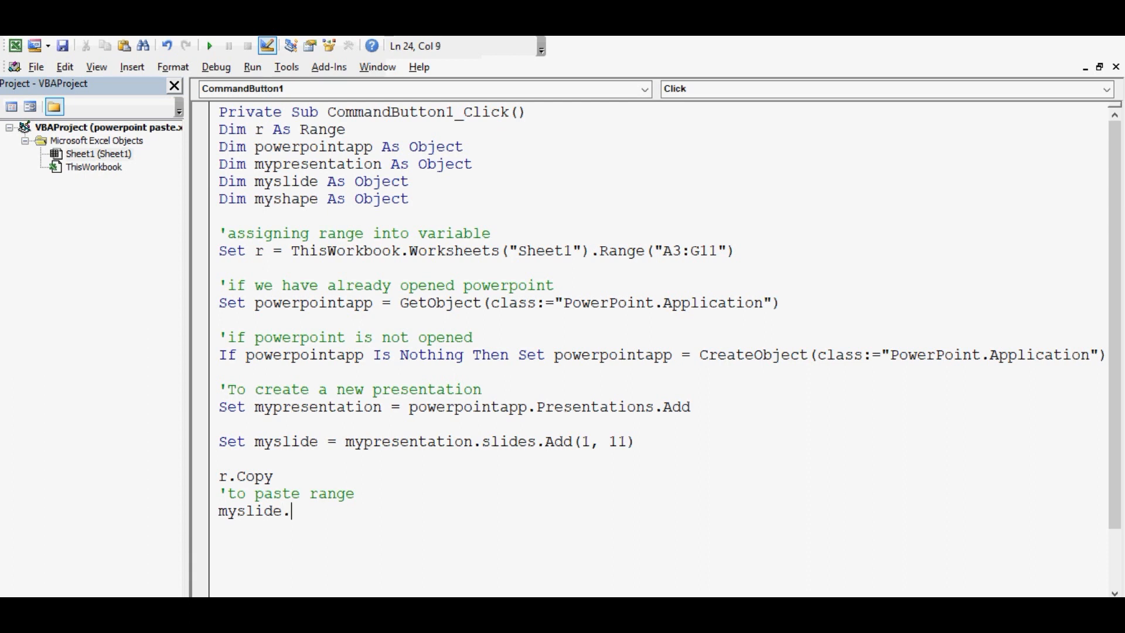
type("Shapes")
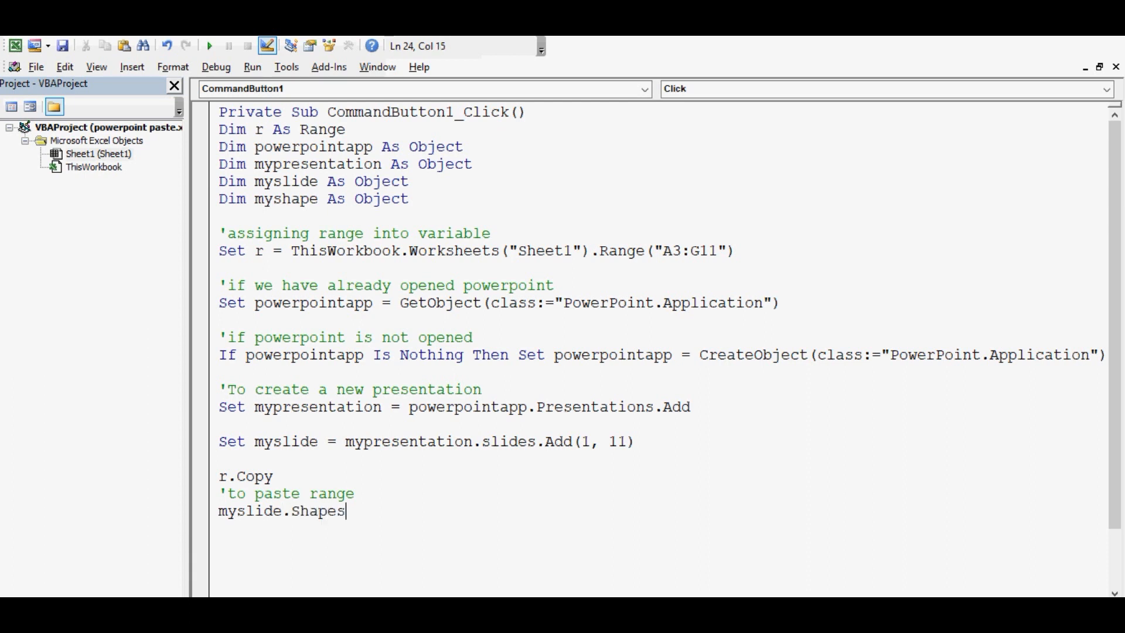
type(".Paste")
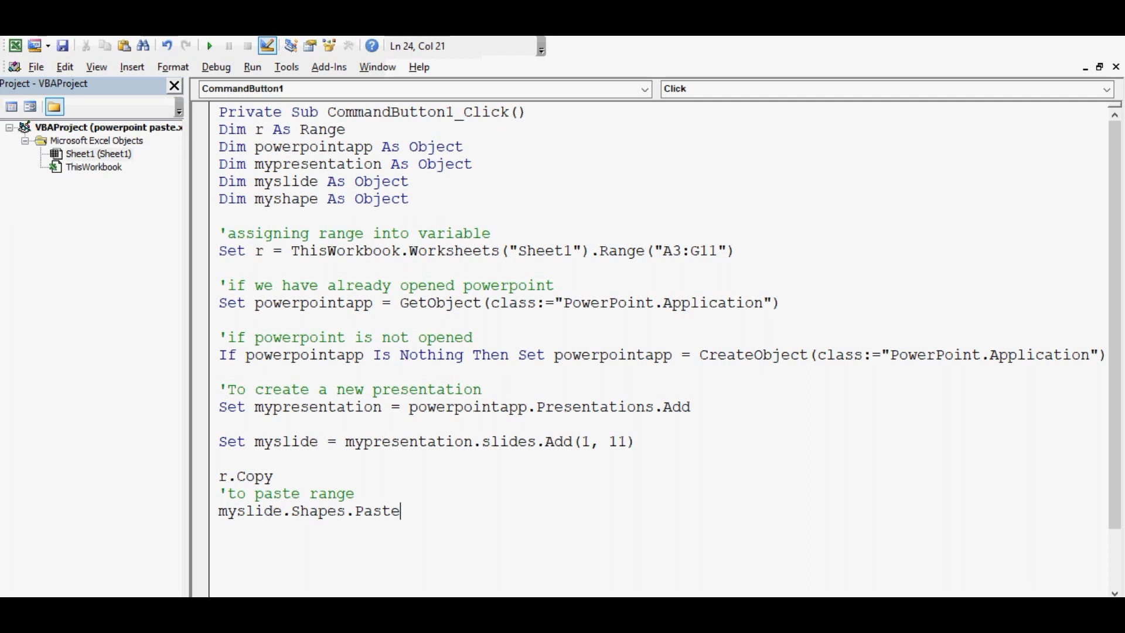
type("specia")
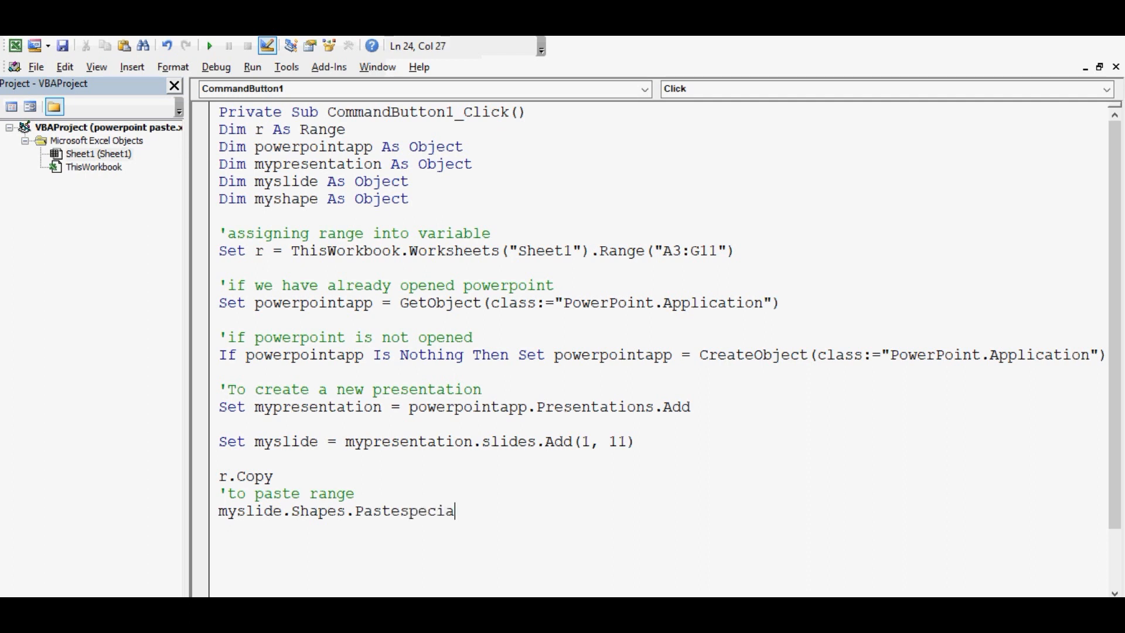
type("l")
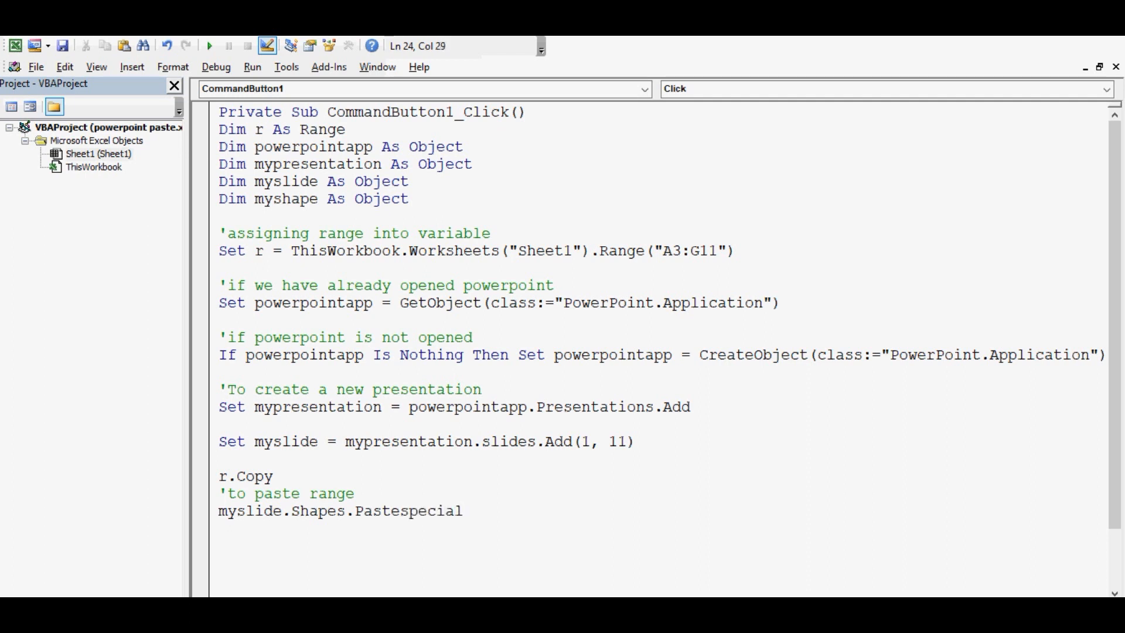
type("DataT")
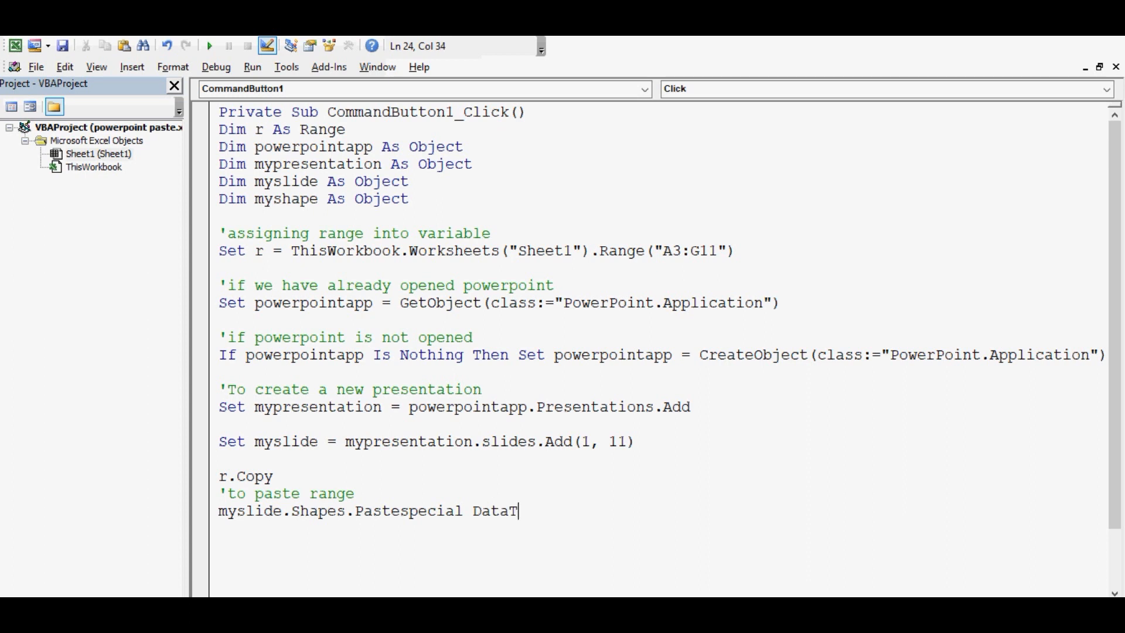
type("ype")
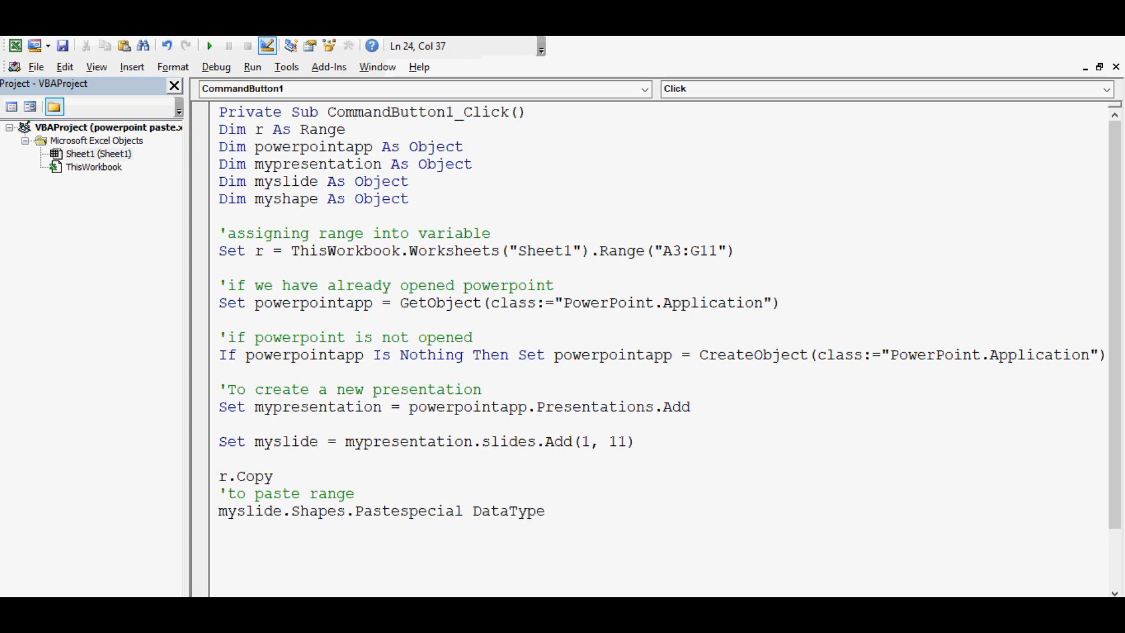
type(":=2")
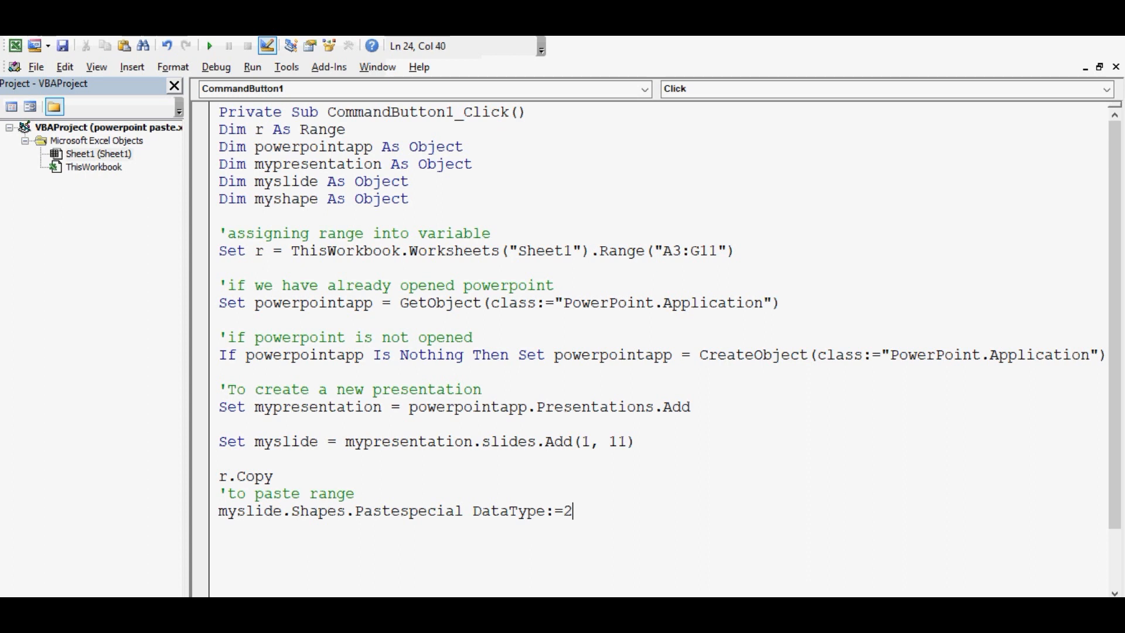
key("Return")
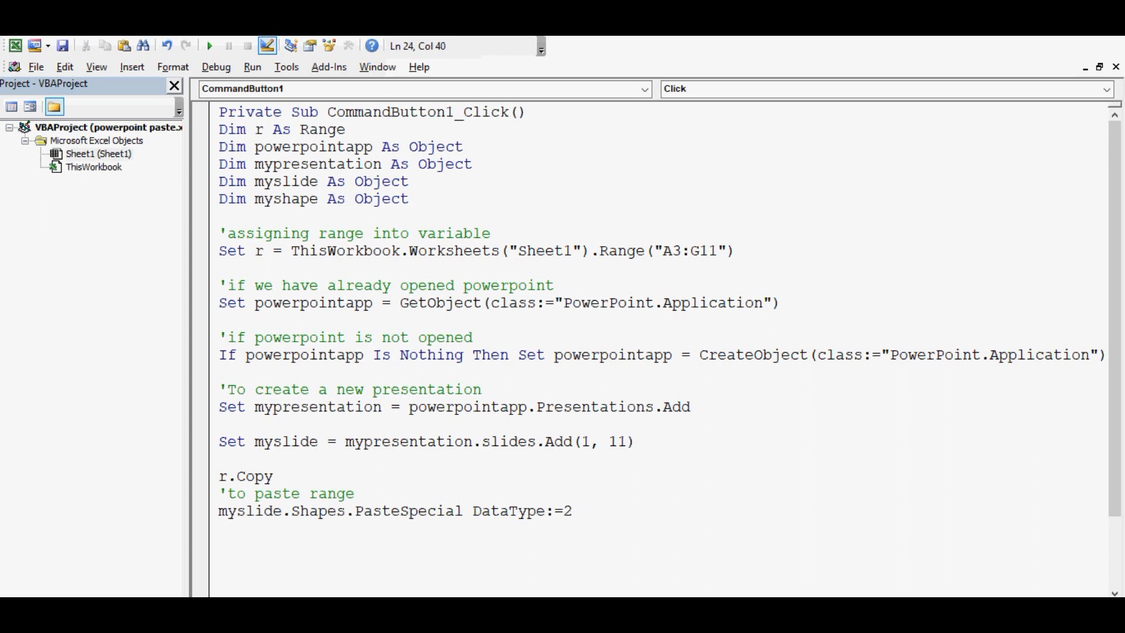
Write Set myshape = myslide.Shapes(myslide.Shapes.Count) to grab the pasted shape
type("s")
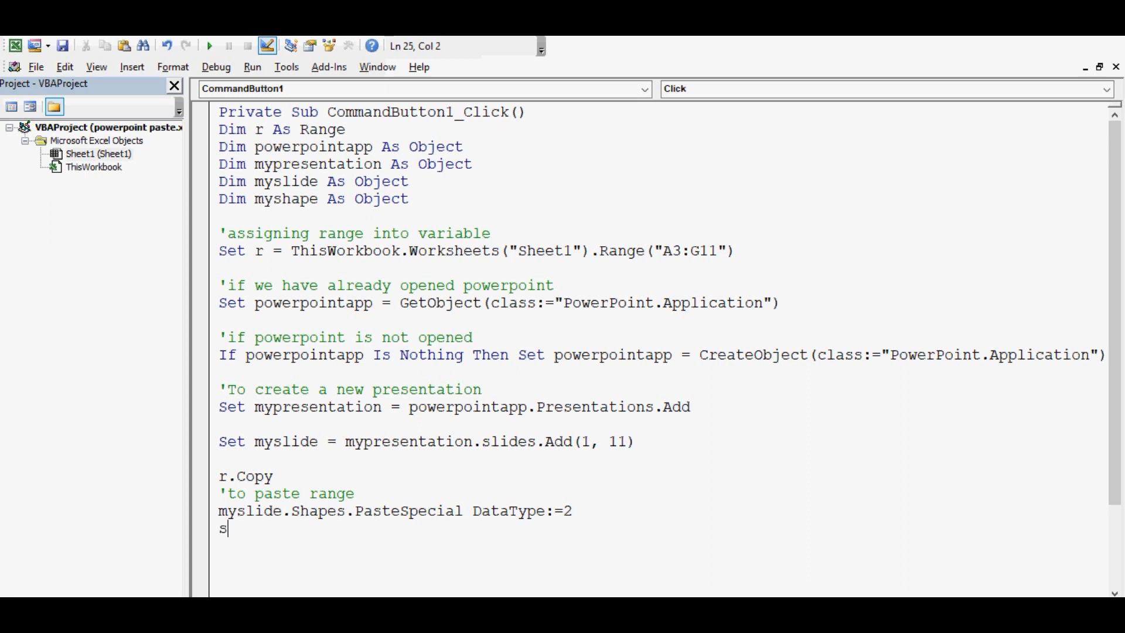
type("et mysha")
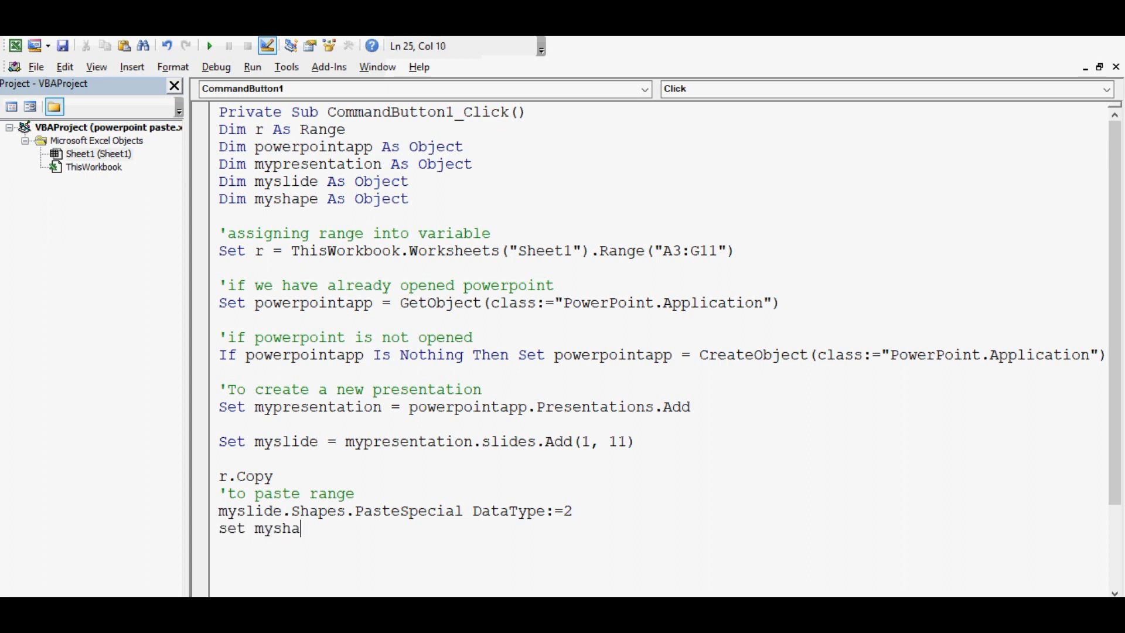
type("pe")
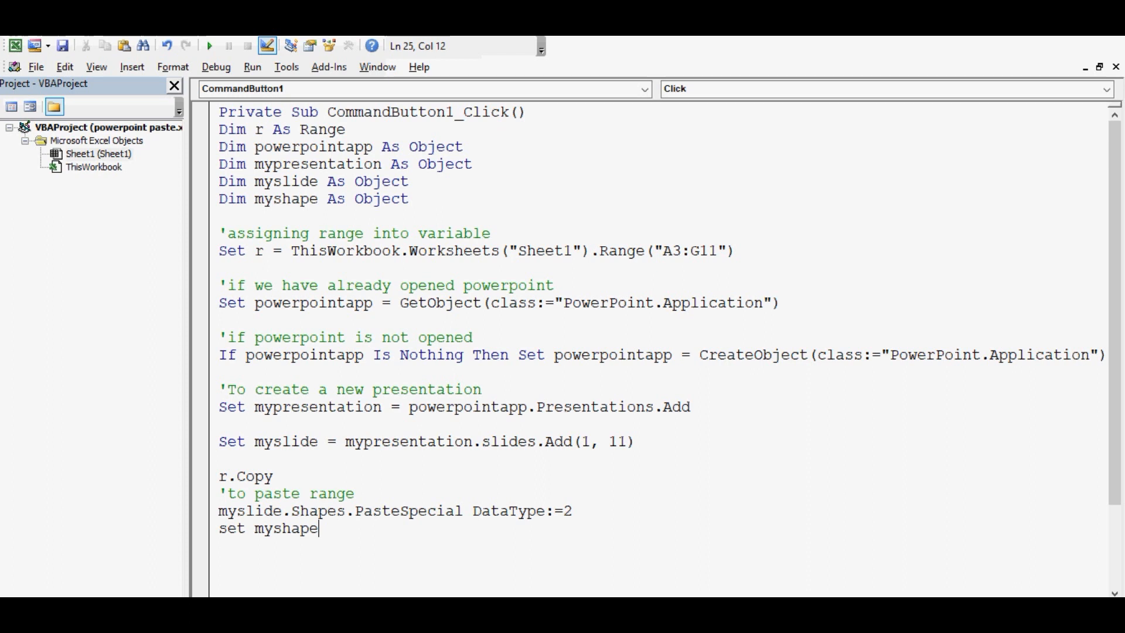
type("=mysli")
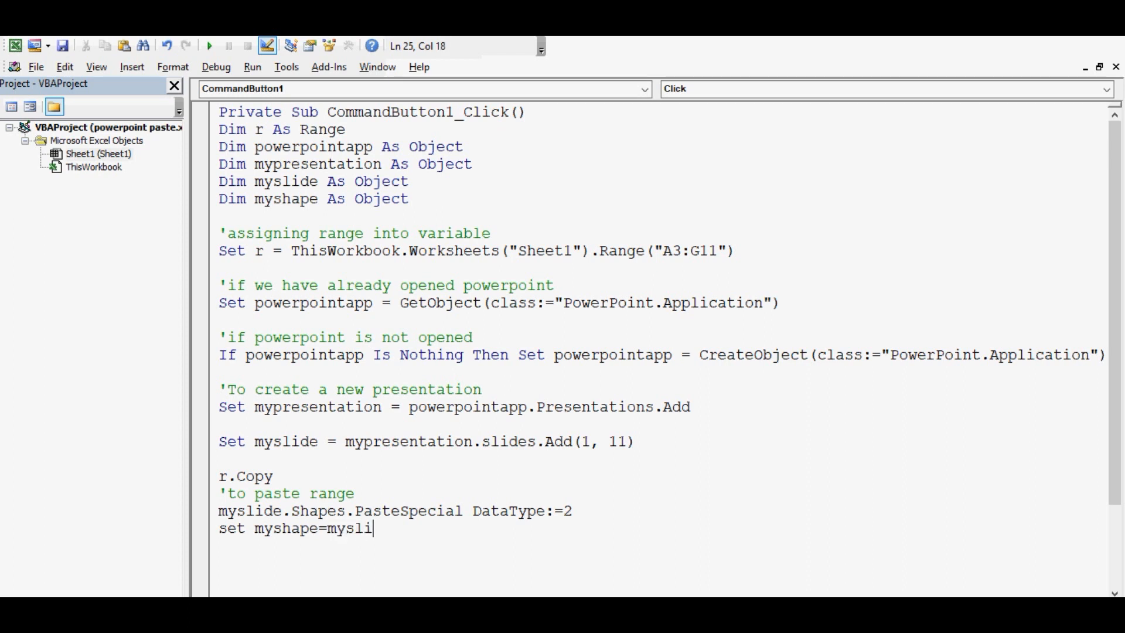
type("de.S")
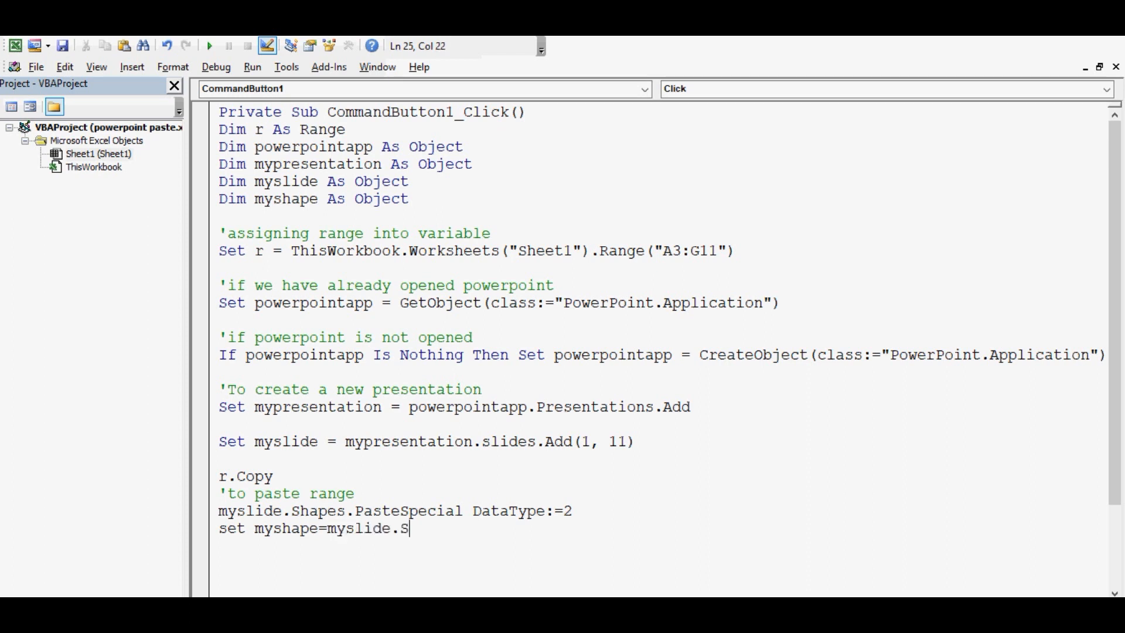
type("hapes")
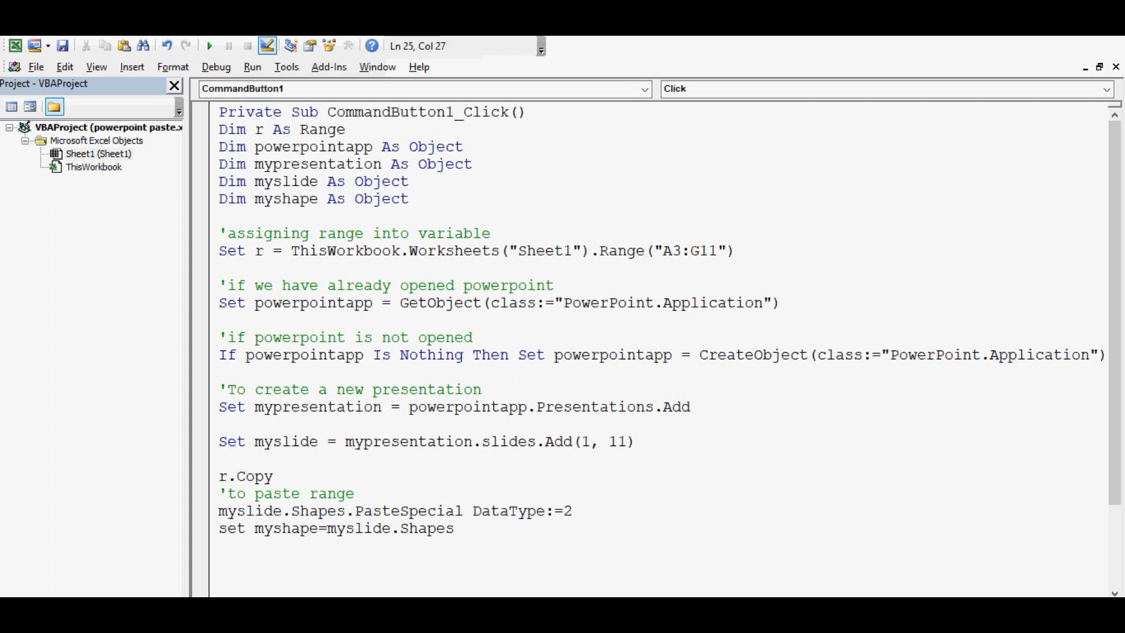
type("(my")
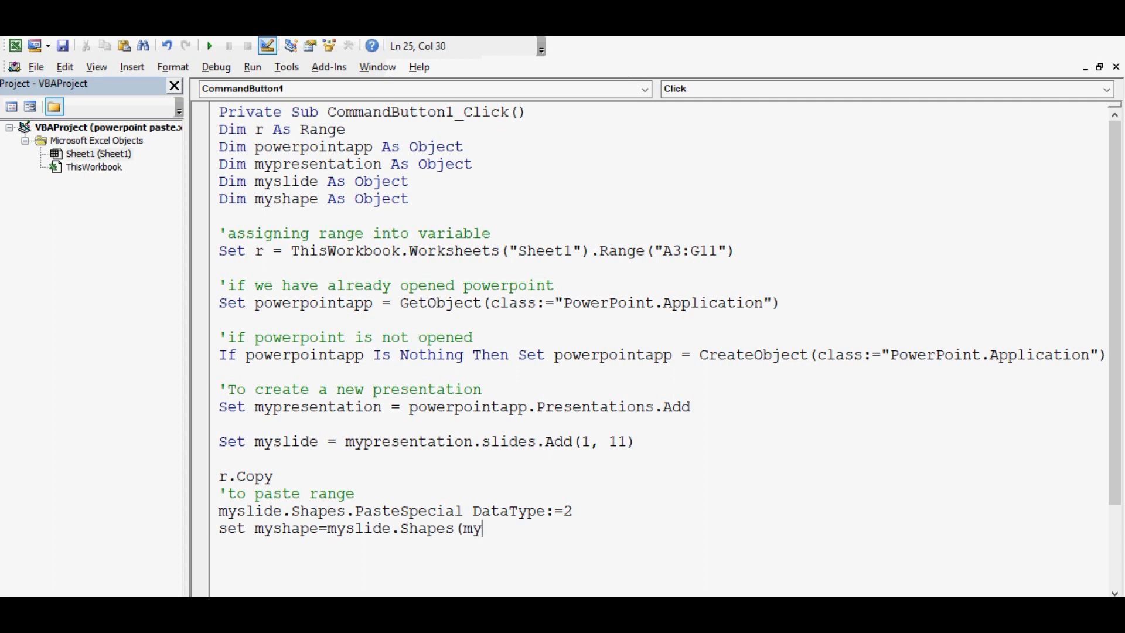
type("slide")
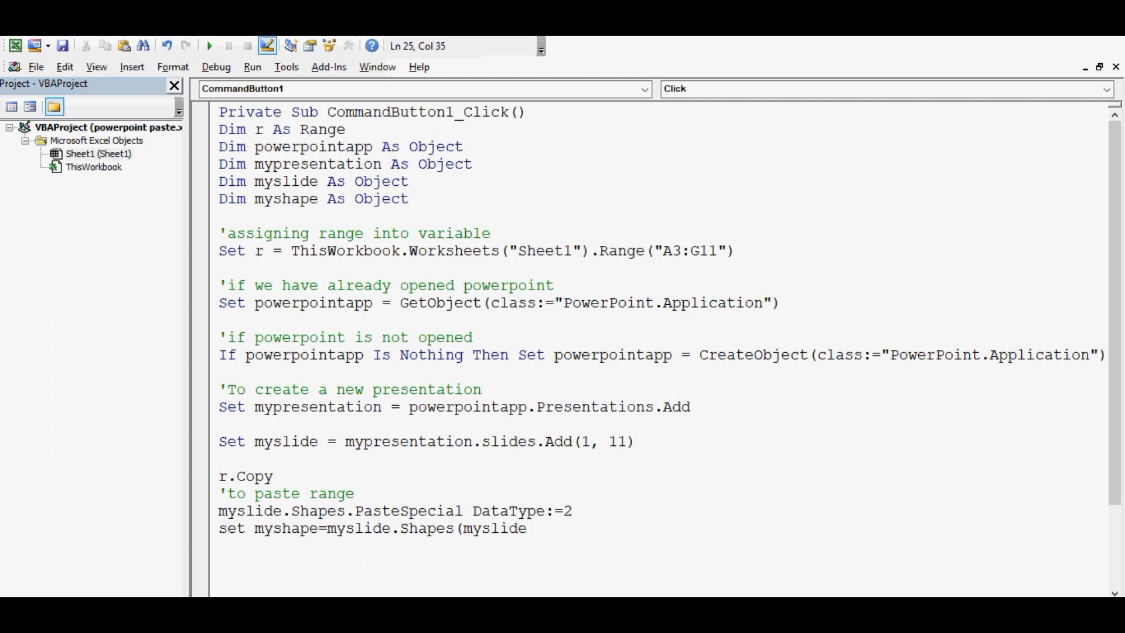
type("S")
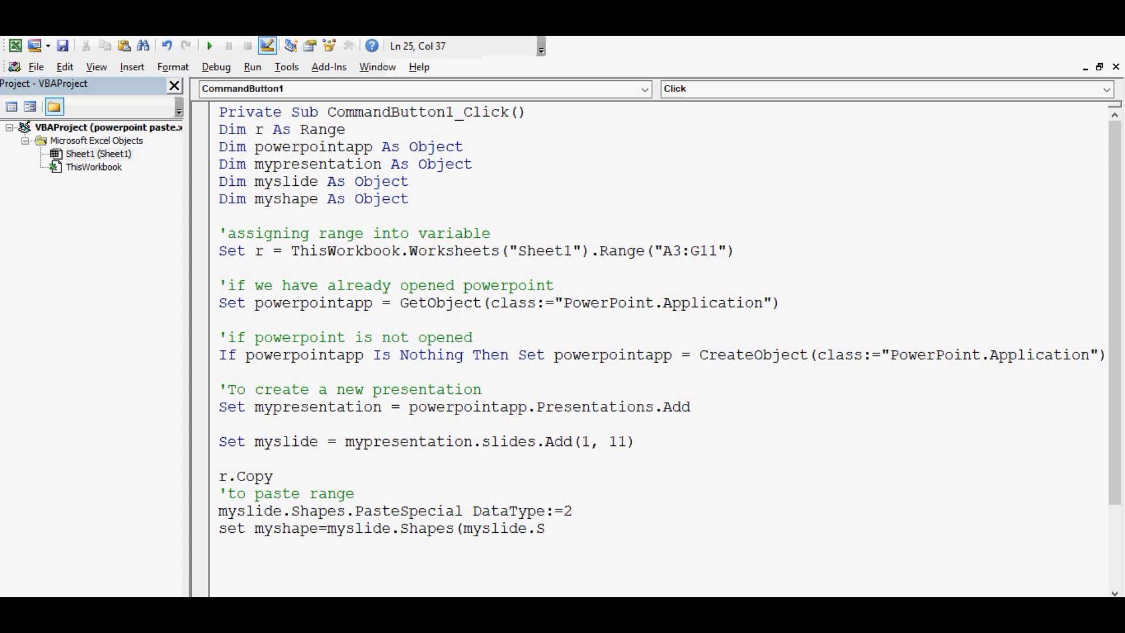
type("hapes.")
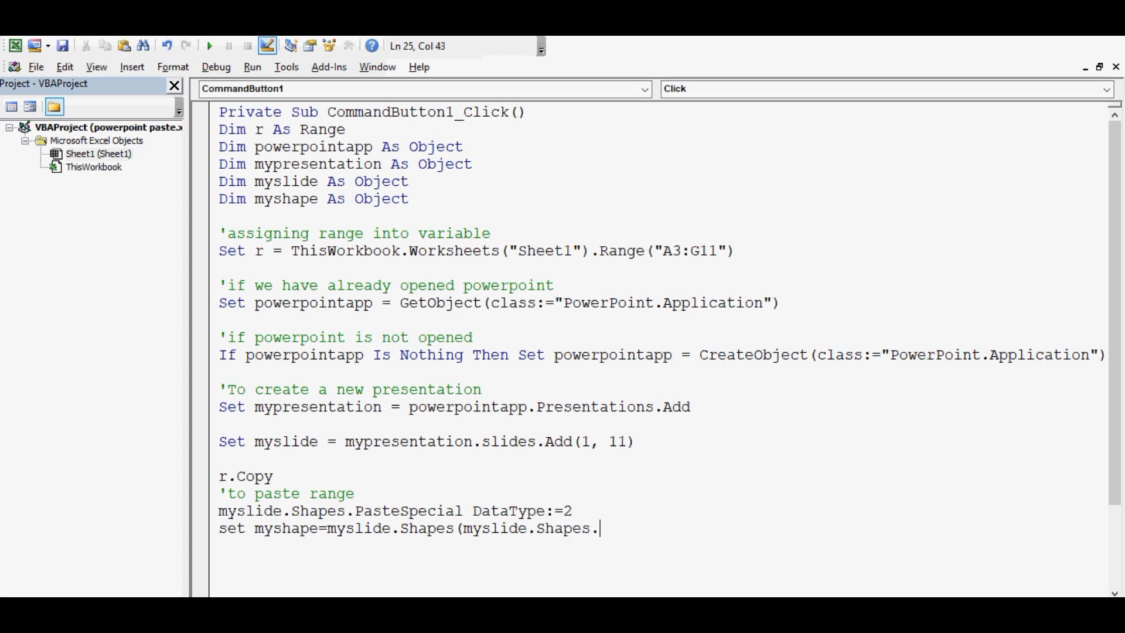
type("Cou")
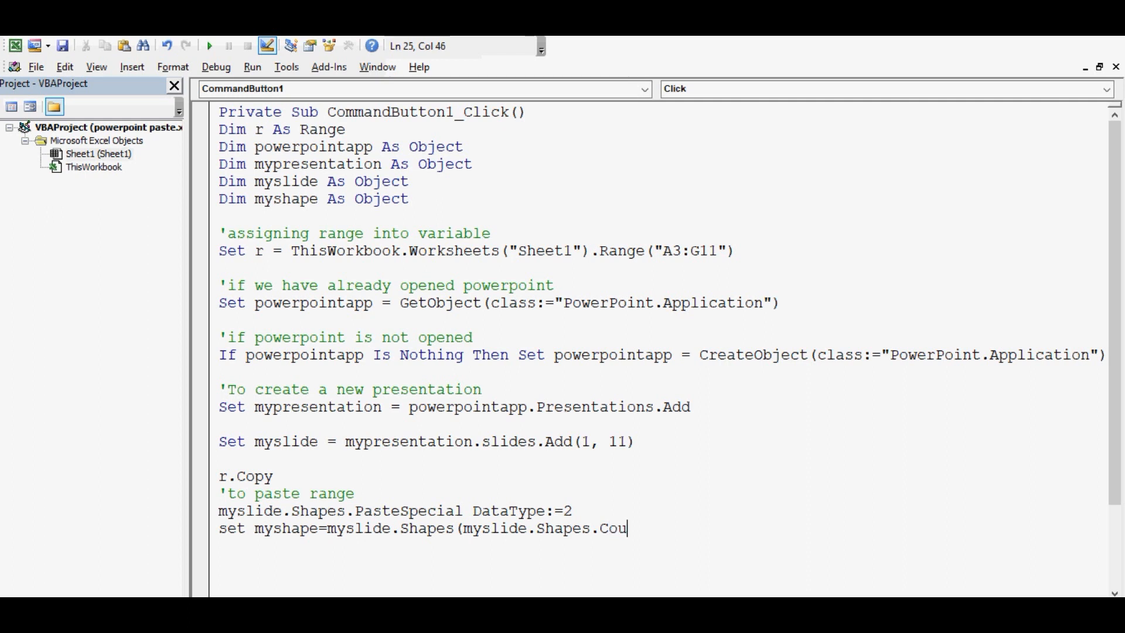
type("nt)")
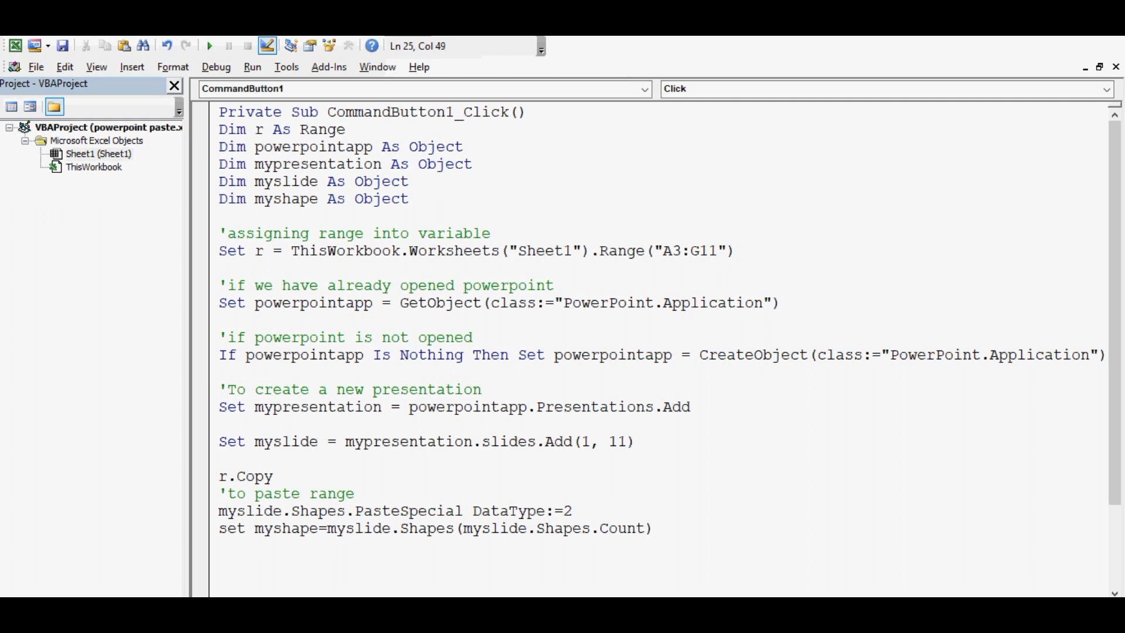
key("Return")
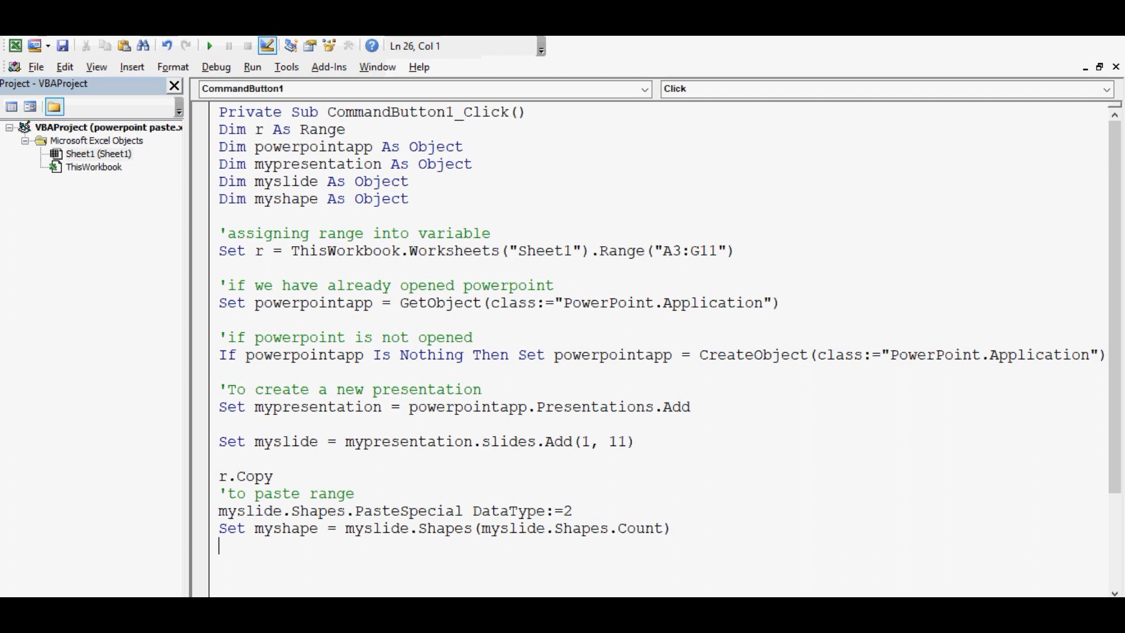
Position the shape with myshape.Left = 250 and begin myshape.Top = 150
type("my")
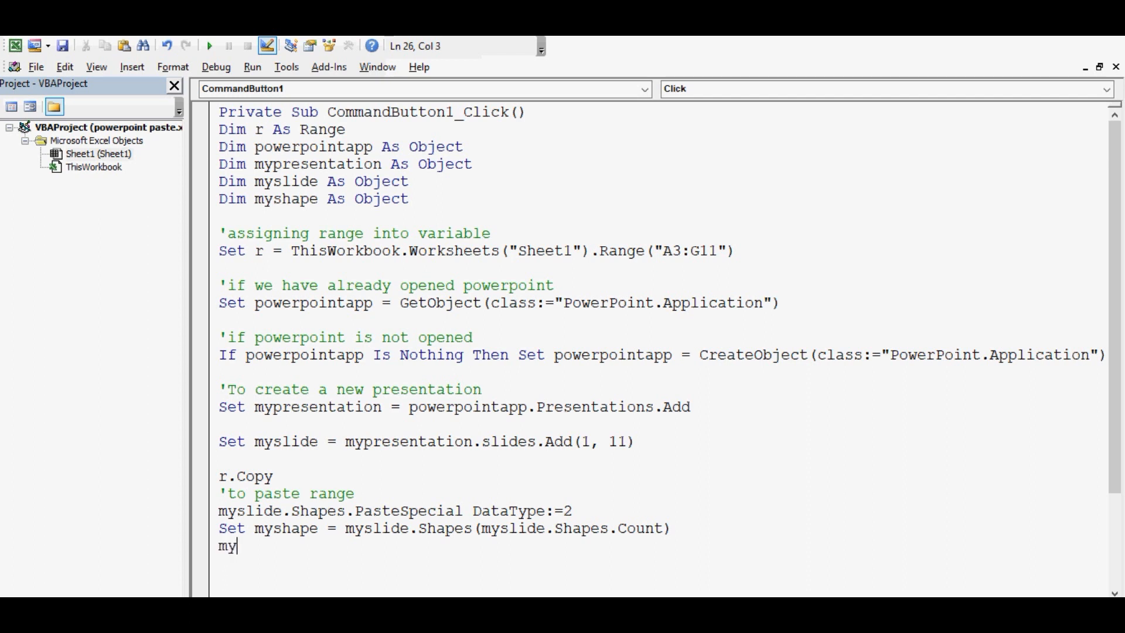
type("shape.")
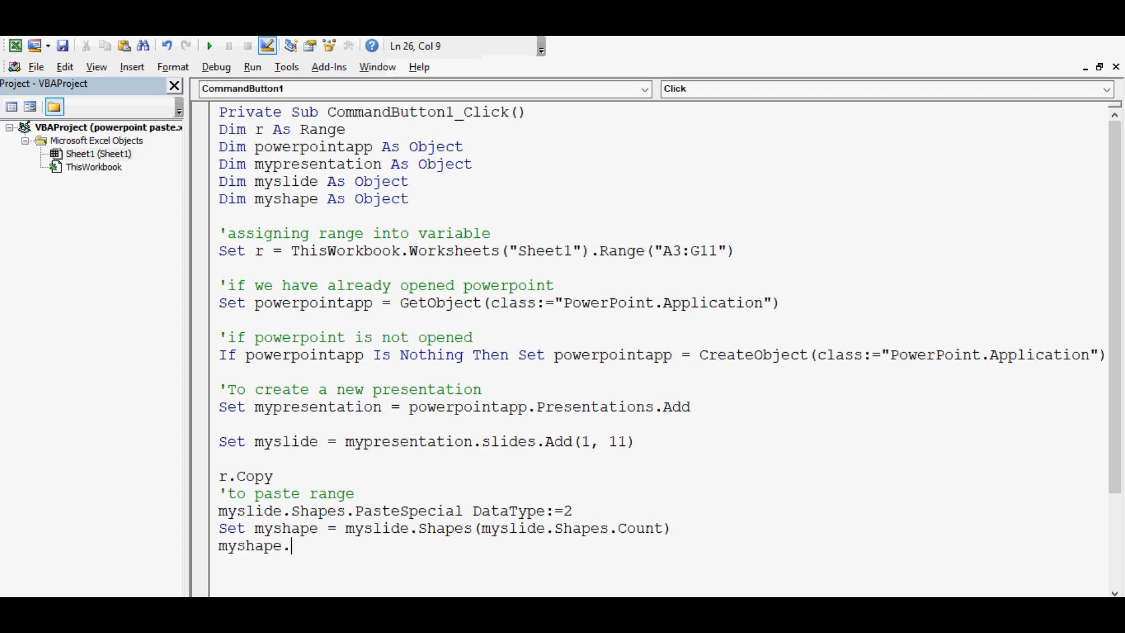
type("Left=")
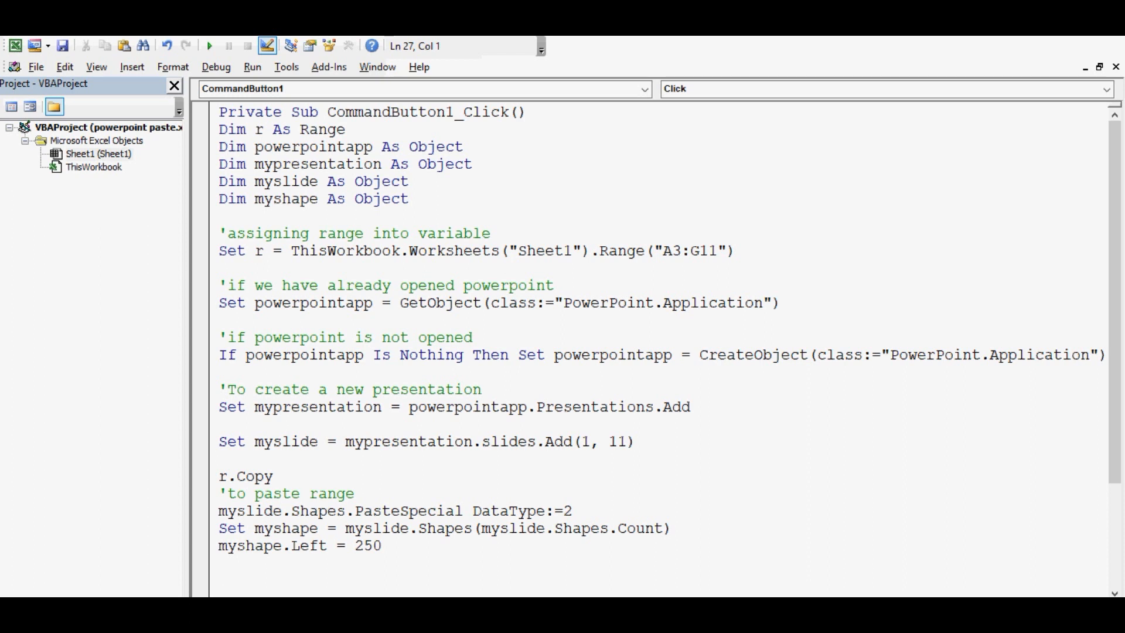
type("myshape")
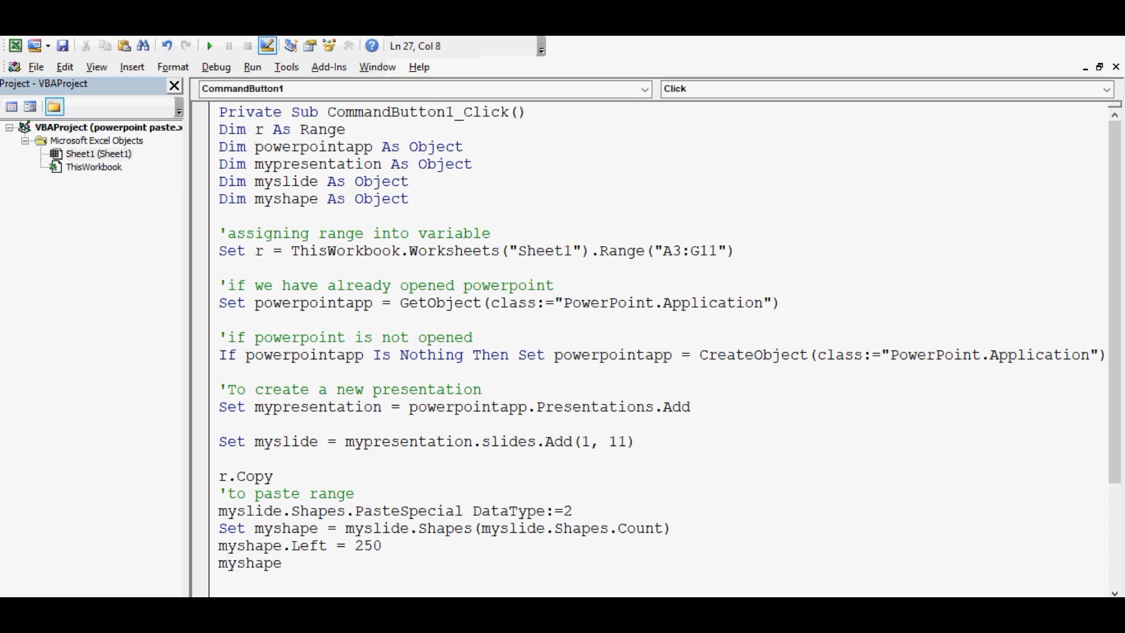
type(".Top")
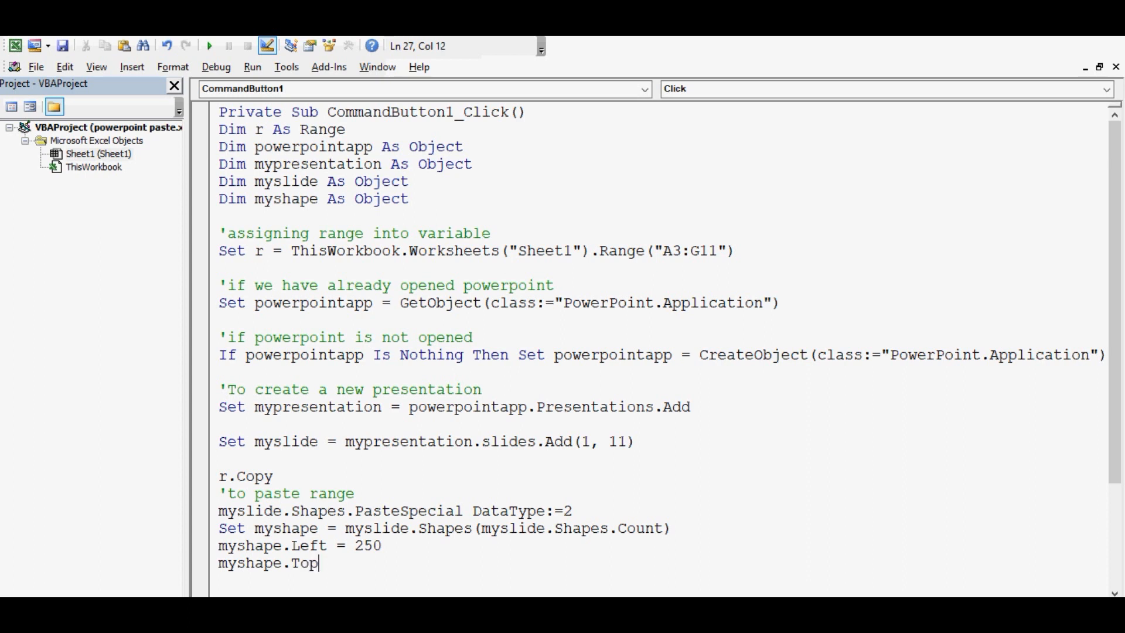
type("=1")
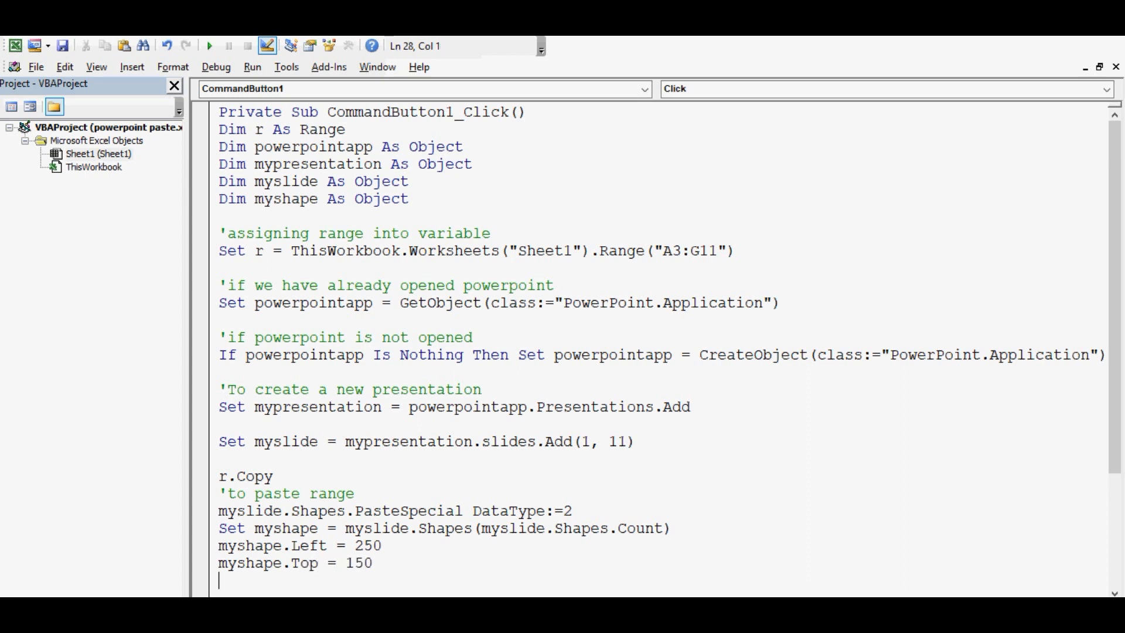
Add the powerpointapp.Visible = True line to show PowerPoint
scroll("down", 3)
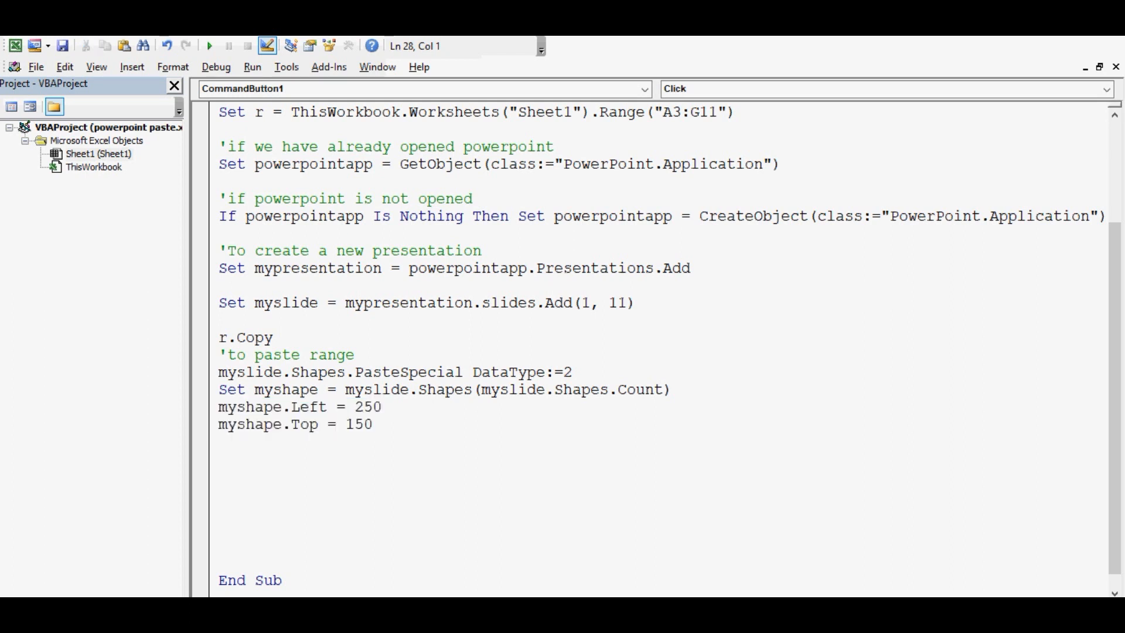
type("powe")
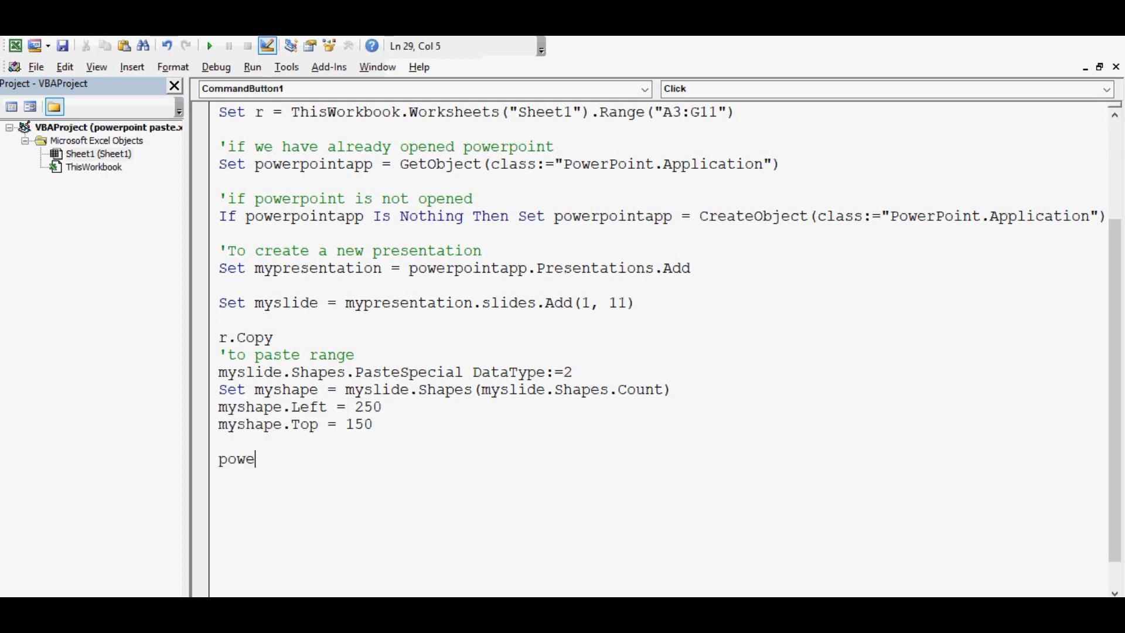
type("rpointass")
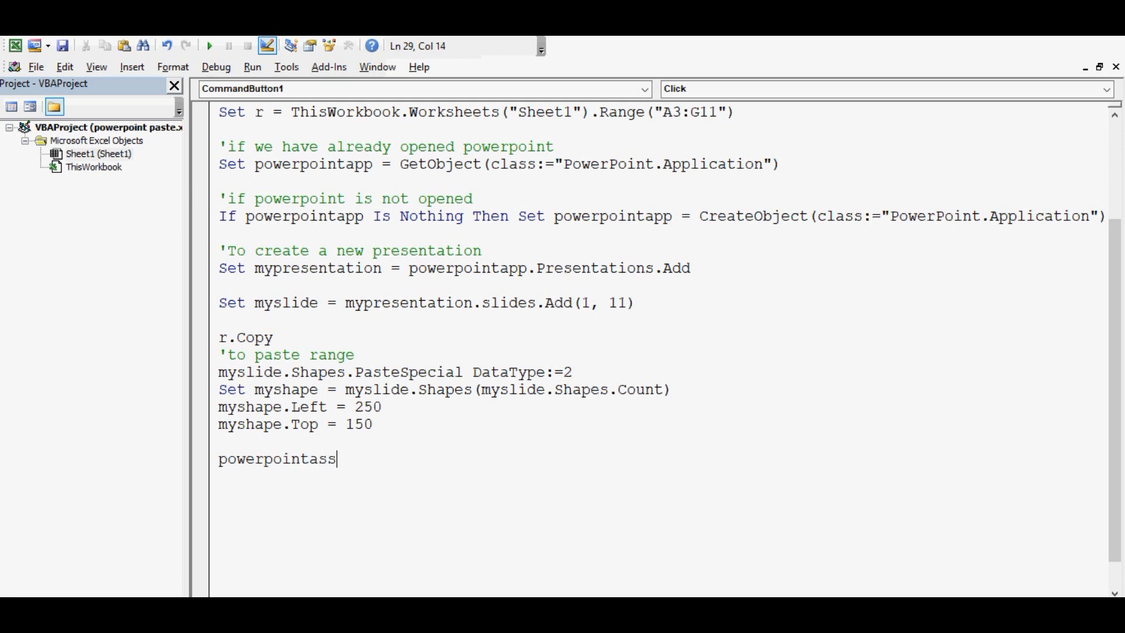
type(".visib")
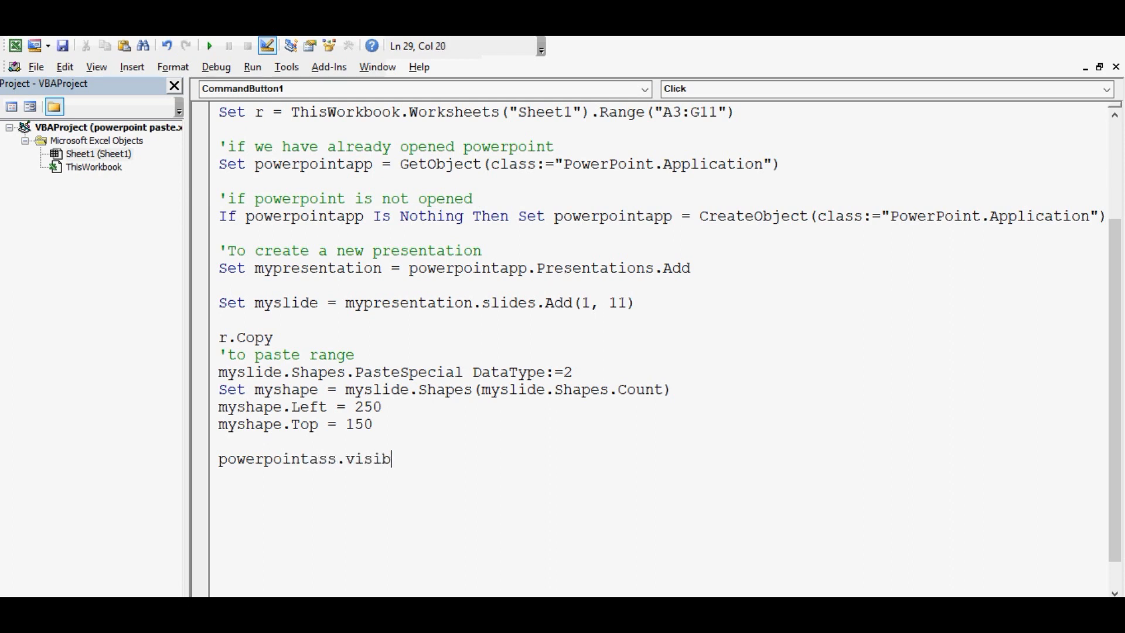
type("le")
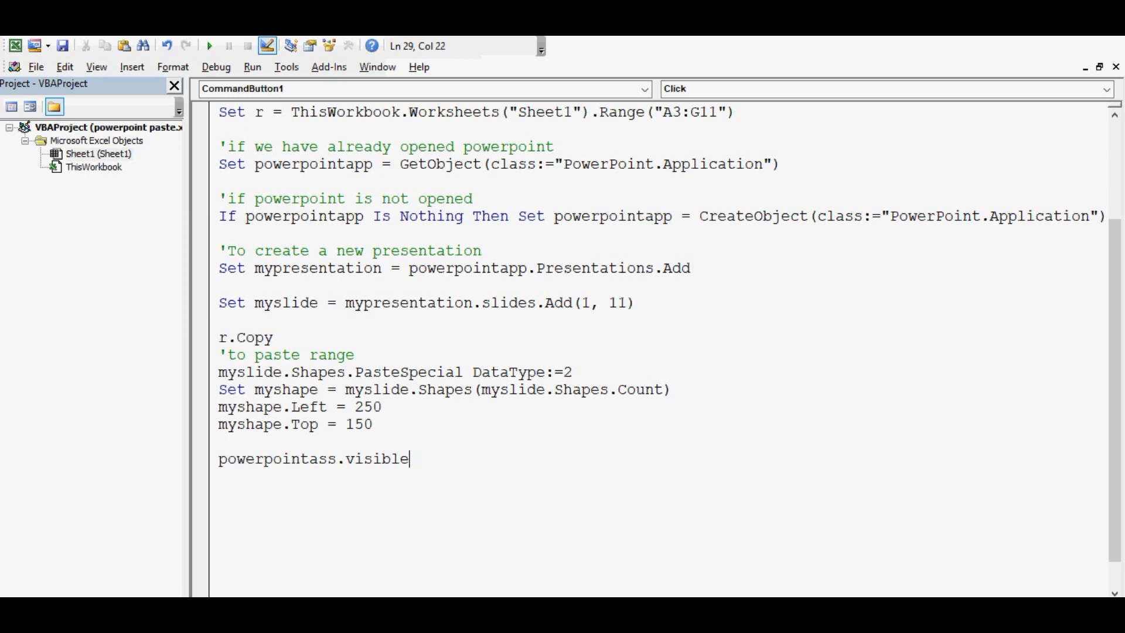
type("=true")
type("po")
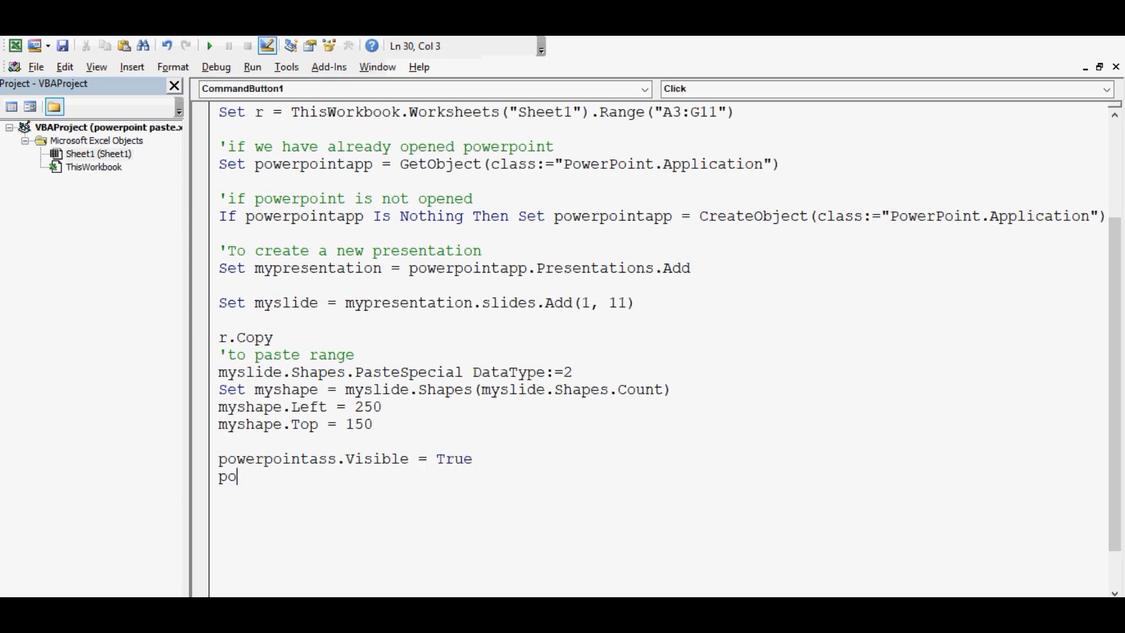
Add powerpointapp.Activate, fixing the mistyped name, and start a new comment
type("werrpoint")
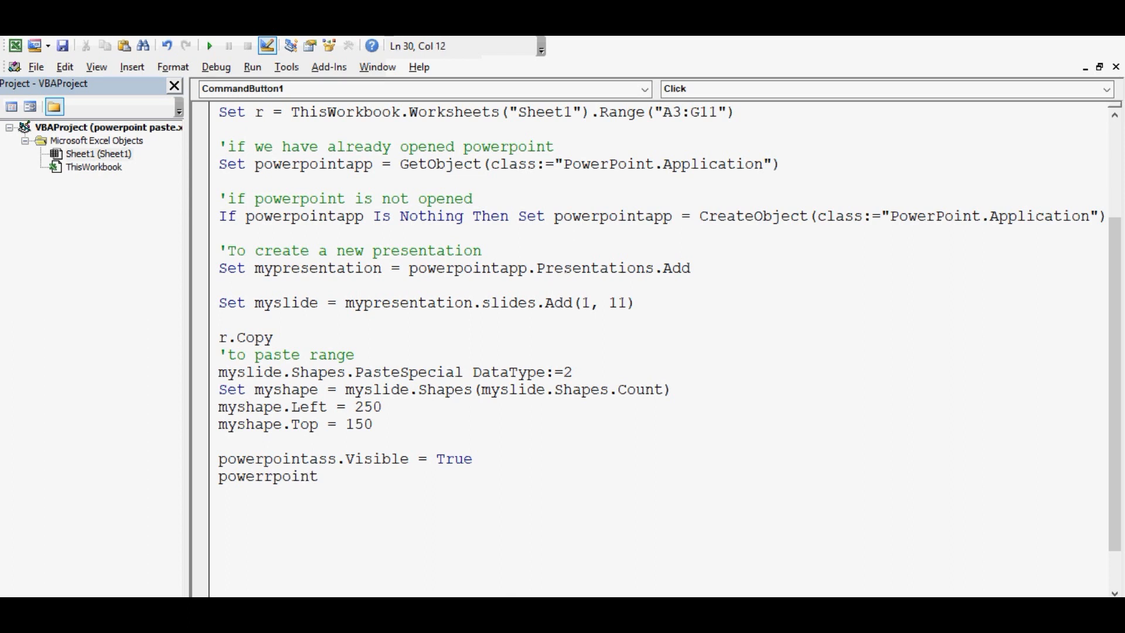
key("BackSpace")
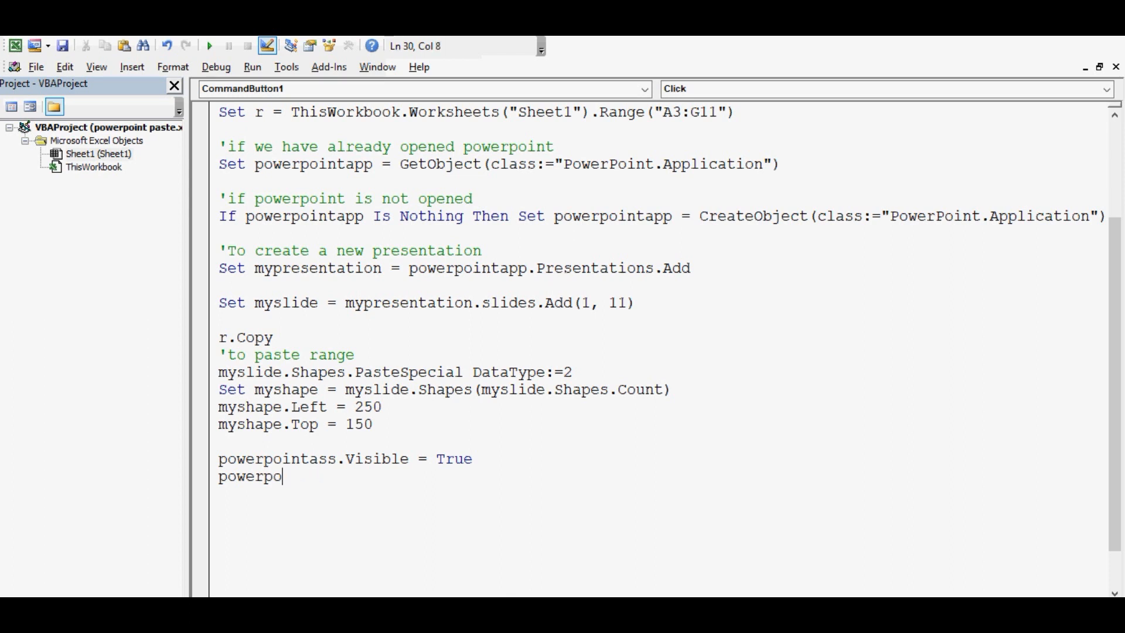
type("intapp.")
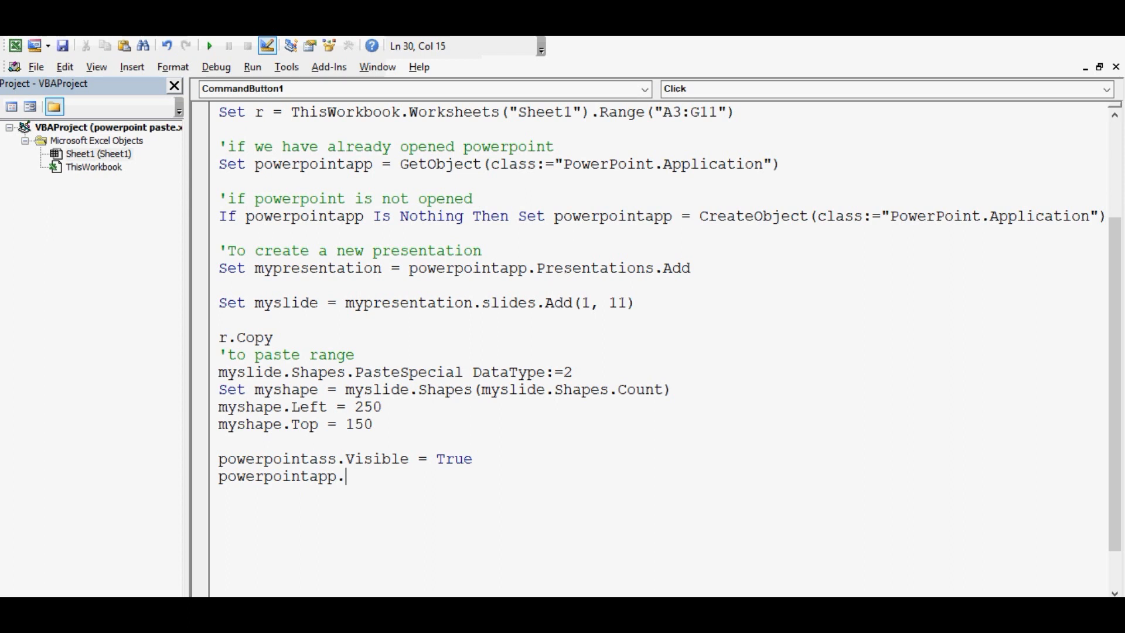
type("activate")
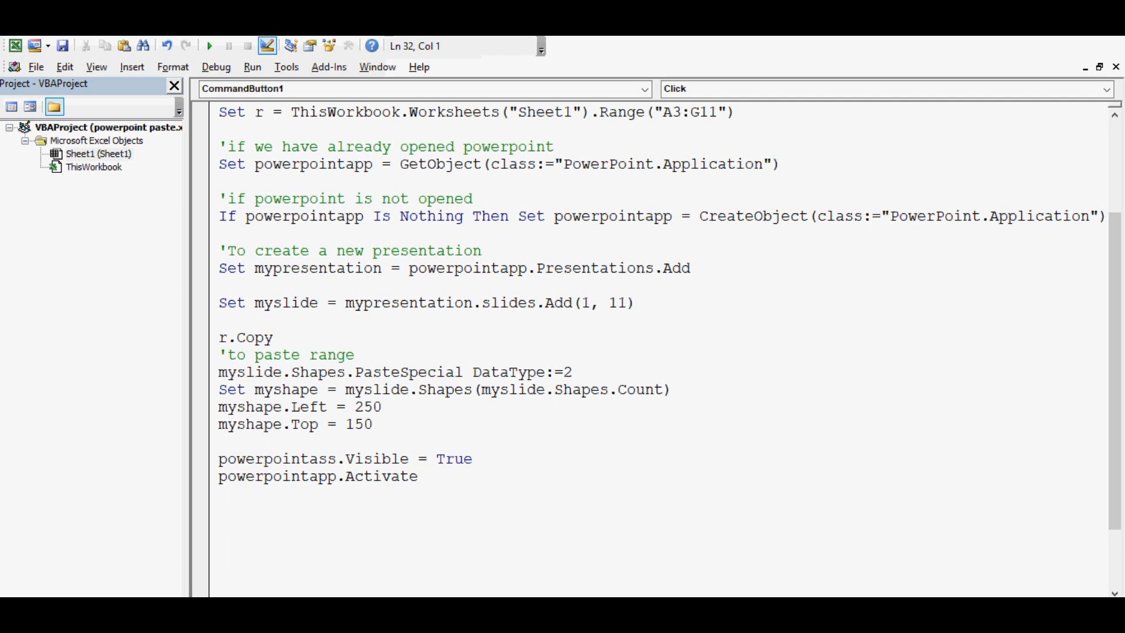
type("'")
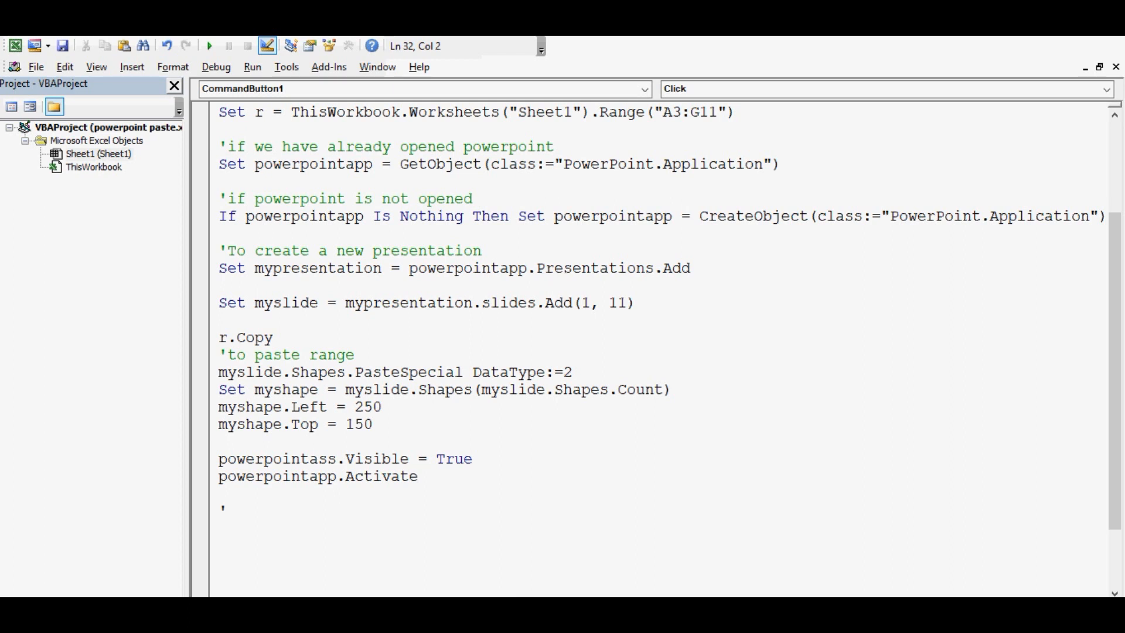
Write the comment 'to clear the cutcopymode from clipboard
type("to")
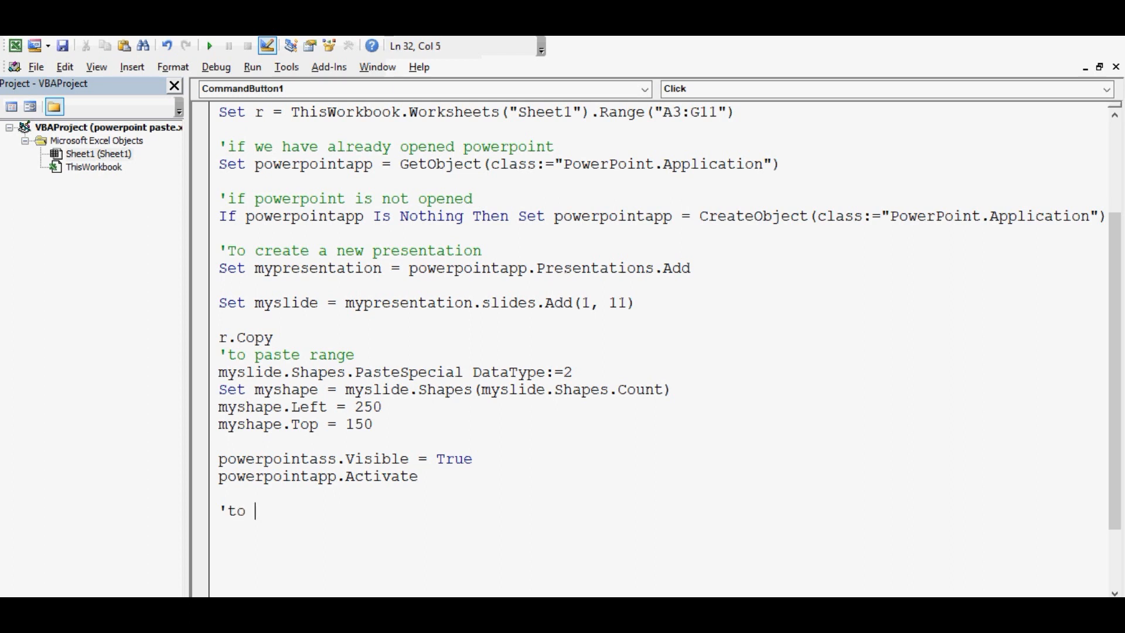
type("clear the")
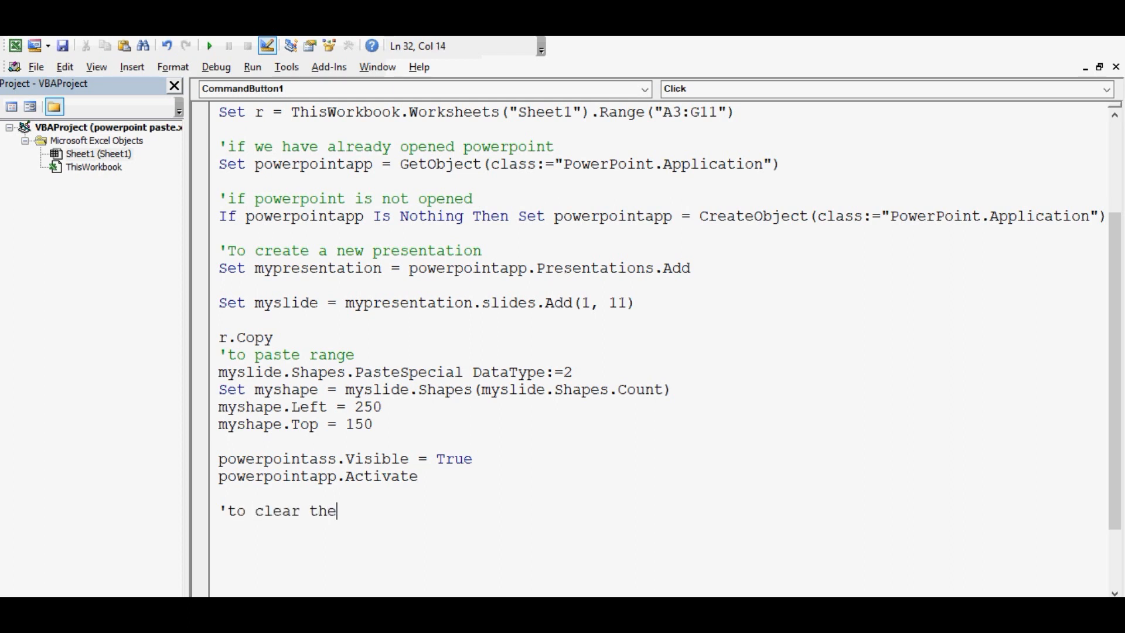
type("cutcopy")
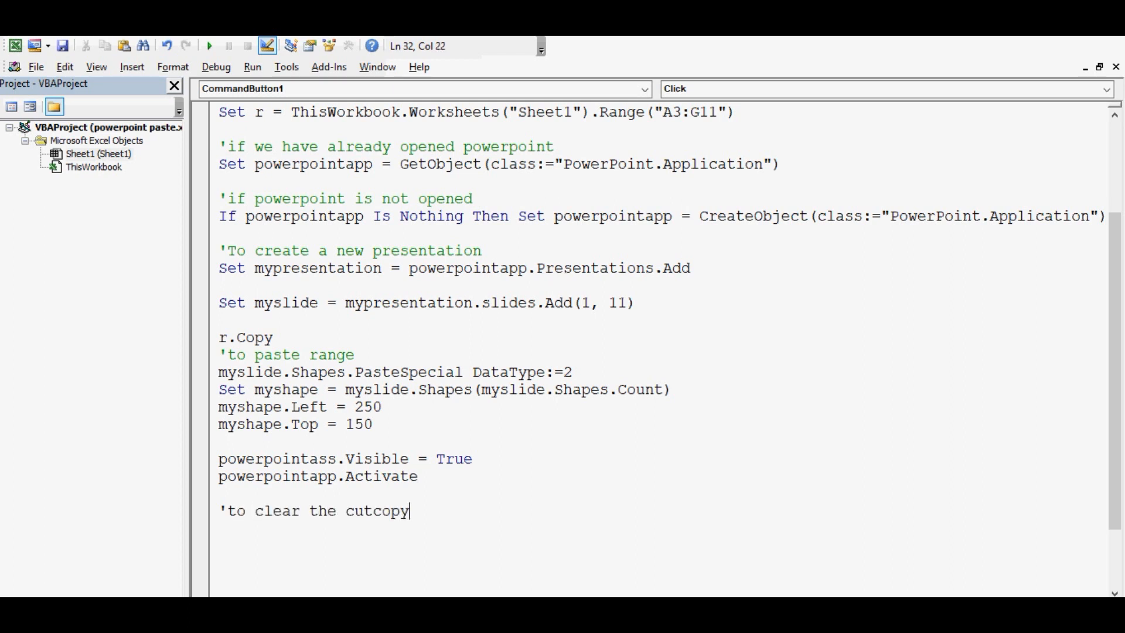
type("mode from clipboard")
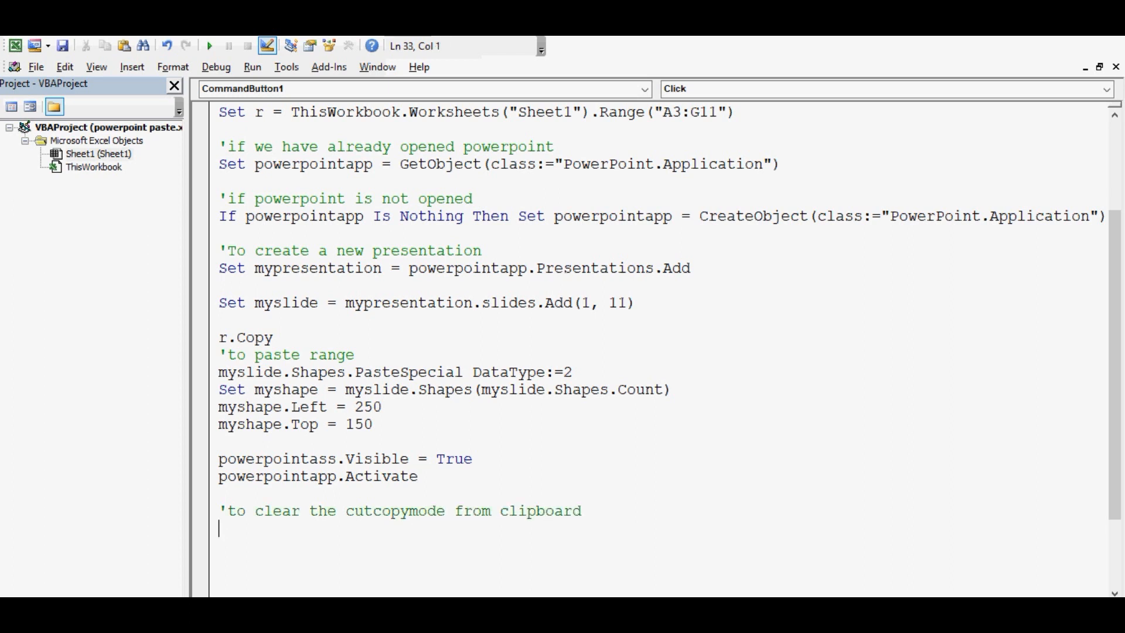
Add Application.CutCopyMode = False before End Sub
type("applicatio")
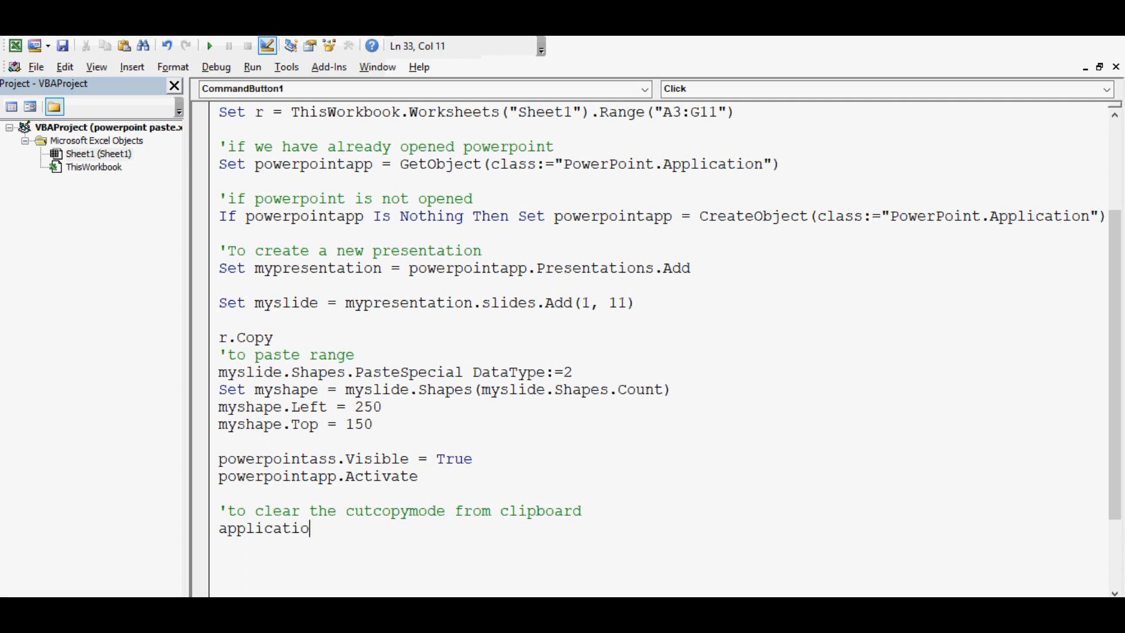
type("n.")
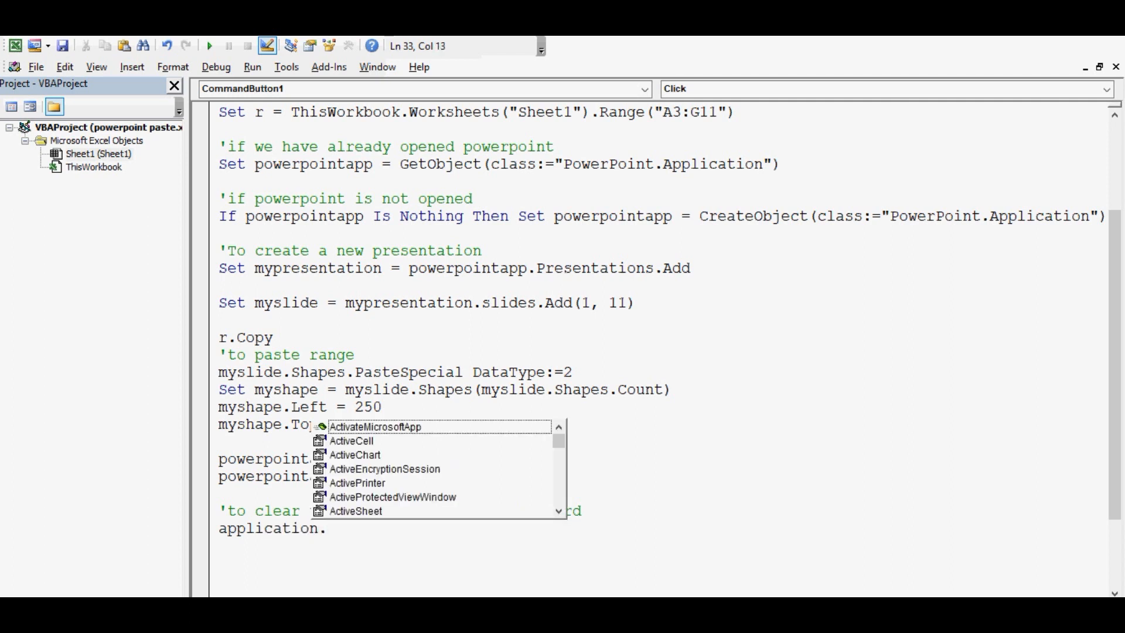
type("cutcop")
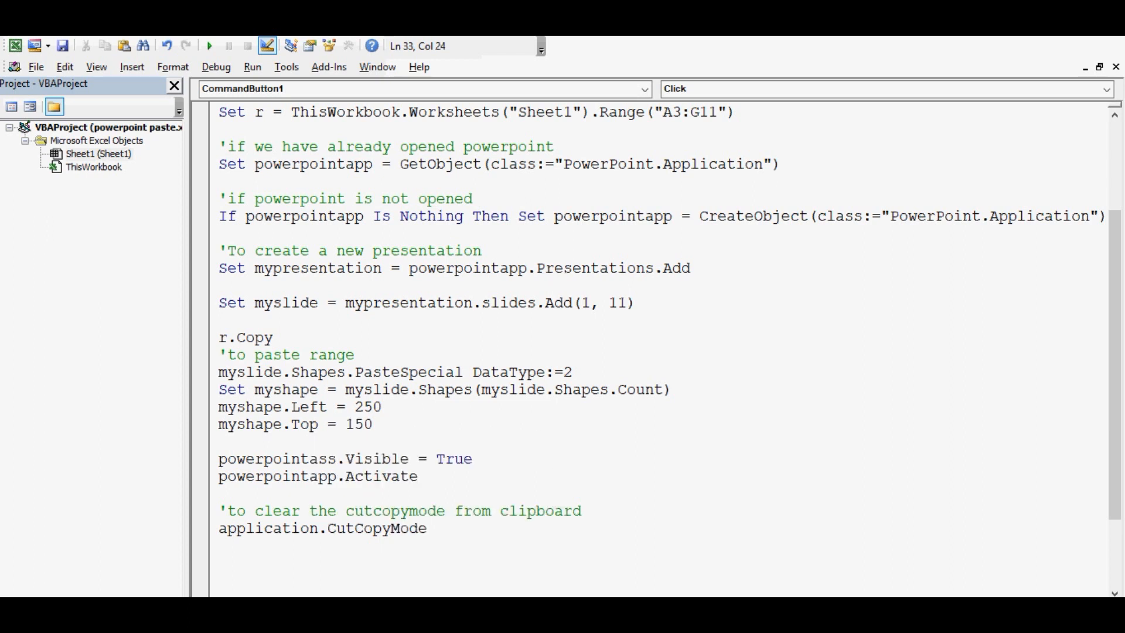
type("=fals")
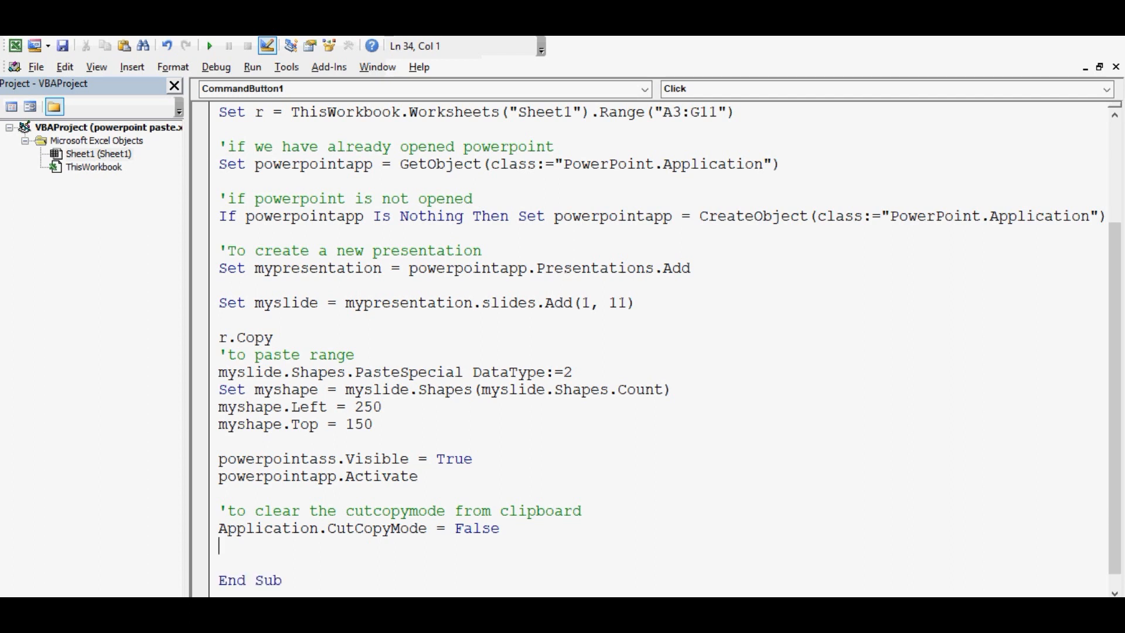
left_click(382, 406)
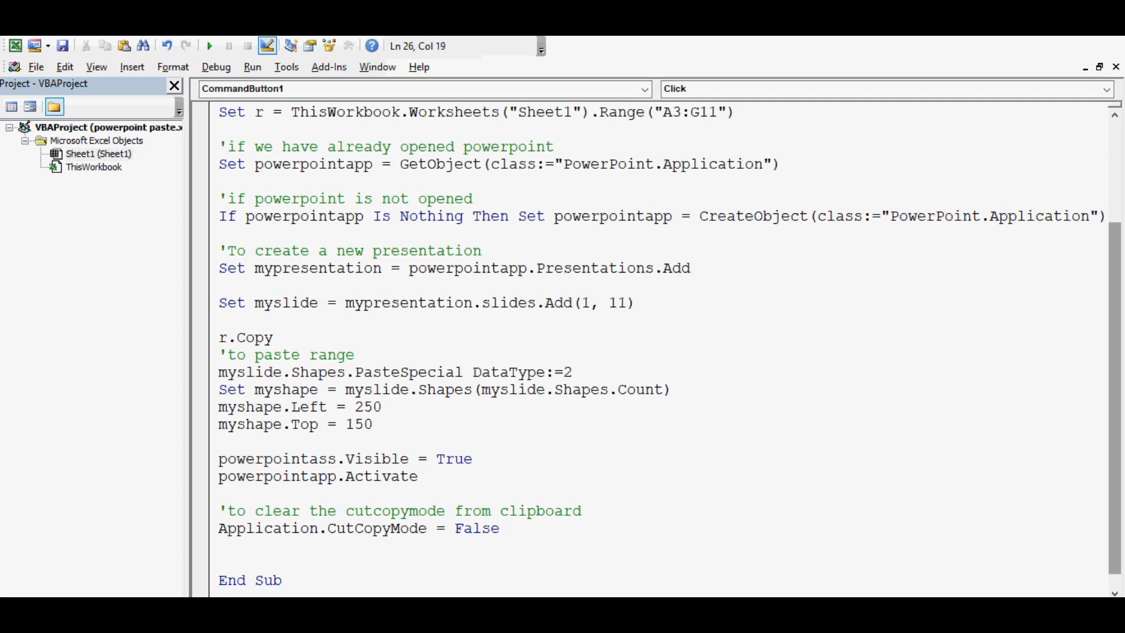
Delete the empty lines so CommandButton1_Click reads as one compact block
scroll("up", 3)
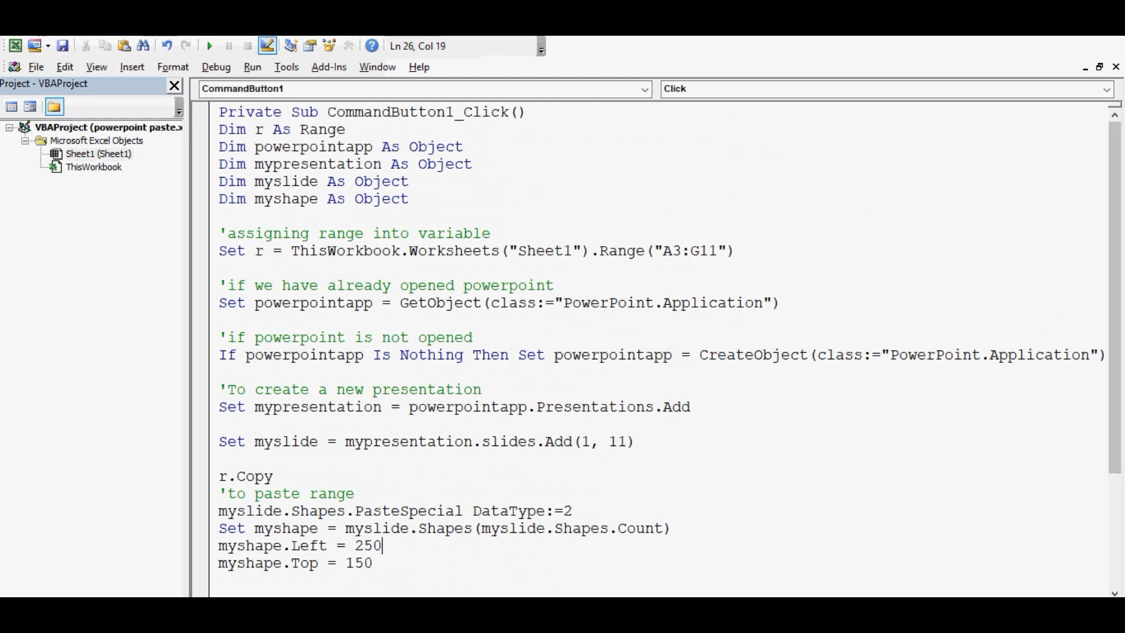
double_click(687, 251)
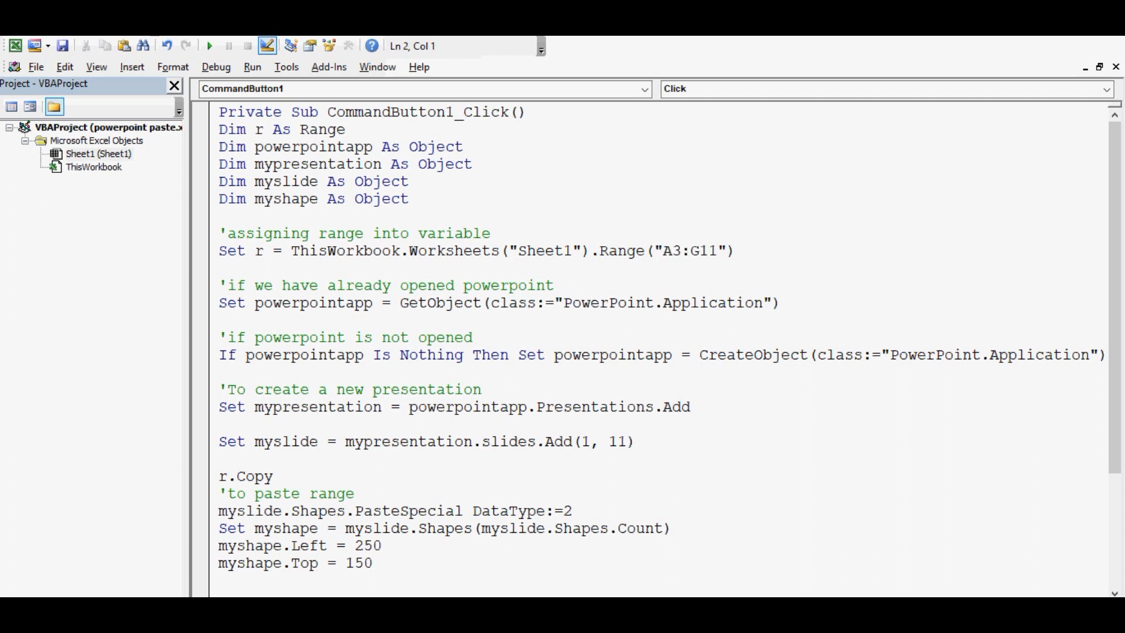
left_click(223, 216)
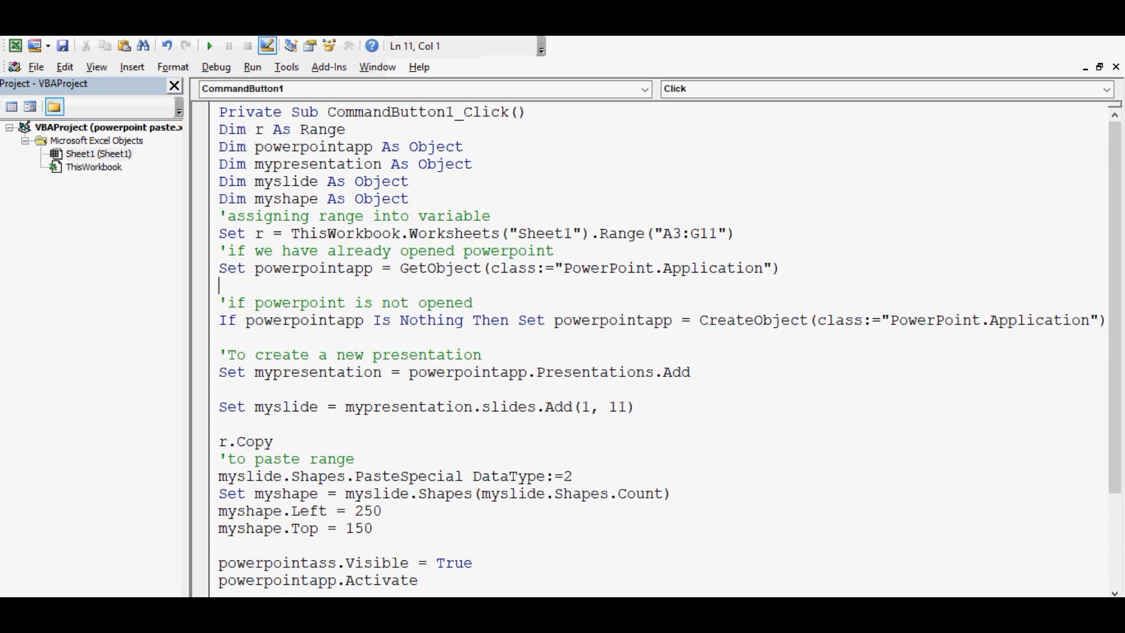
key("Delete")
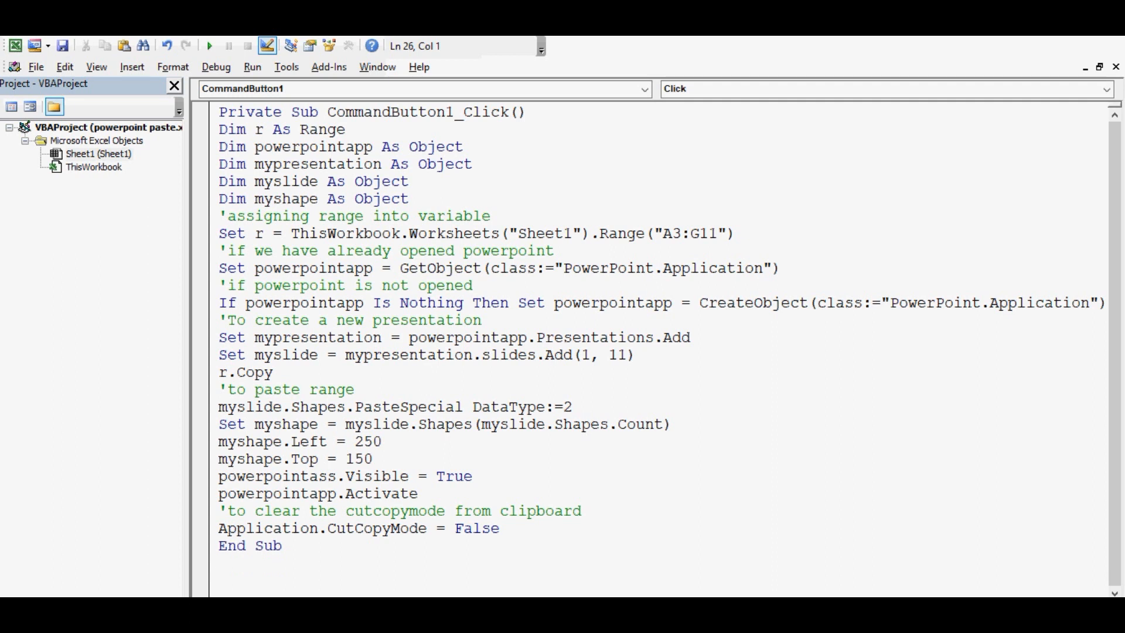
left_click(291, 459)
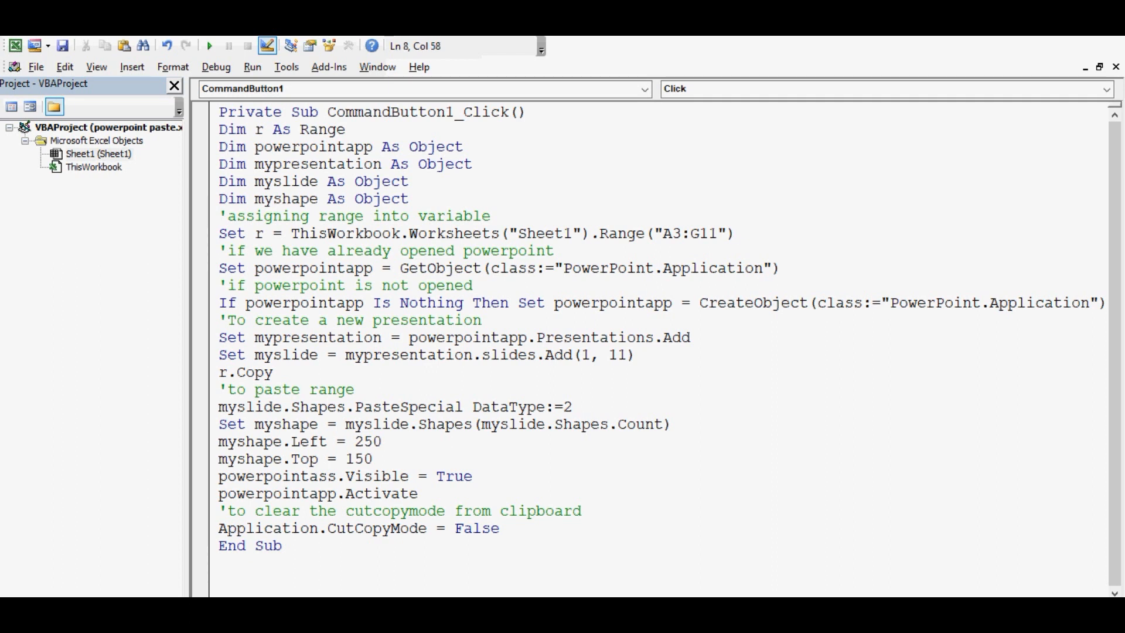
Insert On Error Resume Next right after the Set r = Range("A3:G11") line
key("enter")
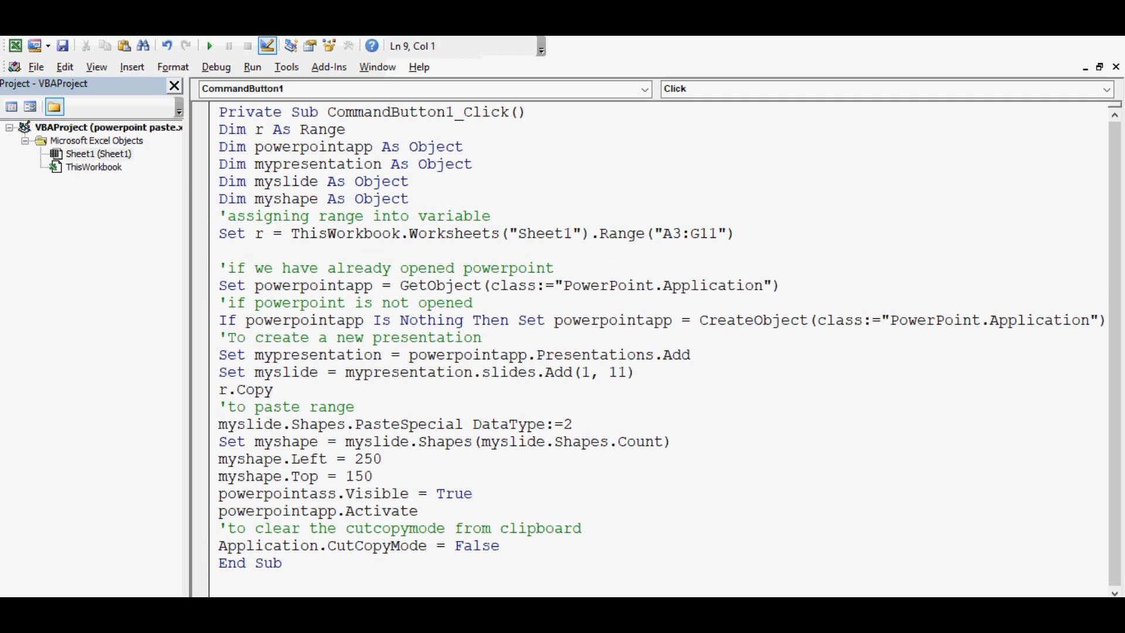
type("on e")
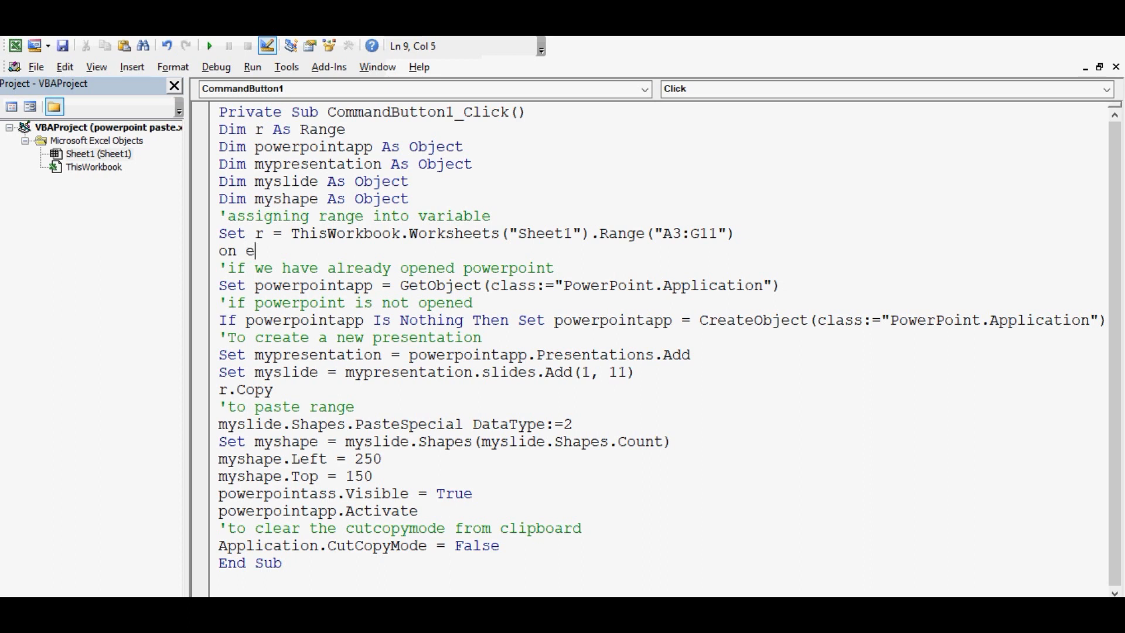
type("rror r")
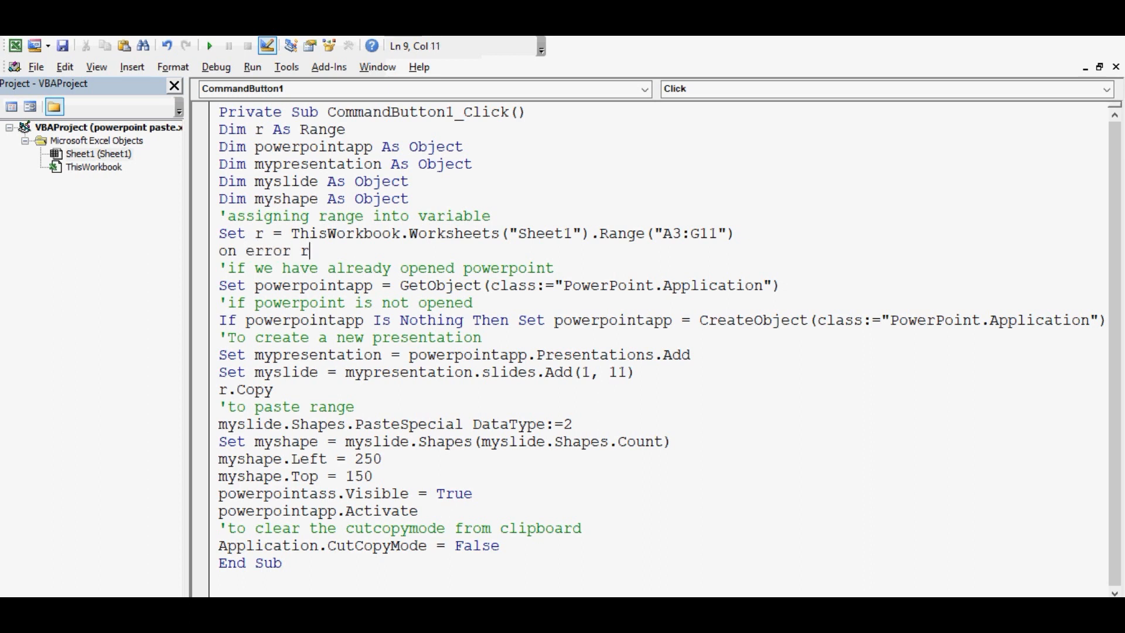
type("esume next")
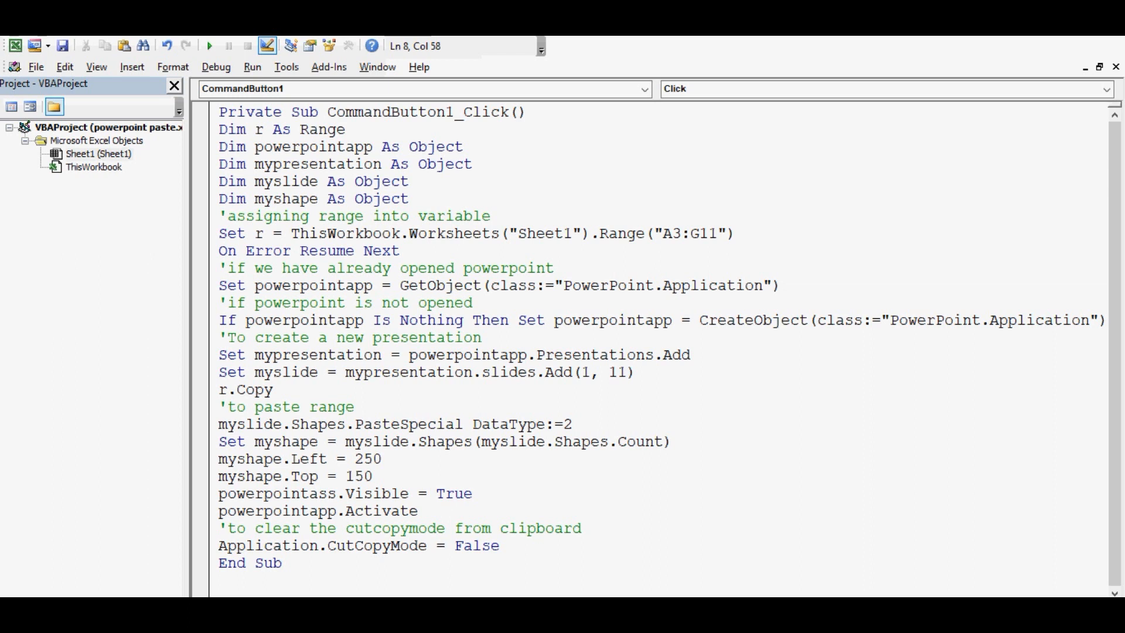
left_click(733, 233)
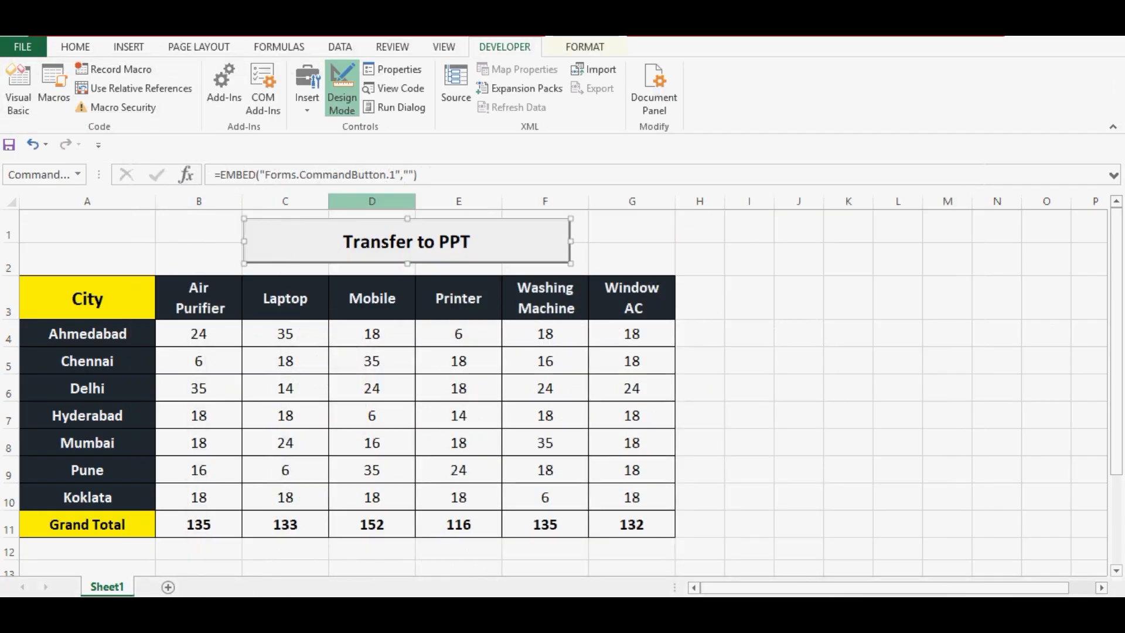
Turn Design Mode off and run the Transfer to PPT button's macro
left_click(544, 267)
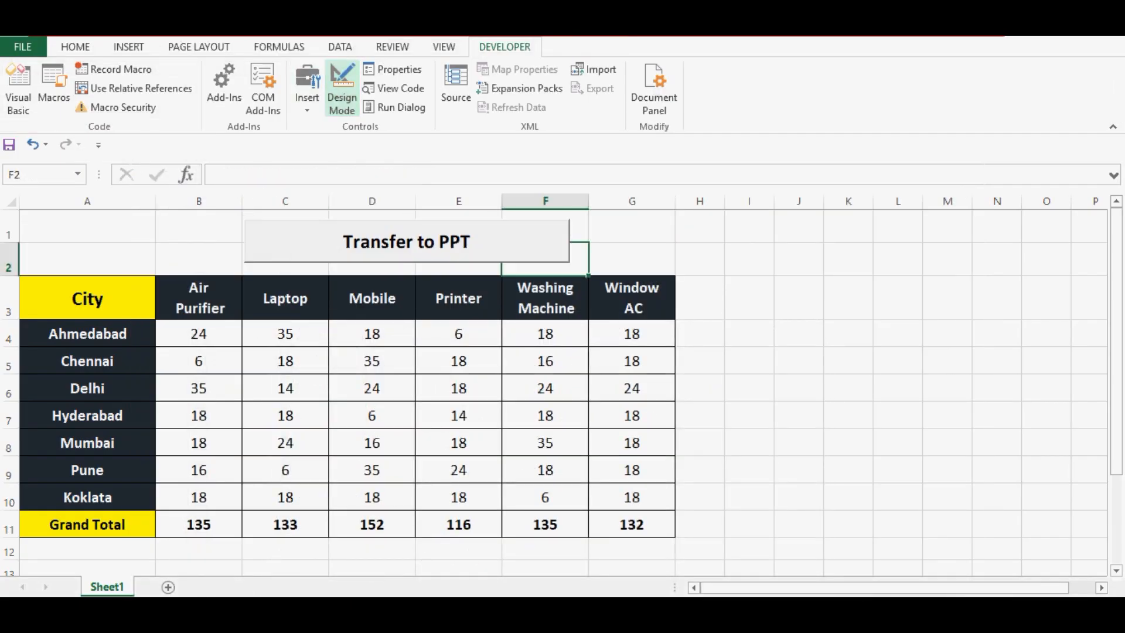
left_click(341, 88)
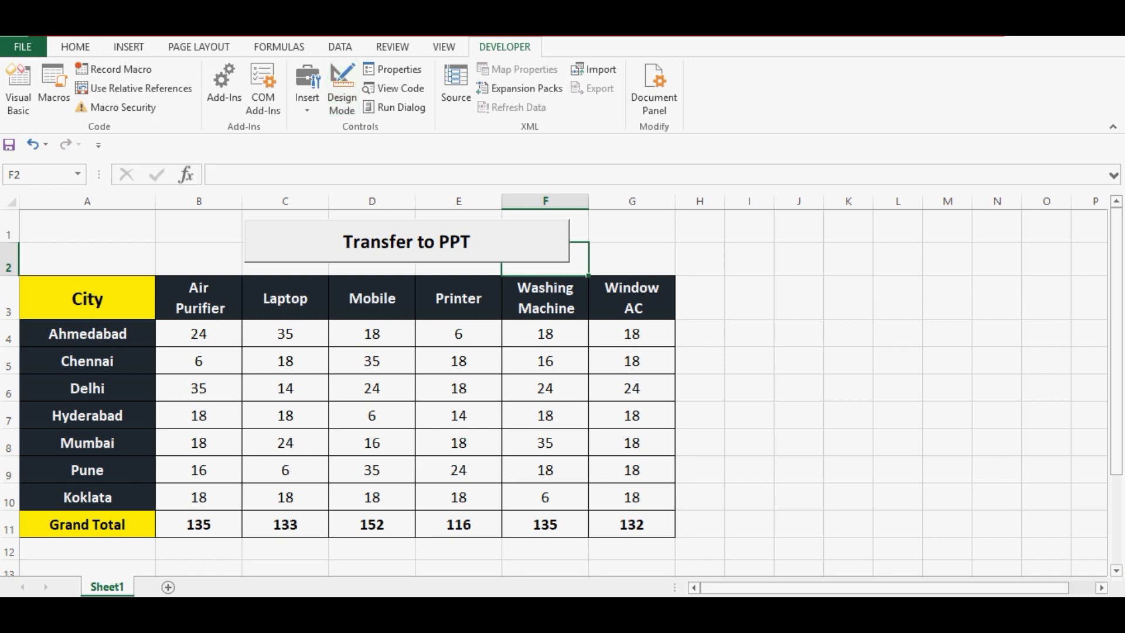
left_click(406, 241)
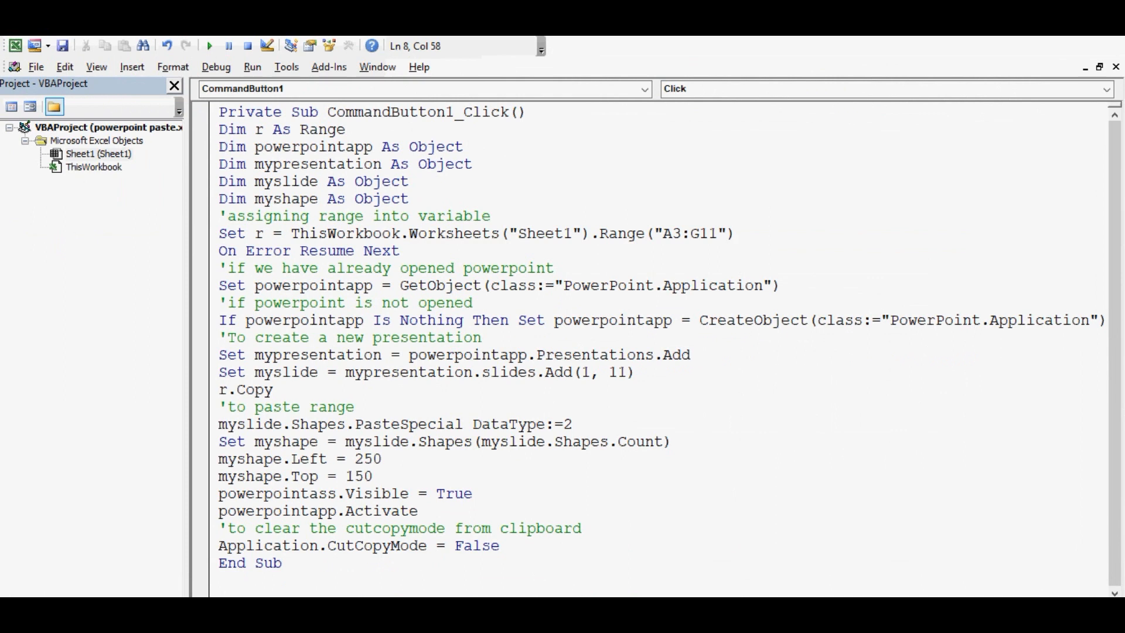
Add the comment 'to add slide into presentation above the slides.Add(1, 11) line
key("Return")
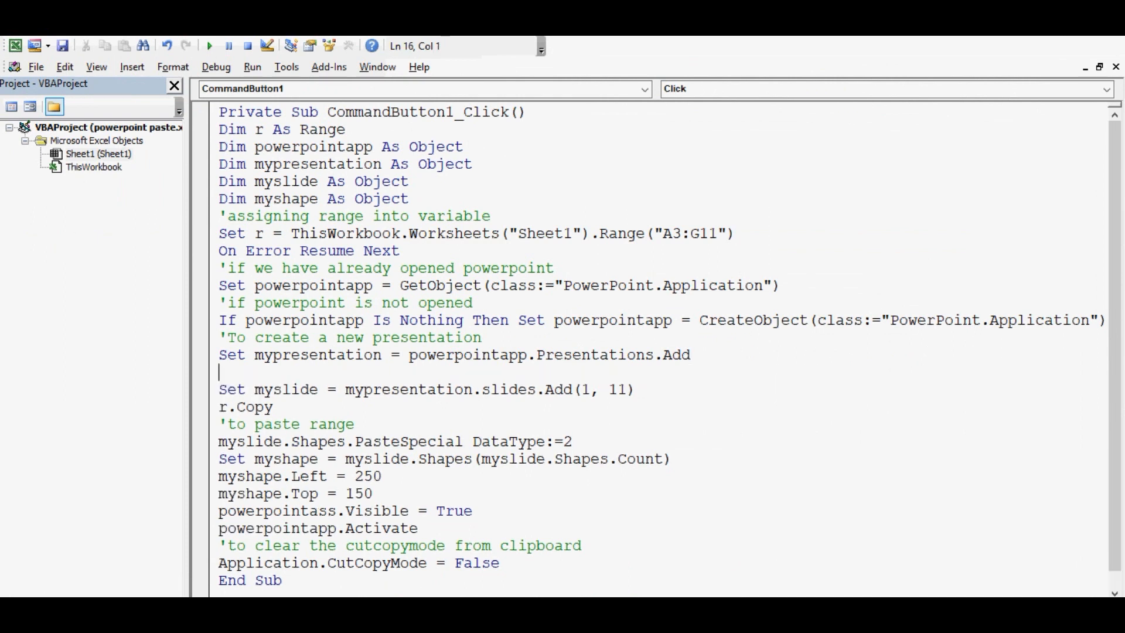
type("'")
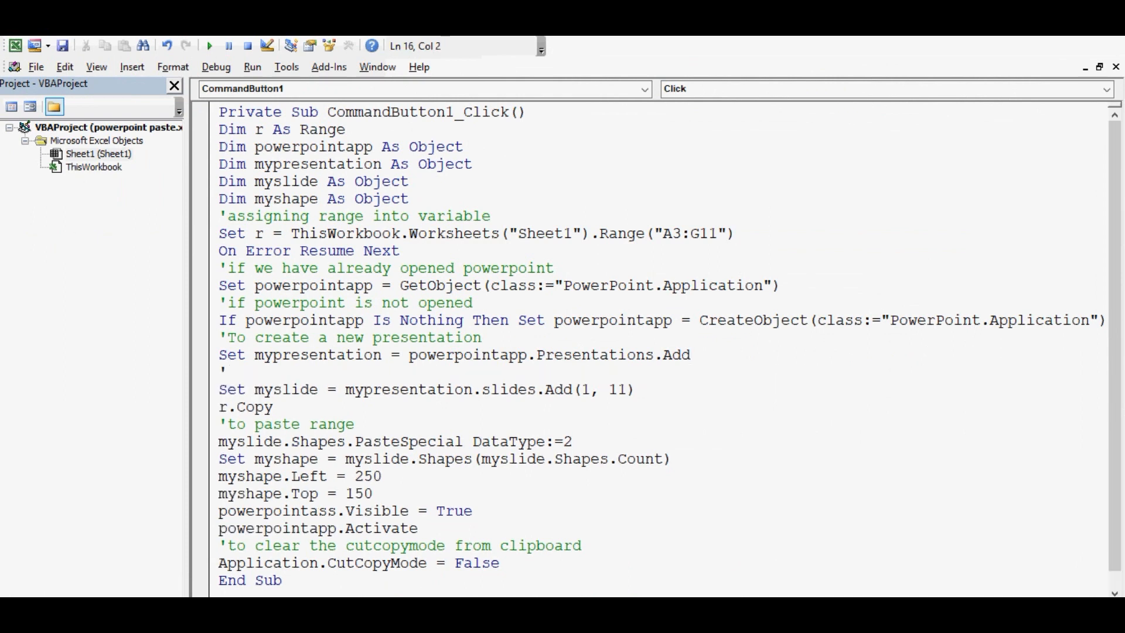
type("to a")
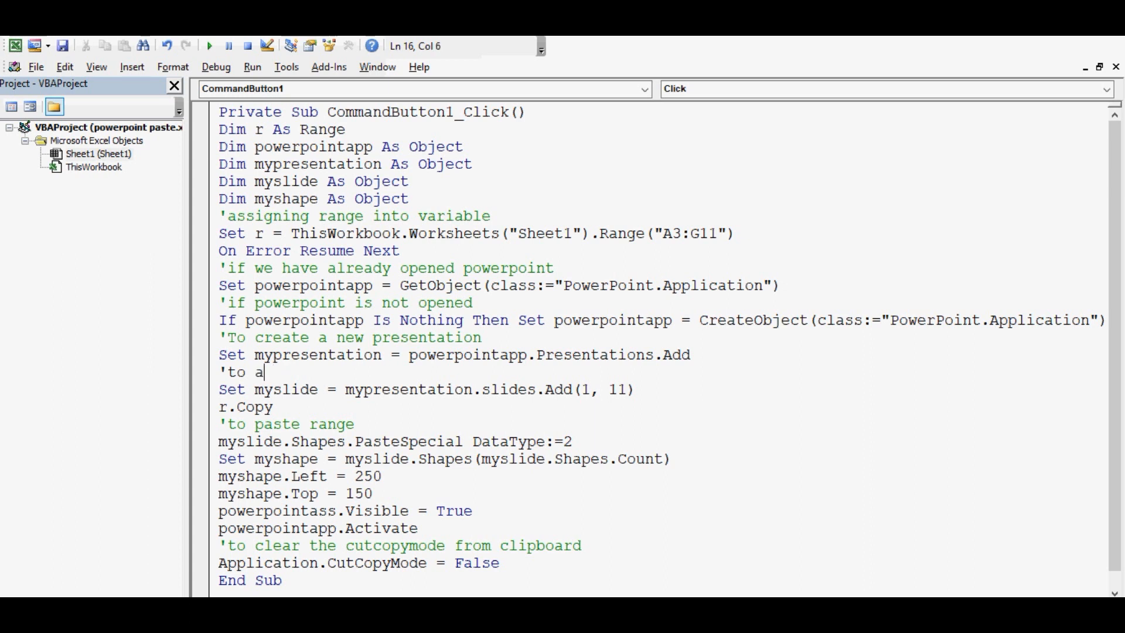
type("dd sli")
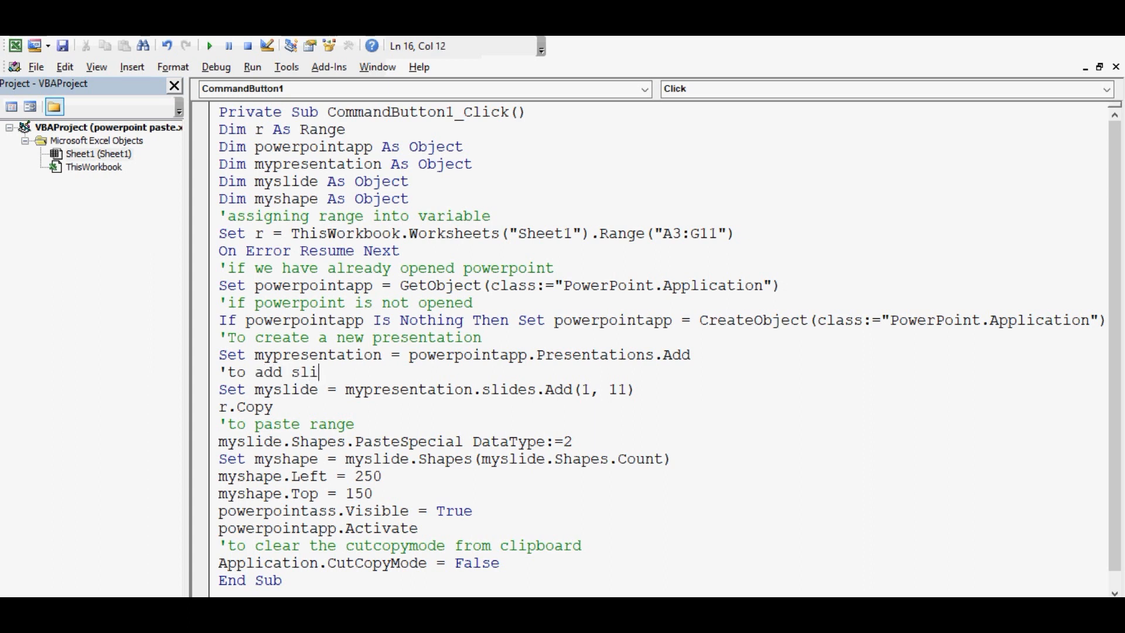
type("de into presentation")
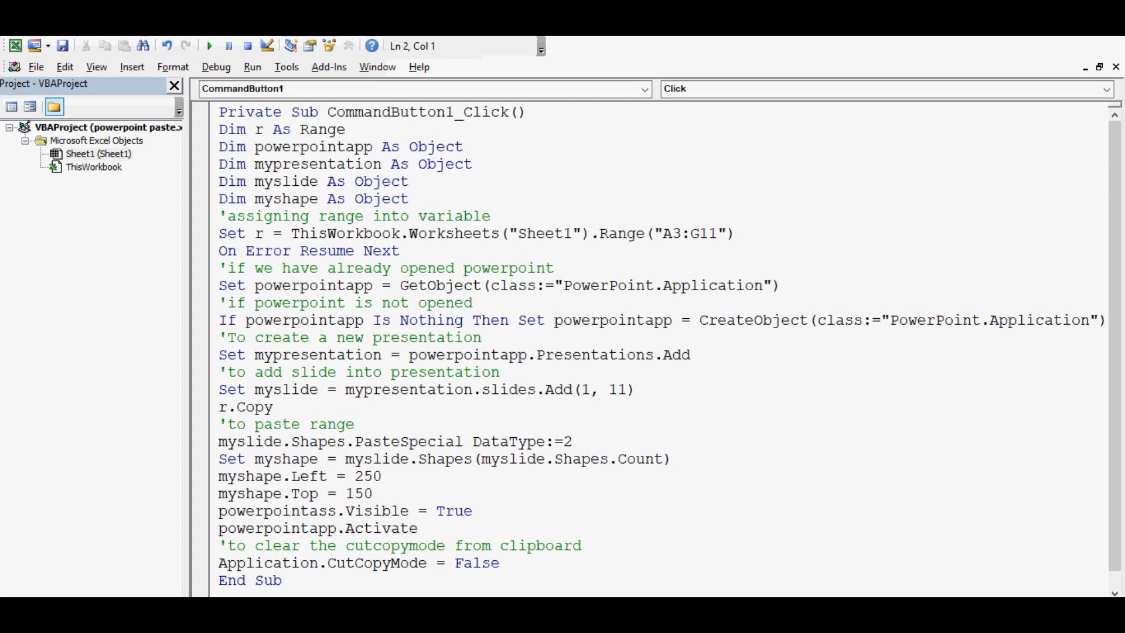
left_click(499, 562)
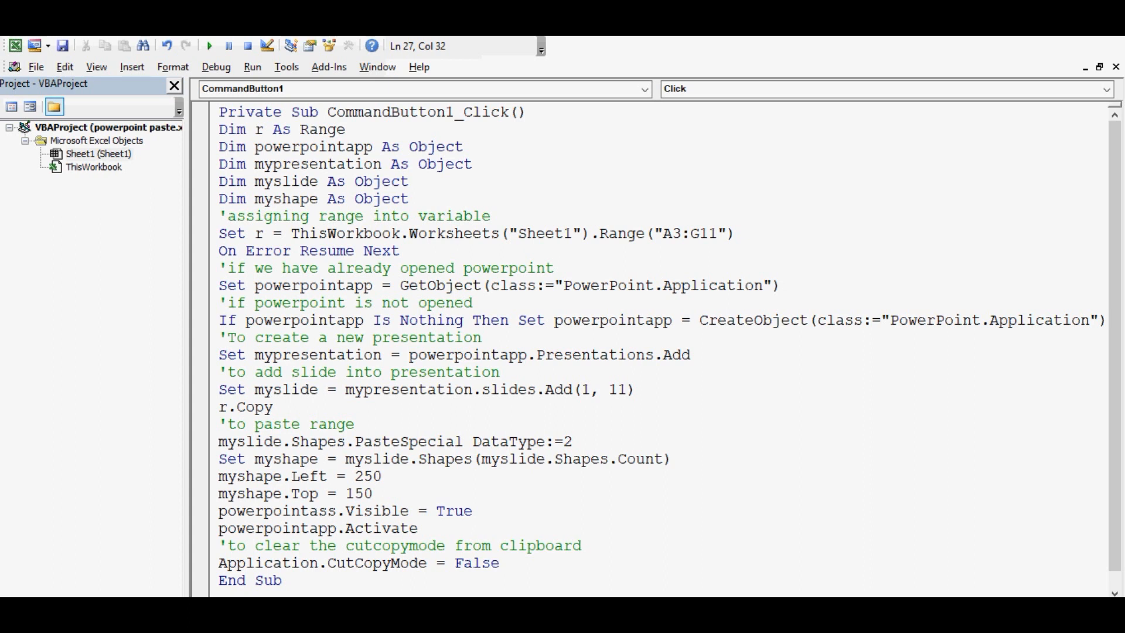
left_click(500, 562)
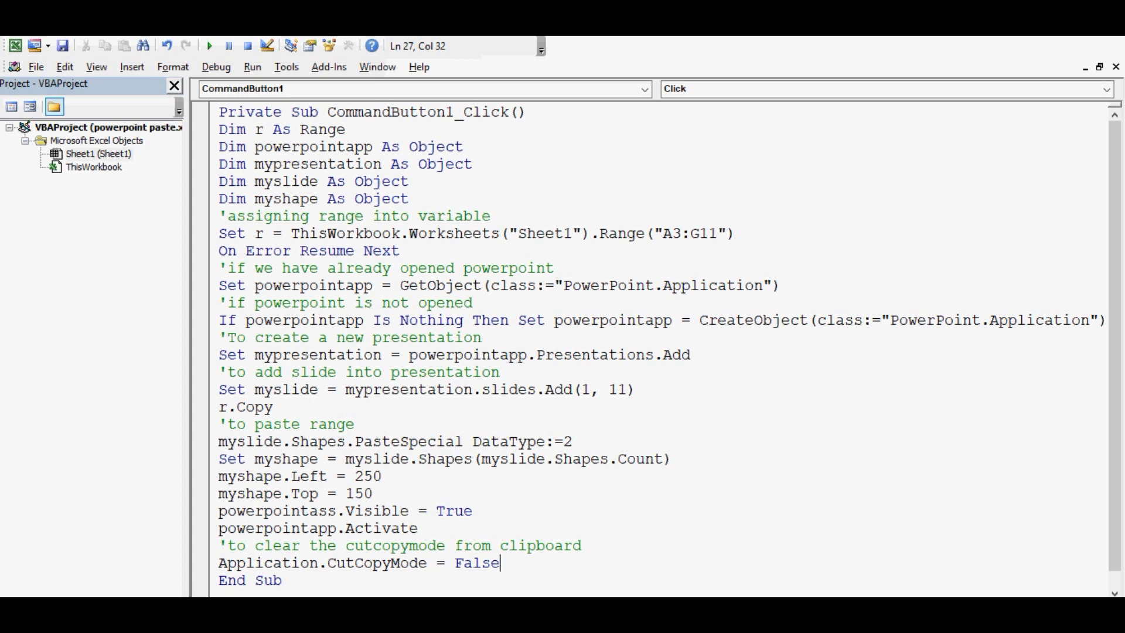